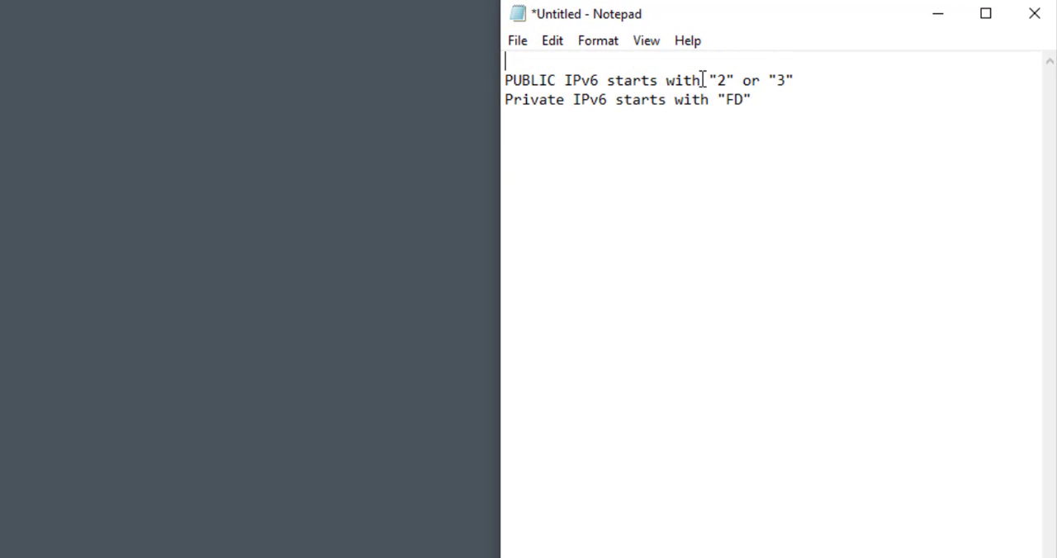
# Write the note 'PUBLIC IPv4 ex. 50.0.5.6' on the first line
pyautogui.write('PUBLI')
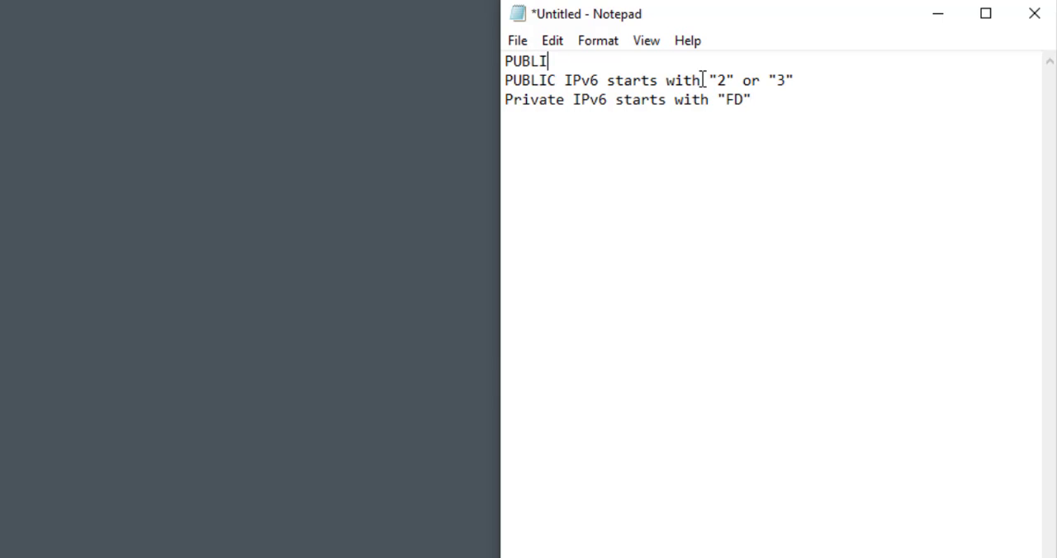
pyautogui.write('C IPv4')
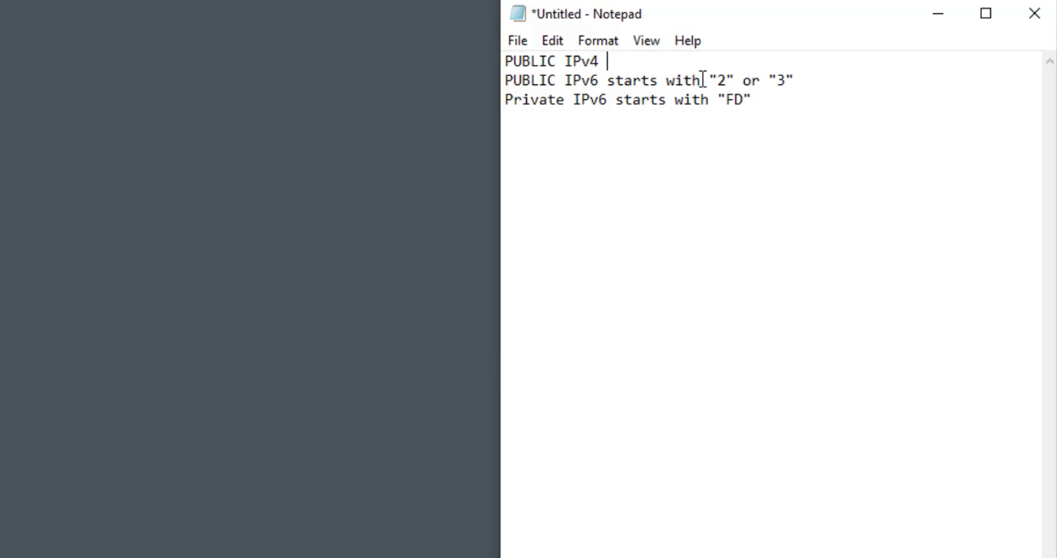
pyautogui.write('ex')
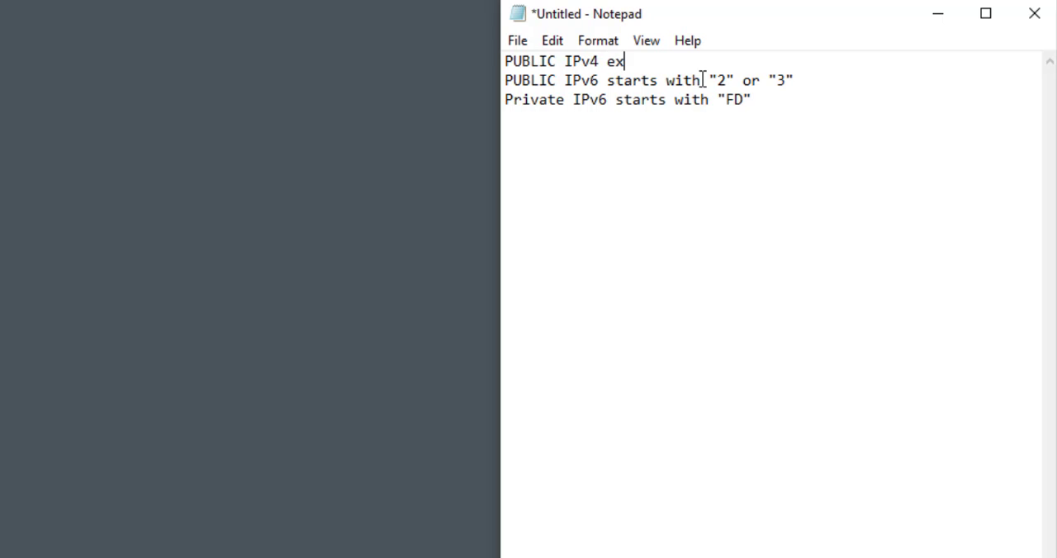
pyautogui.write('. 5')
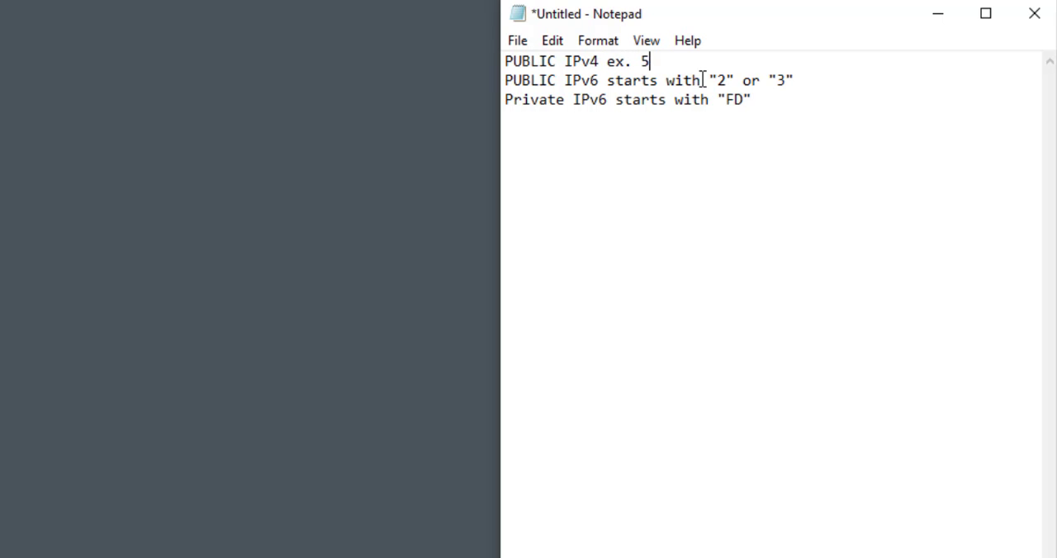
pyautogui.write('0.')
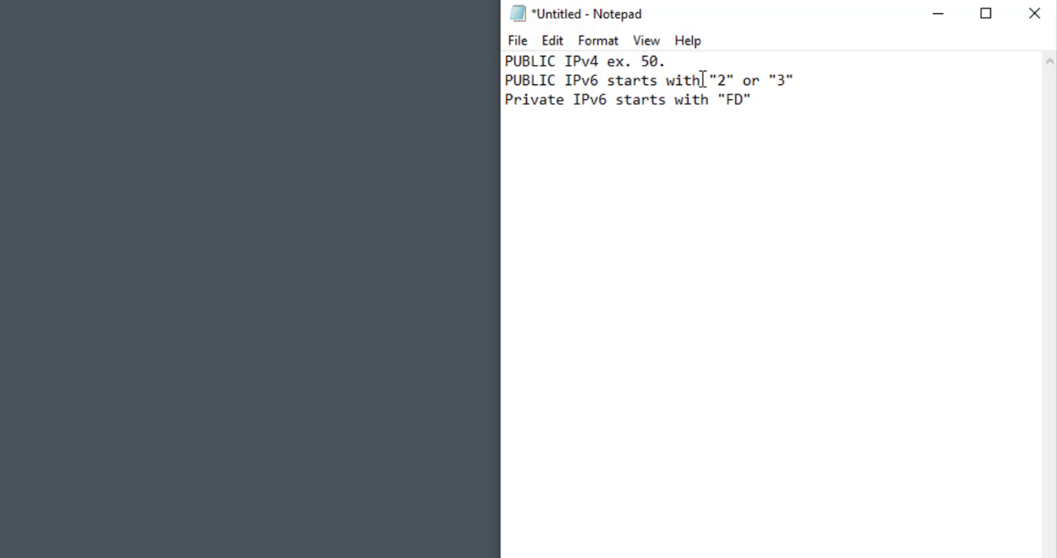
pyautogui.write('0.')
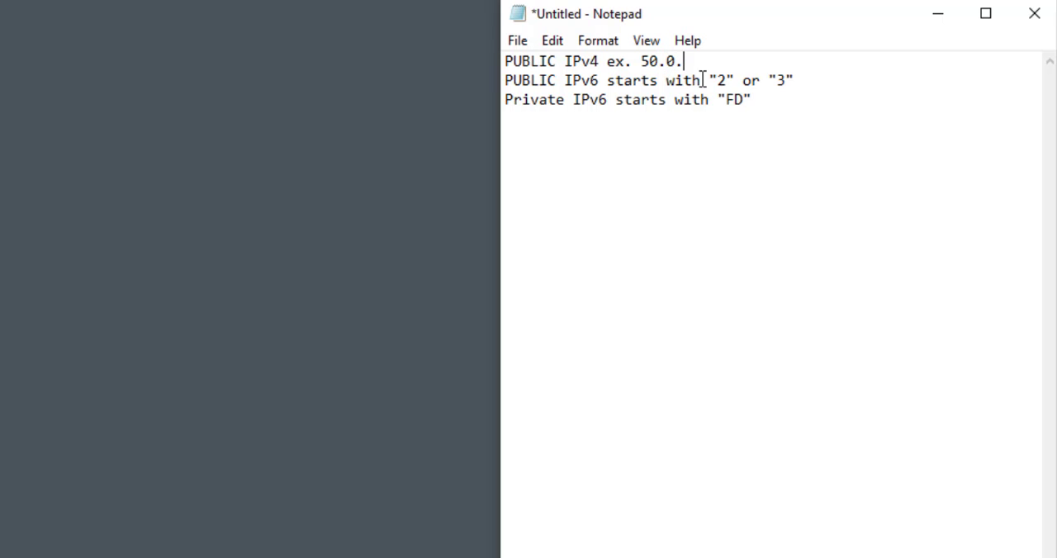
pyautogui.write('5.6')
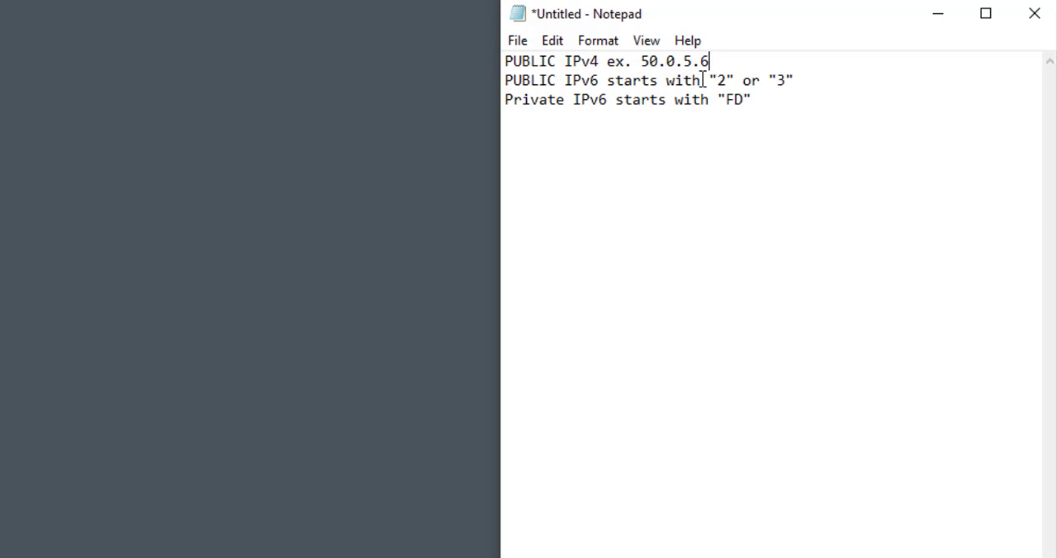
# Insert a line above the private IPv6 note reading 'PRIVATE IPv4 ex. 192.168.1.1'
pyautogui.click(710, 99)
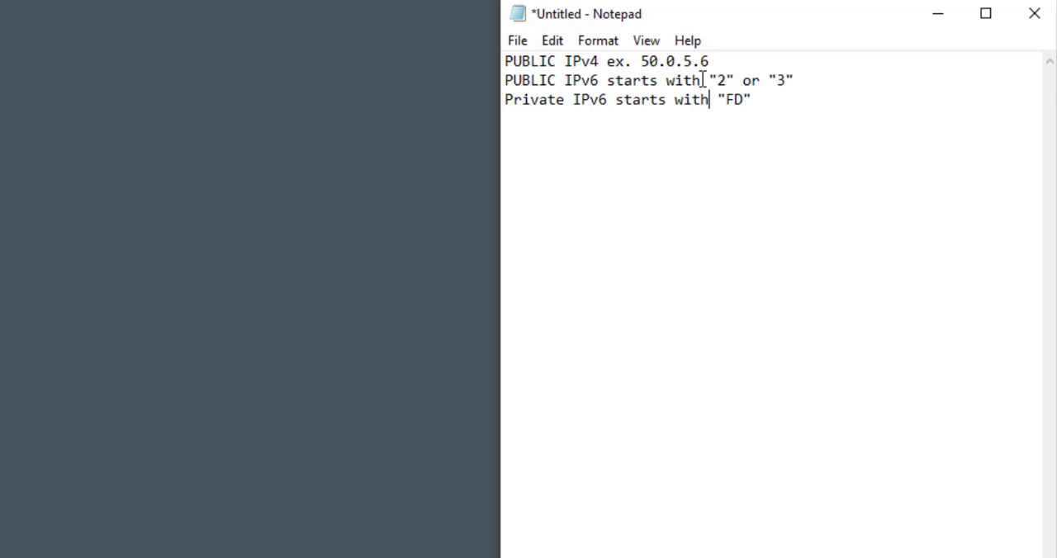
pyautogui.press('Enter')
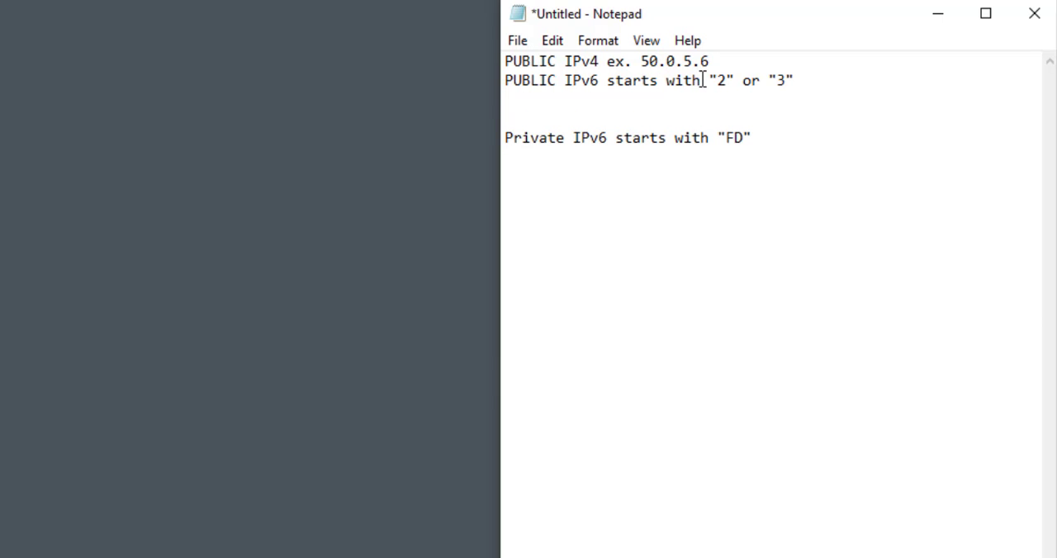
pyautogui.write('Ipr')
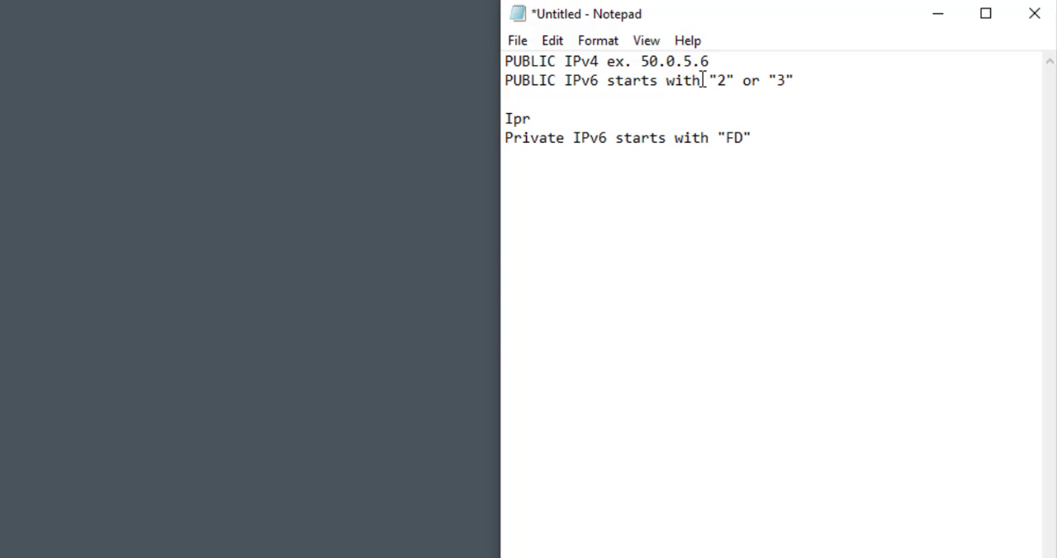
pyautogui.write('PRIVA')
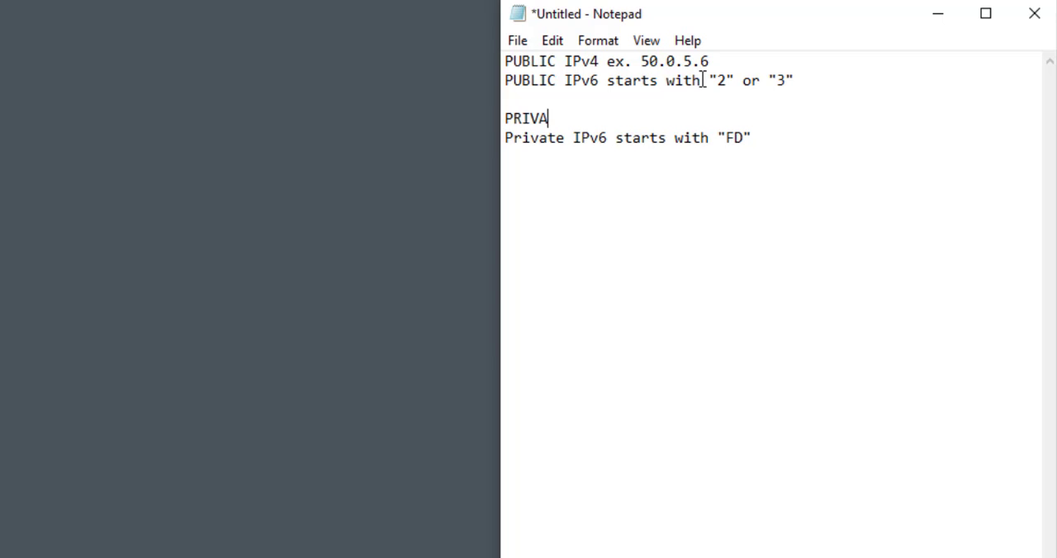
pyautogui.write('TE IP')
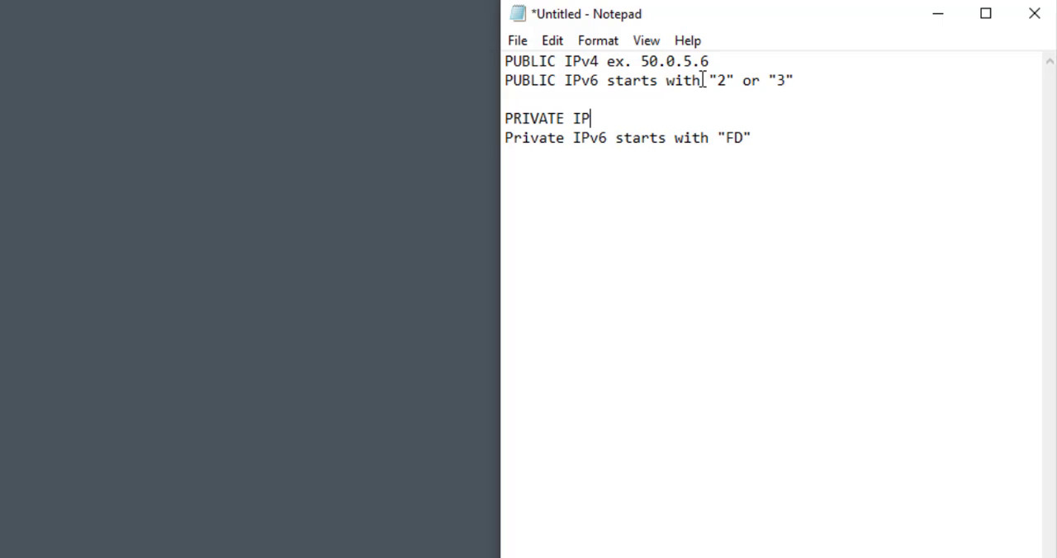
pyautogui.write('v4 ex')
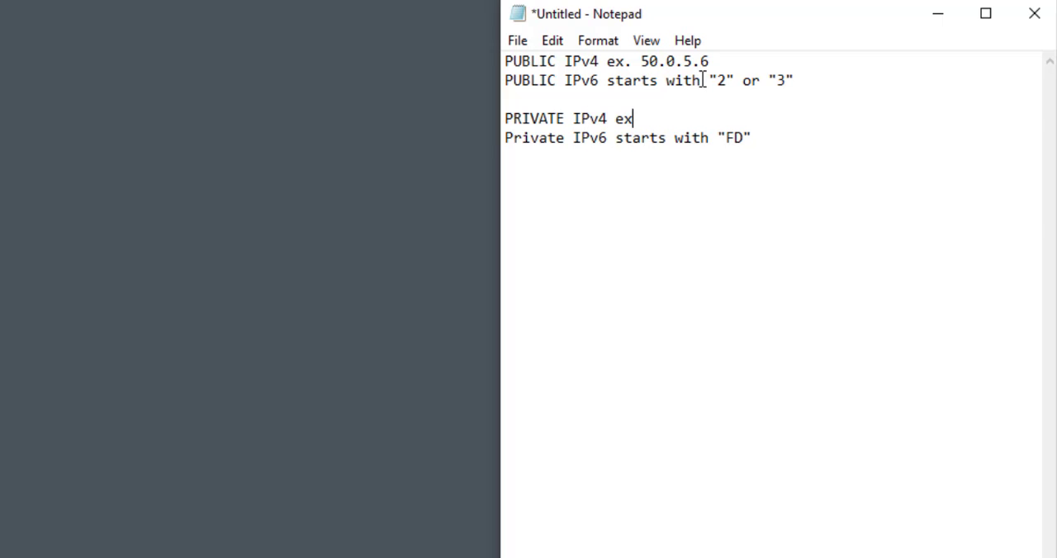
pyautogui.write('. 192.1')
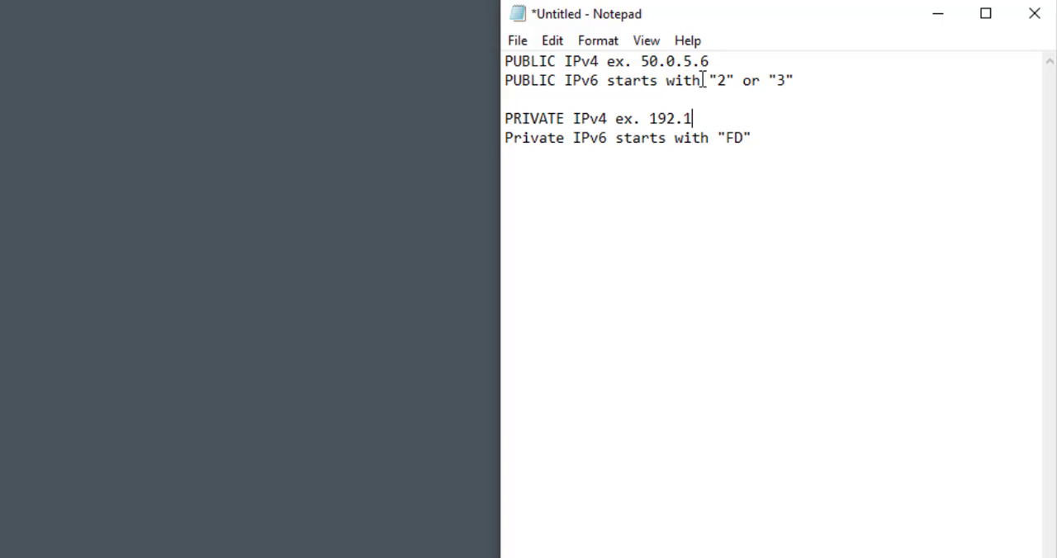
pyautogui.write('68.1.1')
pyautogui.write('Mu')
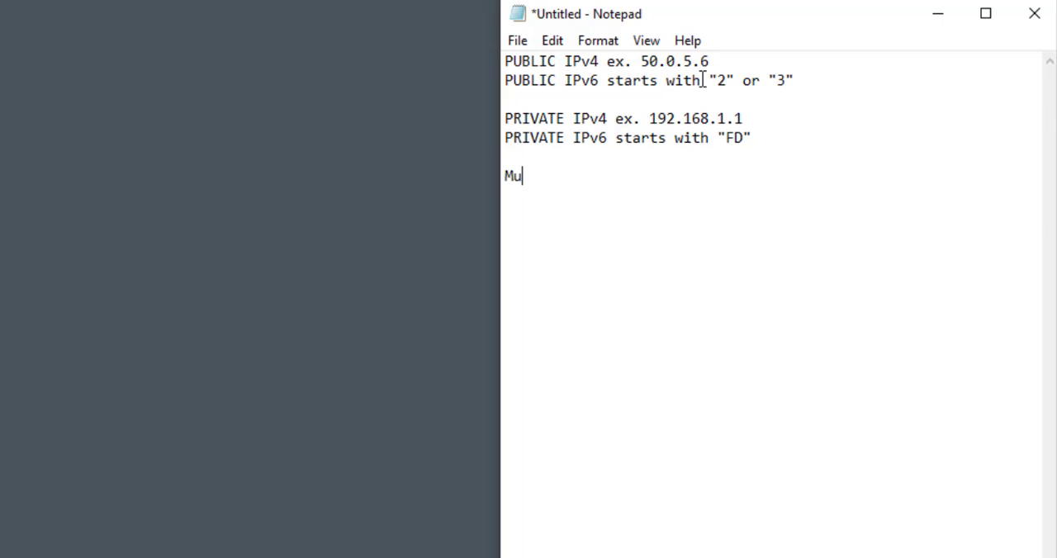
# Write the note 'Multicast IPv4 ex. 224.0.0.1'
pyautogui.write('lticast I')
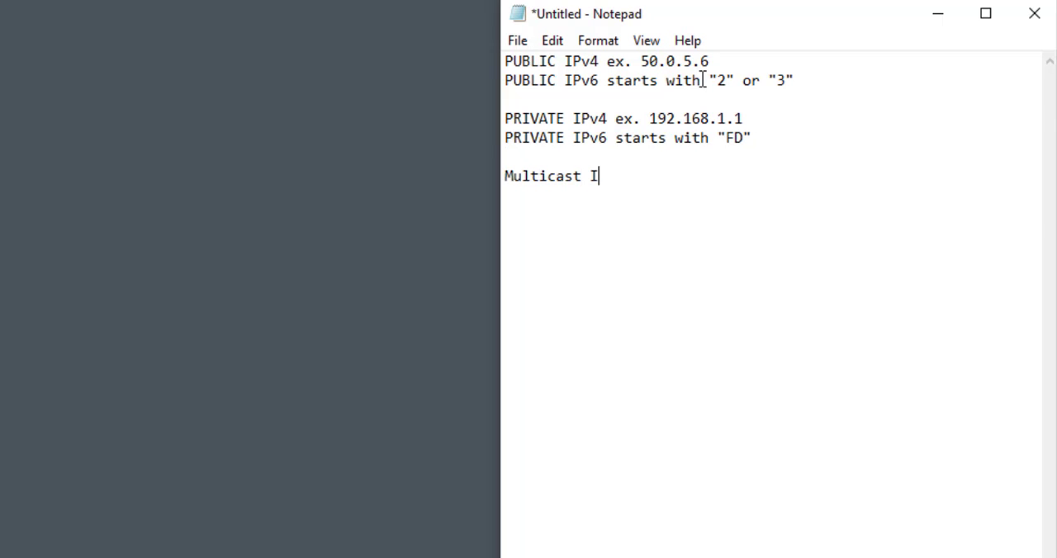
pyautogui.write('Pv4 e')
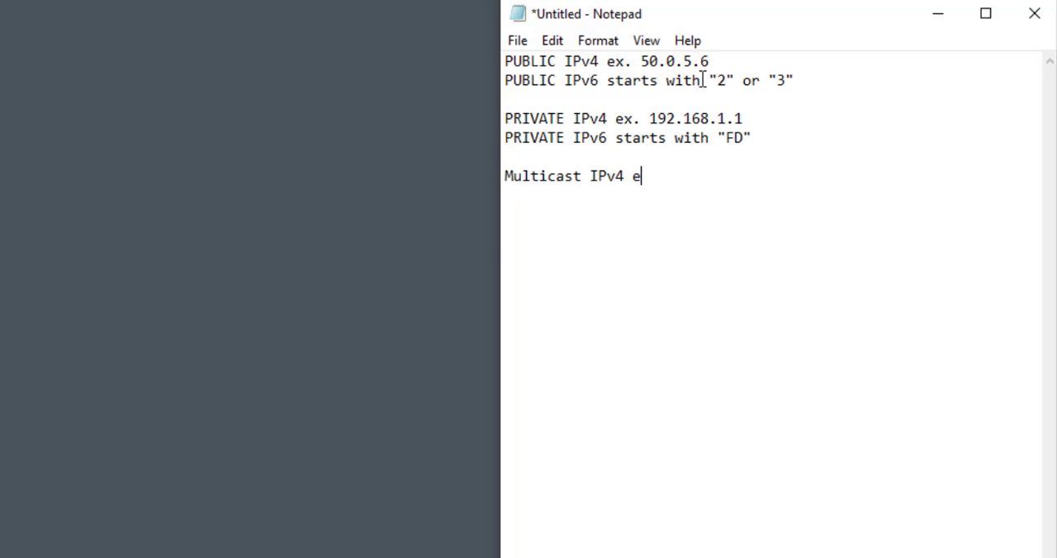
pyautogui.write('x. 224')
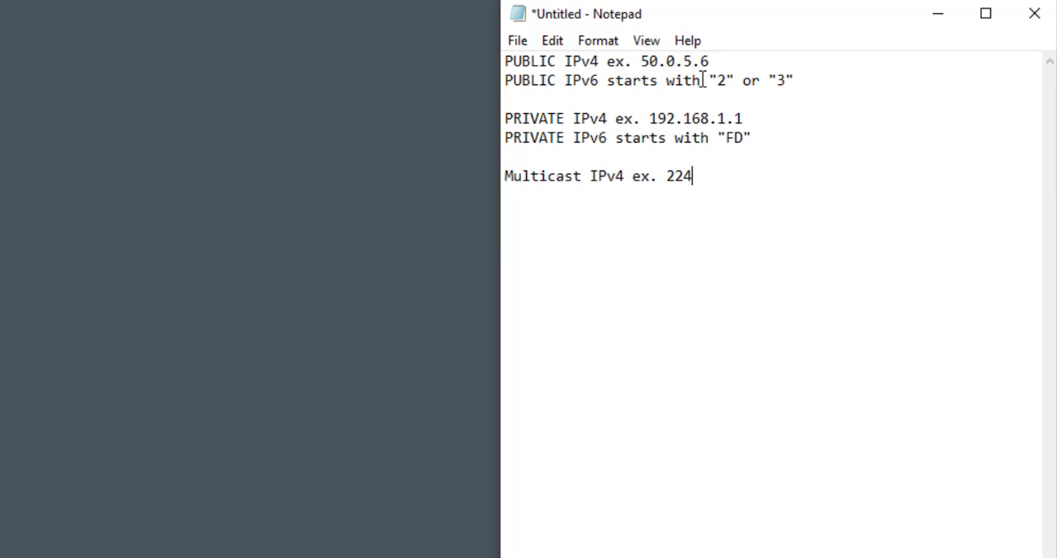
pyautogui.write('.0.0.')
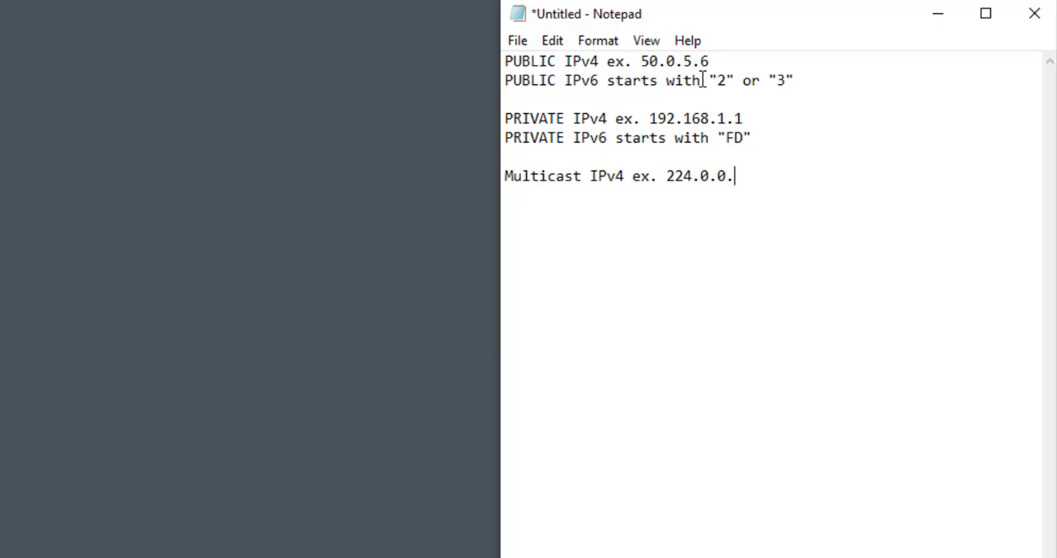
pyautogui.write('1')
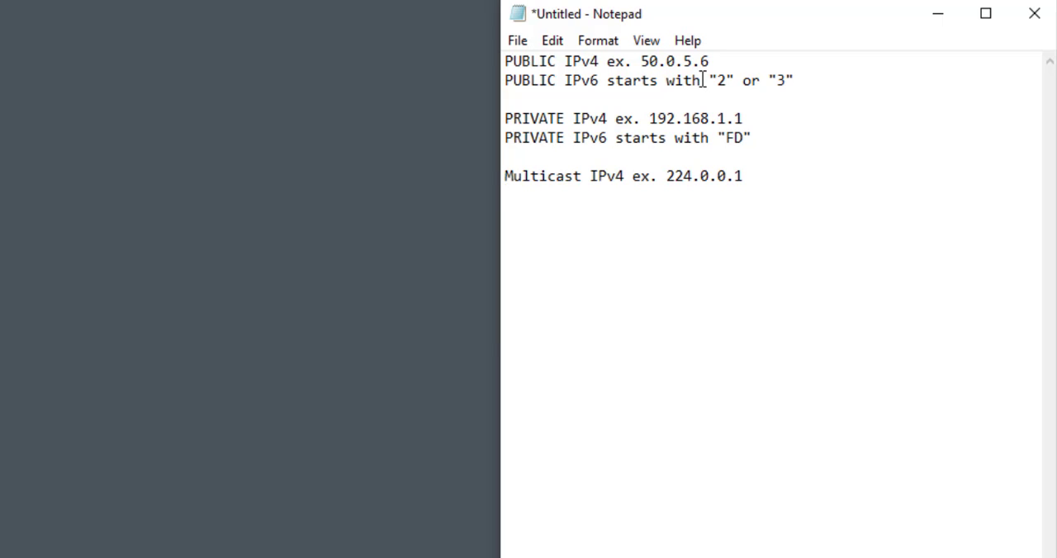
# Add a following line: 'Multicast IPv6 starts with "FF"'
pyautogui.press('Enter')
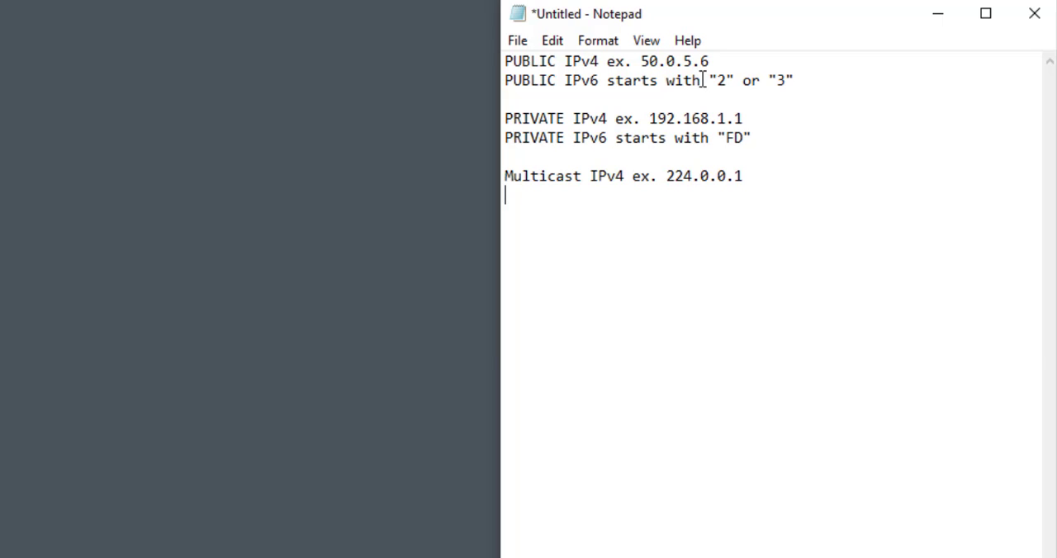
pyautogui.write('IP')
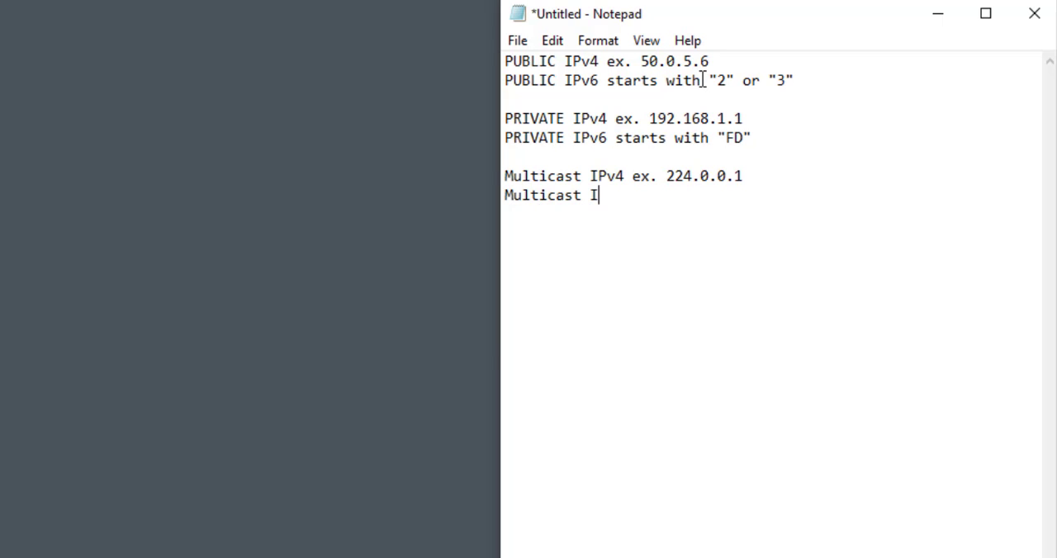
pyautogui.write('Pv6')
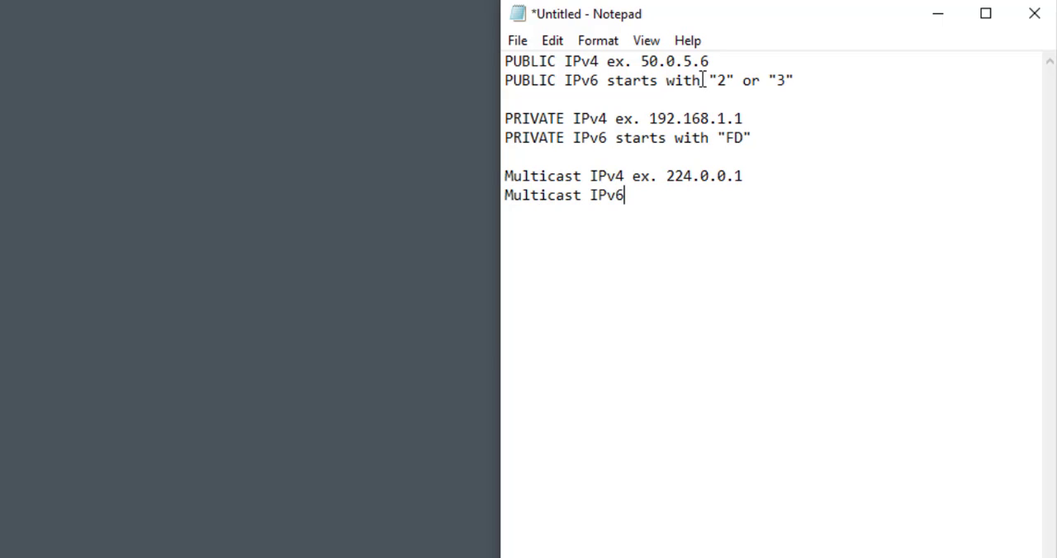
pyautogui.write('starts w')
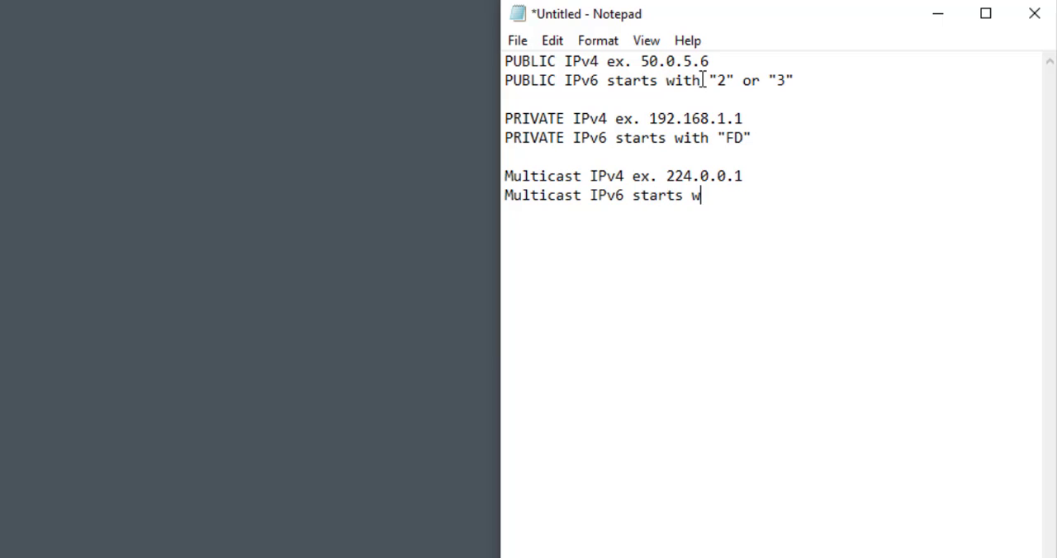
pyautogui.write('ith "FF"')
pyautogui.write('L')
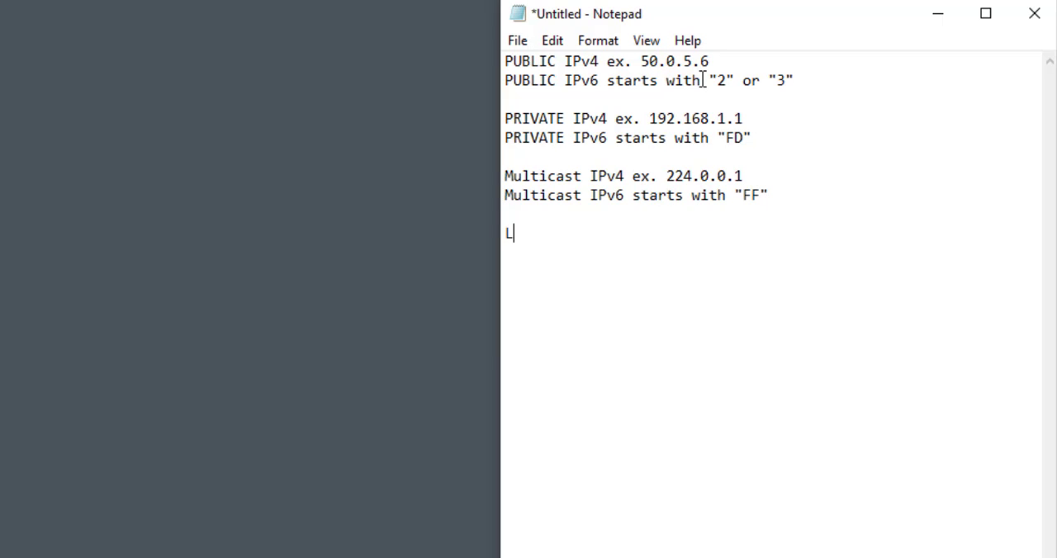
# Note that Link-Local addresses start with "FE80" and begin a Loopback line
pyautogui.write('ink')
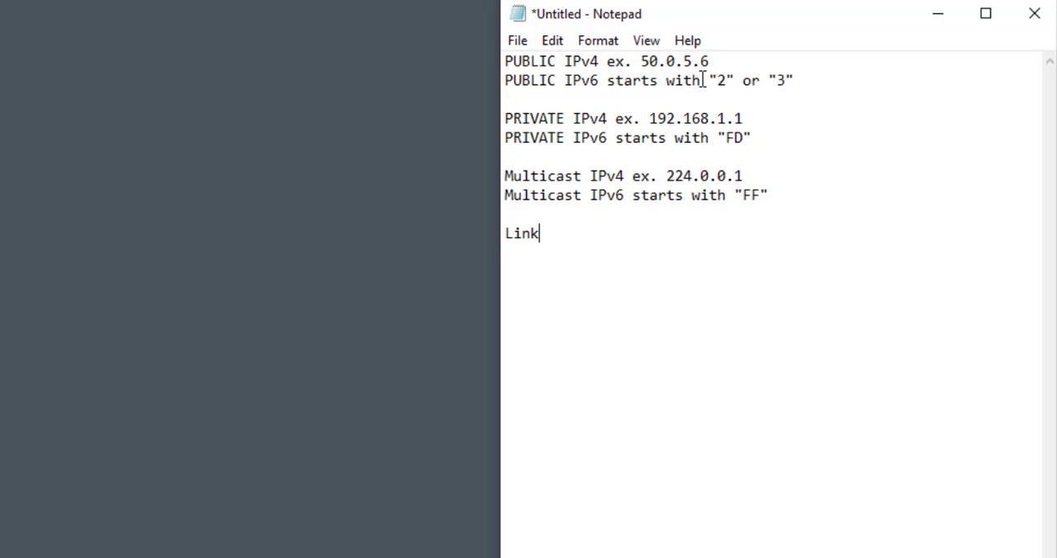
pyautogui.write('-Local')
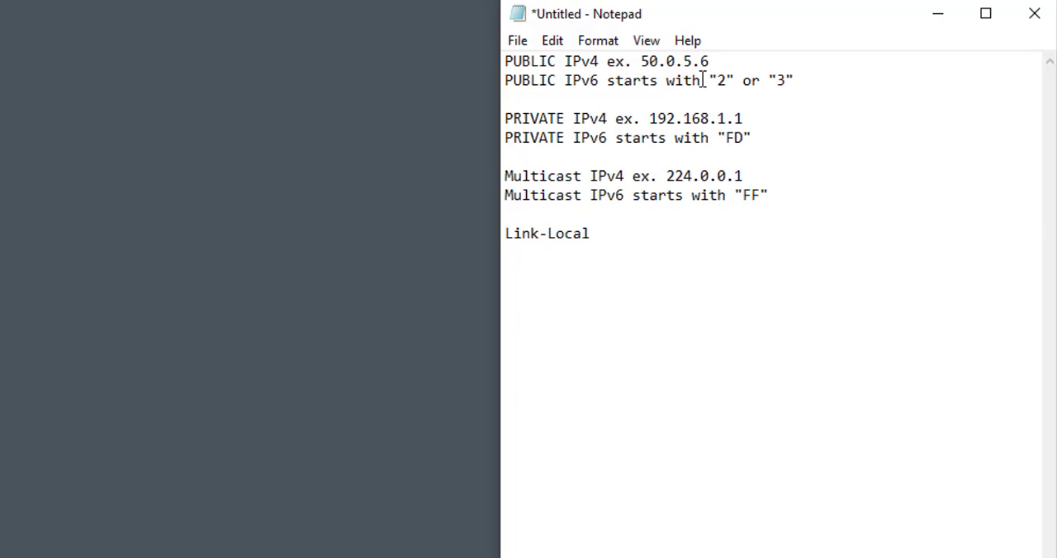
pyautogui.click(591, 232)
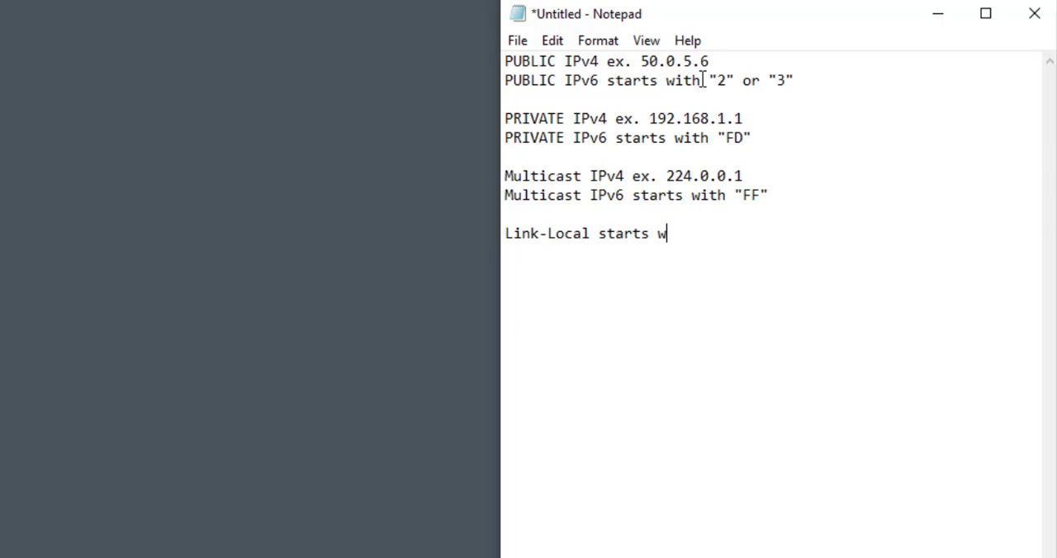
pyautogui.write('ith "F')
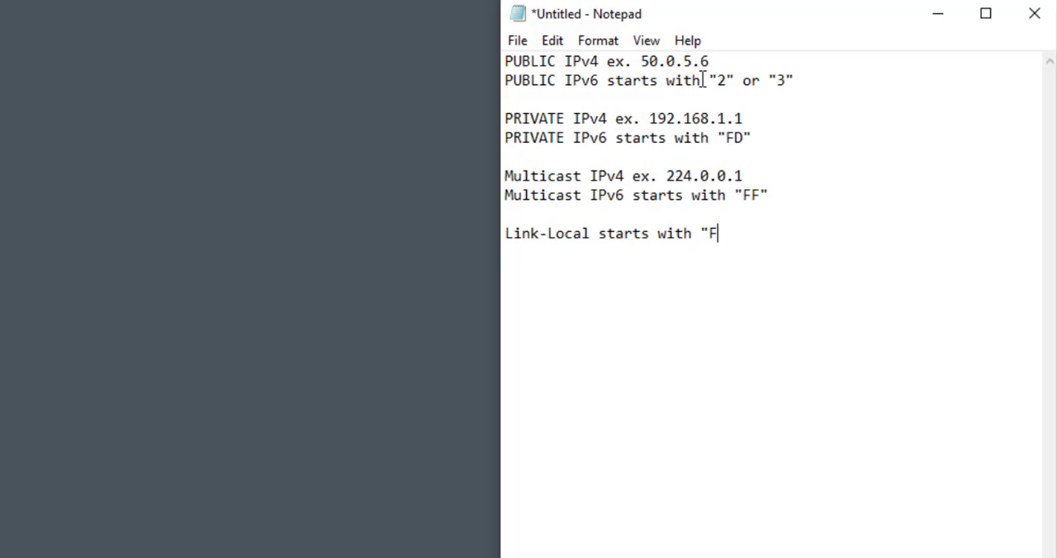
pyautogui.write('E80"')
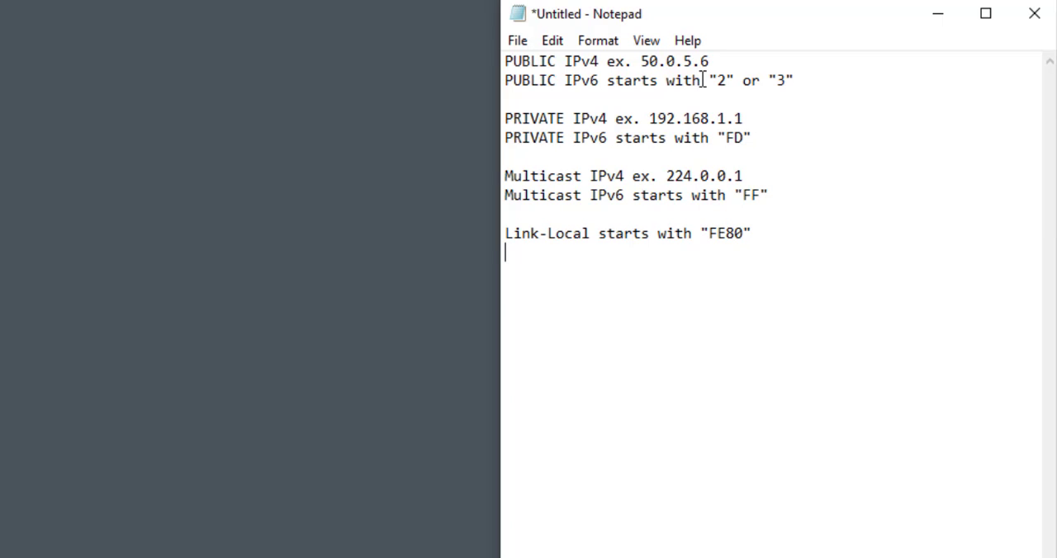
pyautogui.write('L')
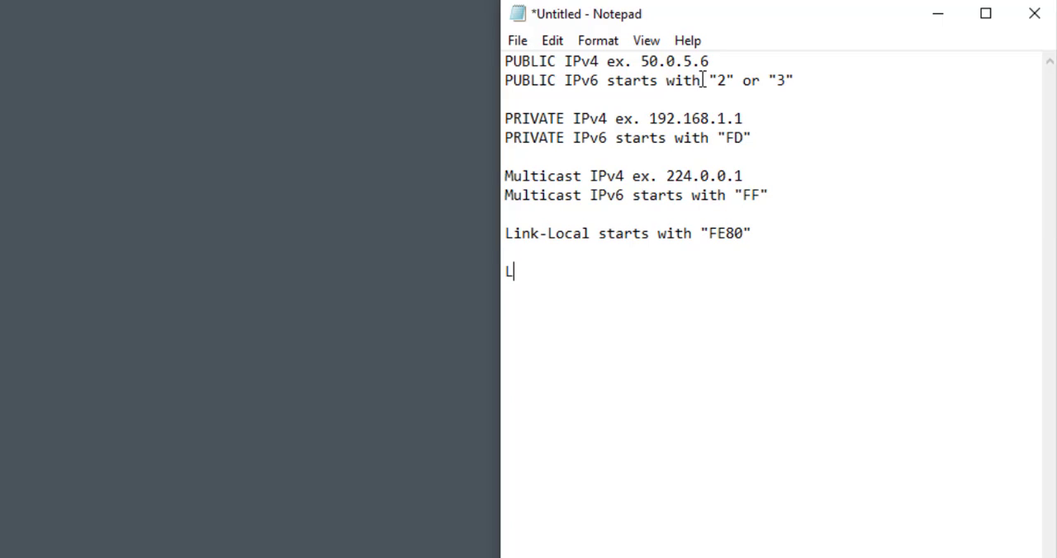
pyautogui.write('oopback')
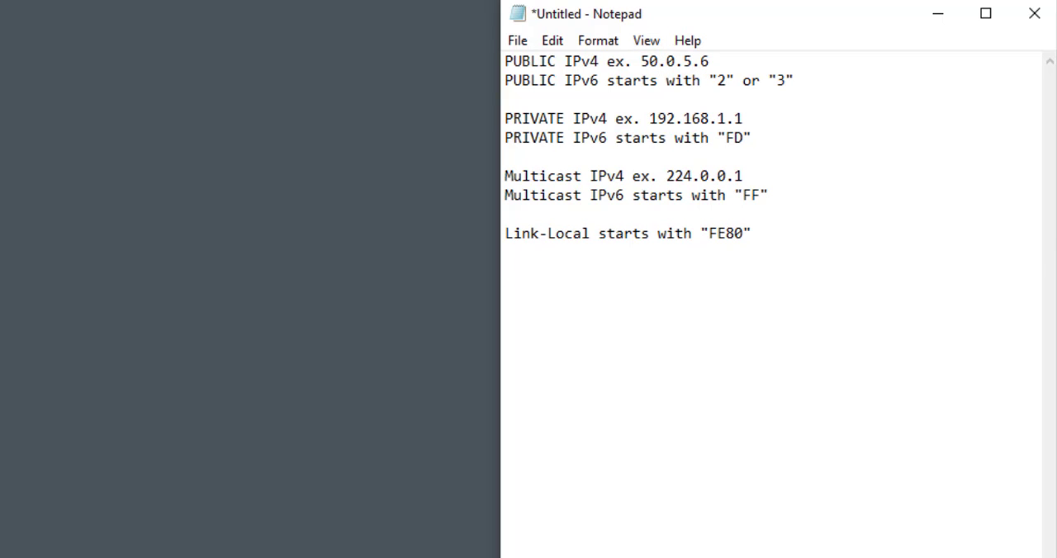
# Name the new project 'GNS3 IPv6' and confirm its creation
pyautogui.moveTo(586, 13); pyautogui.dragTo(759, 32)
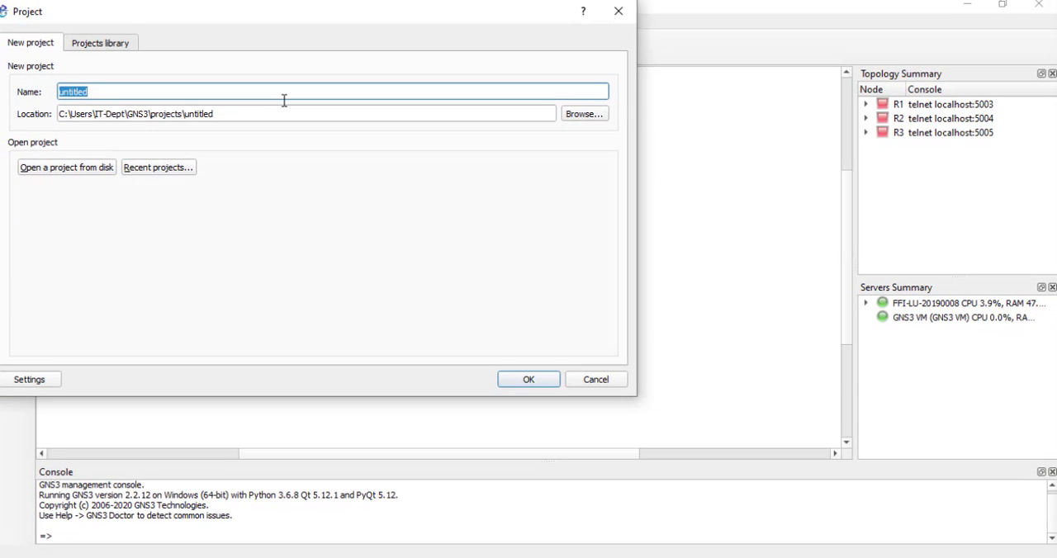
pyautogui.write('GNS3 IPv')
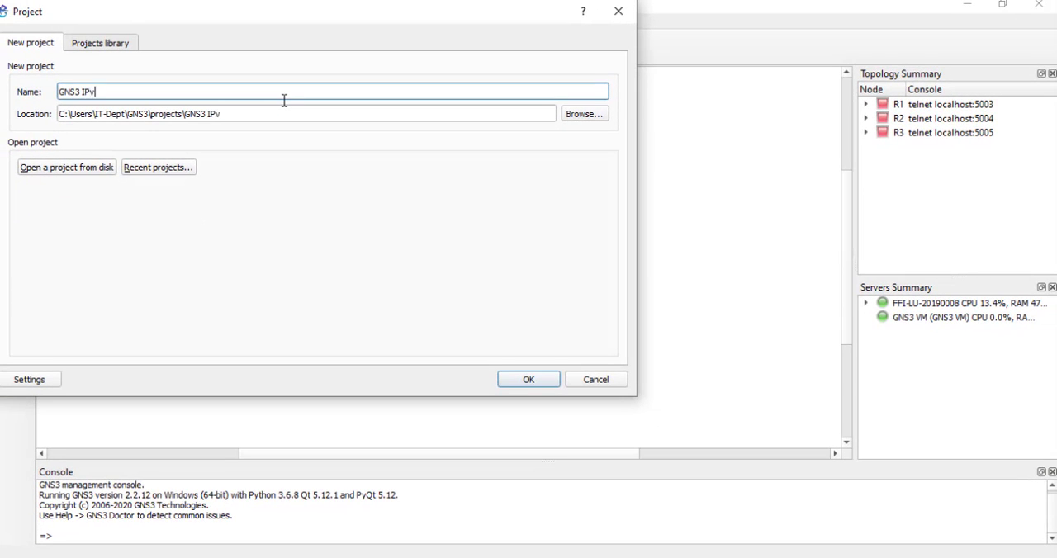
pyautogui.write('6')
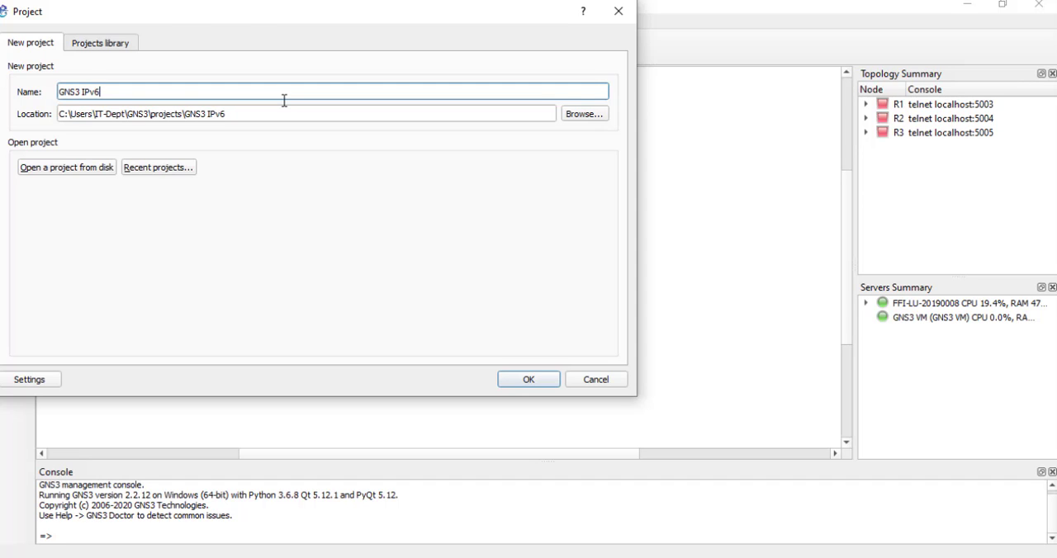
pyautogui.click(529, 379)
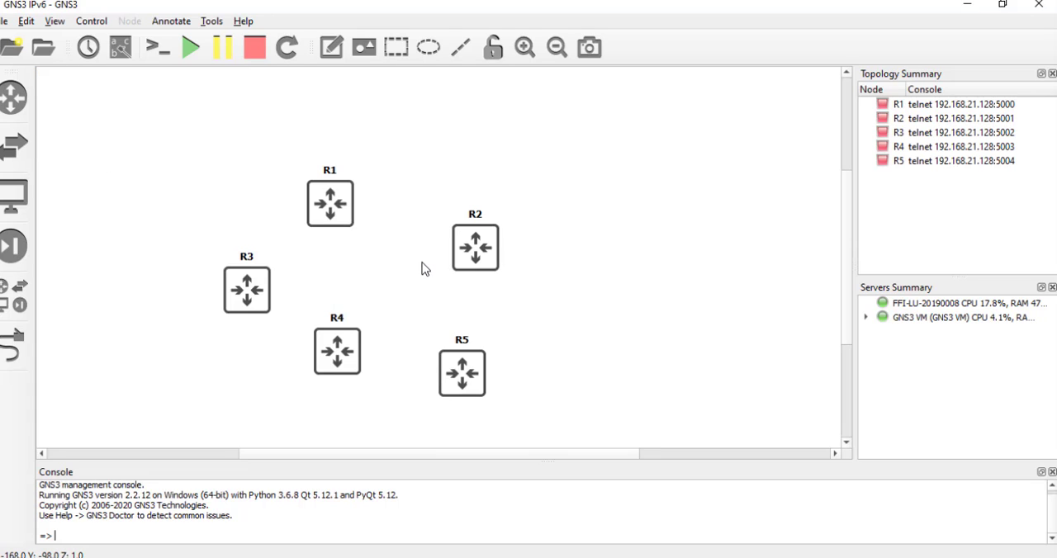
pyautogui.moveTo(333, 192)
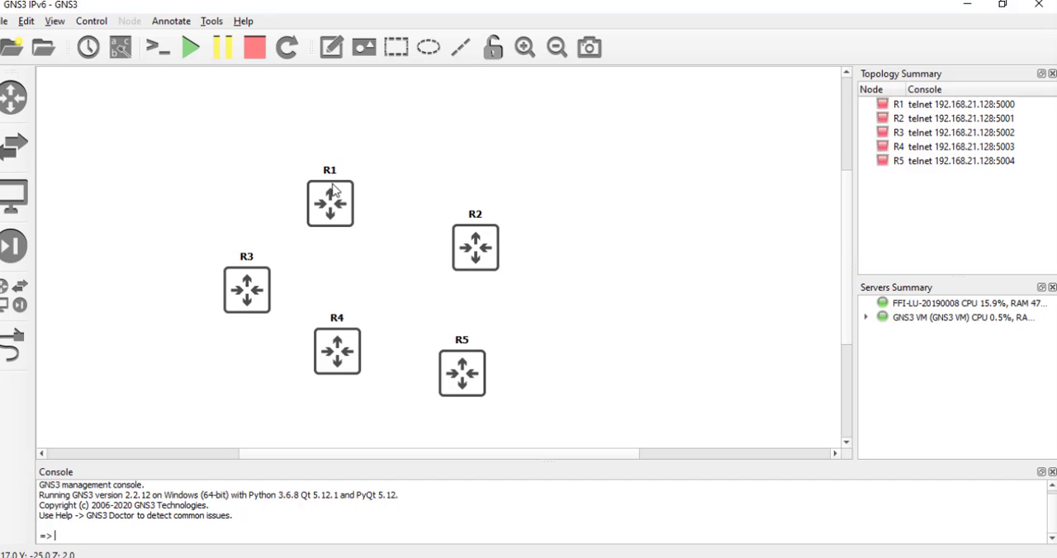
# Drag R1 to the centre and align R2–R5 at the corners around it
pyautogui.moveTo(331, 203); pyautogui.dragTo(396, 270)
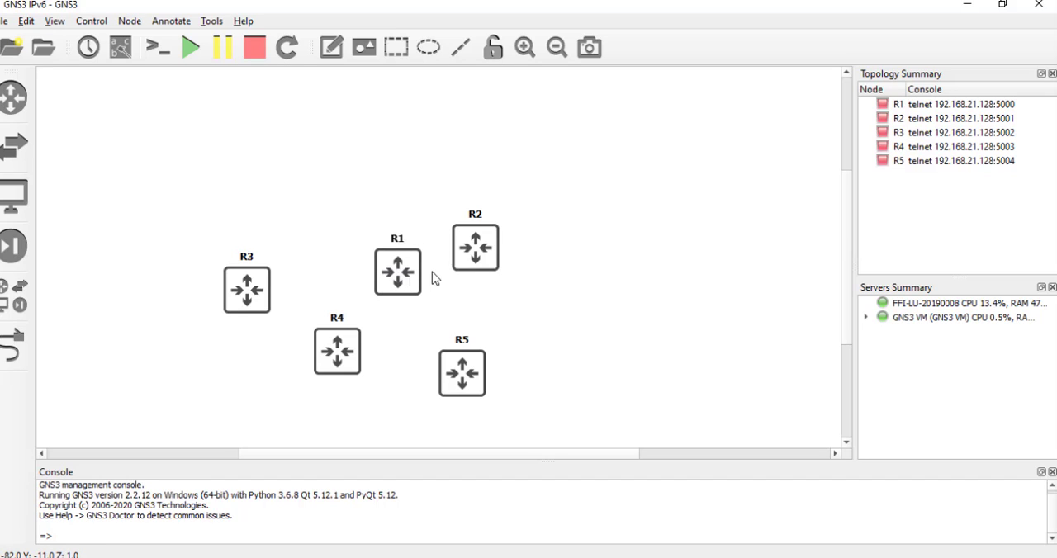
pyautogui.moveTo(476, 247); pyautogui.dragTo(289, 173)
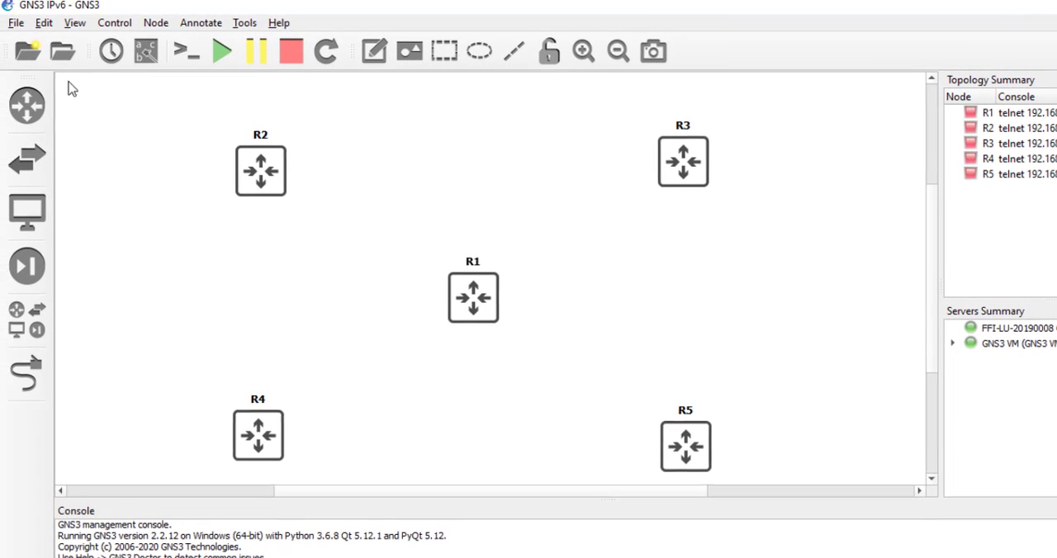
pyautogui.click(73, 23)
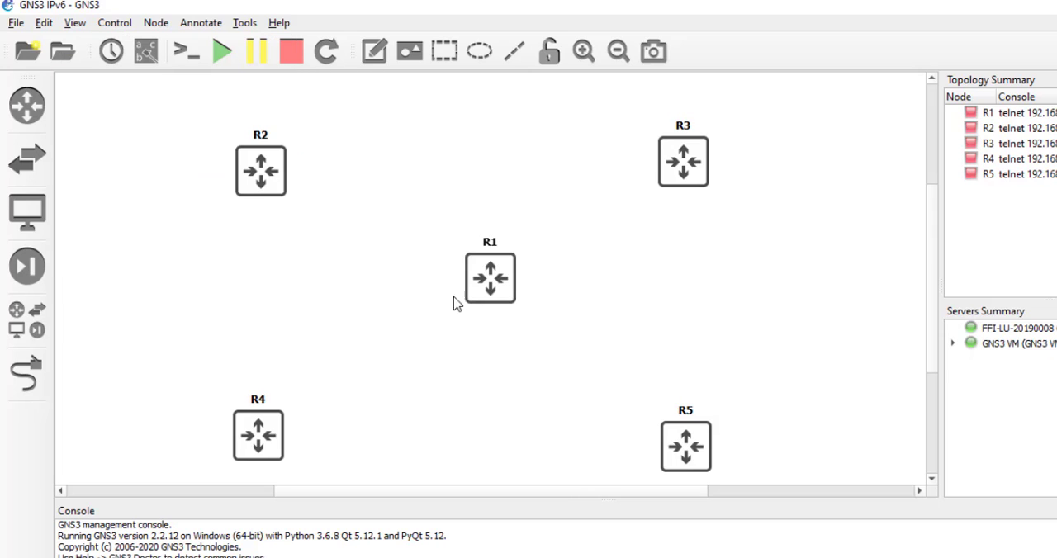
pyautogui.moveTo(488, 277); pyautogui.dragTo(426, 278)
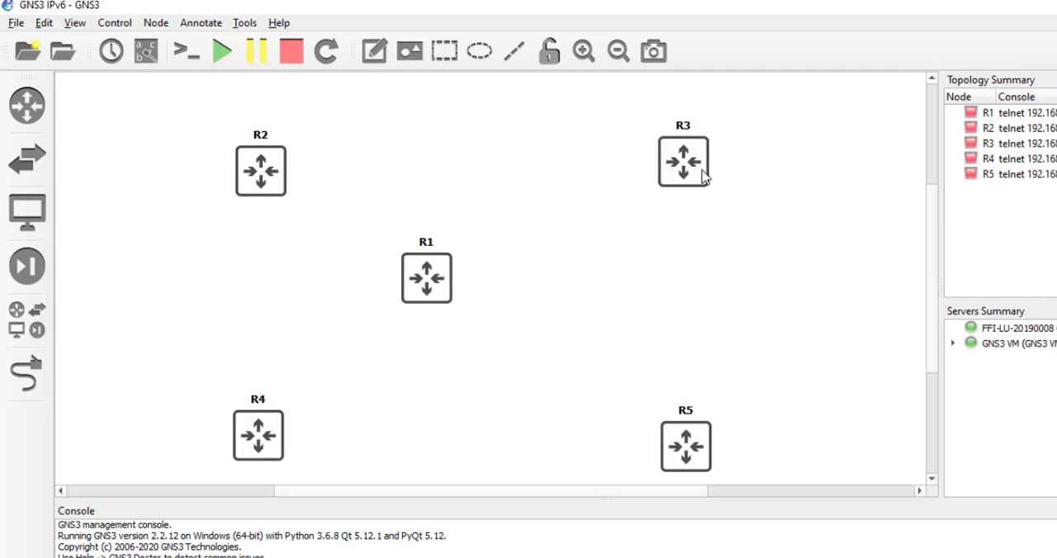
pyautogui.moveTo(683, 162); pyautogui.dragTo(555, 152)
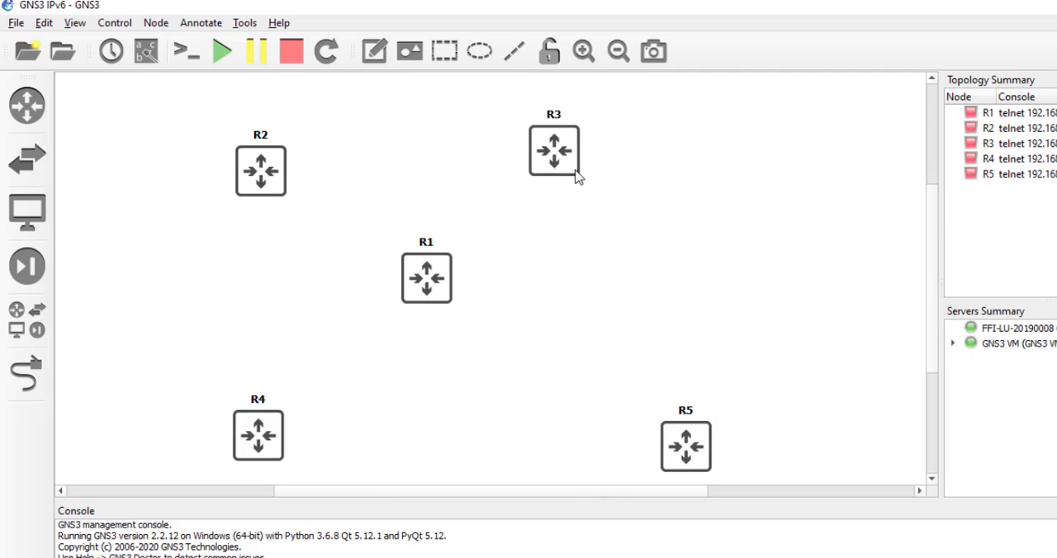
pyautogui.moveTo(553, 152); pyautogui.dragTo(617, 152)
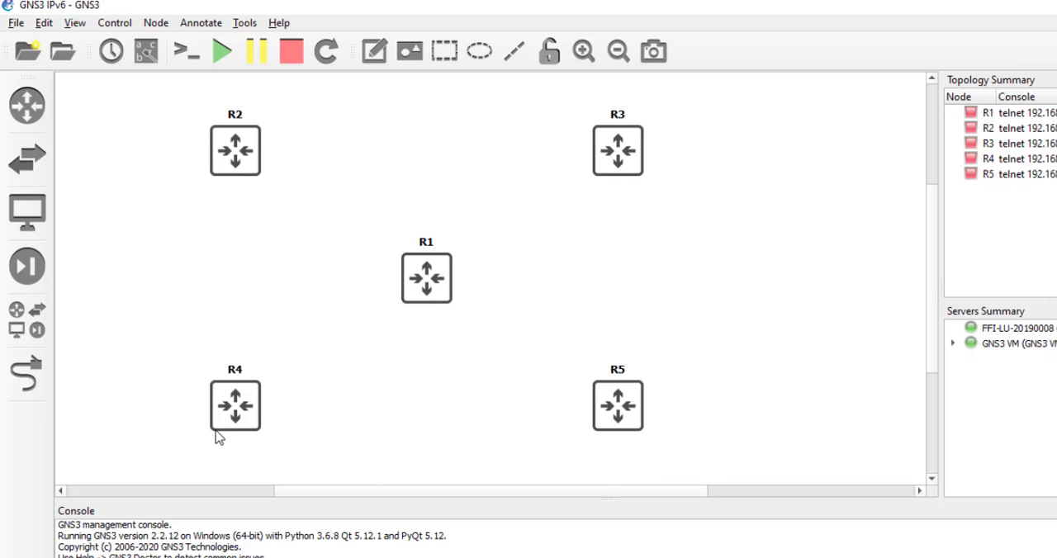
pyautogui.moveTo(421, 363)
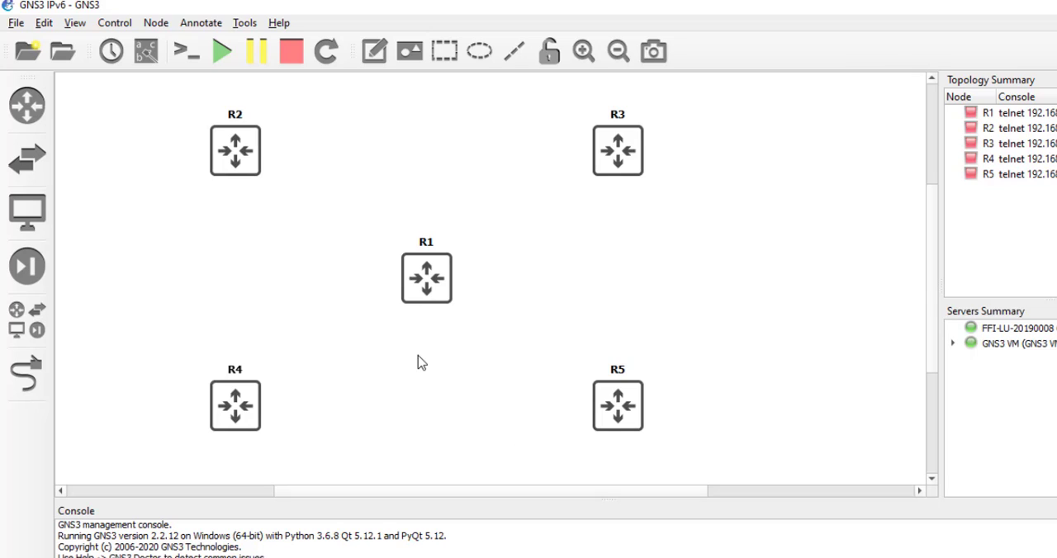
pyautogui.moveTo(419, 357)
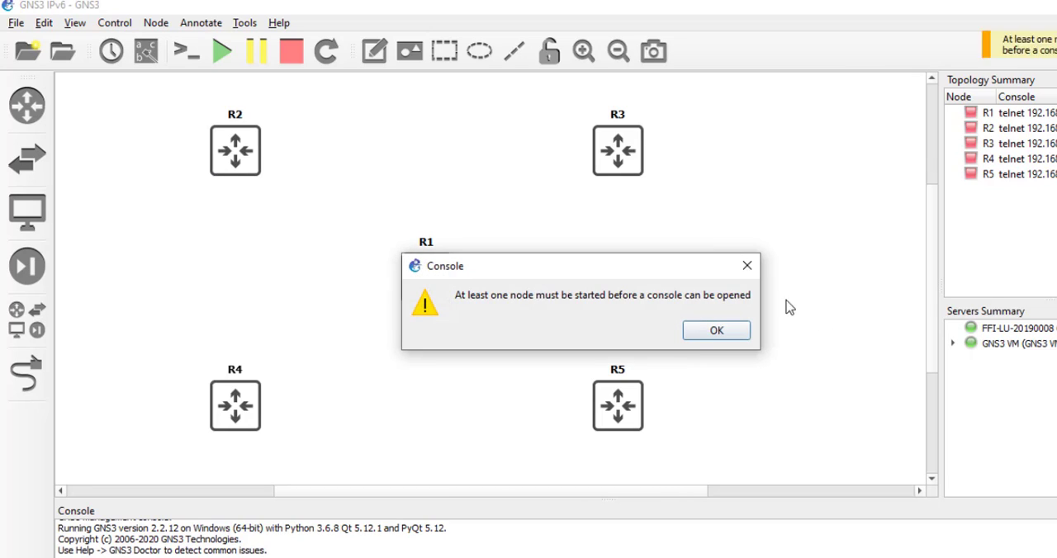
# Link R1 f0/0–R2, f0/1–R3, s0/0–R4, s0/1–R5 and show interface labels
pyautogui.click(716, 330)
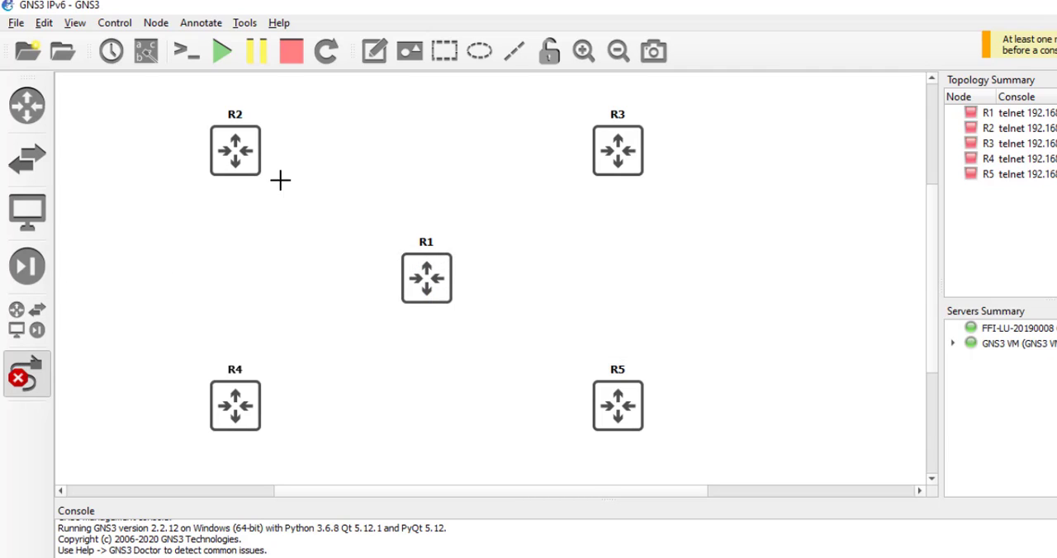
pyautogui.click(426, 278)
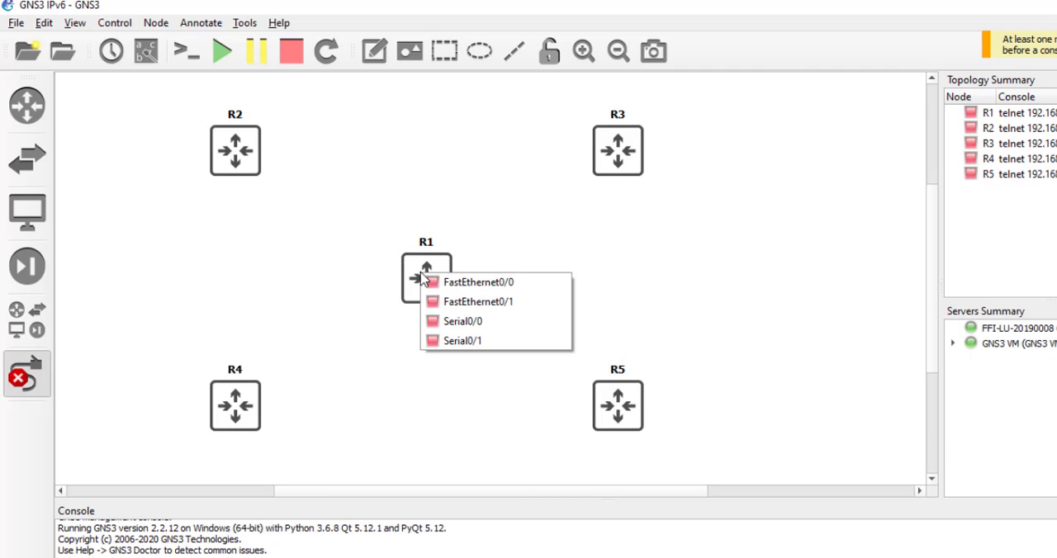
pyautogui.click(477, 280)
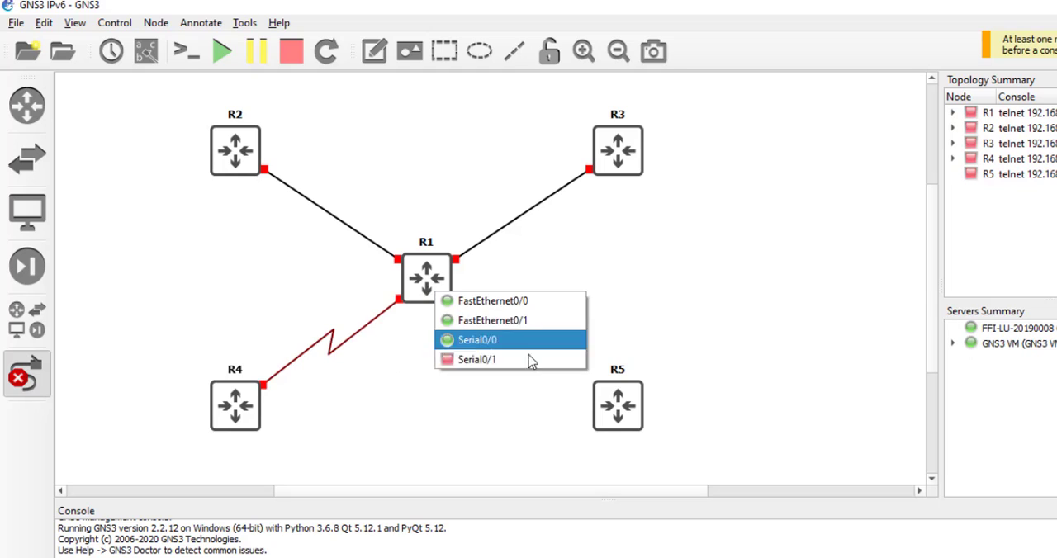
pyautogui.click(479, 340)
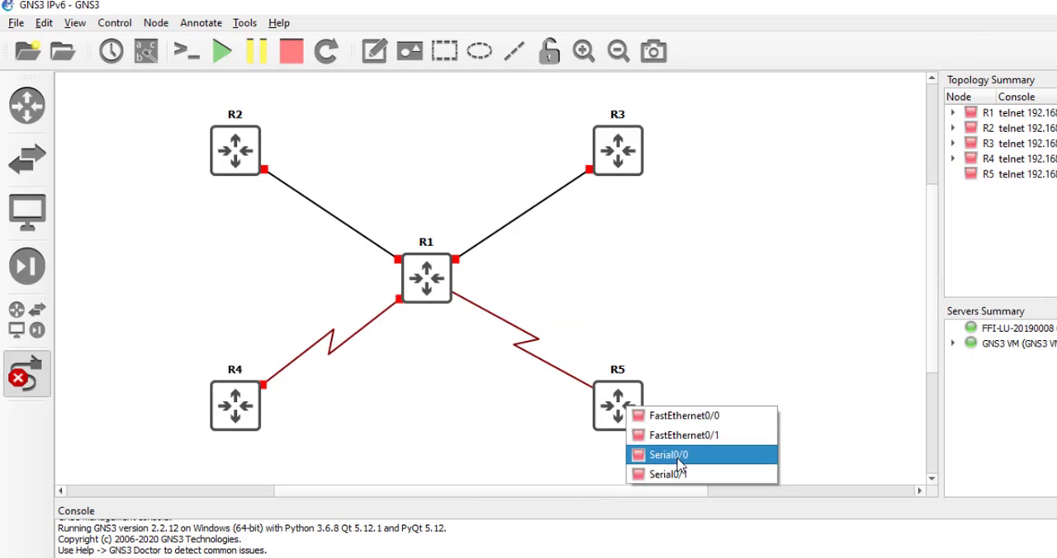
pyautogui.click(675, 452)
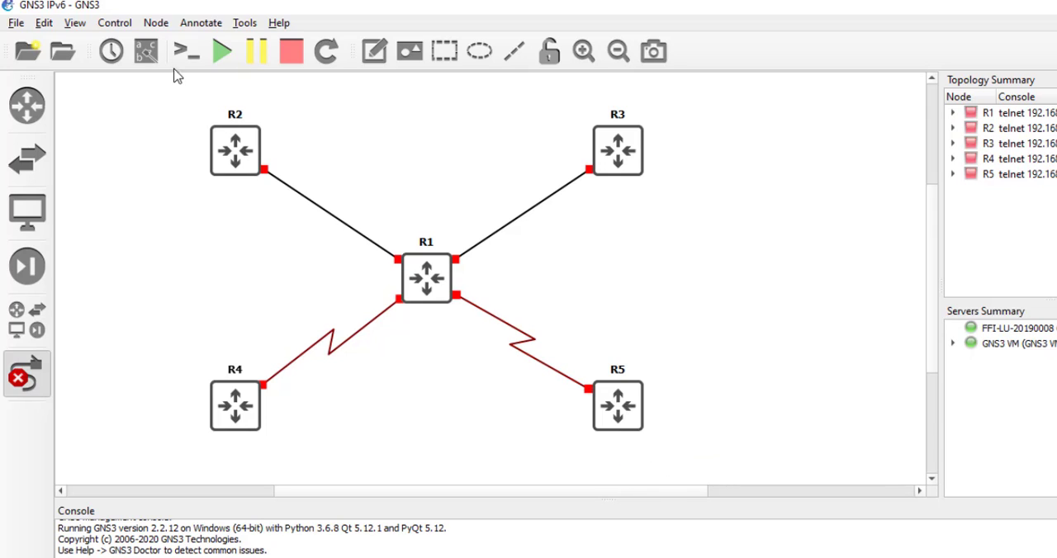
pyautogui.click(147, 51)
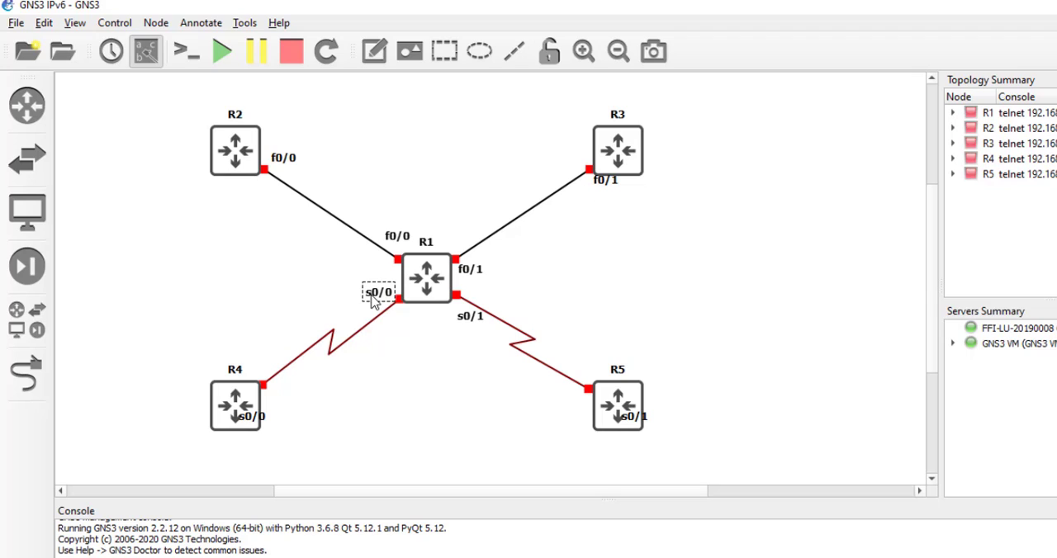
pyautogui.moveTo(258, 432)
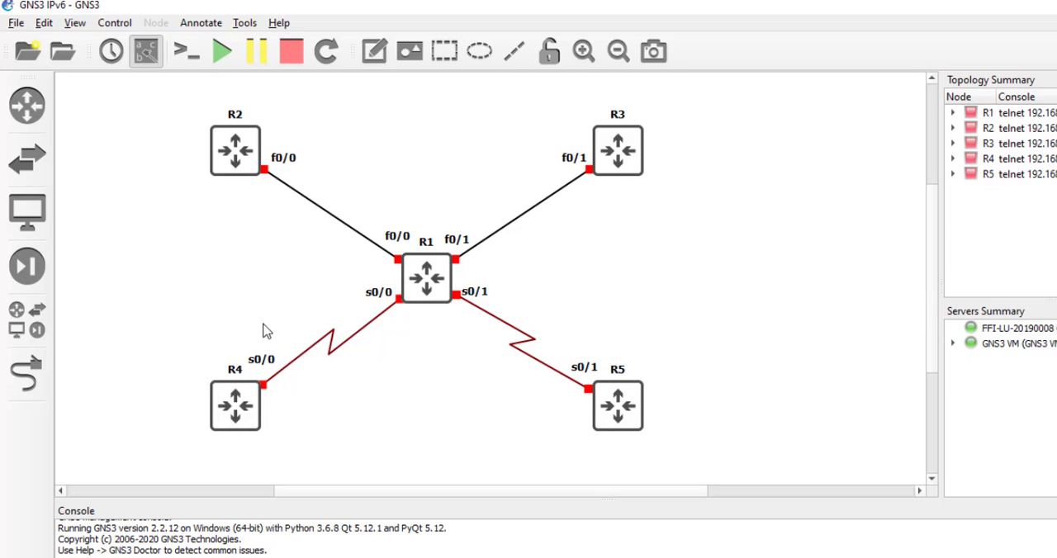
pyautogui.moveTo(208, 139)
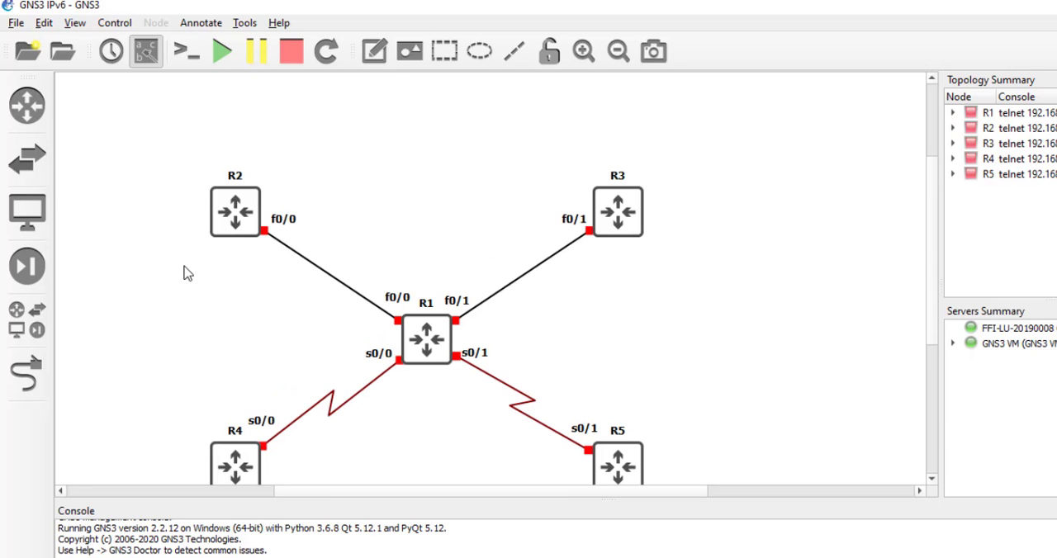
pyautogui.moveTo(370, 52)
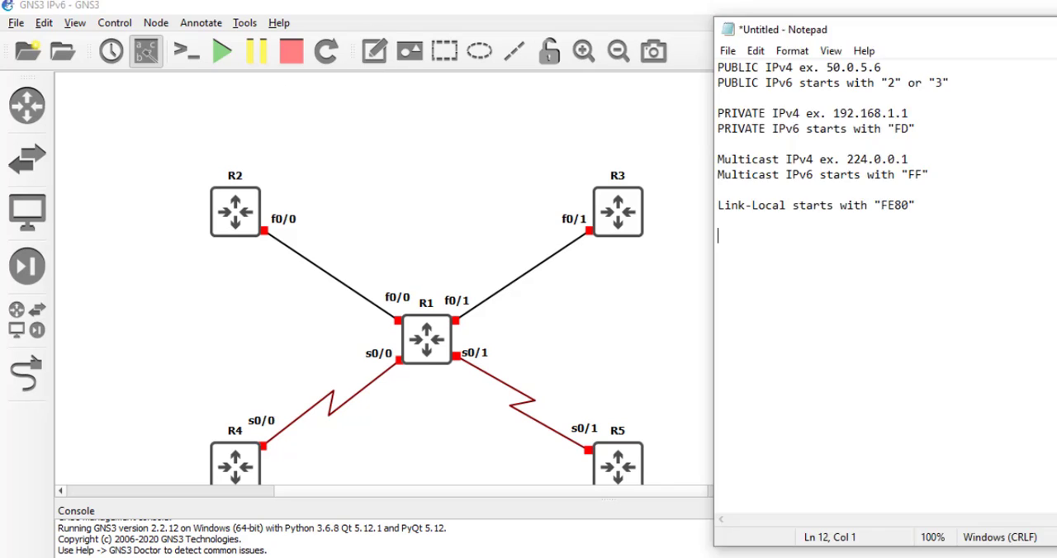
pyautogui.moveTo(949, 104)
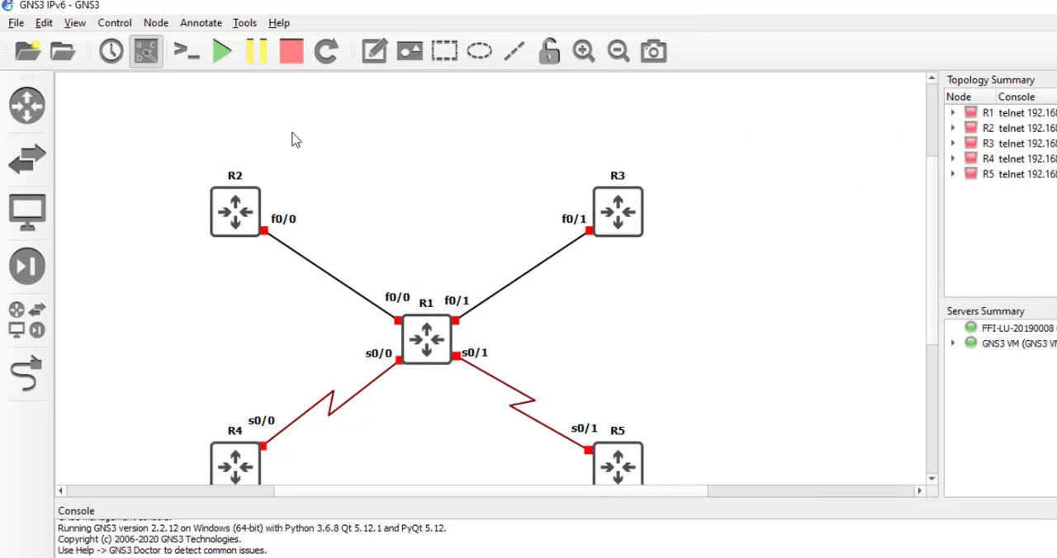
# Place a text note '3050:2010::/64' above R2 and reopen it to correct the text
pyautogui.click(375, 52)
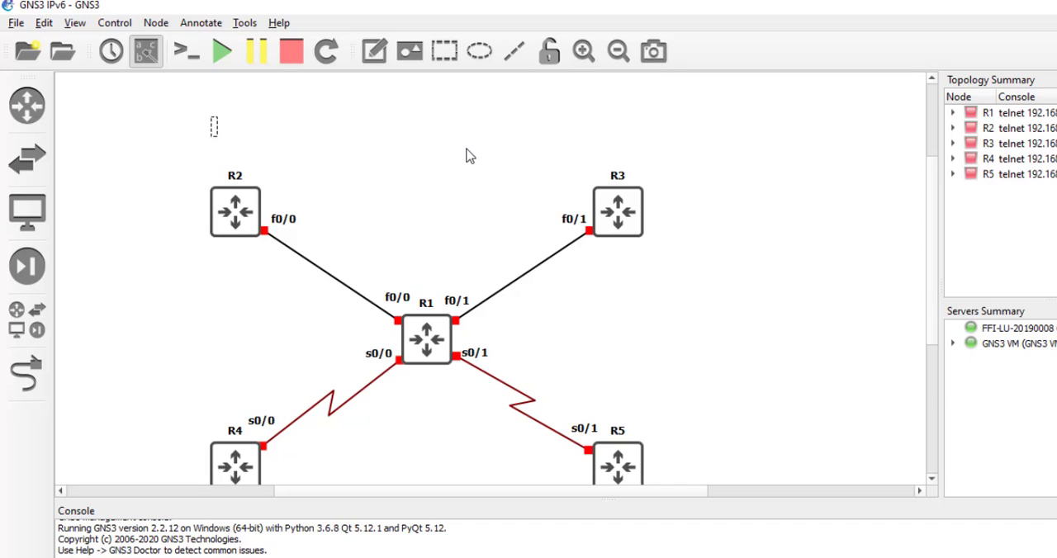
pyautogui.write('20')
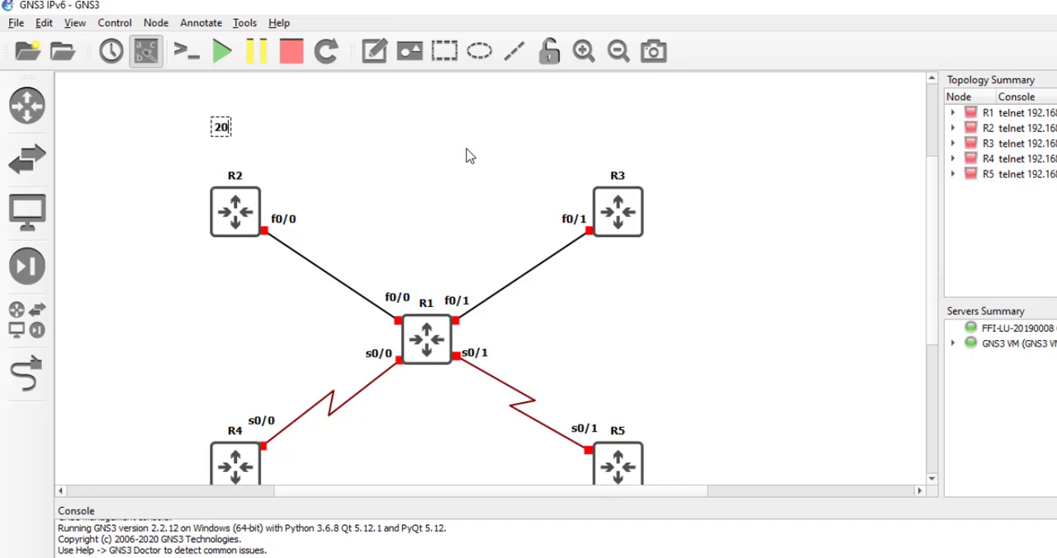
pyautogui.write('300:')
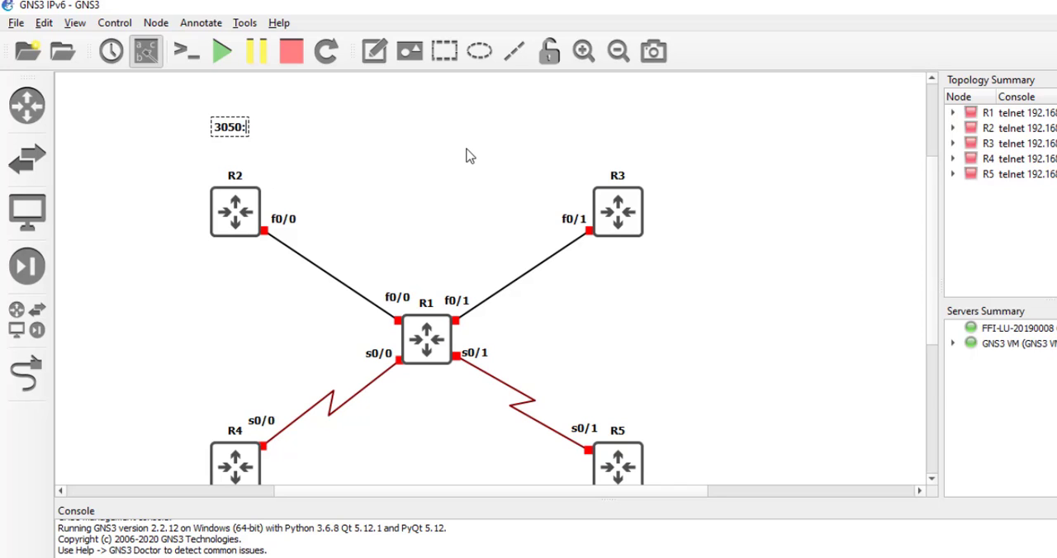
pyautogui.write('10::')
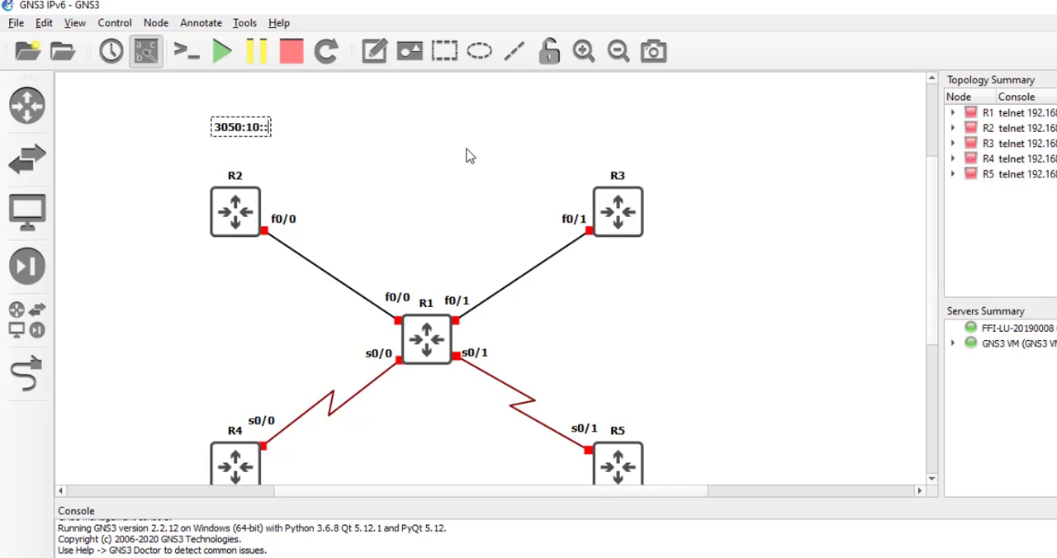
pyautogui.write('/')
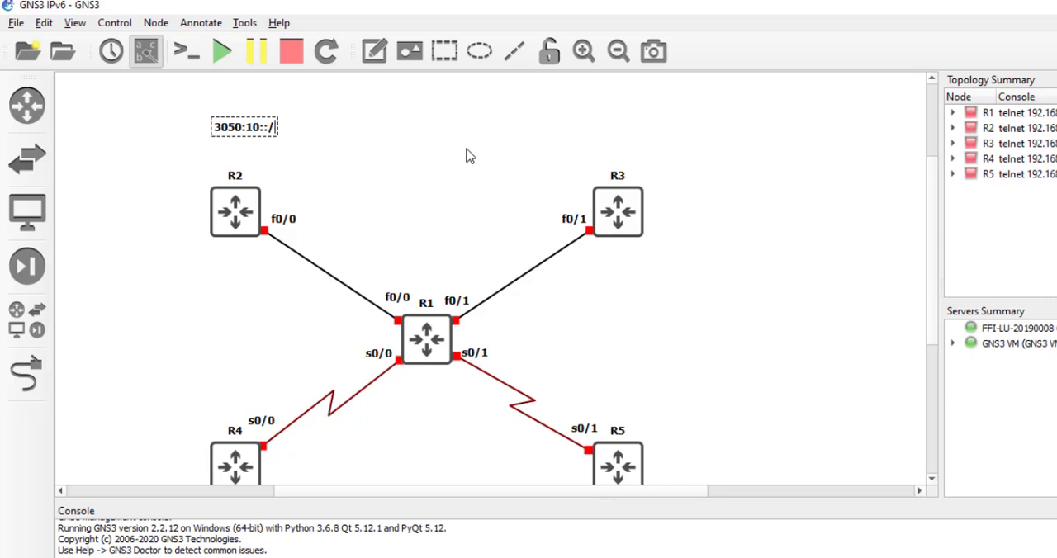
pyautogui.write('64')
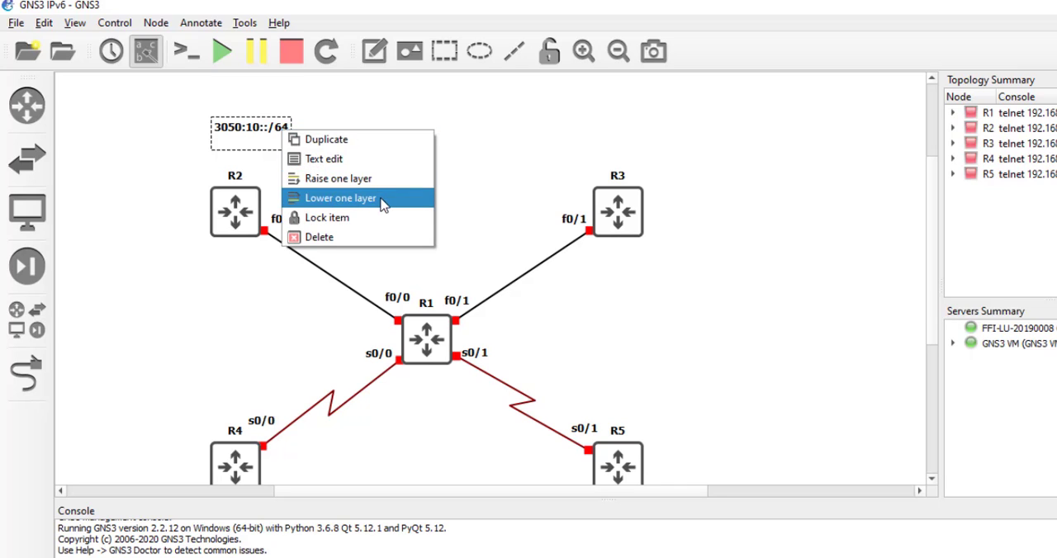
pyautogui.click(324, 158)
pyautogui.write('20')
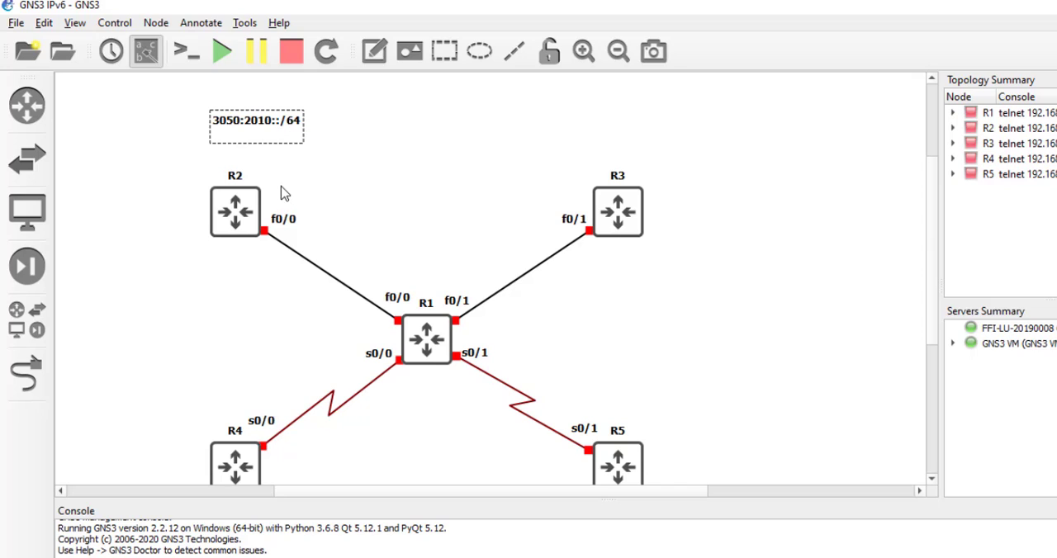
pyautogui.moveTo(285, 181)
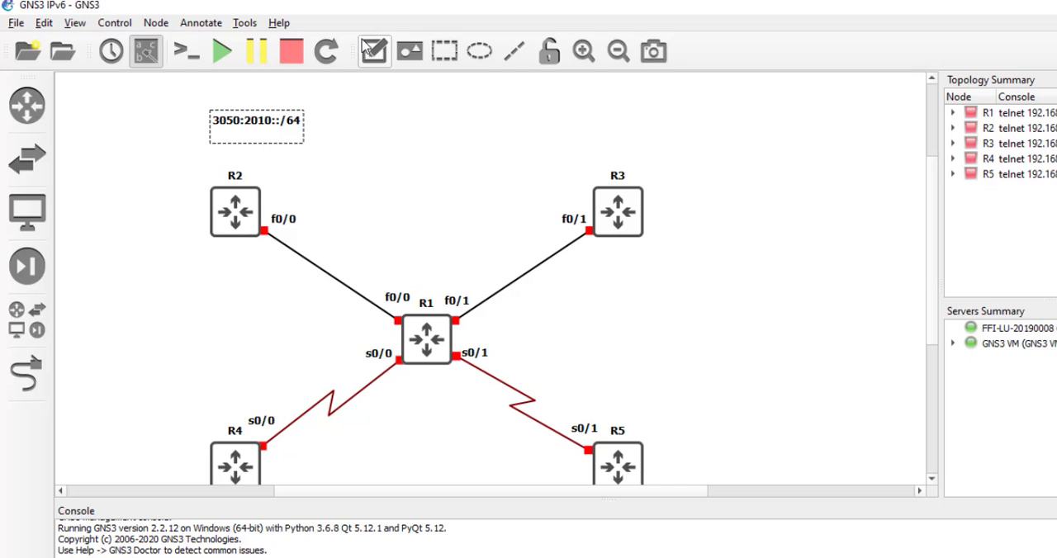
# Position the 3050:2010::/64 label on the R1–R2 link and colour it blue
pyautogui.moveTo(256, 118); pyautogui.dragTo(362, 227)
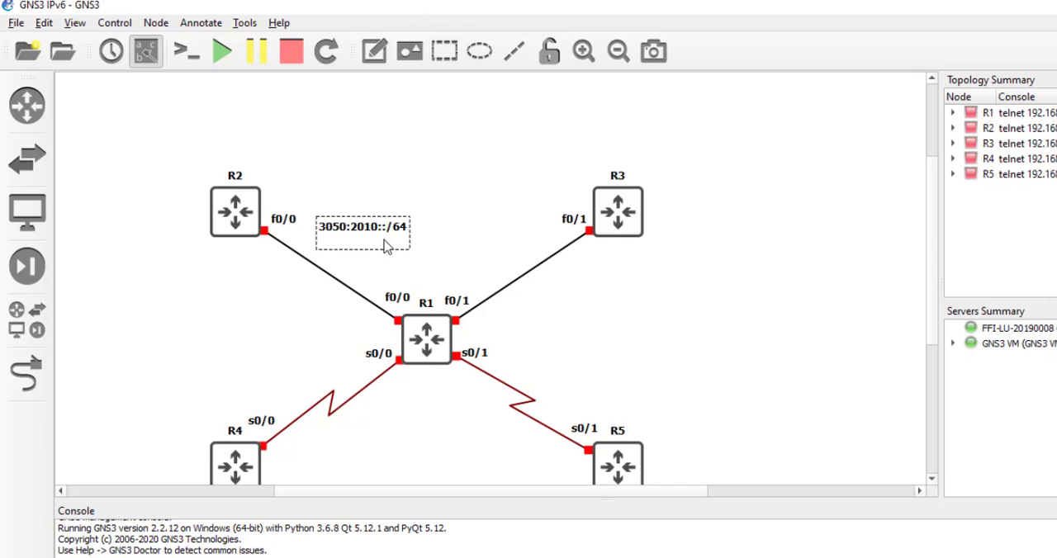
pyautogui.moveTo(361, 228); pyautogui.dragTo(361, 247)
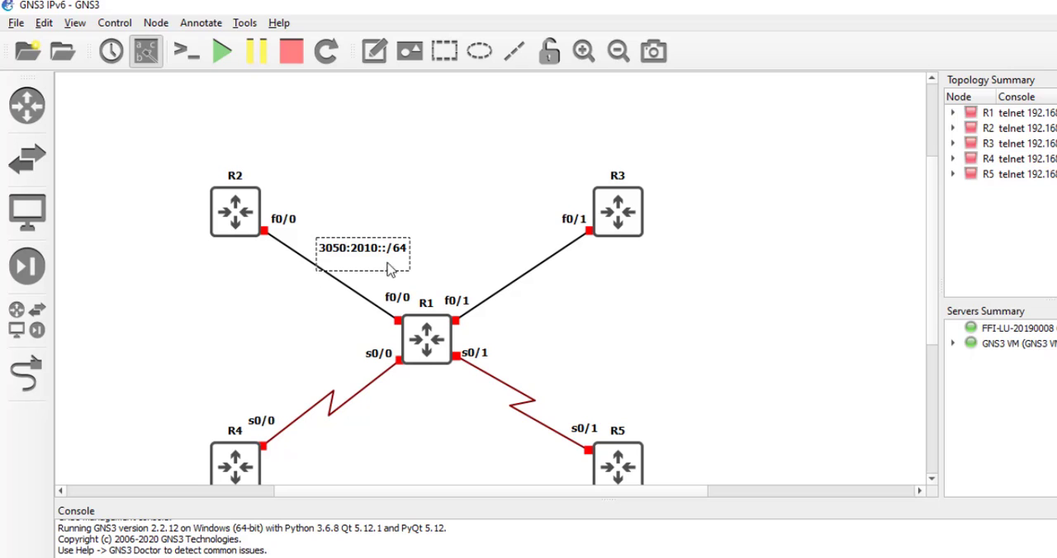
pyautogui.rightClick(376, 251)
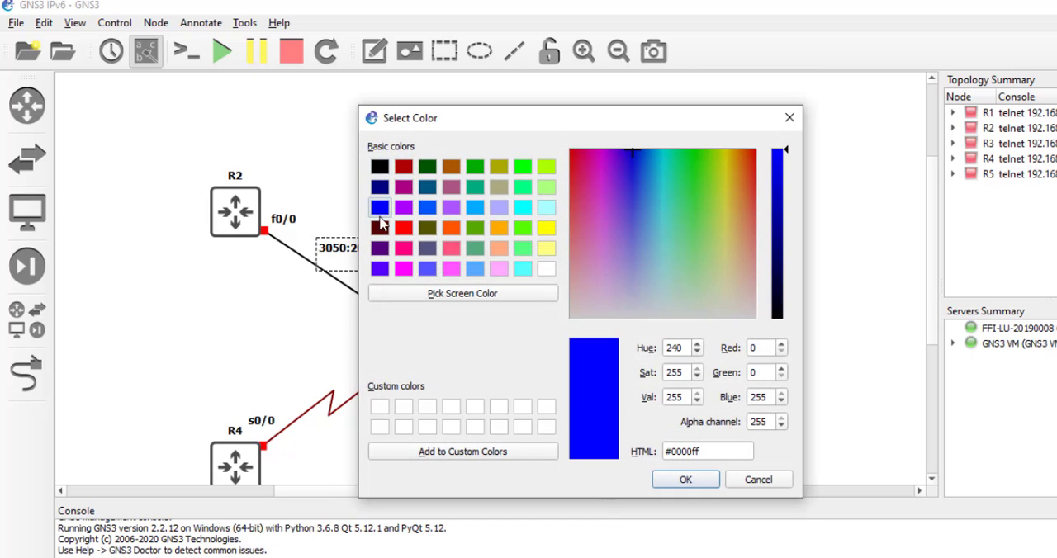
pyautogui.click(687, 479)
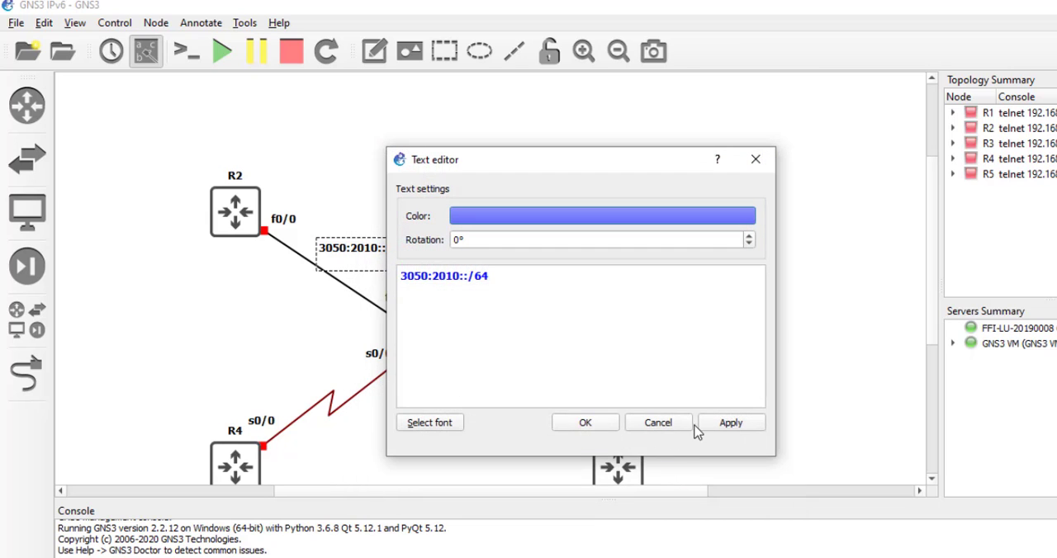
pyautogui.click(585, 423)
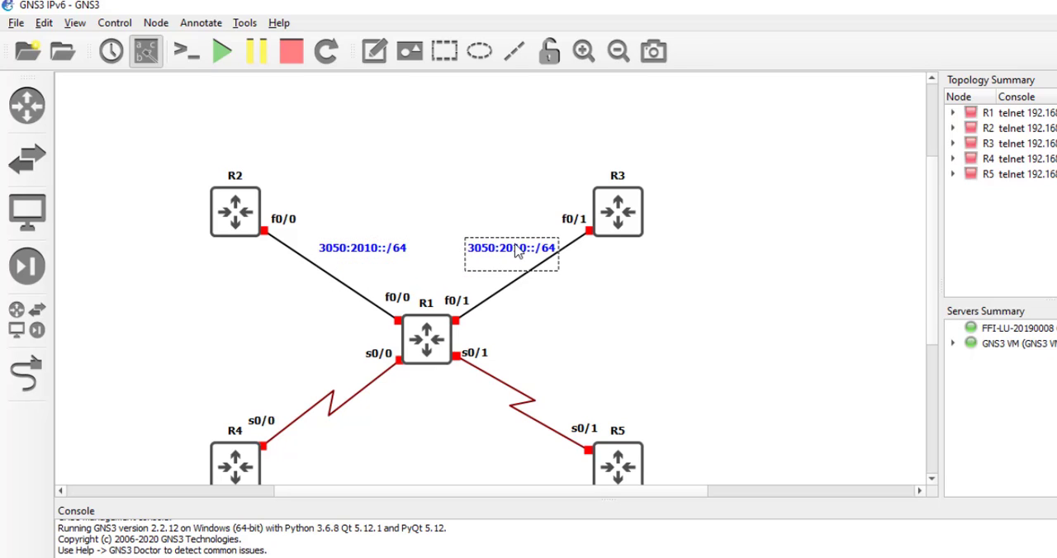
# Edit copied labels to 3050:3030::/64 and place a 3050:4040::/64 copy on the R1–R4 link
pyautogui.doubleClick(510, 247)
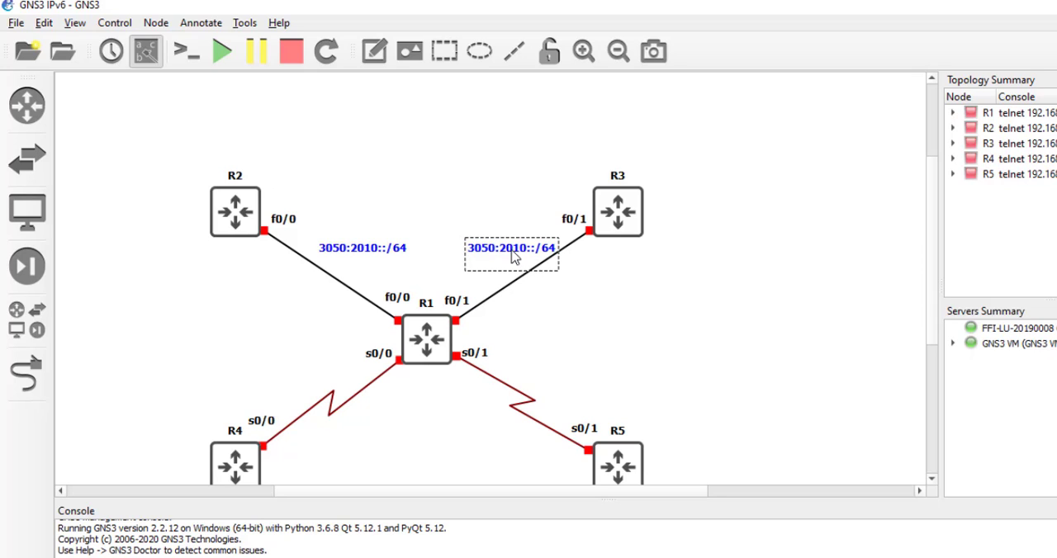
pyautogui.moveTo(522, 271)
pyautogui.write('3')
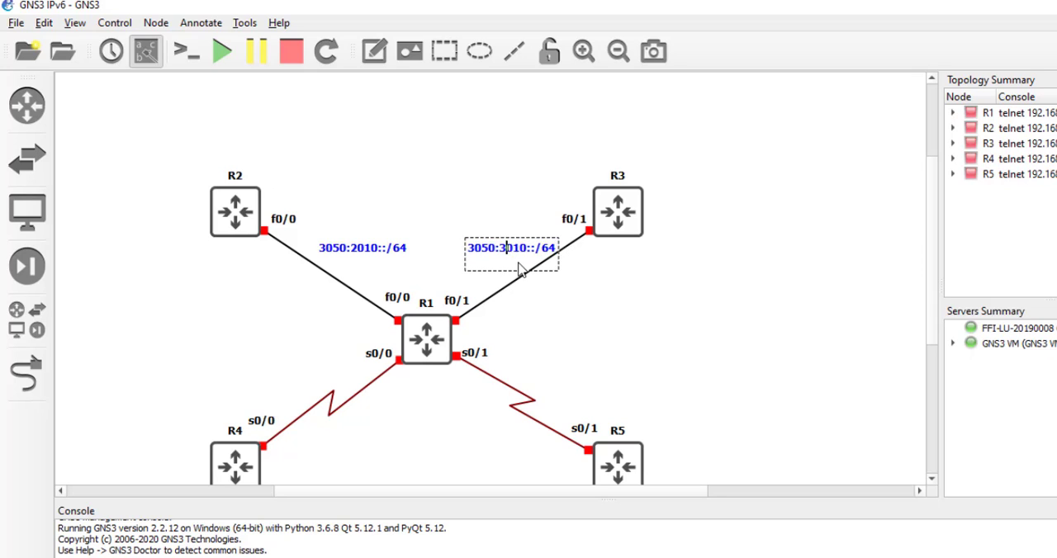
pyautogui.write('0')
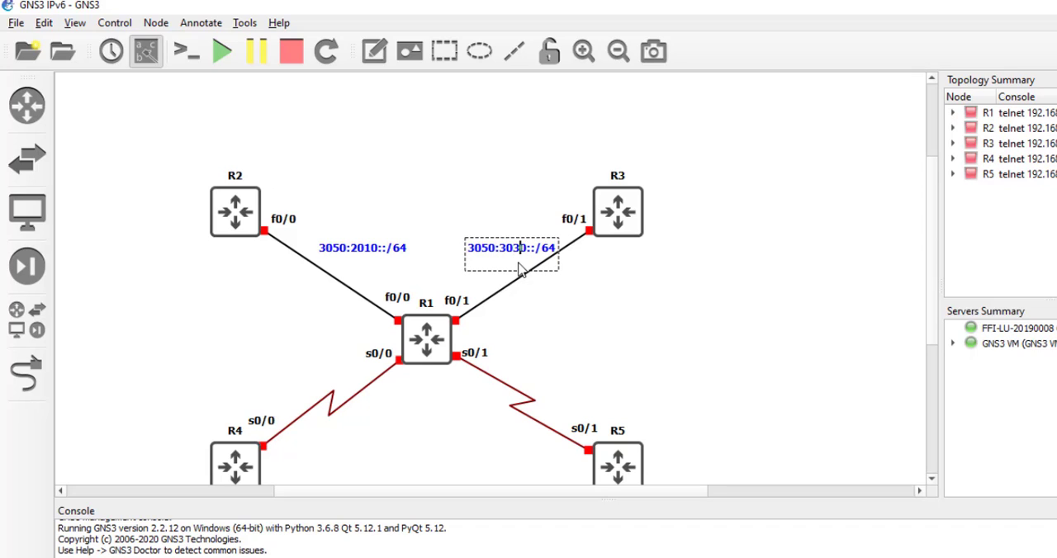
pyautogui.moveTo(556, 320)
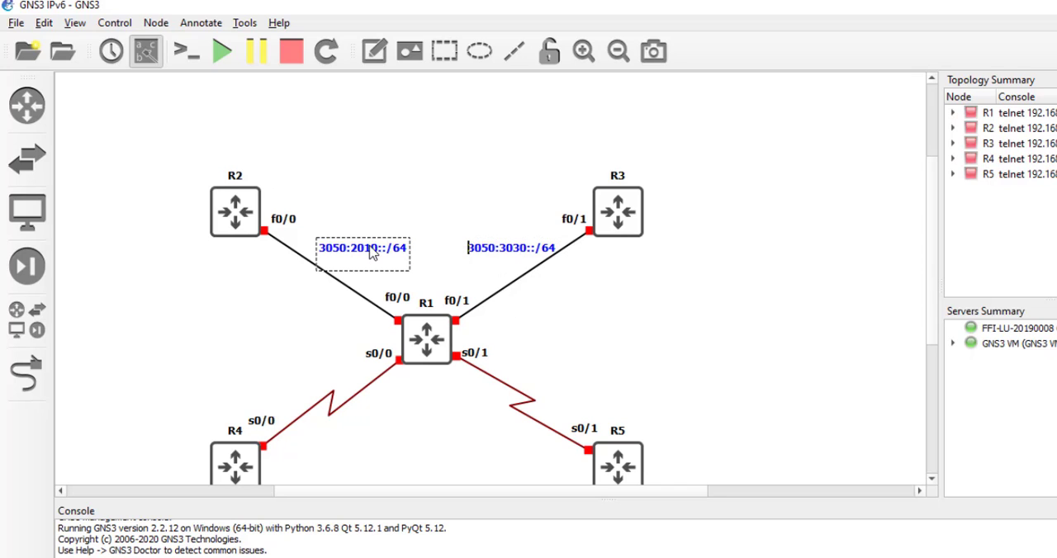
pyautogui.moveTo(393, 266)
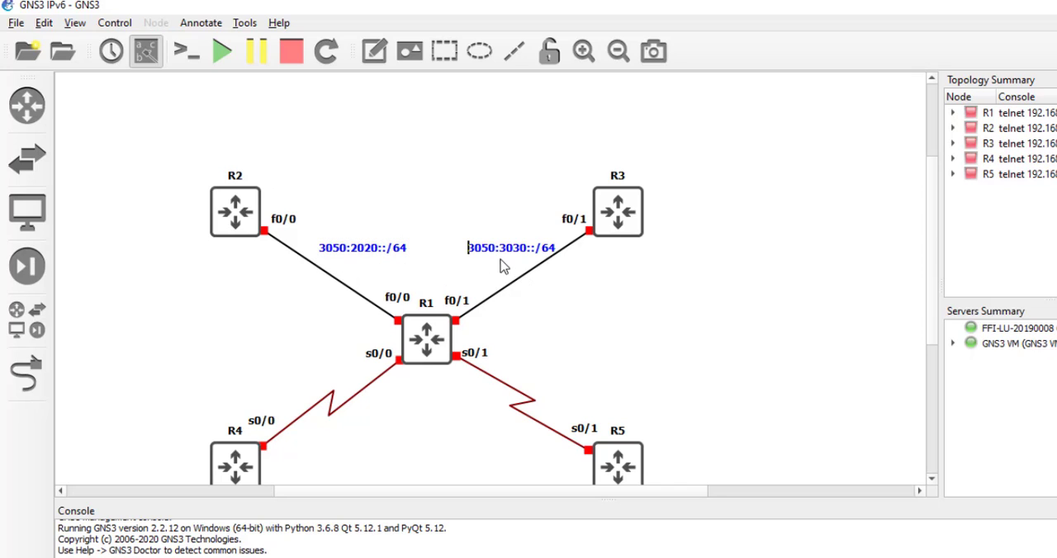
pyautogui.moveTo(558, 297)
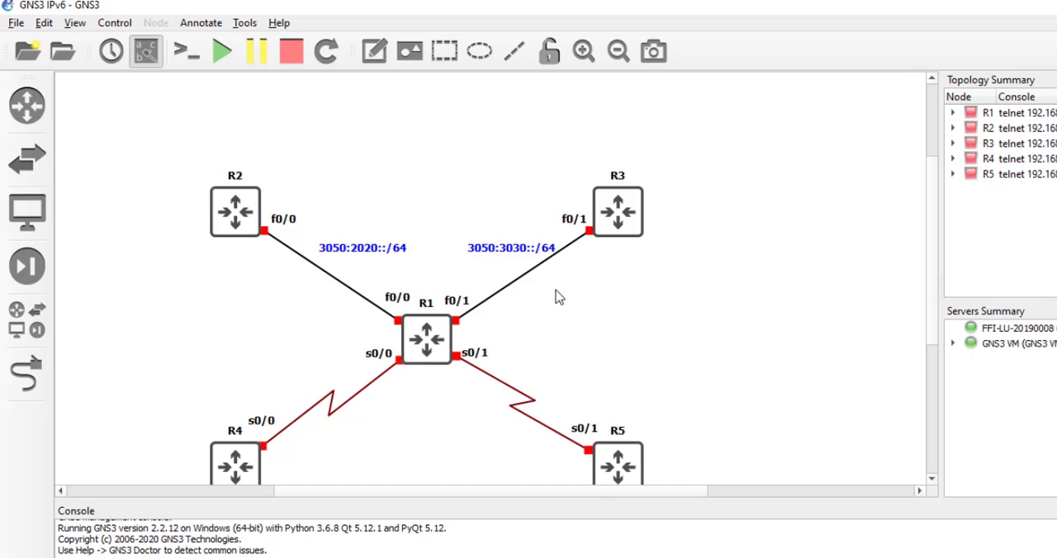
pyautogui.moveTo(512, 258)
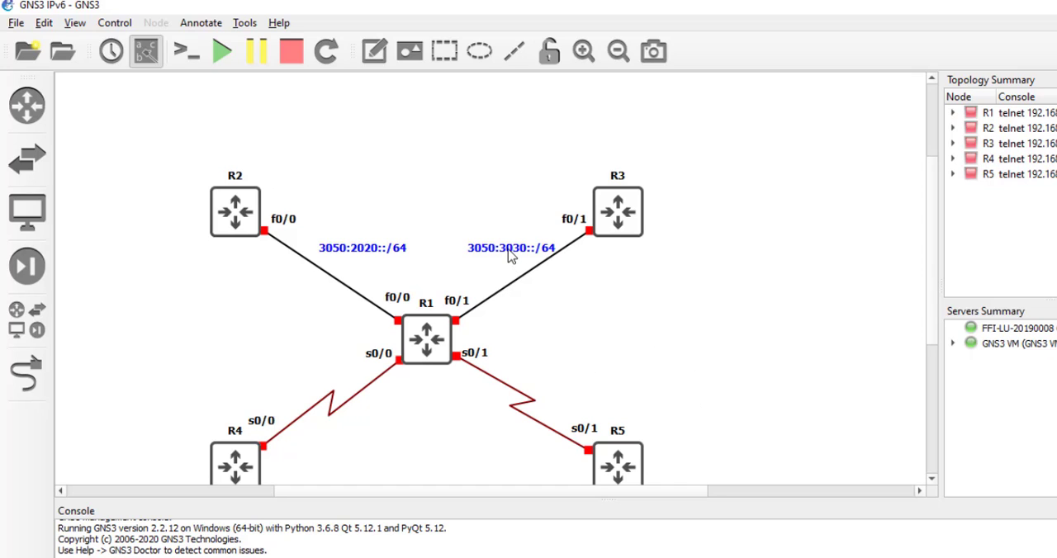
pyautogui.click(508, 247)
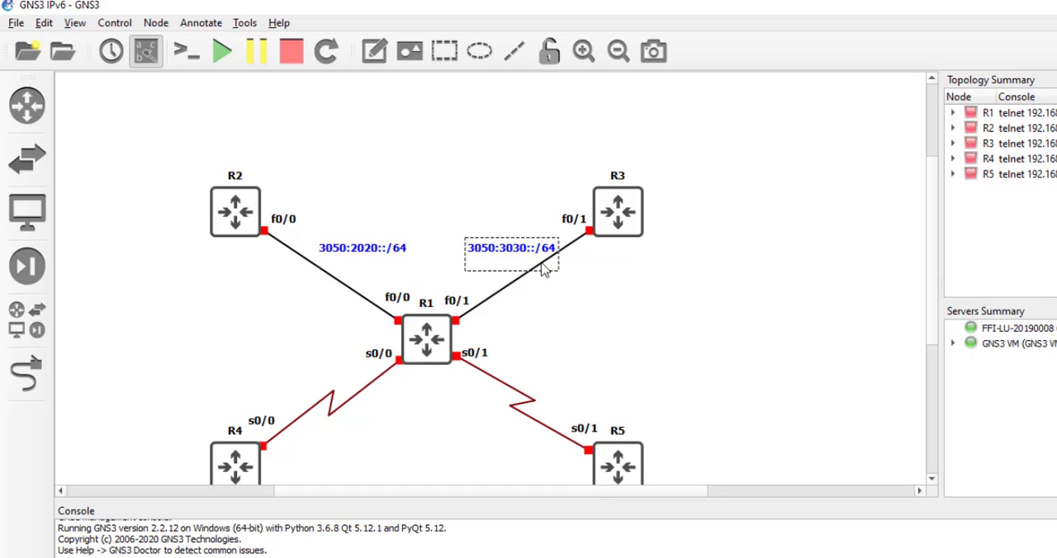
pyautogui.moveTo(510, 247); pyautogui.dragTo(321, 353)
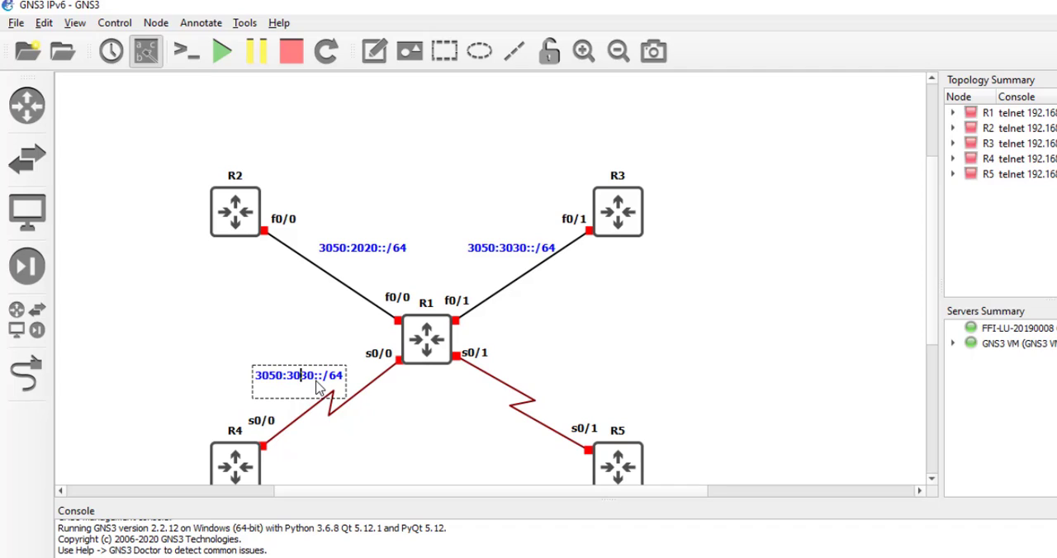
pyautogui.write('404')
pyautogui.write('3050:5050::/64')
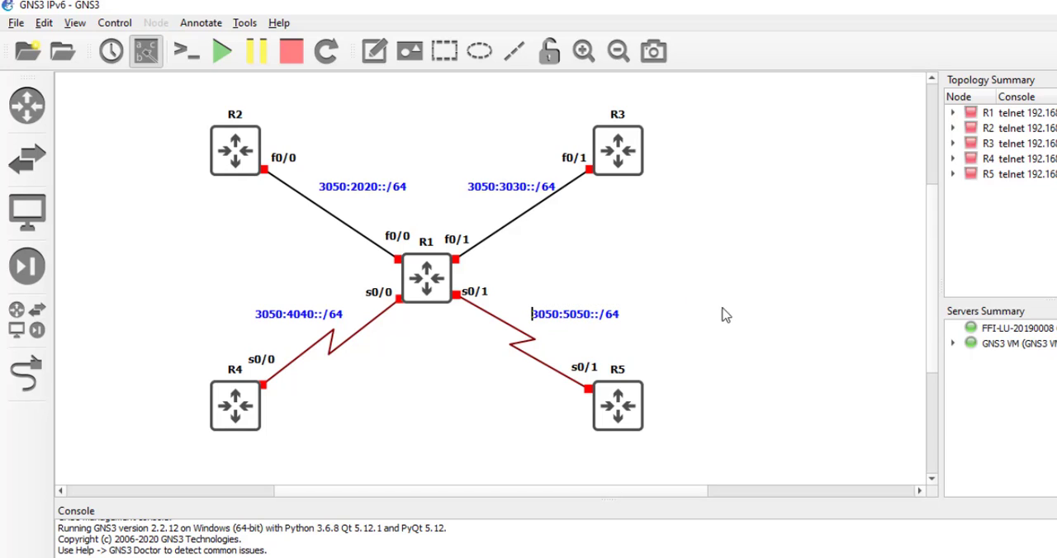
pyautogui.moveTo(370, 383)
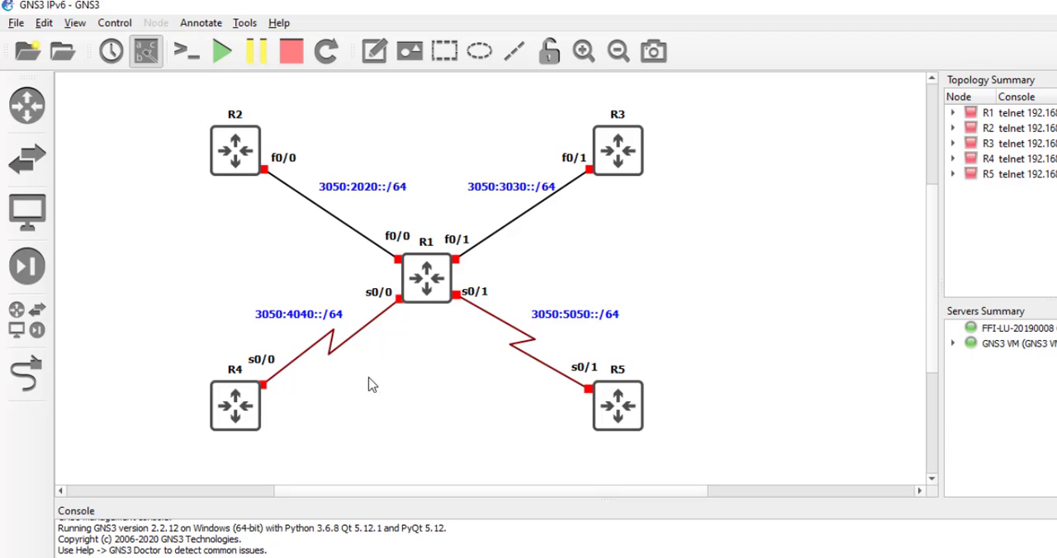
pyautogui.moveTo(389, 182)
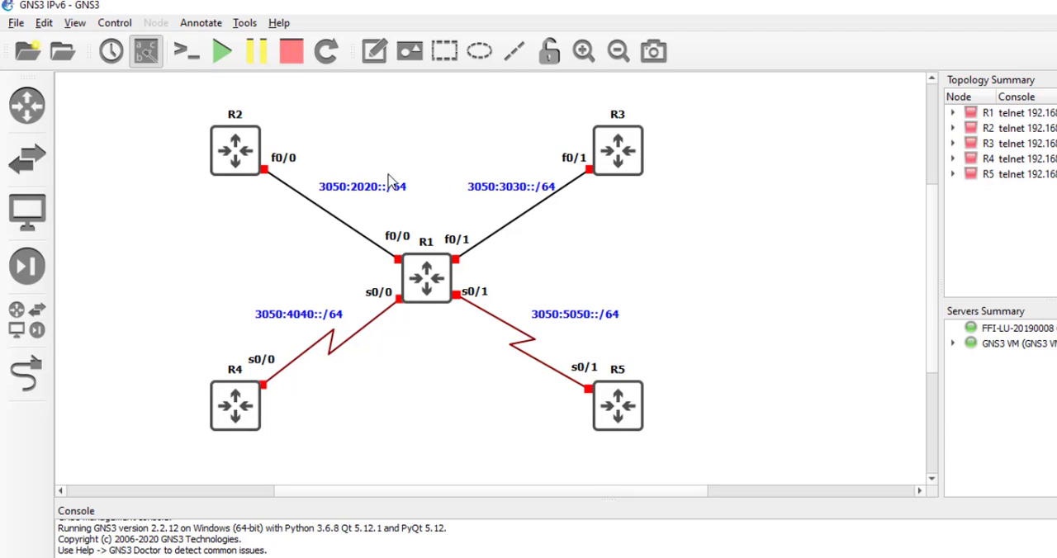
# Select the ::3 label by R1's f0/1 and set its text colour to red
pyautogui.rightClick(576, 316)
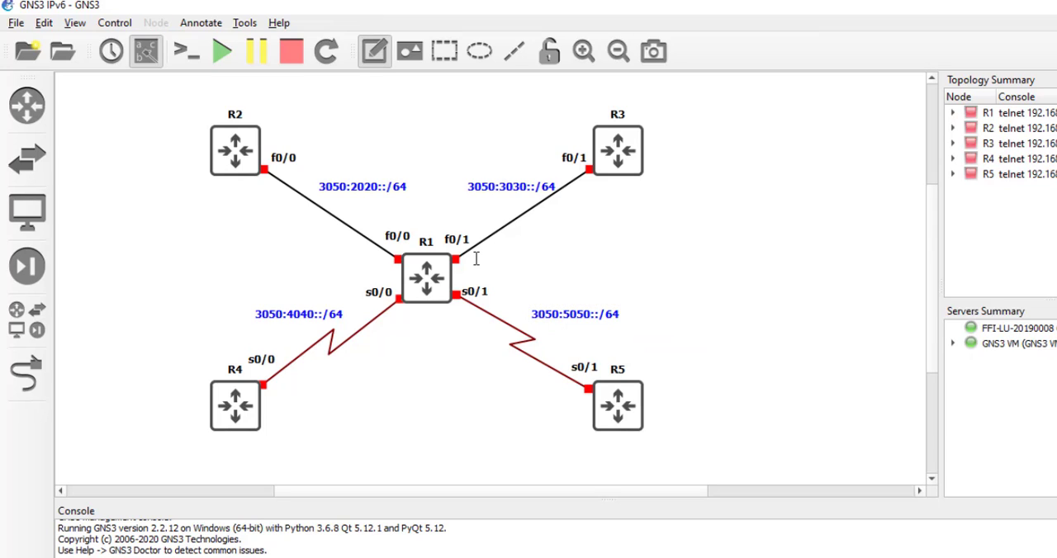
pyautogui.moveTo(575, 269)
pyautogui.write('::3')
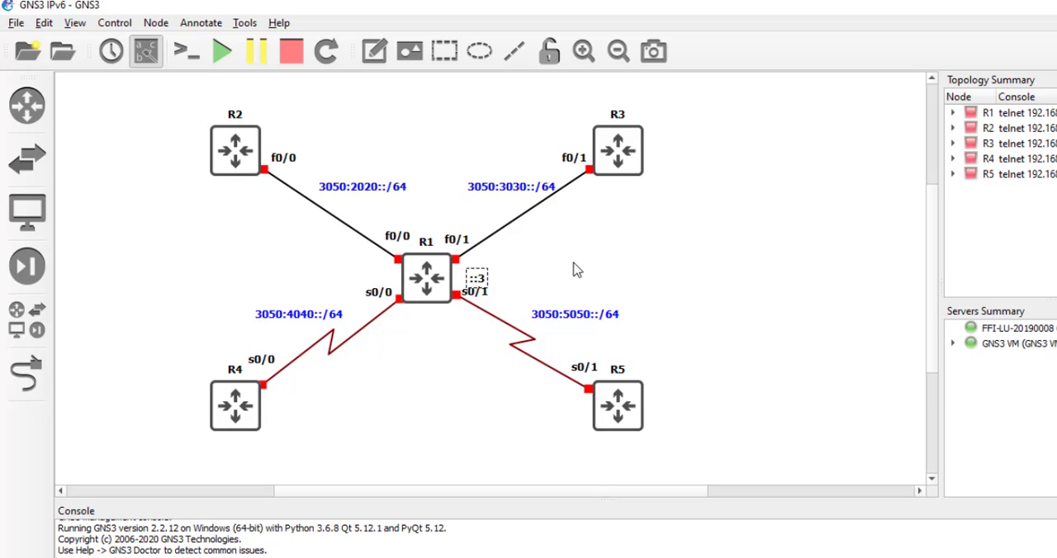
pyautogui.moveTo(553, 273)
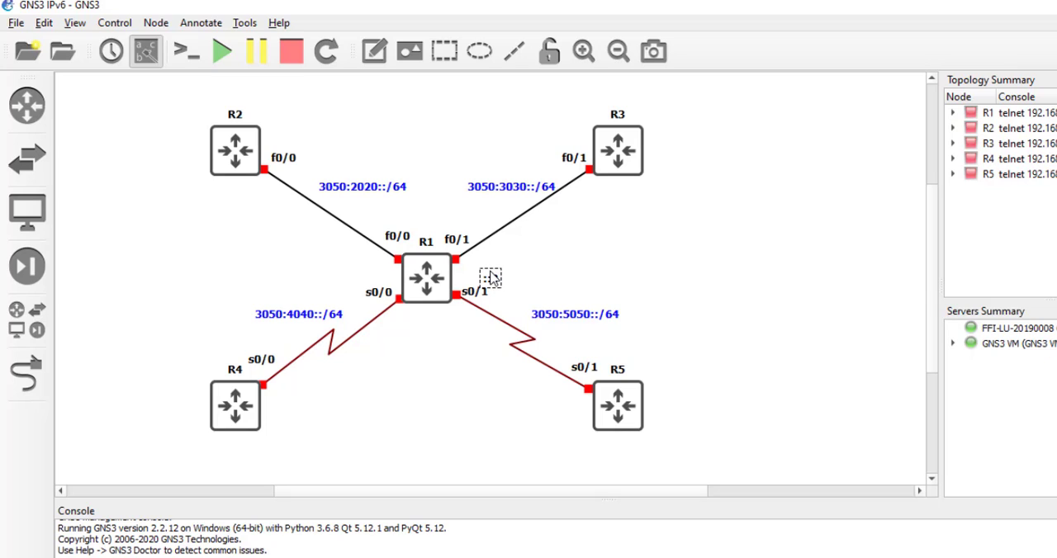
pyautogui.click(76, 23)
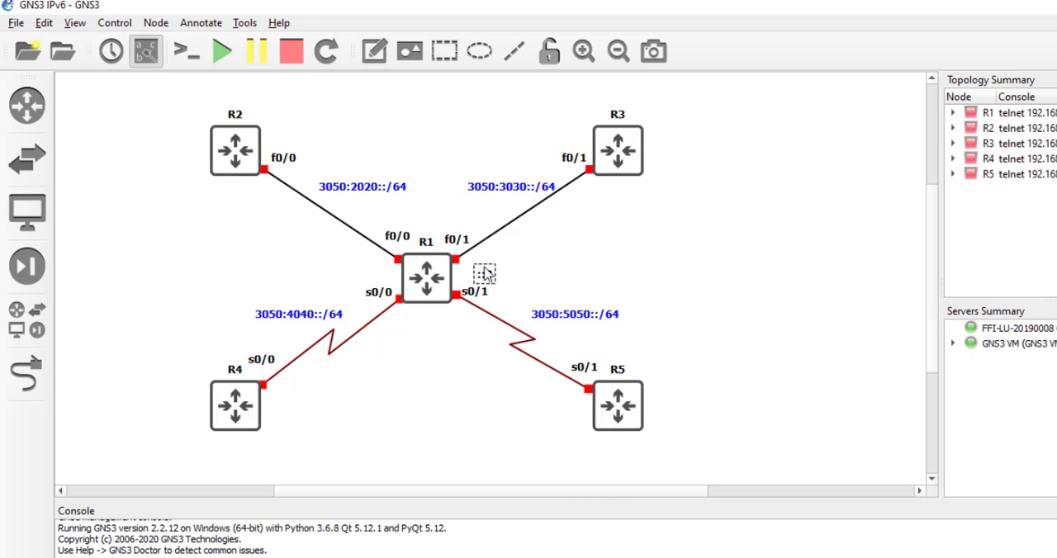
pyautogui.moveTo(481, 267)
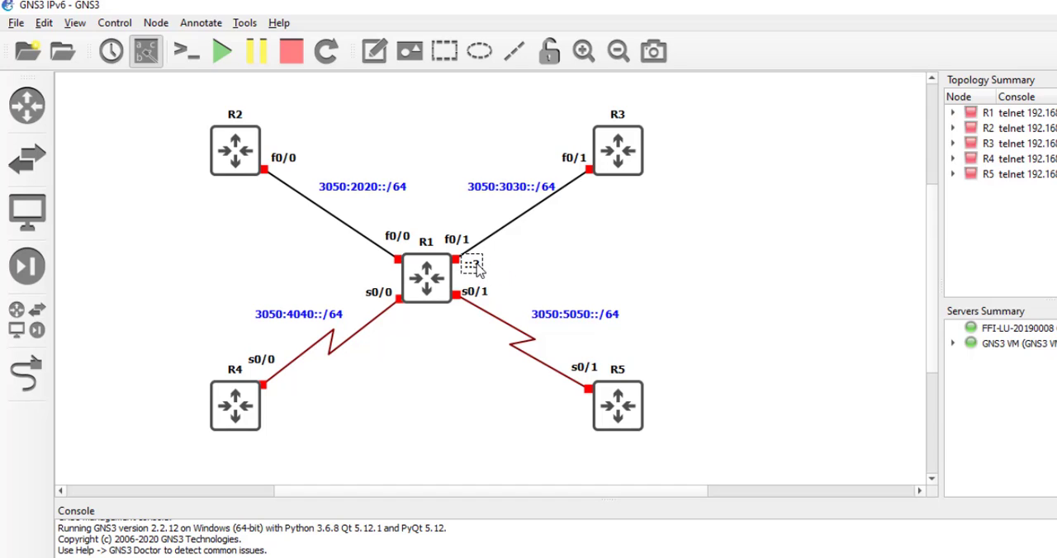
pyautogui.rightClick(472, 266)
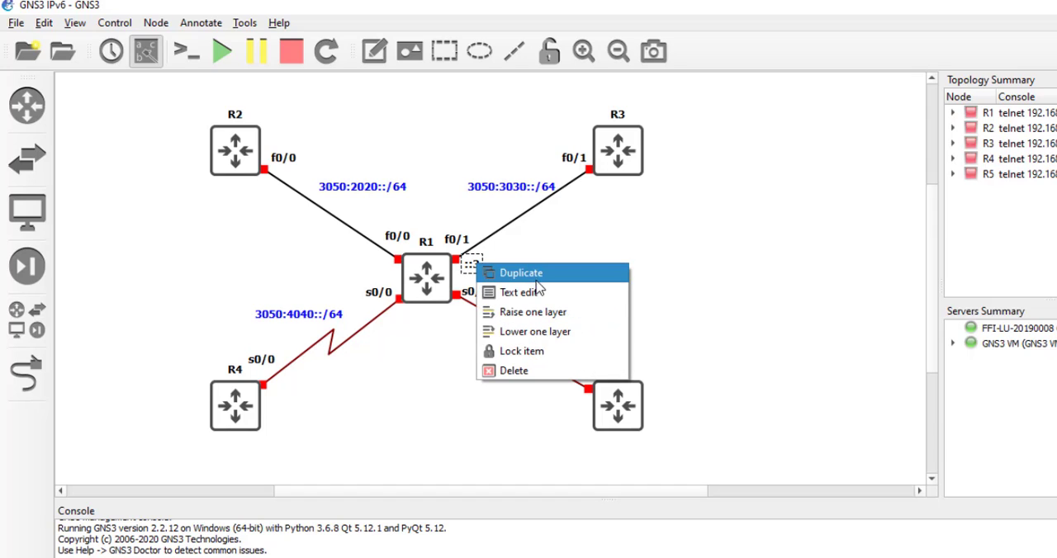
pyautogui.click(522, 291)
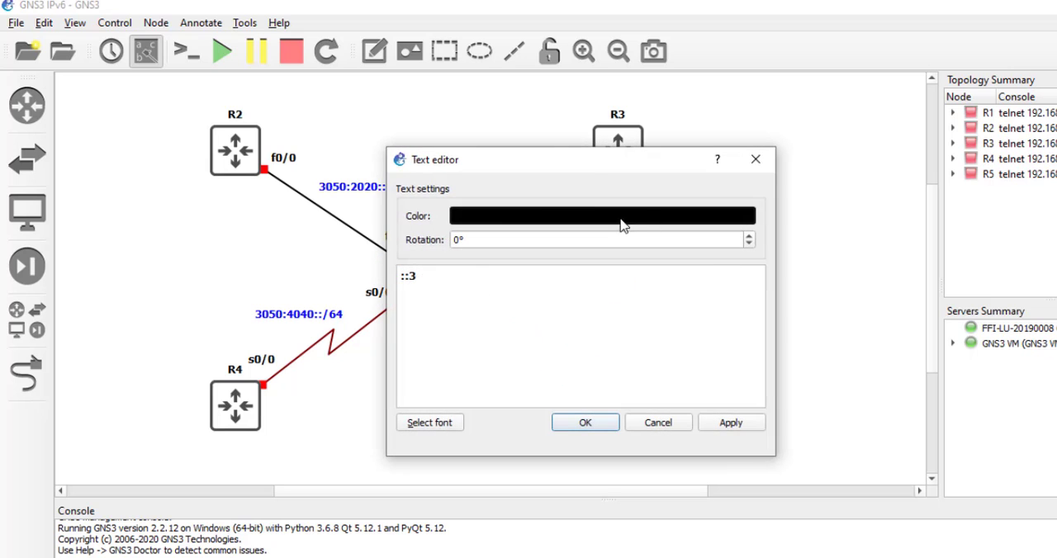
pyautogui.click(603, 214)
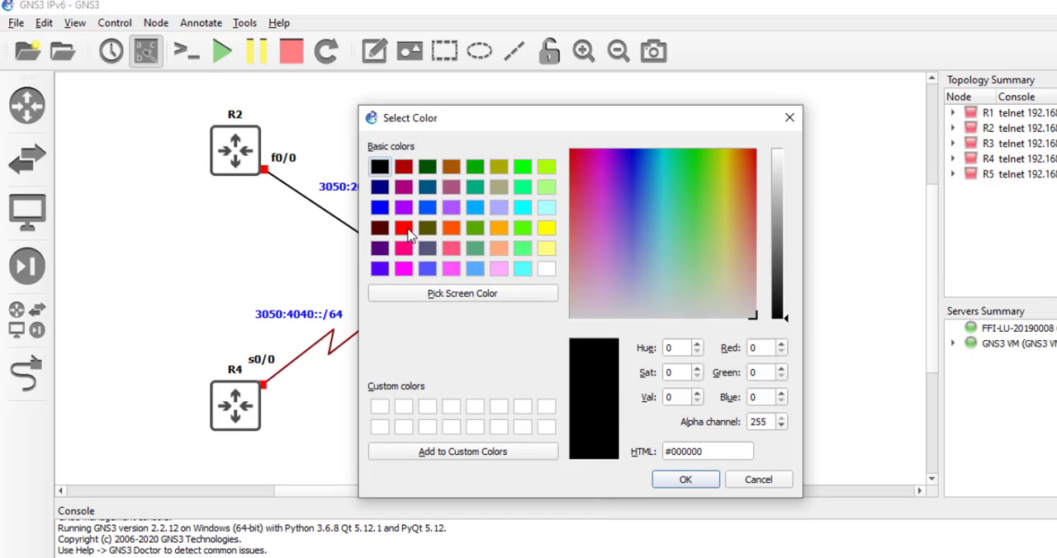
pyautogui.click(686, 479)
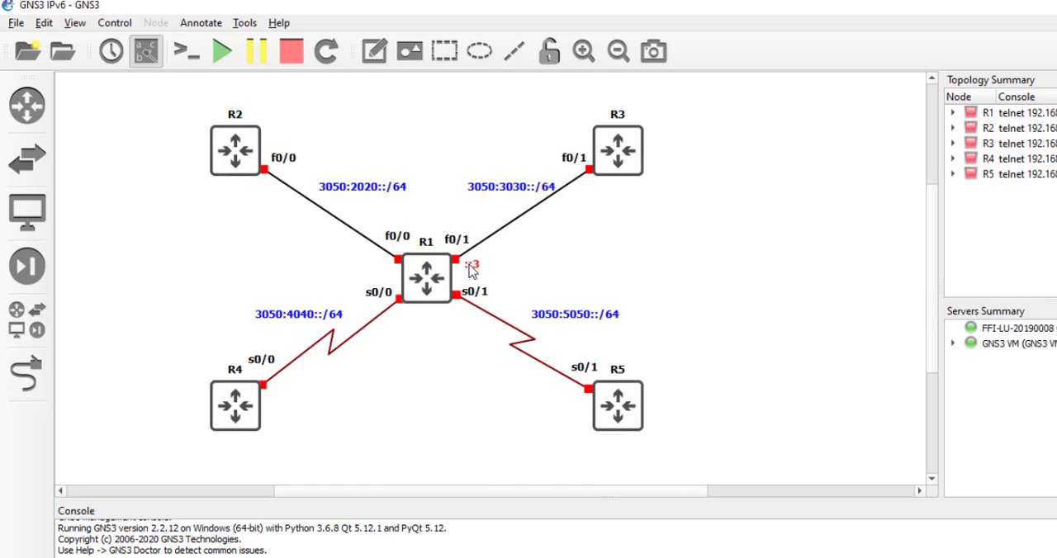
# Duplicate the red ::3 note to make ::1 host labels beside R1's f0/1 and s0/1
pyautogui.rightClick(470, 266)
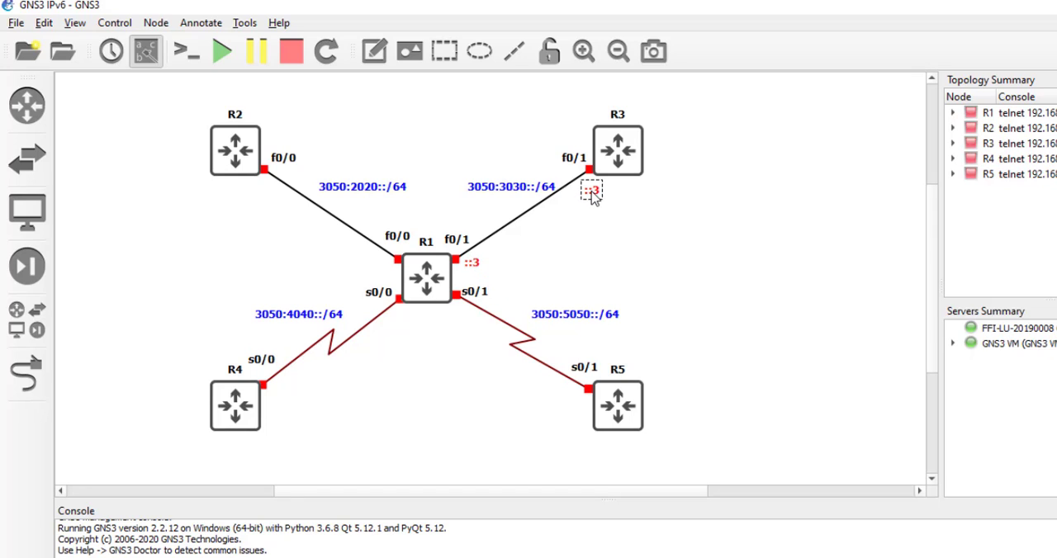
pyautogui.moveTo(587, 205)
pyautogui.write('::1')
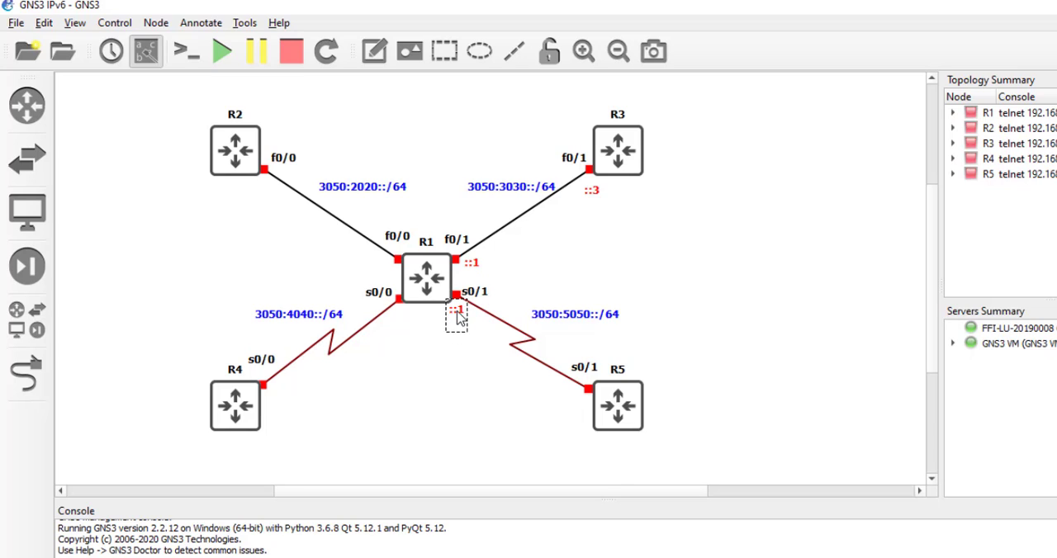
pyautogui.rightClick(454, 321)
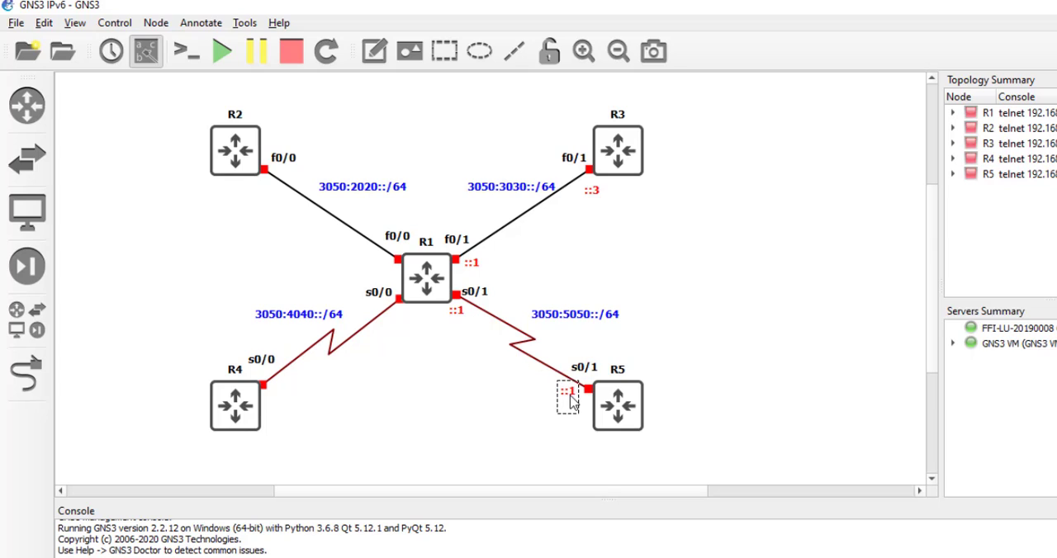
pyautogui.click(565, 393)
pyautogui.write('5')
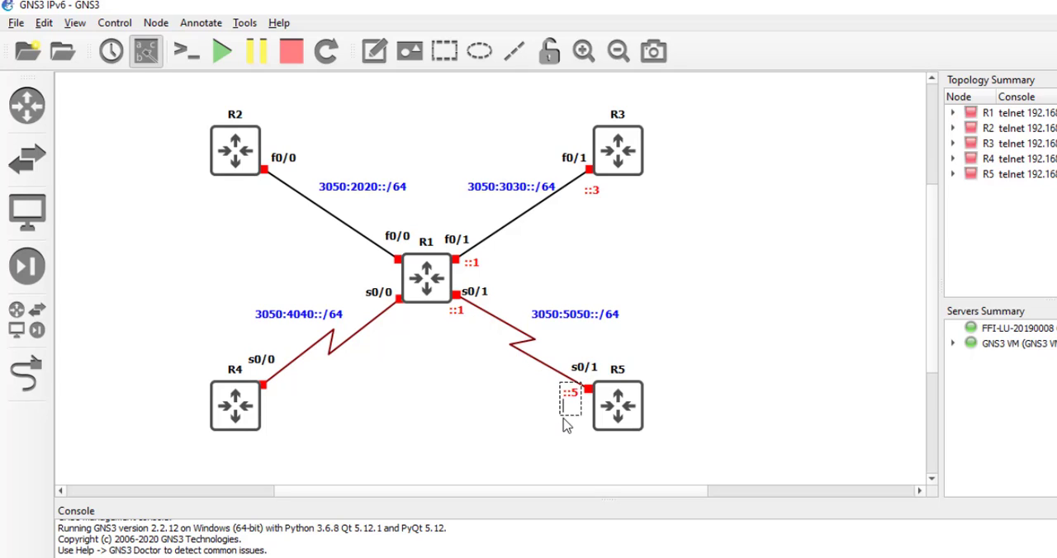
# Duplicate further red labels for ::5 by R5 and ::2 by R2
pyautogui.rightClick(568, 393)
pyautogui.write('::2')
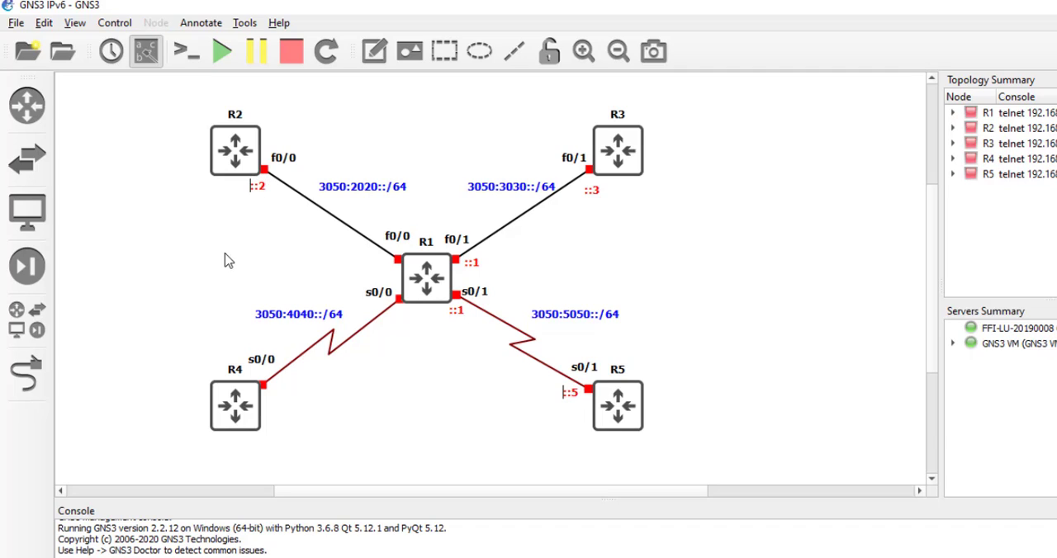
pyautogui.rightClick(256, 185)
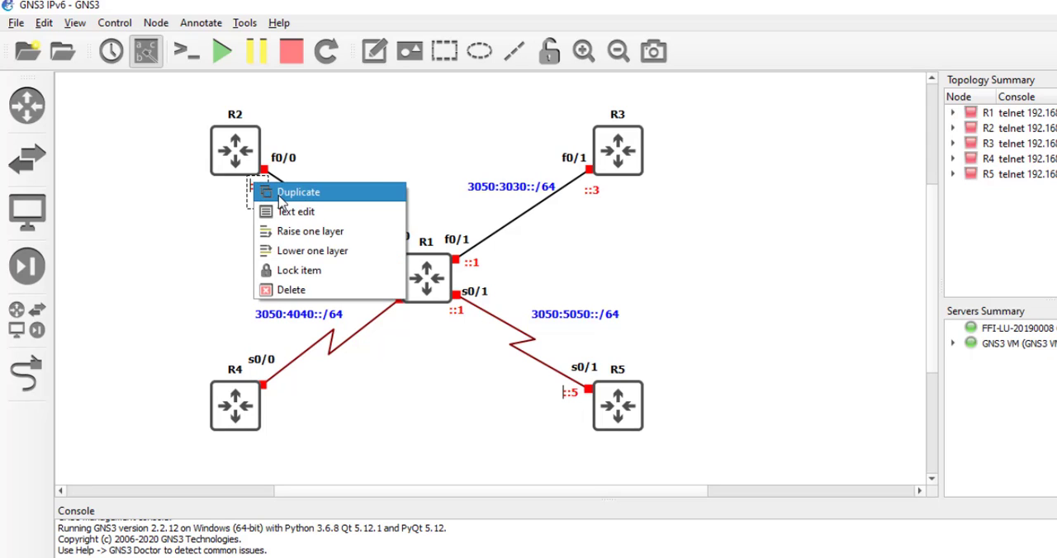
pyautogui.click(298, 192)
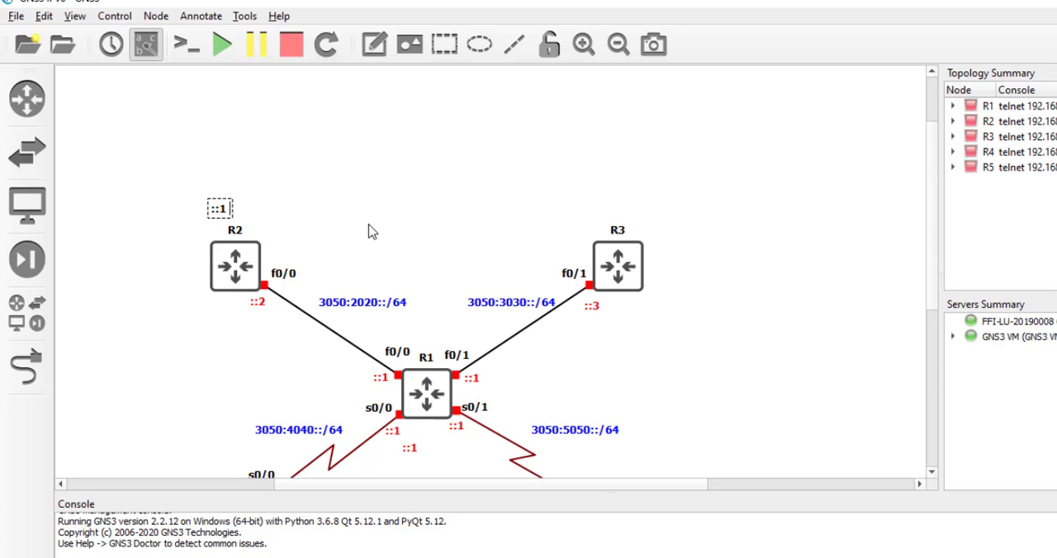
# Write the note above R2 as '::1 loopback 0 FD56:20::/64'
pyautogui.write('loopback 0 F')
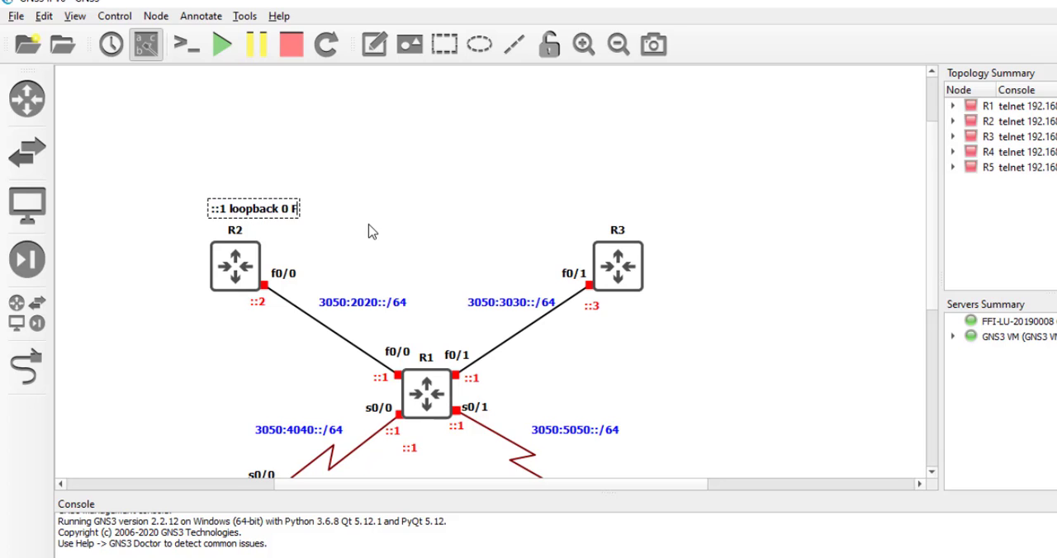
pyautogui.write('D56:')
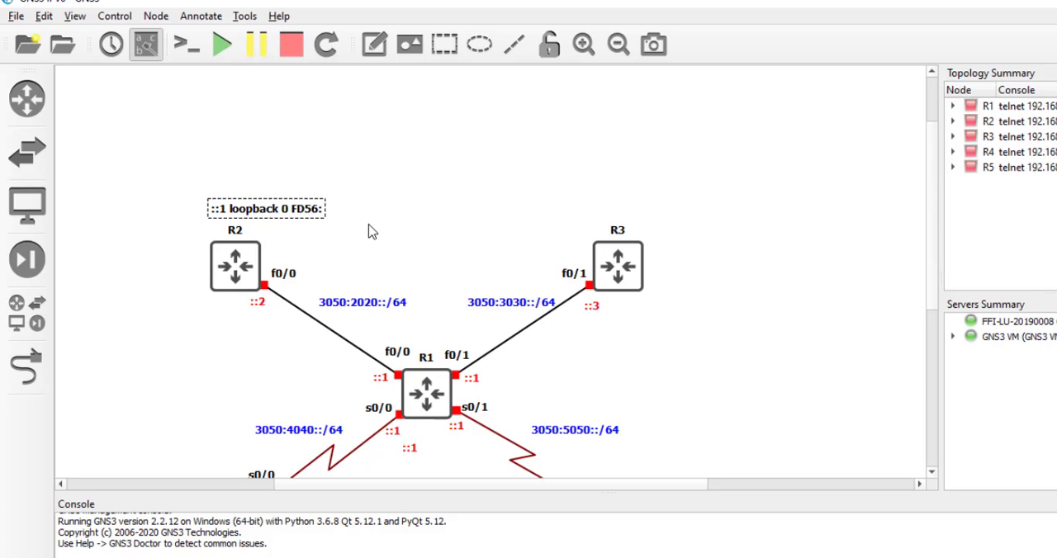
pyautogui.write('20::/64')
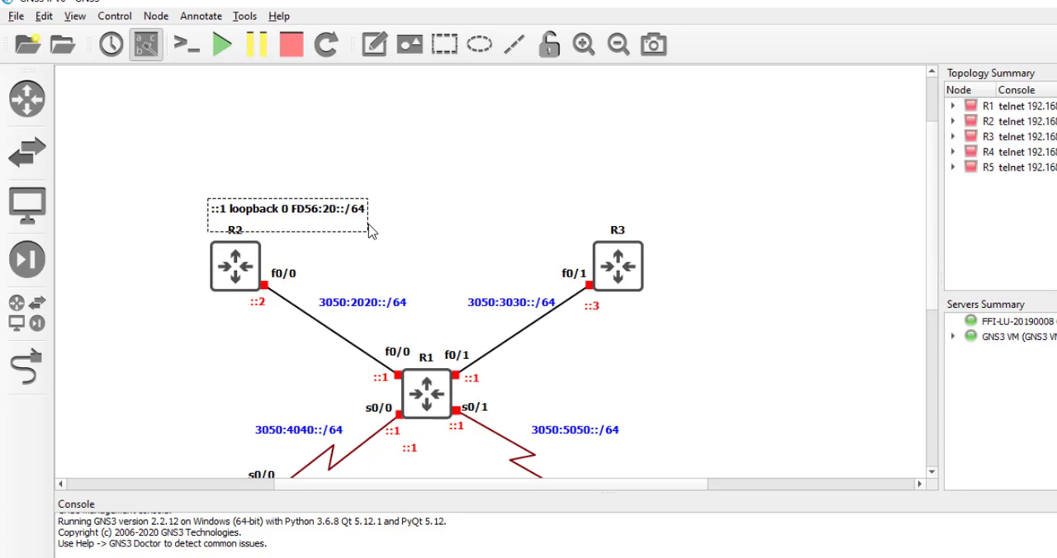
# Change R2's loopback note text colour to blue via the Text edit dialog
pyautogui.rightClick(272, 211)
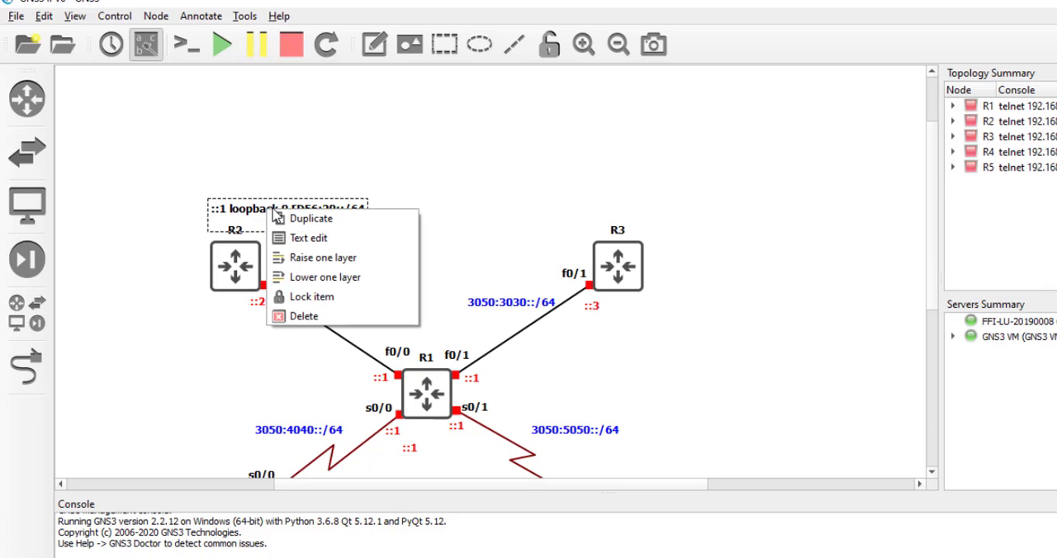
pyautogui.click(307, 237)
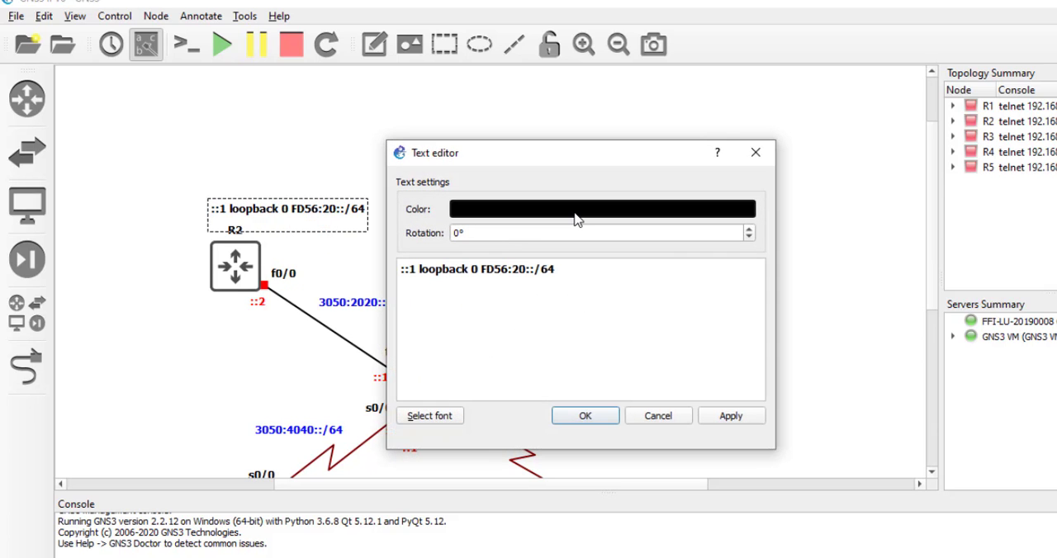
pyautogui.click(601, 208)
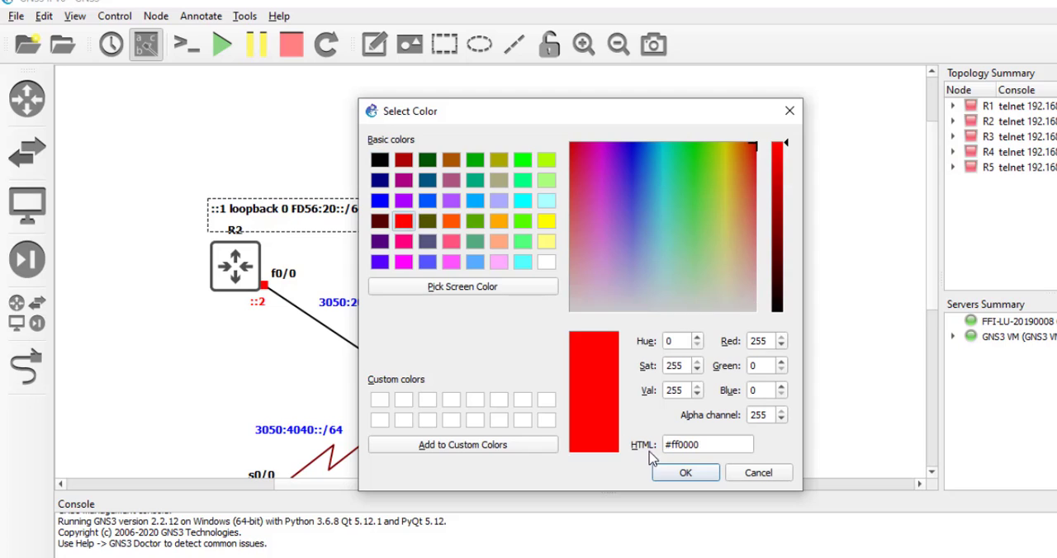
pyautogui.click(690, 472)
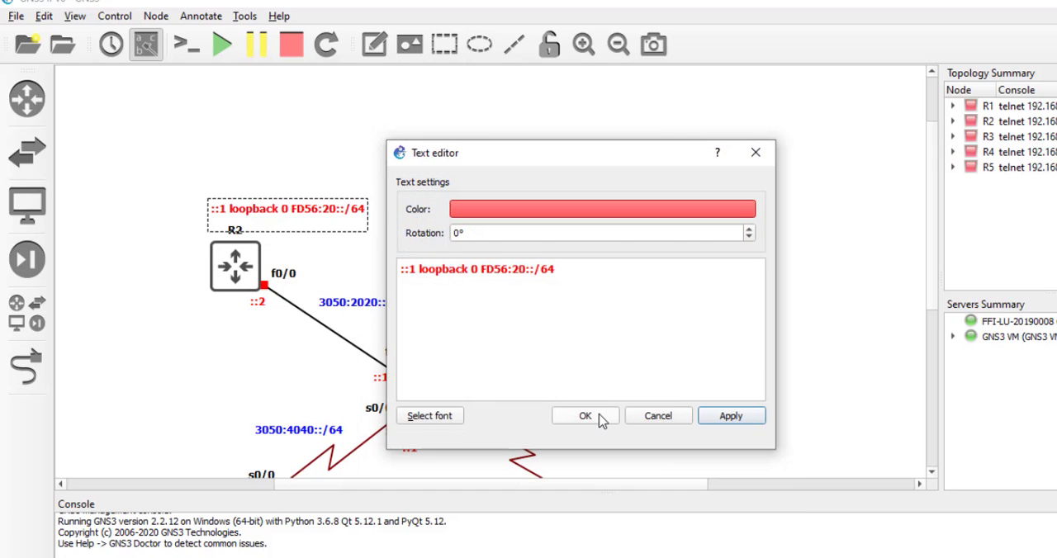
pyautogui.click(601, 208)
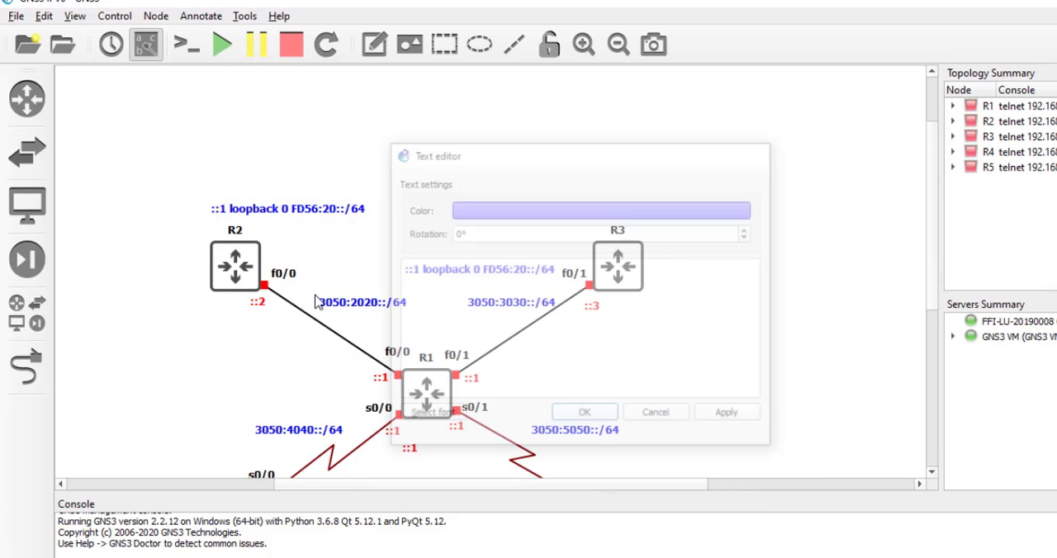
# Duplicate R2's blue loopback note and place the copy just above the original
pyautogui.rightClick(287, 208)
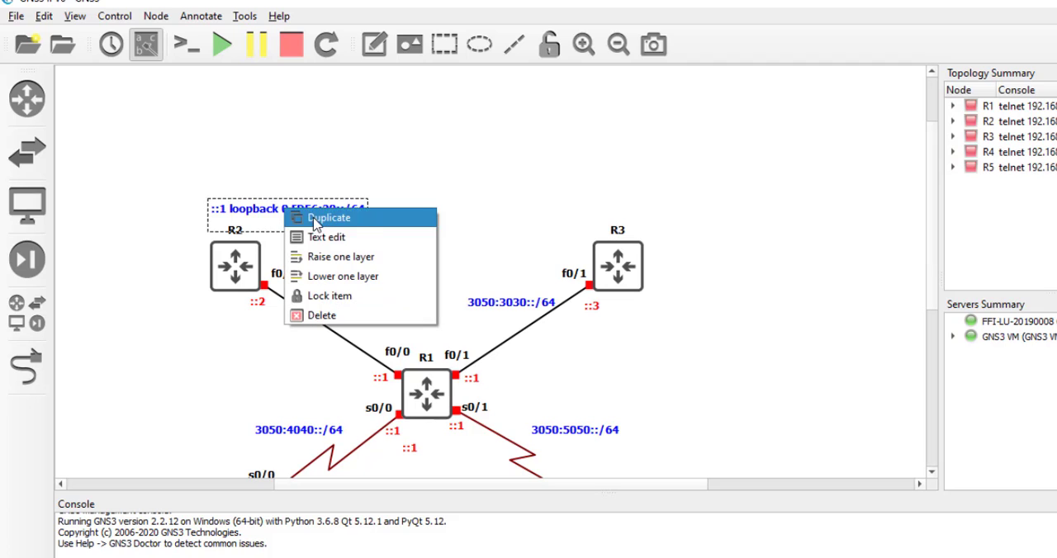
pyautogui.click(330, 218)
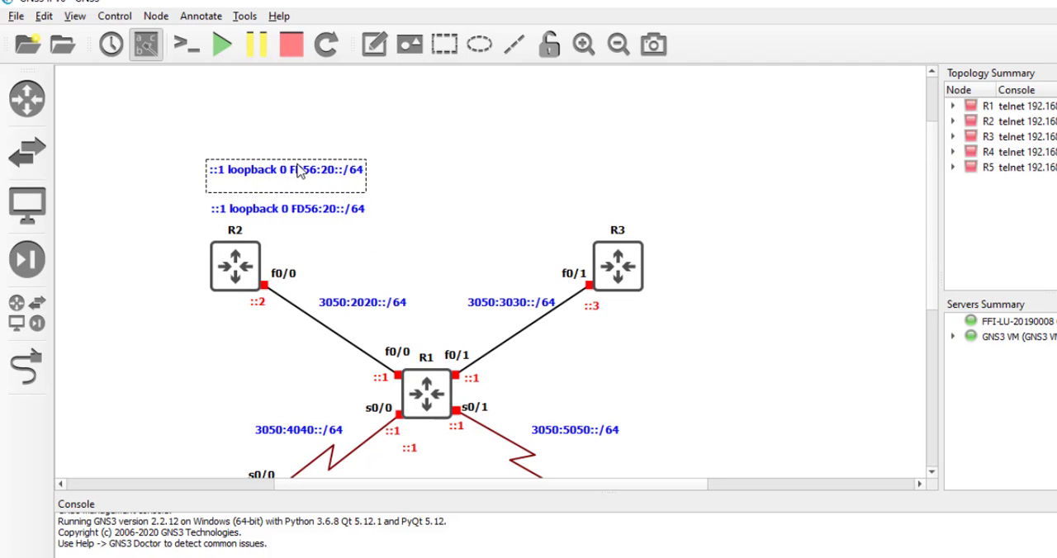
pyautogui.moveTo(284, 168); pyautogui.dragTo(284, 182)
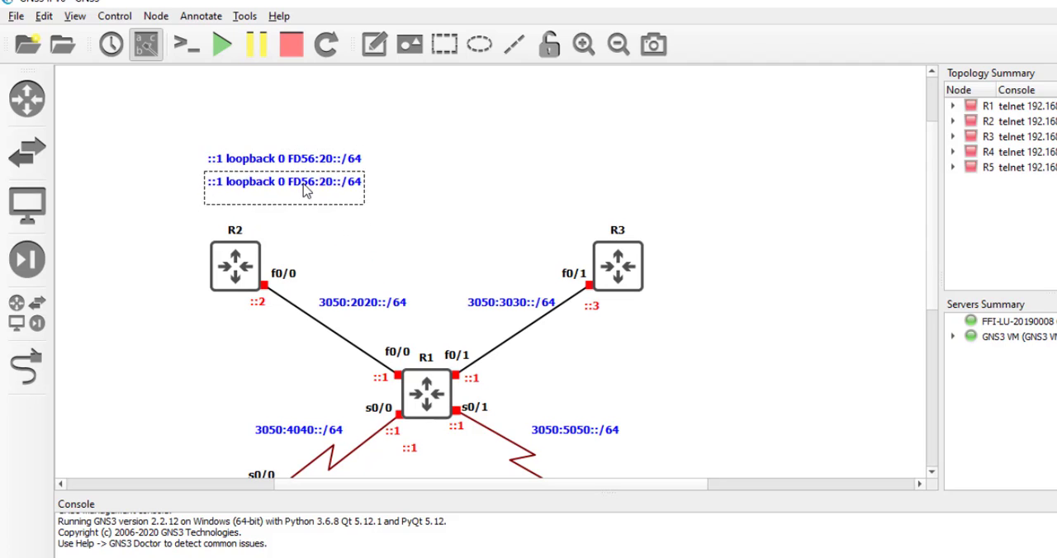
pyautogui.moveTo(300, 196)
pyautogui.write('::1 loopback 2 FD56:3020::/64')
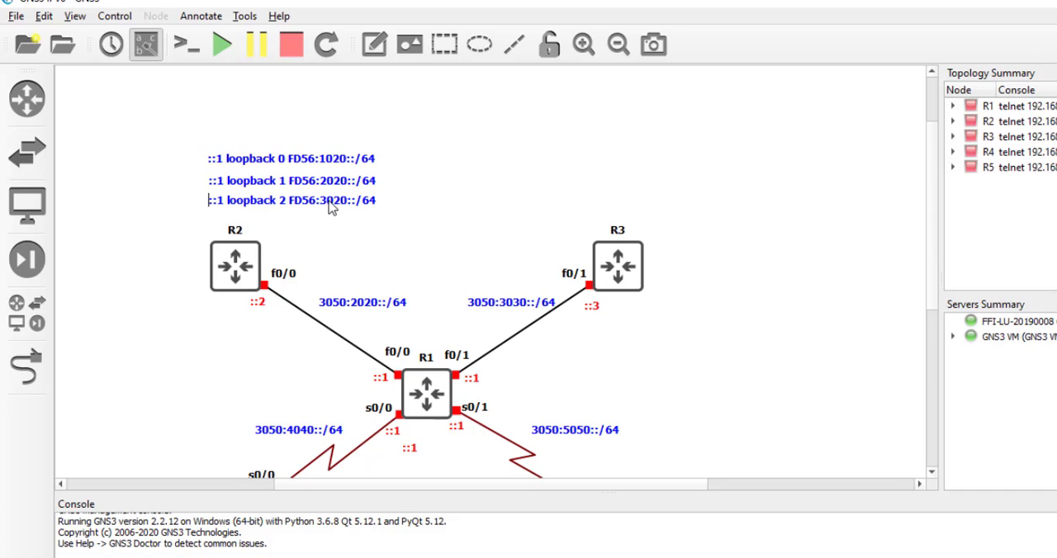
# Duplicate R2's loopback note and move copies above R3 as FD56:1030 and FD56:2030 notes
pyautogui.rightClick(310, 159)
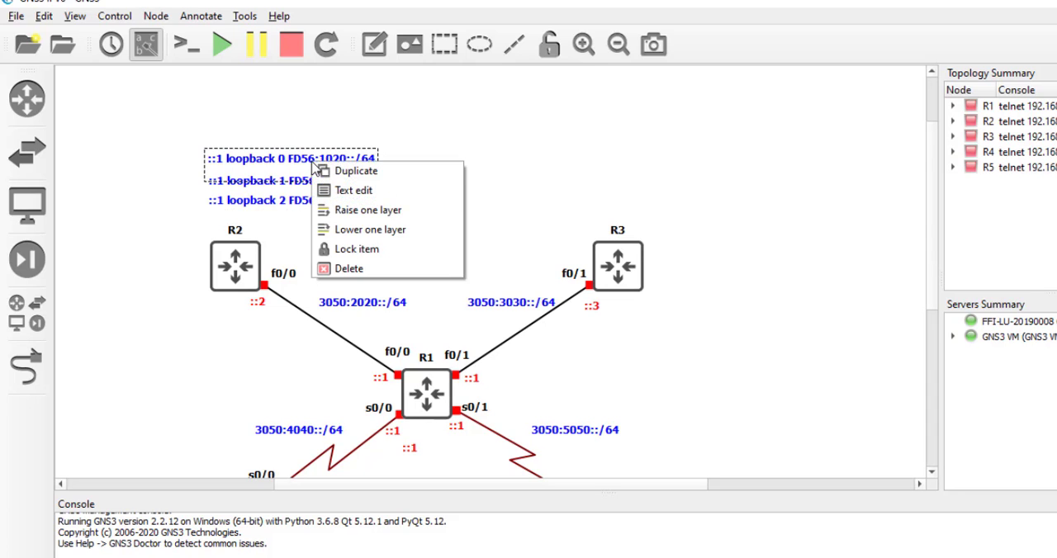
pyautogui.click(356, 171)
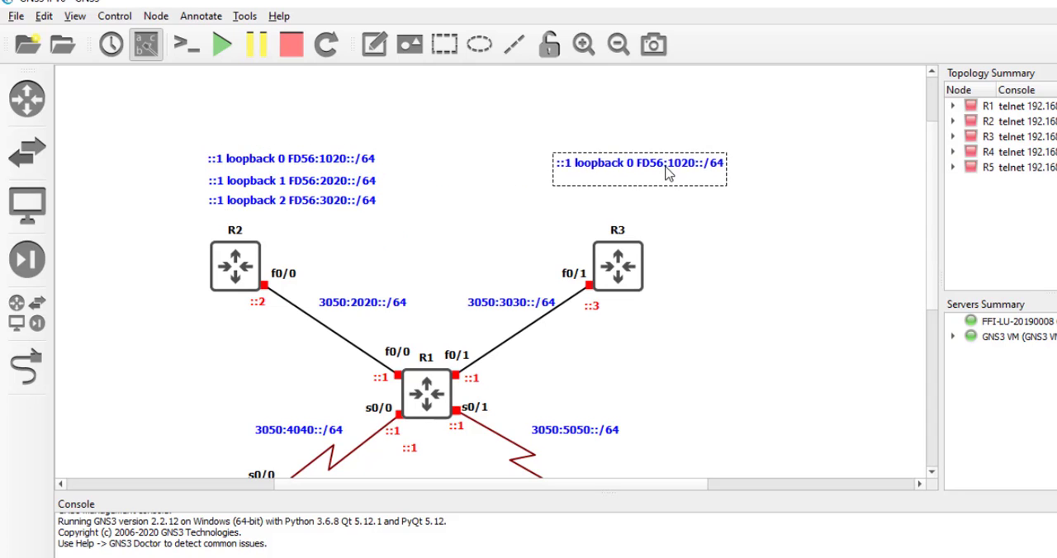
pyautogui.moveTo(640, 161); pyautogui.dragTo(674, 155)
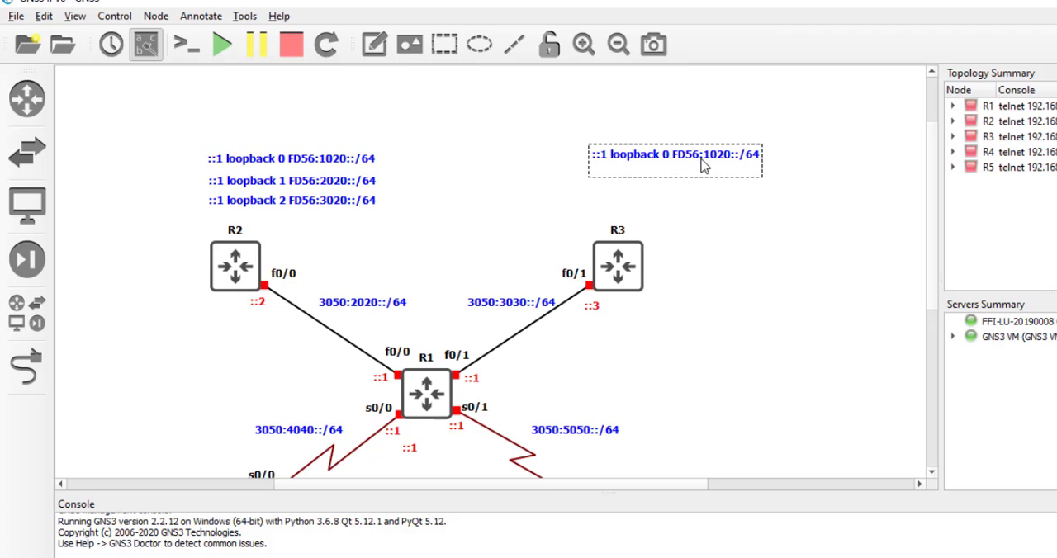
pyautogui.moveTo(690, 165)
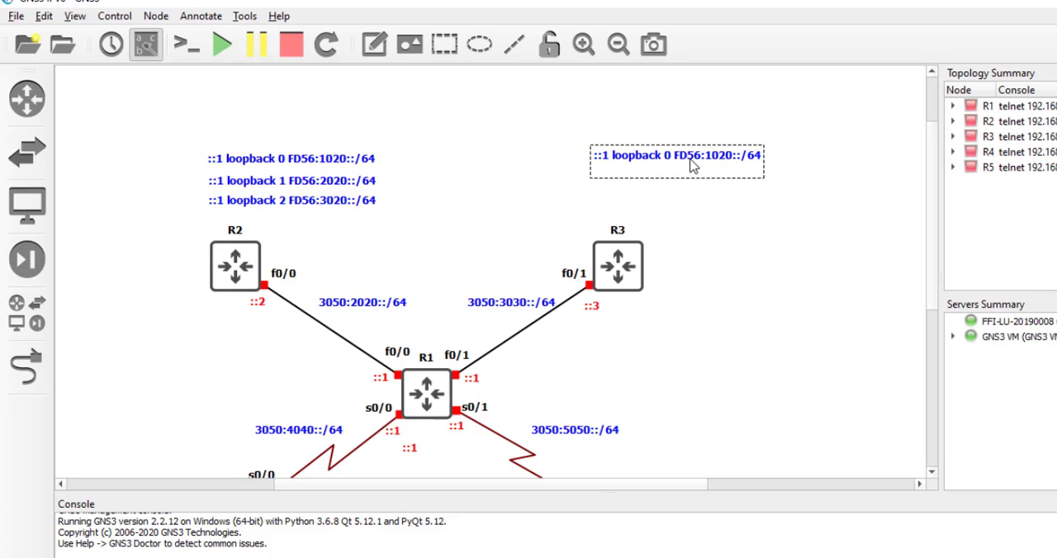
pyautogui.moveTo(708, 162)
pyautogui.write('3')
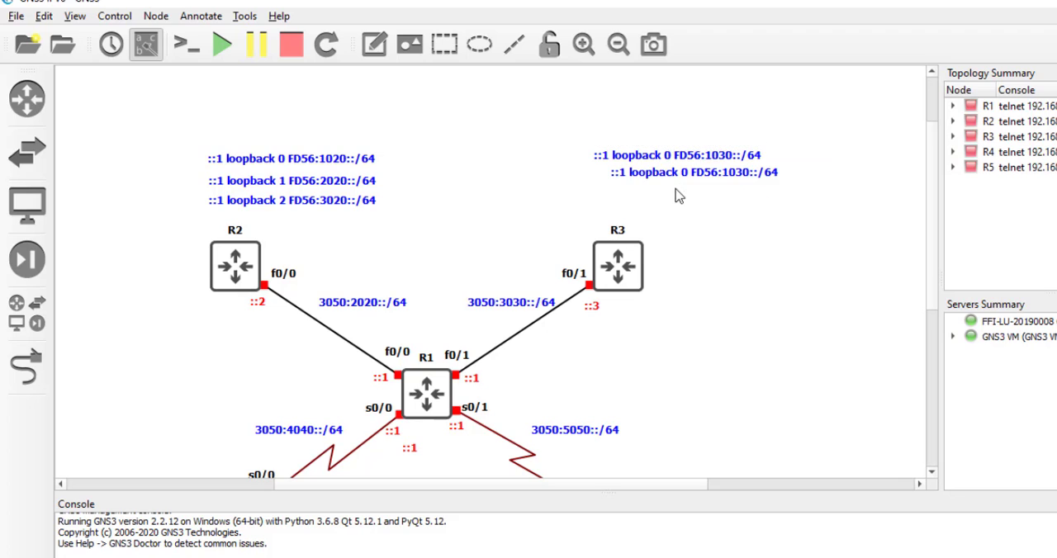
pyautogui.click(677, 175)
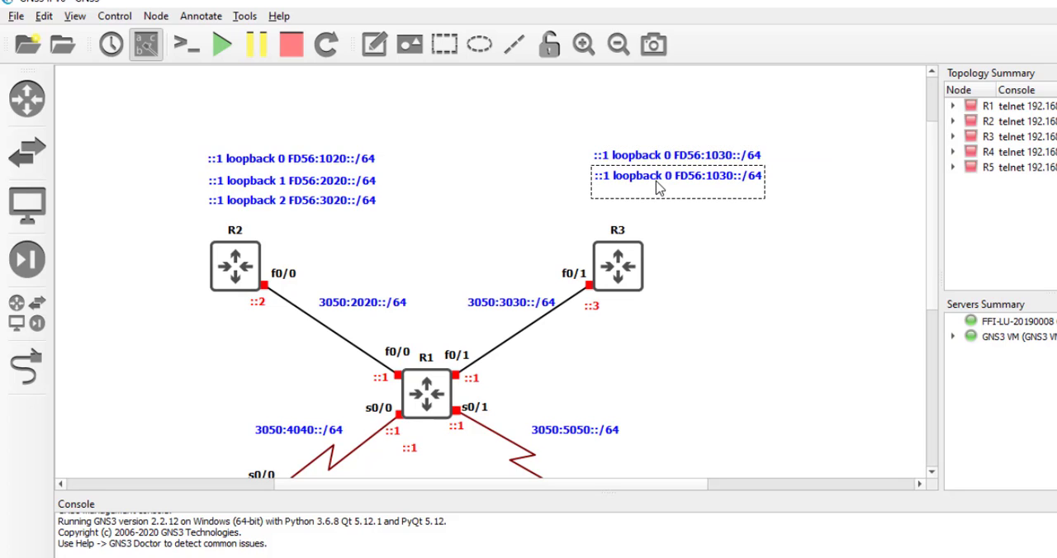
pyautogui.moveTo(677, 188)
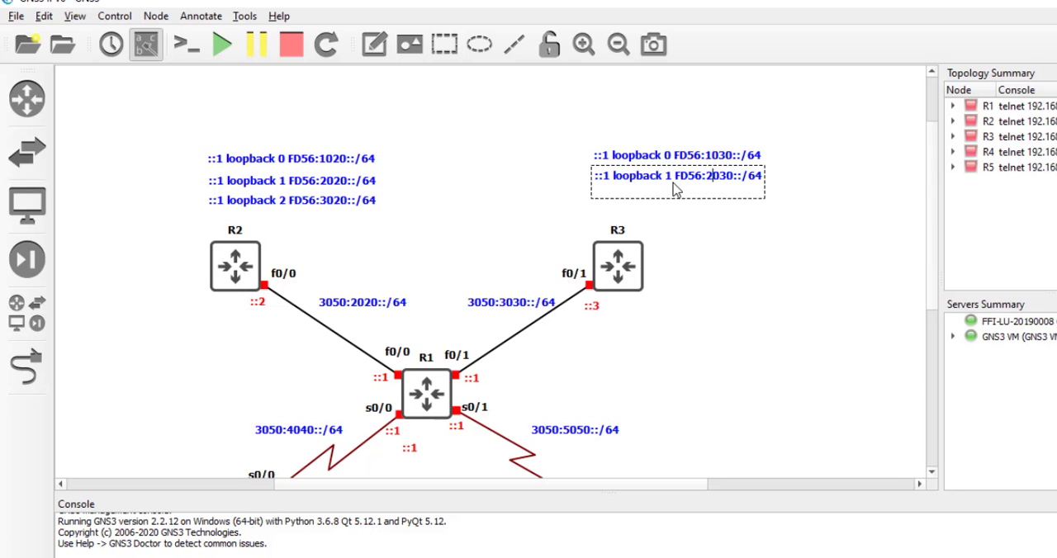
pyautogui.moveTo(641, 188)
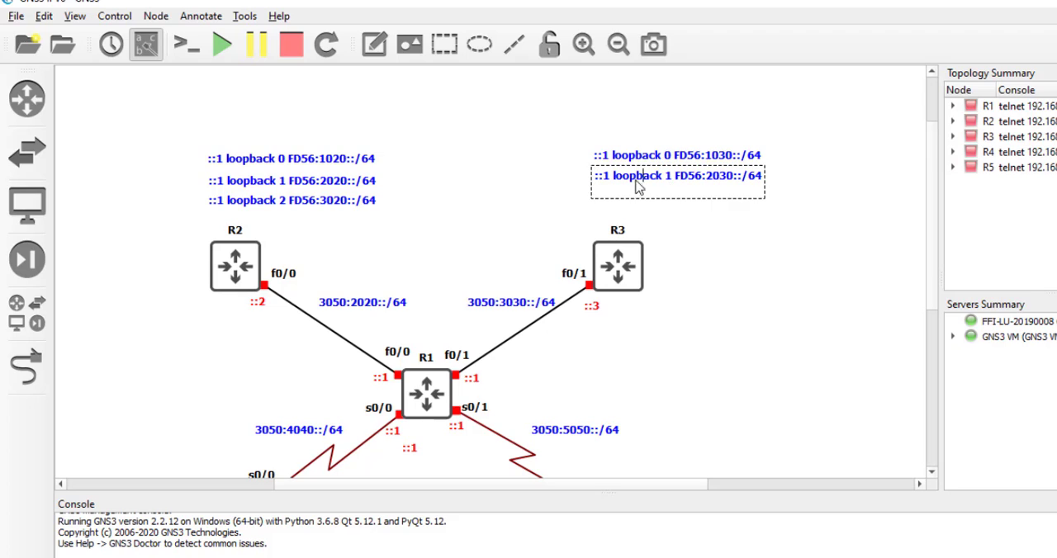
# Add R3's third note as eui-64 loopback 2 FD56:3030::/64 and edit R2's third note to loopback 3
pyautogui.rightClick(635, 183)
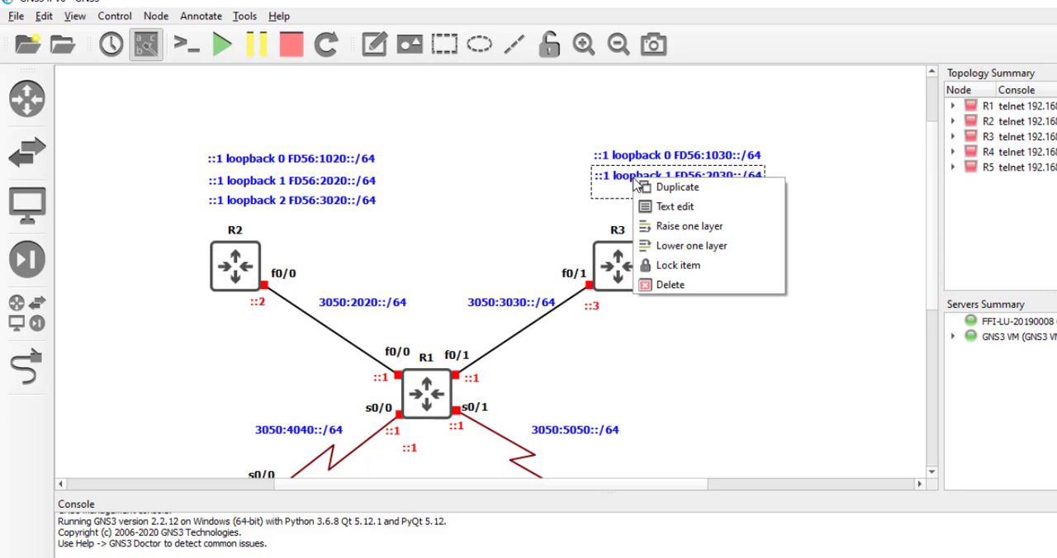
pyautogui.click(677, 186)
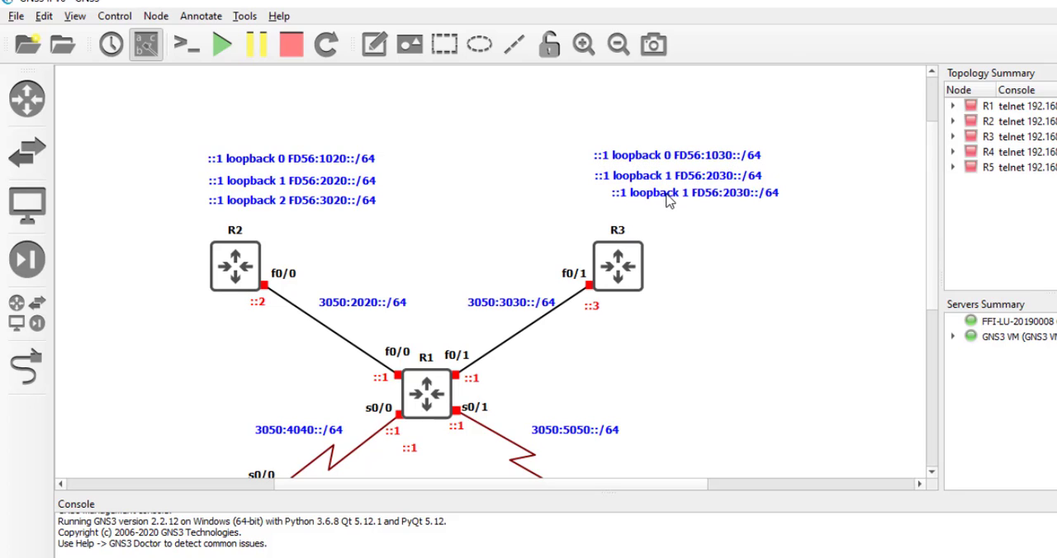
pyautogui.click(673, 195)
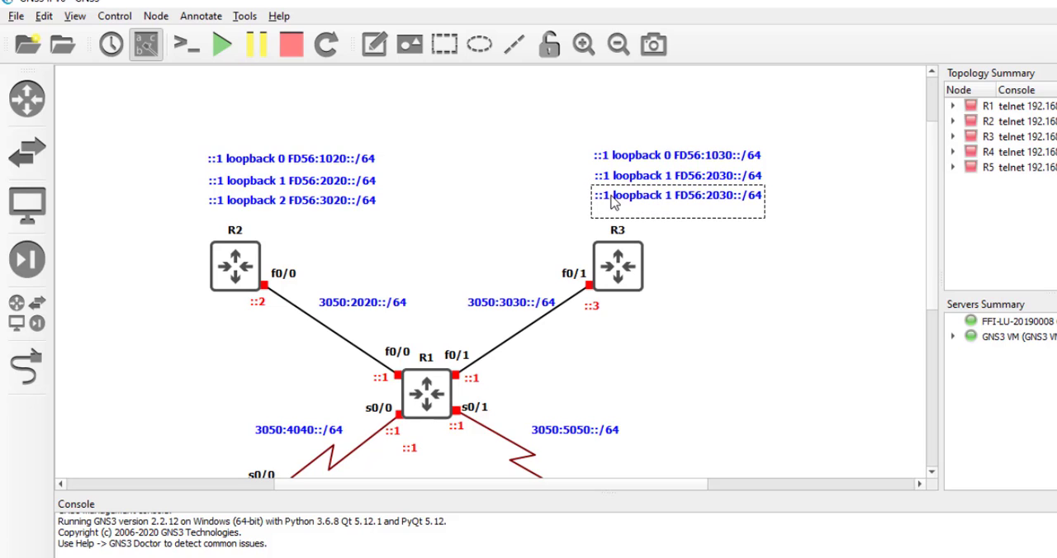
pyautogui.moveTo(605, 209)
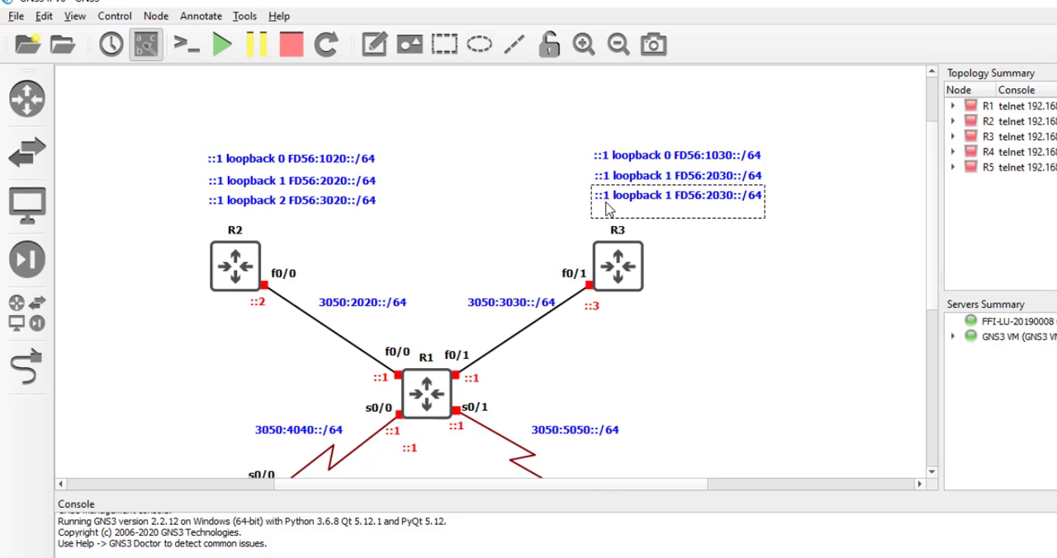
pyautogui.doubleClick(677, 197)
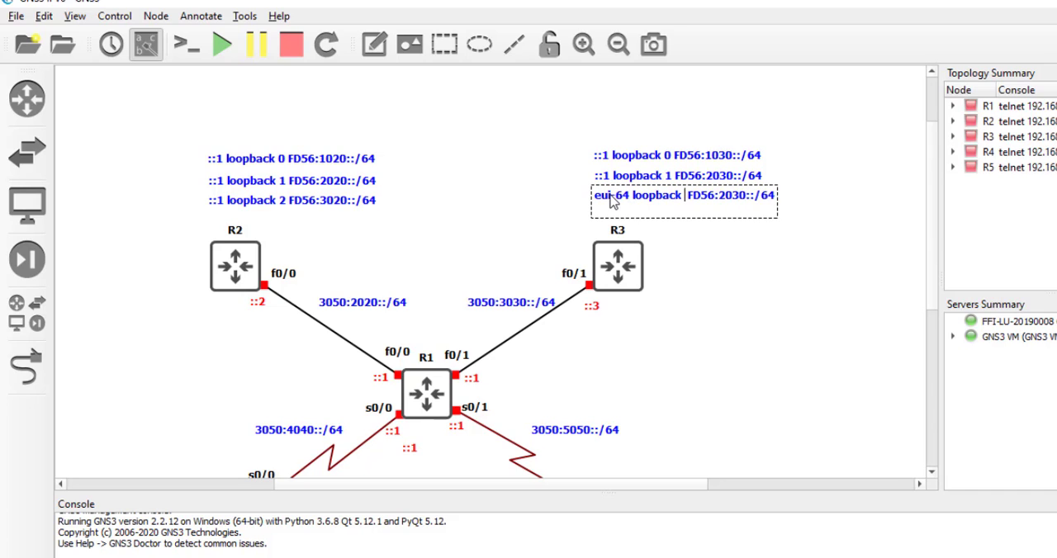
pyautogui.write('2')
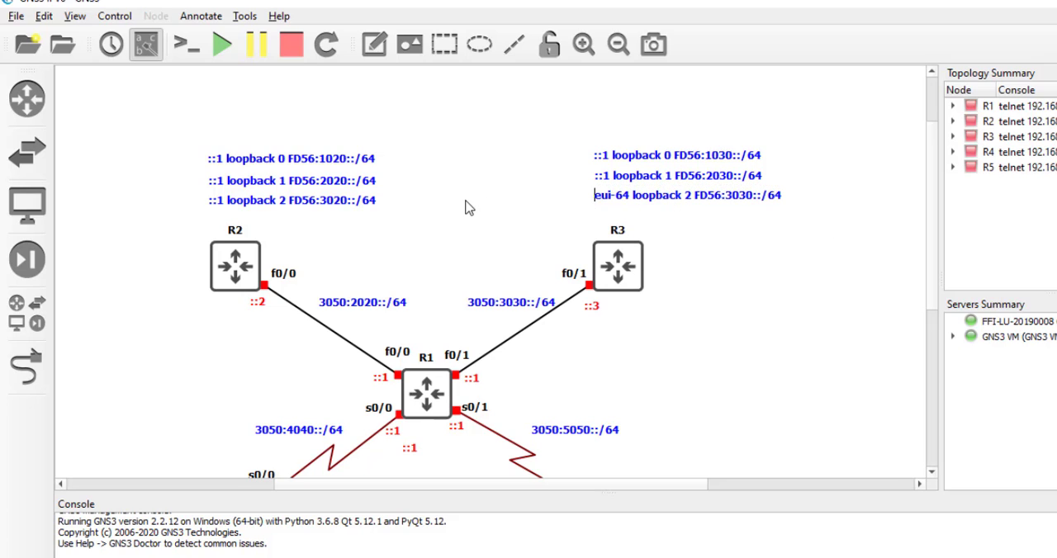
pyautogui.click(291, 199)
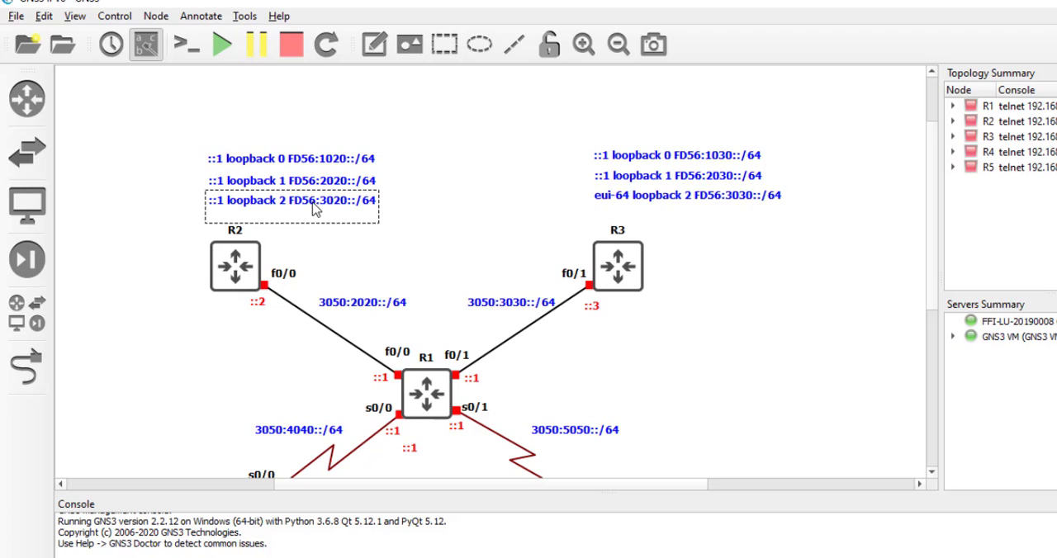
pyautogui.moveTo(240, 206)
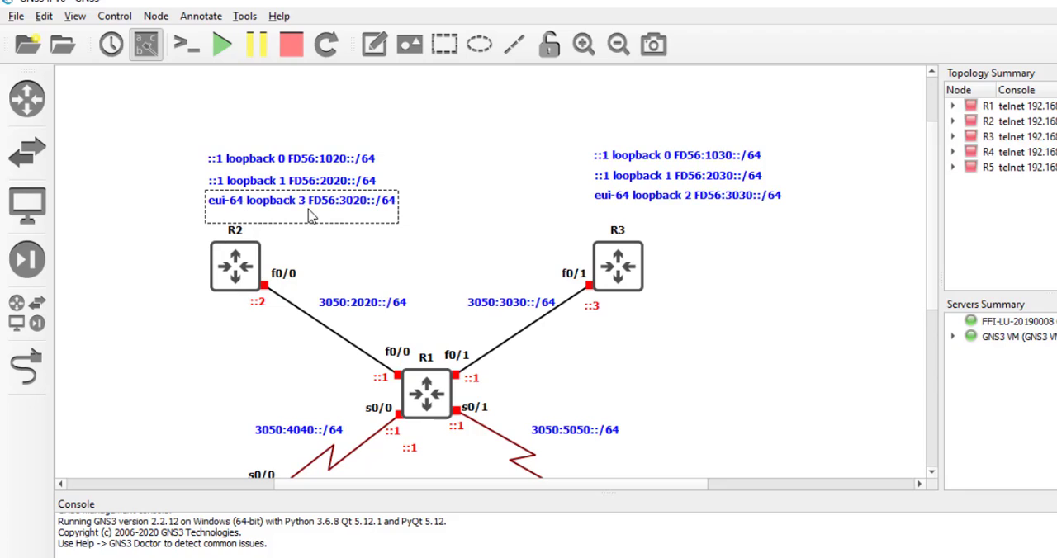
pyautogui.moveTo(317, 217)
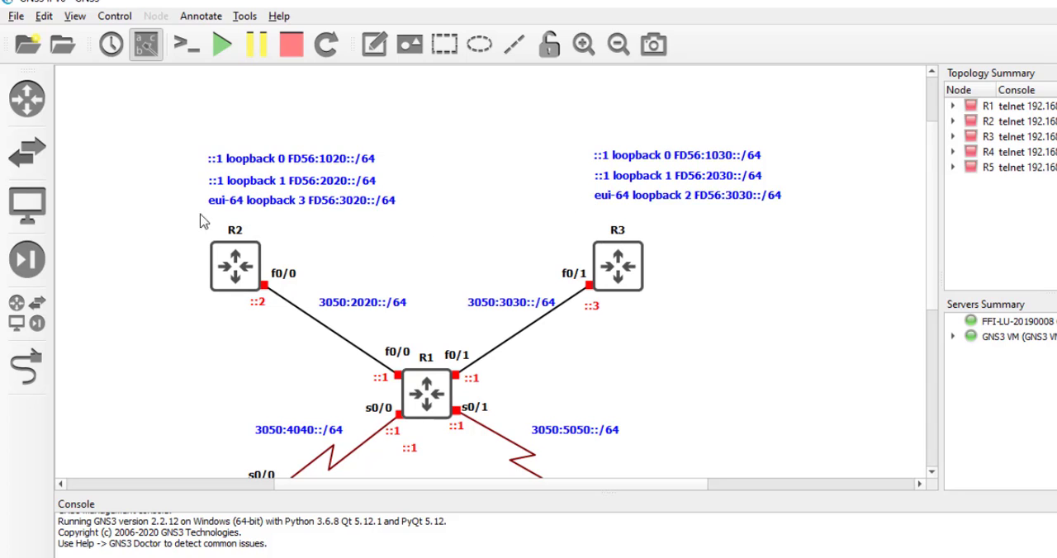
# Copy a loopback note to R4 and edit it to loopback 0 FD56:1040::/64 and loopback 1 FD56:2040::/64
pyautogui.rightClick(677, 155)
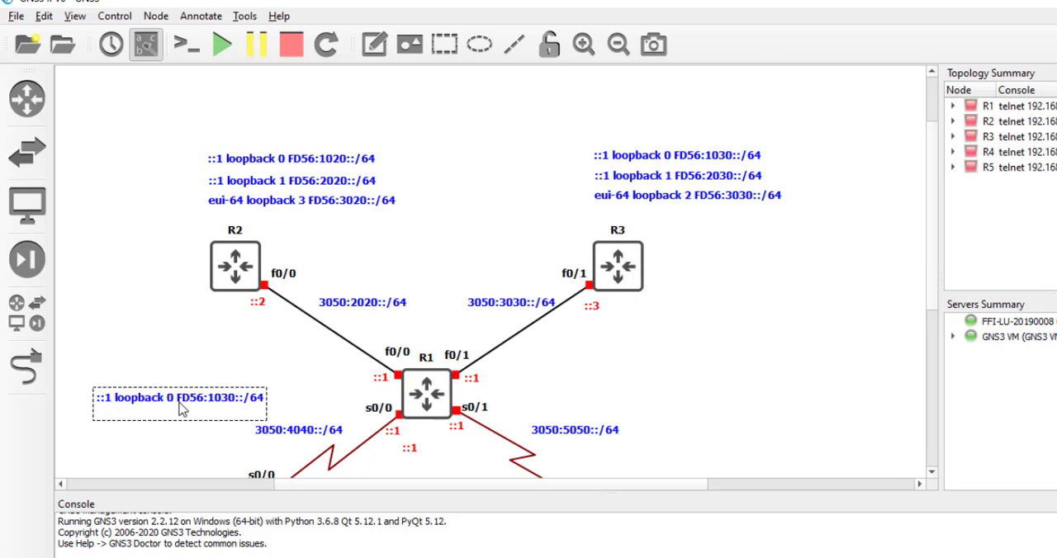
pyautogui.scroll(-3)
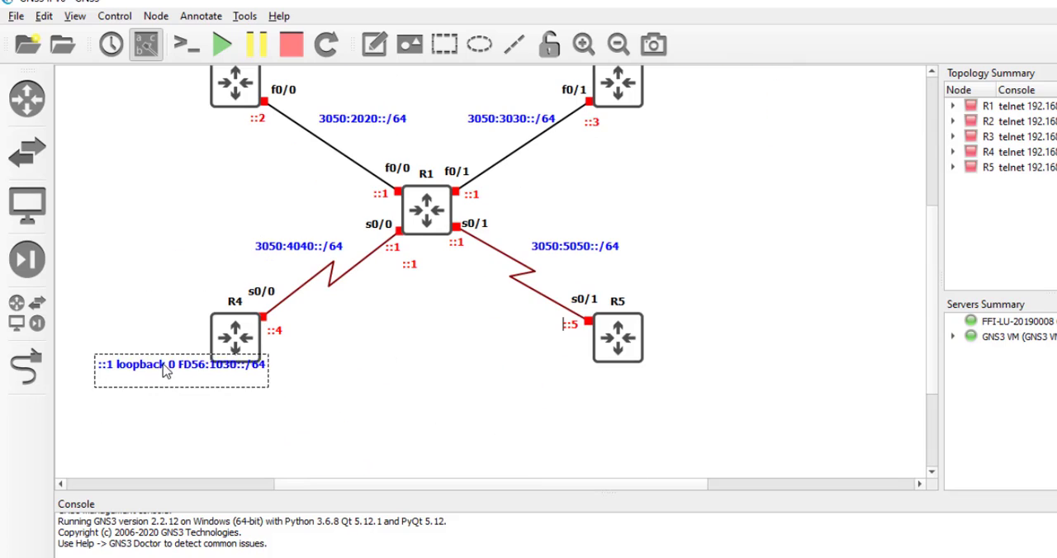
pyautogui.scroll(-3)
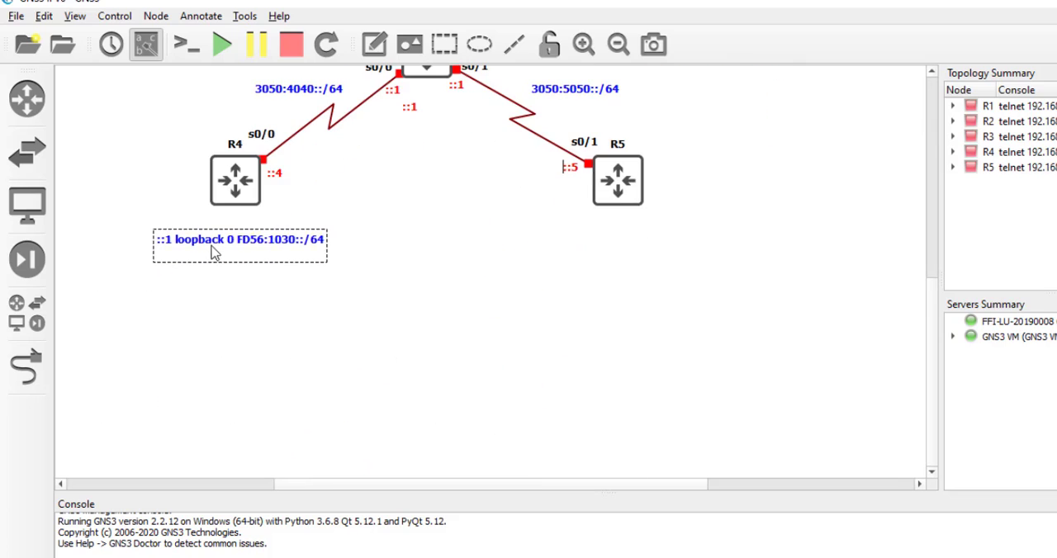
pyautogui.doubleClick(238, 240)
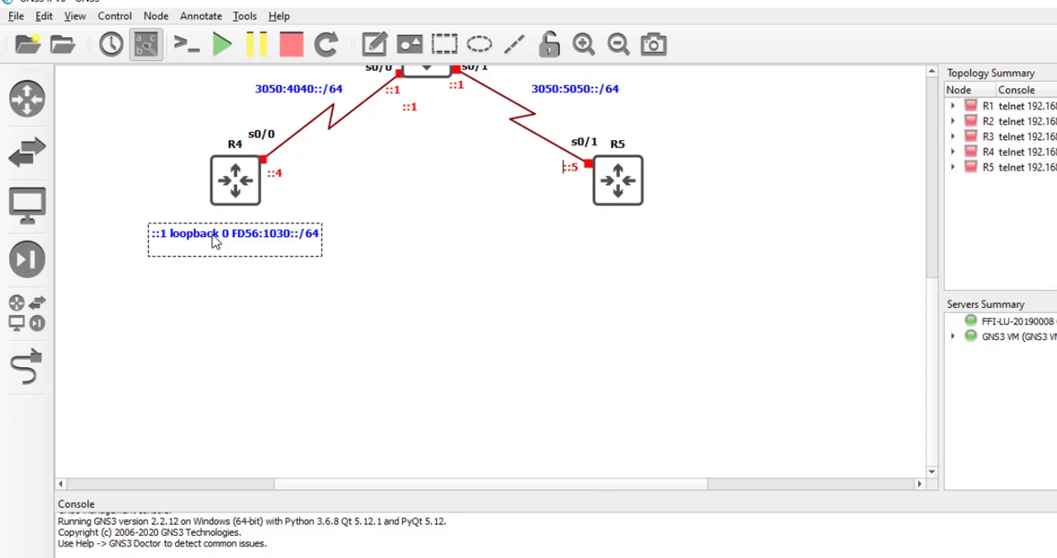
pyautogui.moveTo(268, 245)
pyautogui.write('4')
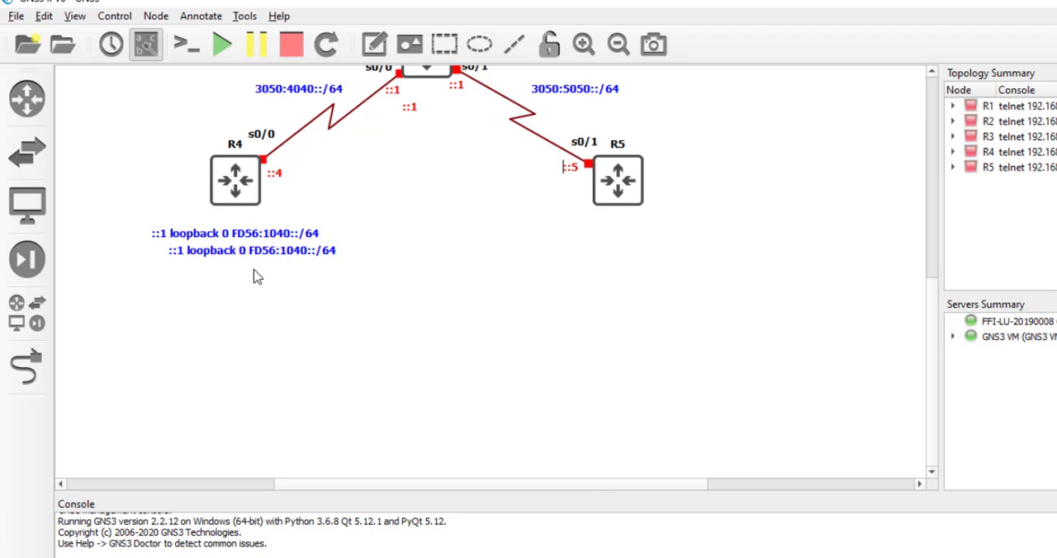
pyautogui.click(251, 251)
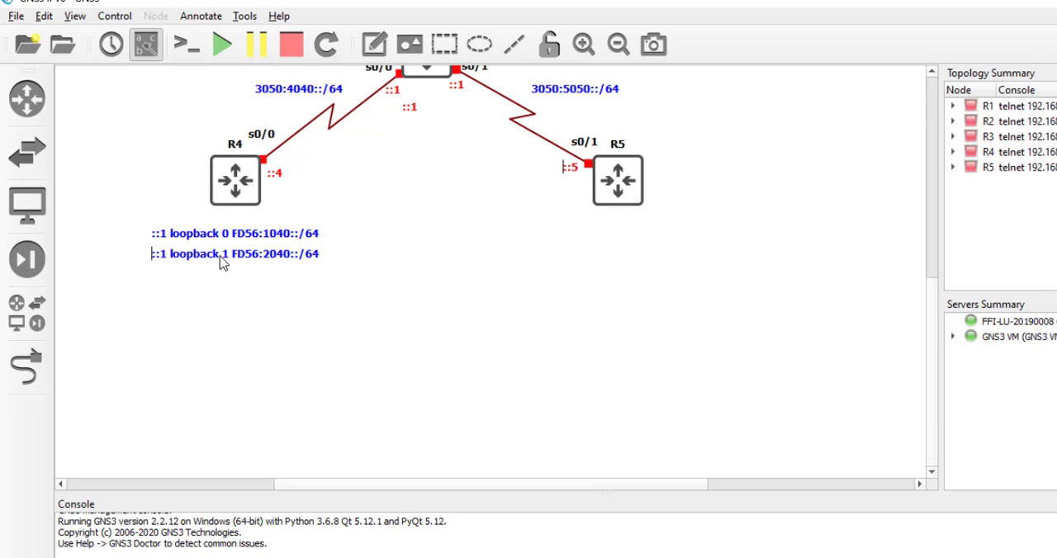
# Edit R4's third note to eui-64 loopback 2 FD56:3040::/64
pyautogui.doubleClick(235, 254)
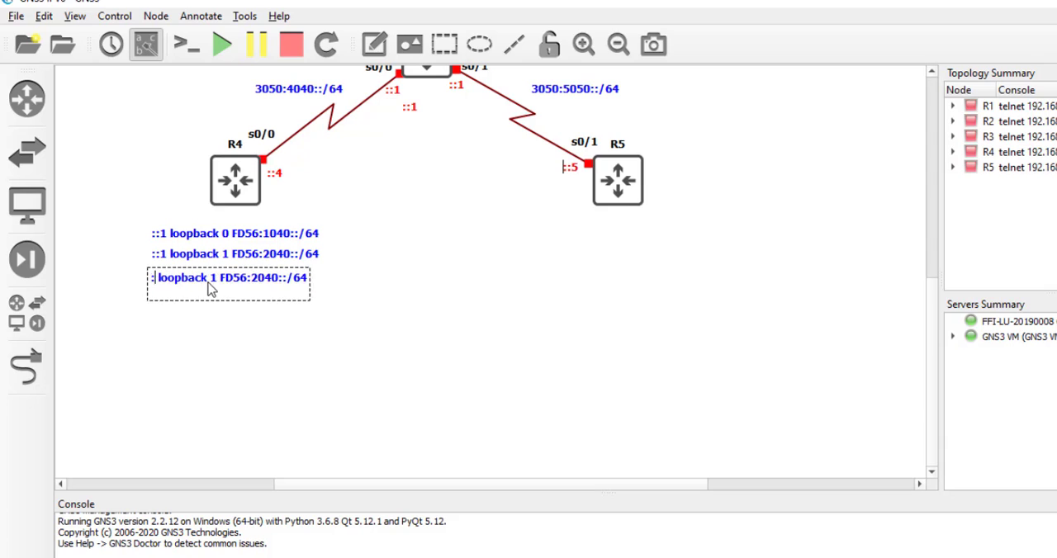
pyautogui.write('eui-')
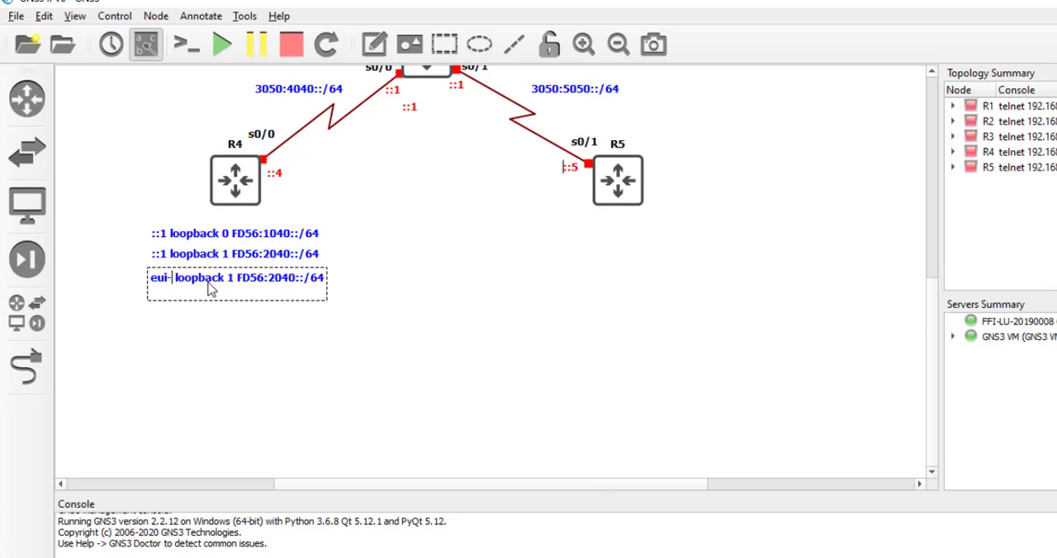
pyautogui.write('64')
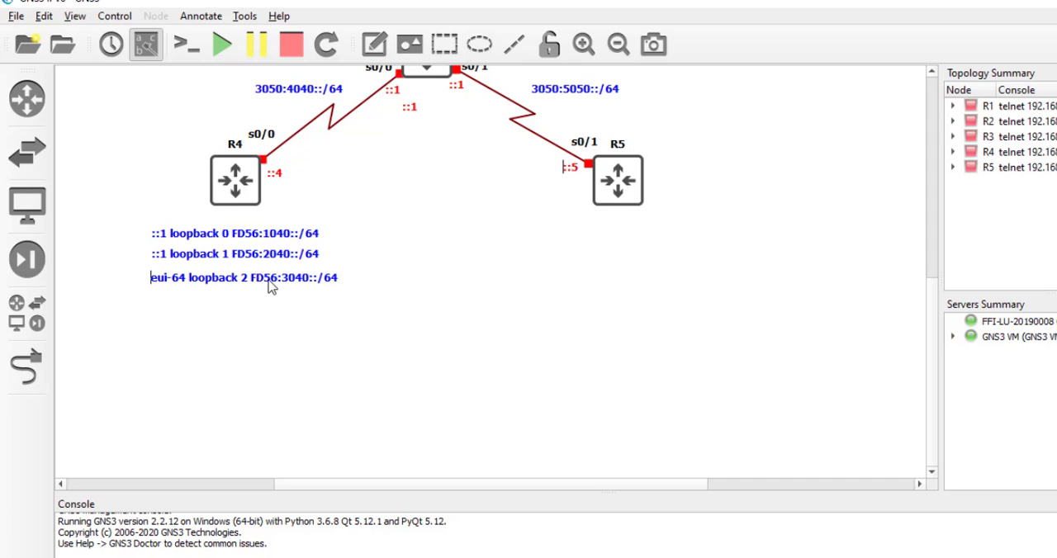
# Duplicate R4's eui-64 loopback 2 note under R5 and rewrite it as loopback 0 FD56:1050::/64
pyautogui.rightClick(271, 284)
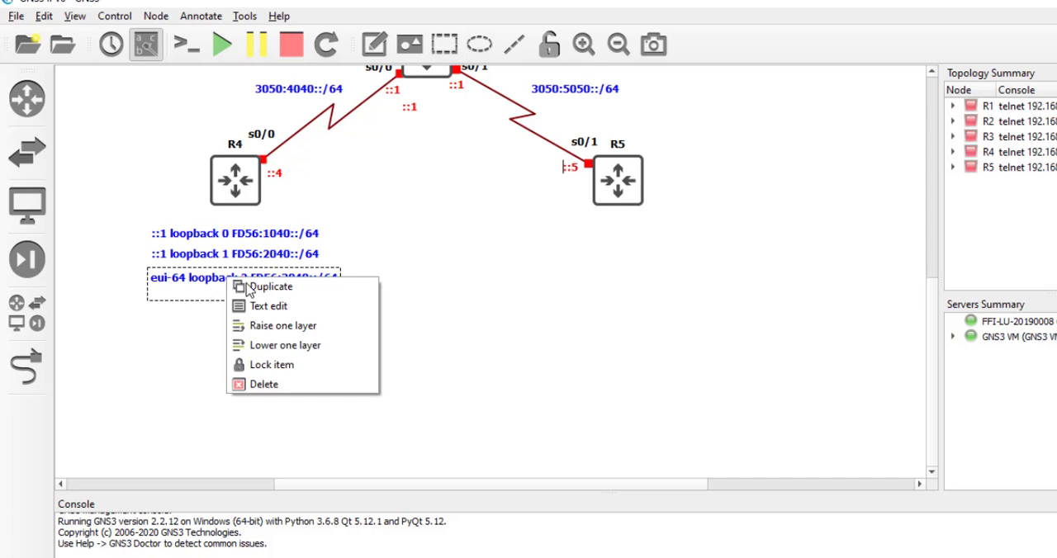
pyautogui.click(271, 287)
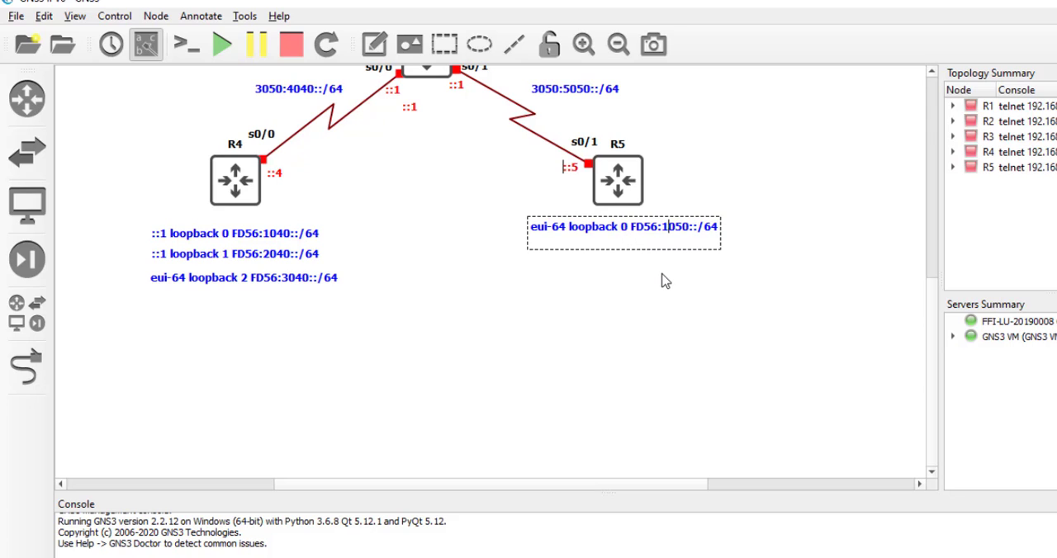
pyautogui.doubleClick(620, 228)
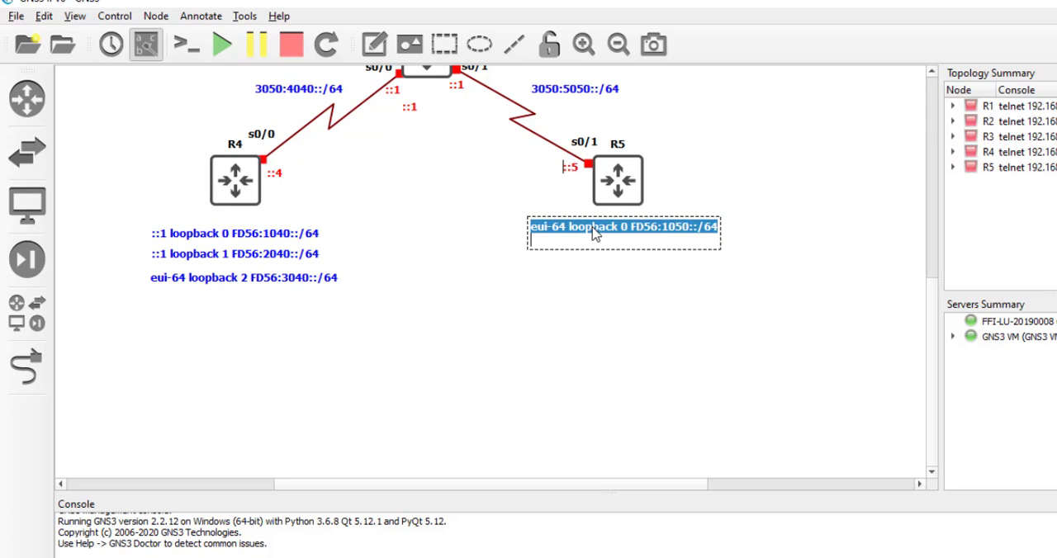
pyautogui.moveTo(624, 226); pyautogui.dragTo(634, 248)
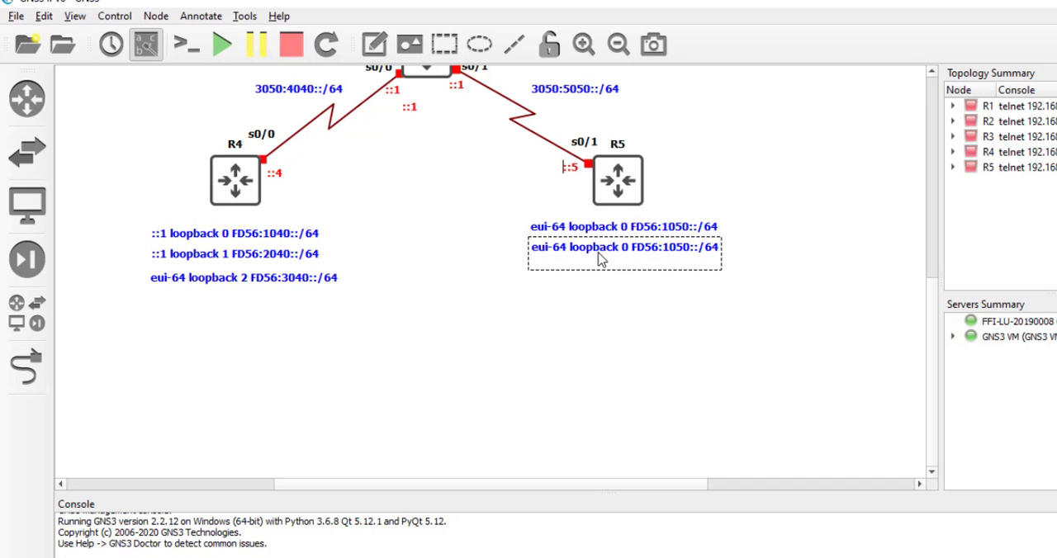
pyautogui.click(624, 247)
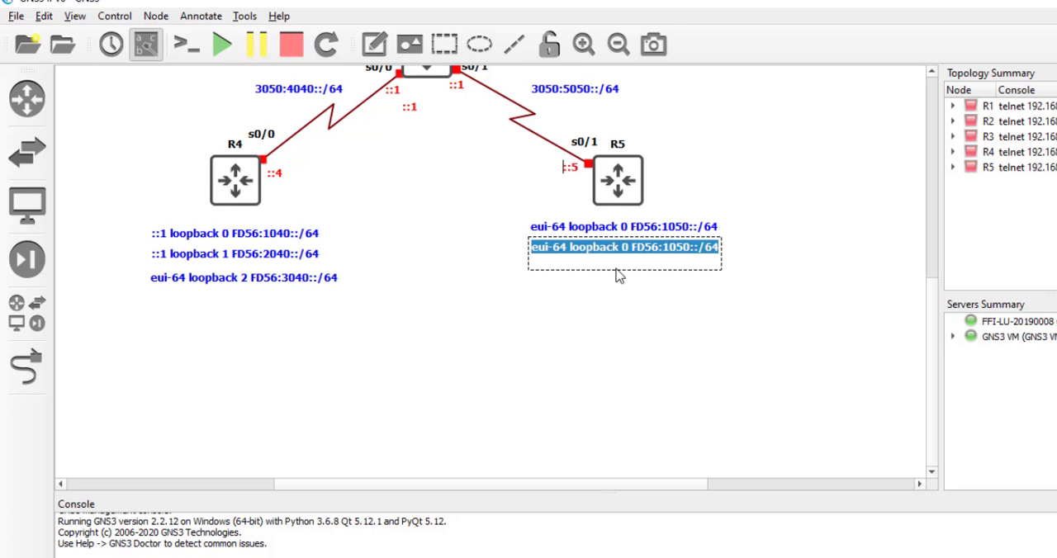
pyautogui.click(571, 247)
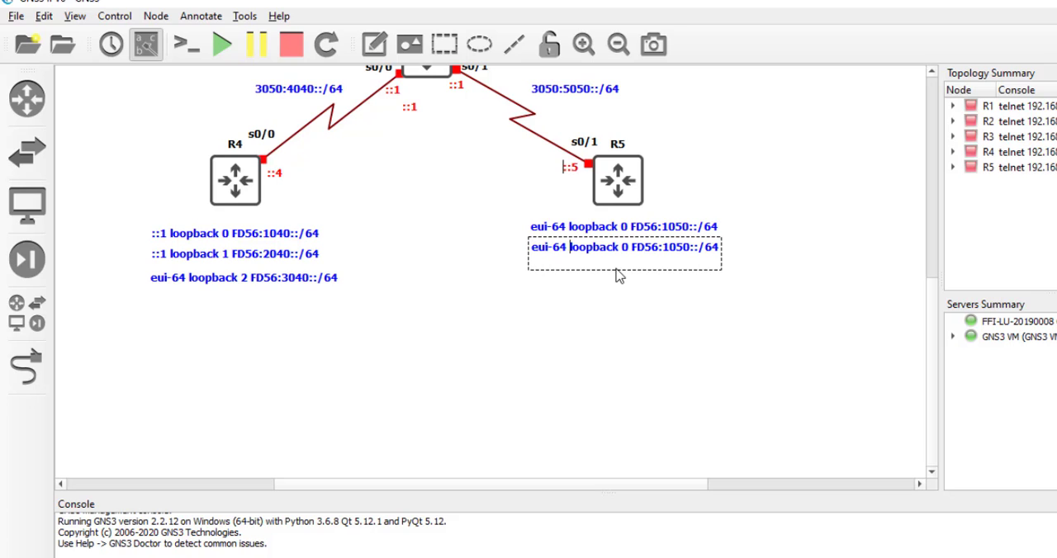
pyautogui.write('loopback 0 FD56:1050::/64')
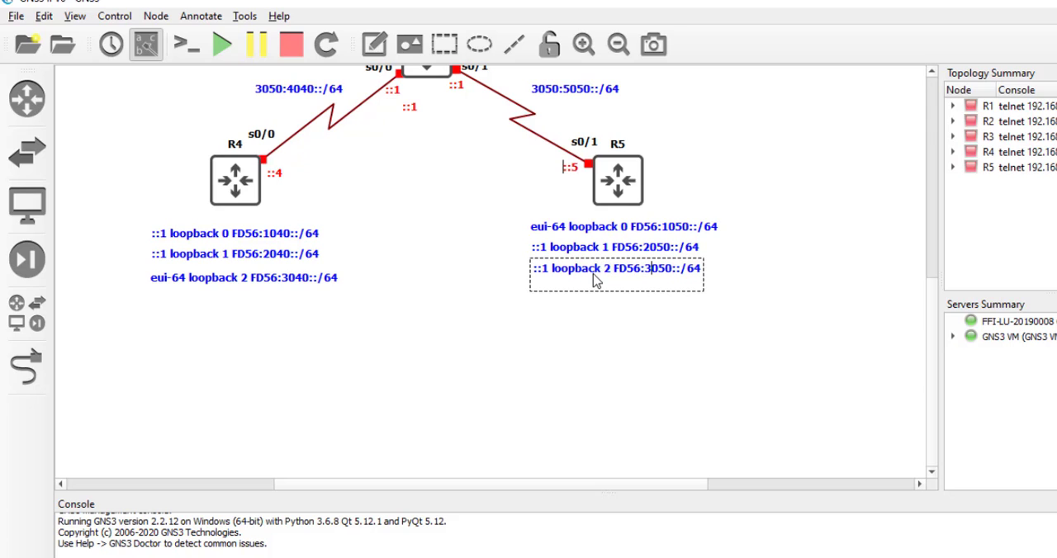
# Edit R5's remaining notes to loopback 1 FD56:2050::/64 and loopback 2 FD56:3050::/64
pyautogui.doubleClick(614, 269)
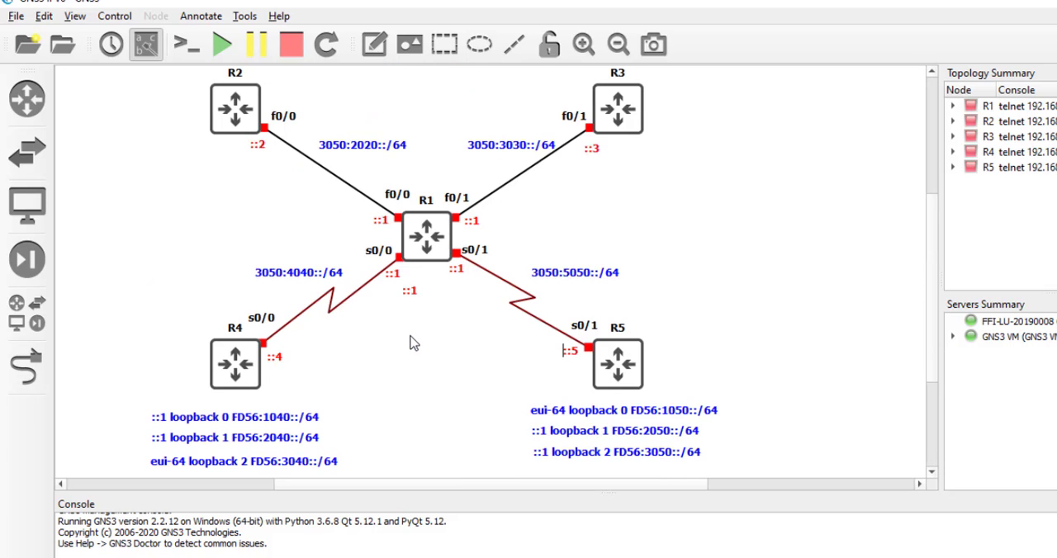
pyautogui.scroll(-3)
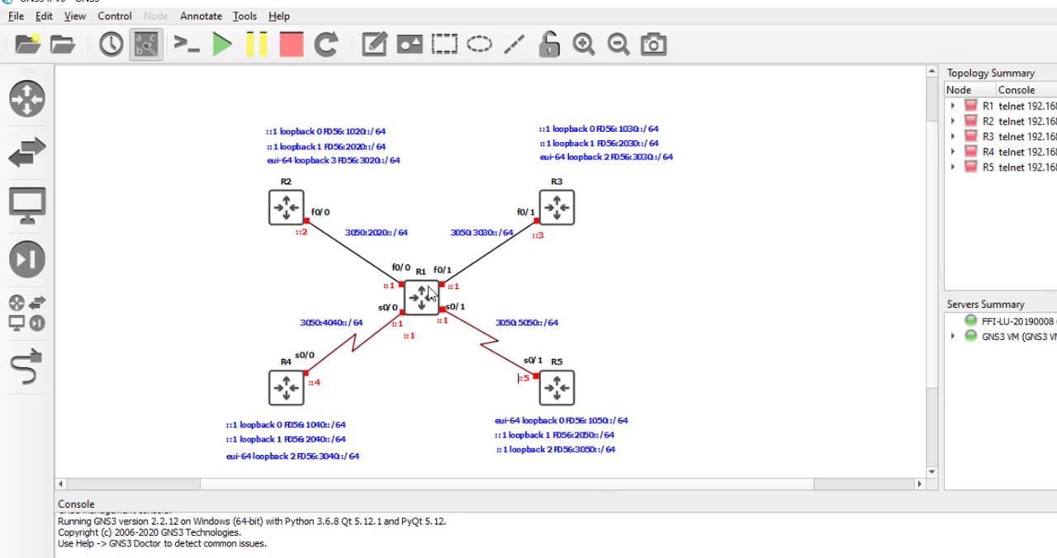
pyautogui.scroll(-3)
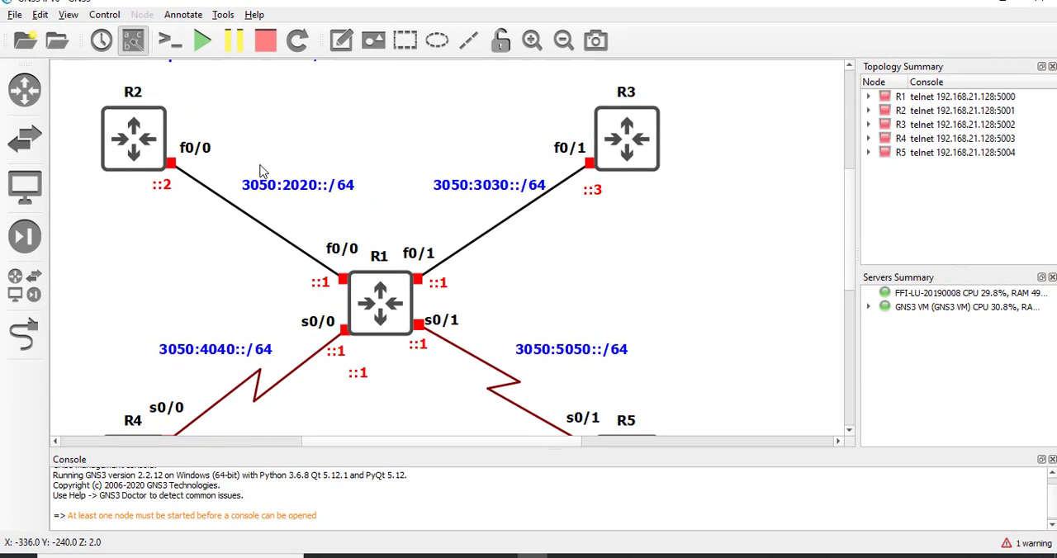
# Start all five routers with the toolbar Start button
pyautogui.click(195, 43)
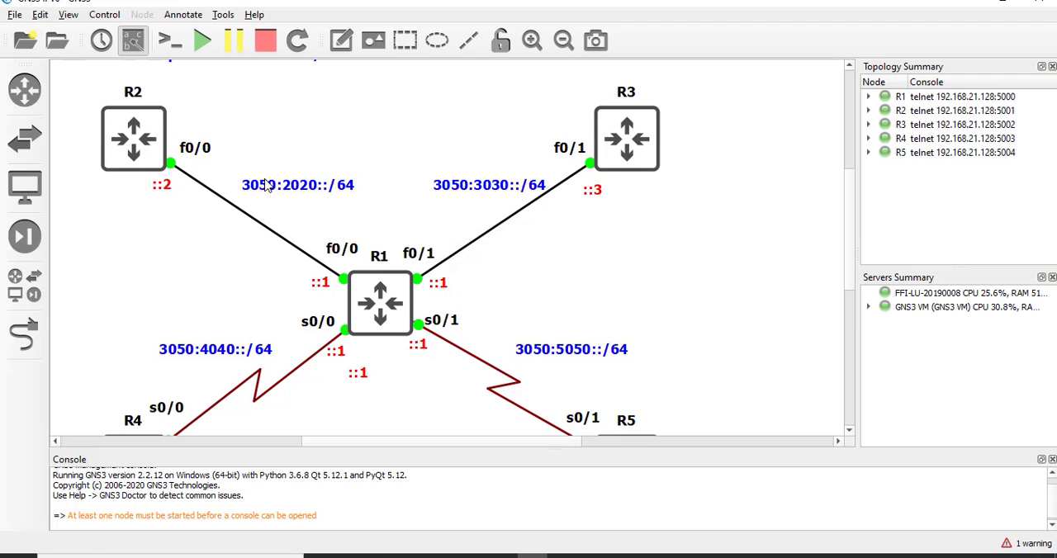
pyautogui.scroll(-3)
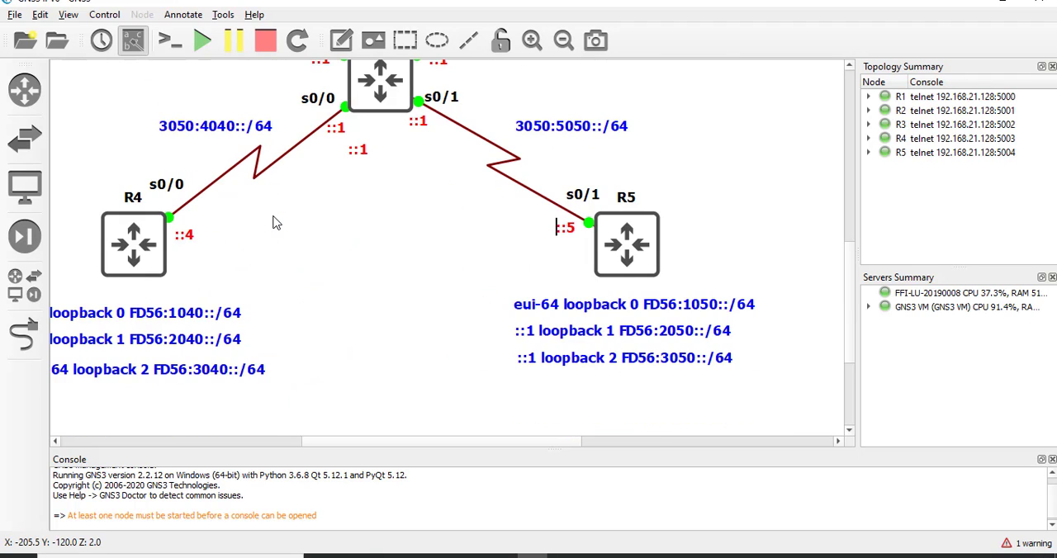
pyautogui.moveTo(370, 277)
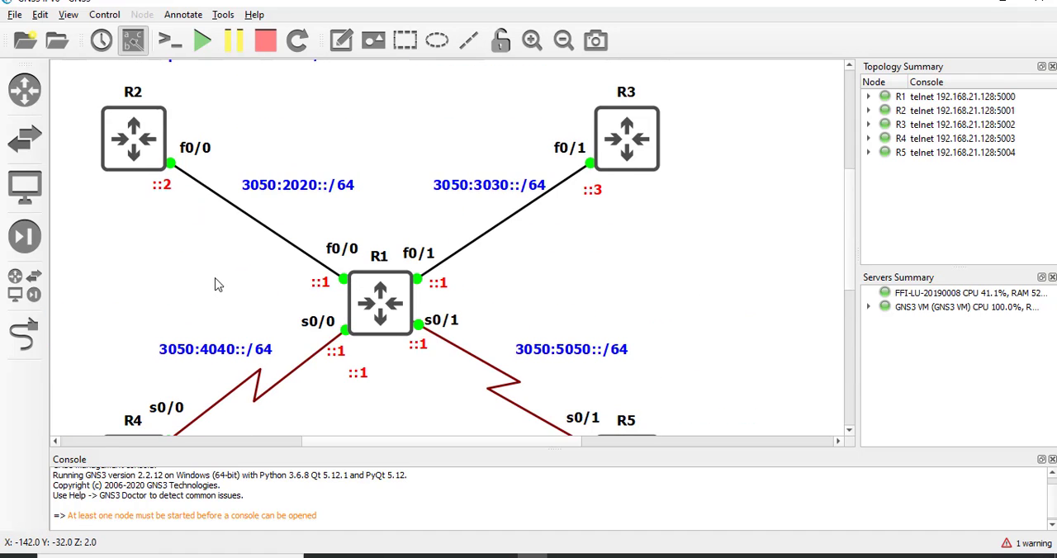
pyautogui.moveTo(187, 64)
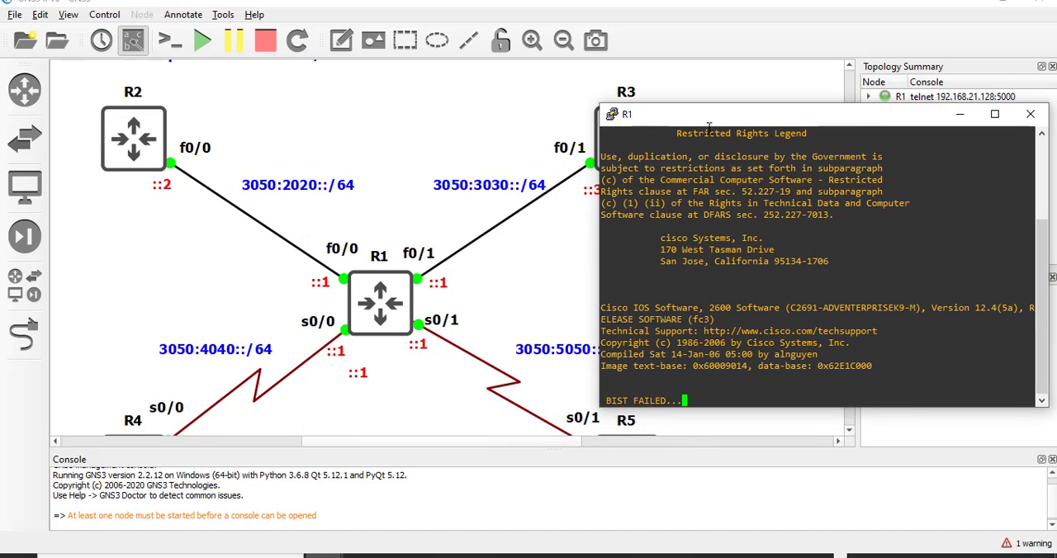
# Open R1's console and run show ipv6 int brief, showing all interfaces unassigned and down
pyautogui.moveTo(707, 113); pyautogui.dragTo(697, 61)
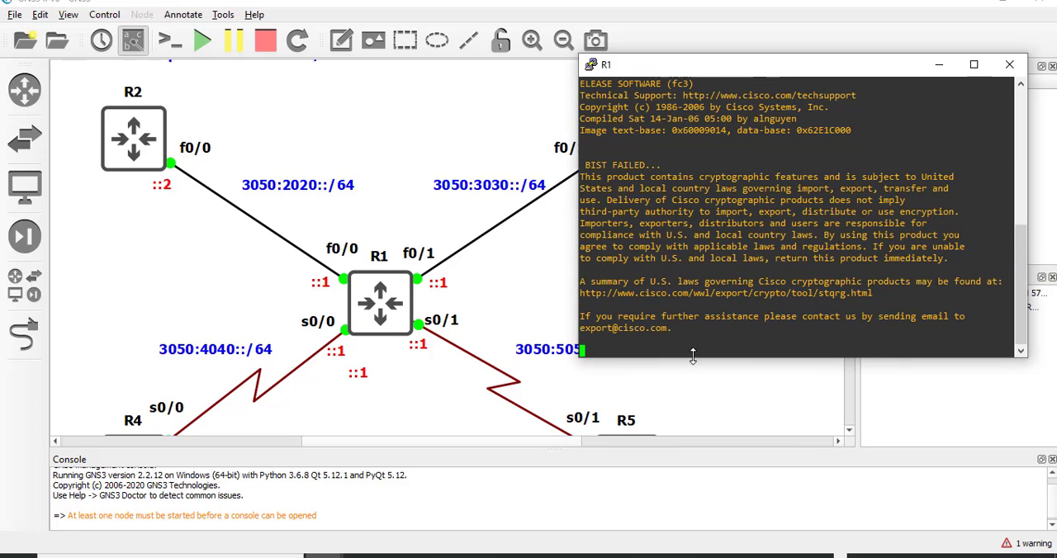
pyautogui.moveTo(228, 279)
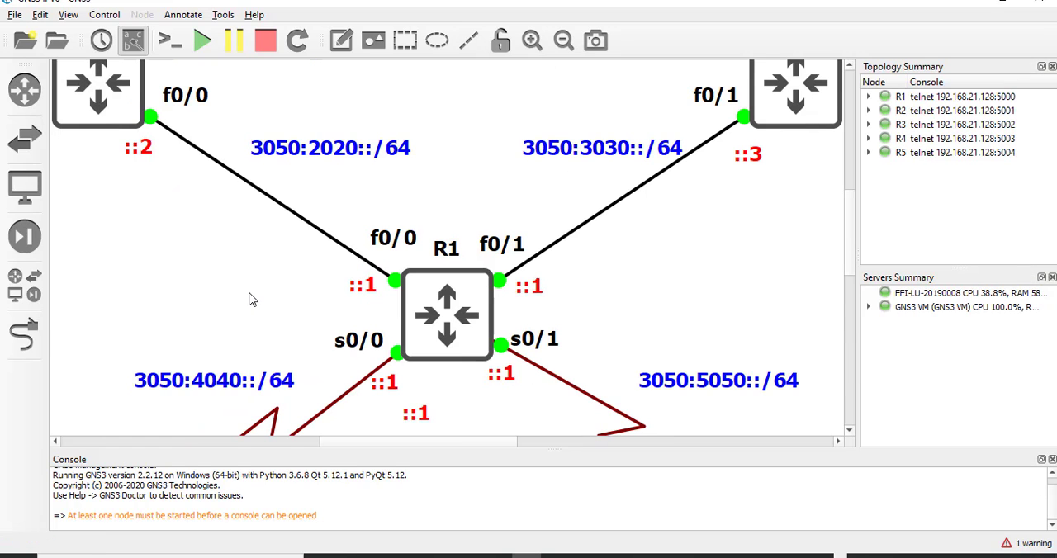
pyautogui.moveTo(839, 543)
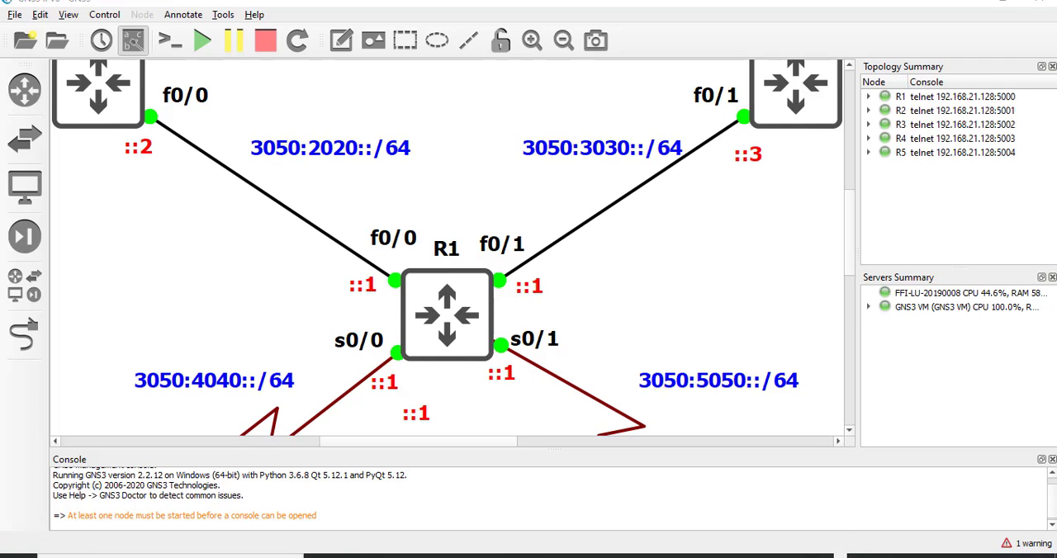
pyautogui.click(198, 43)
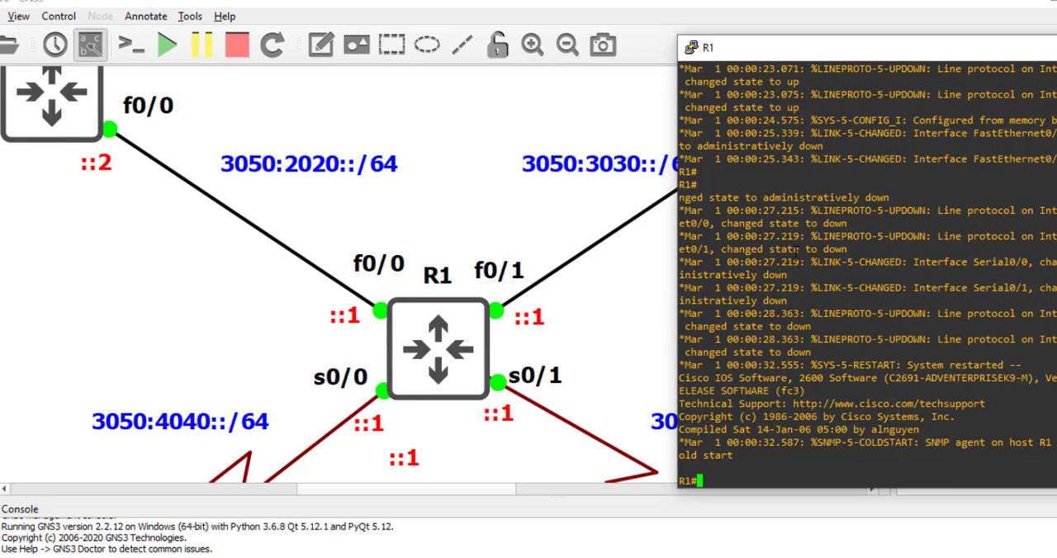
pyautogui.write('show ipv6 int brief')
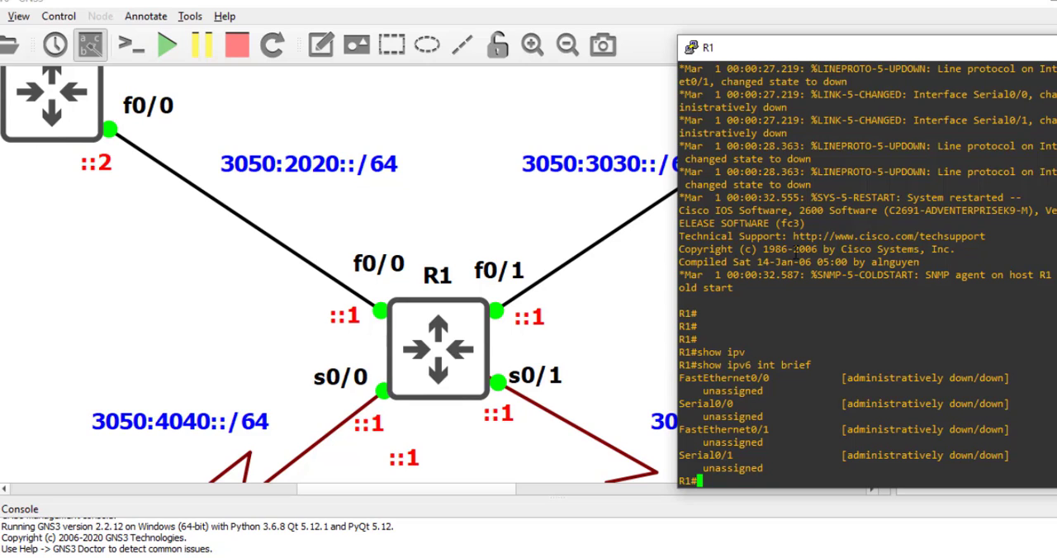
# Configure R1 FastEthernet0/0 with IPv6 address 3050:2020::1/64 and no shutdown
pyautogui.write('conf t')
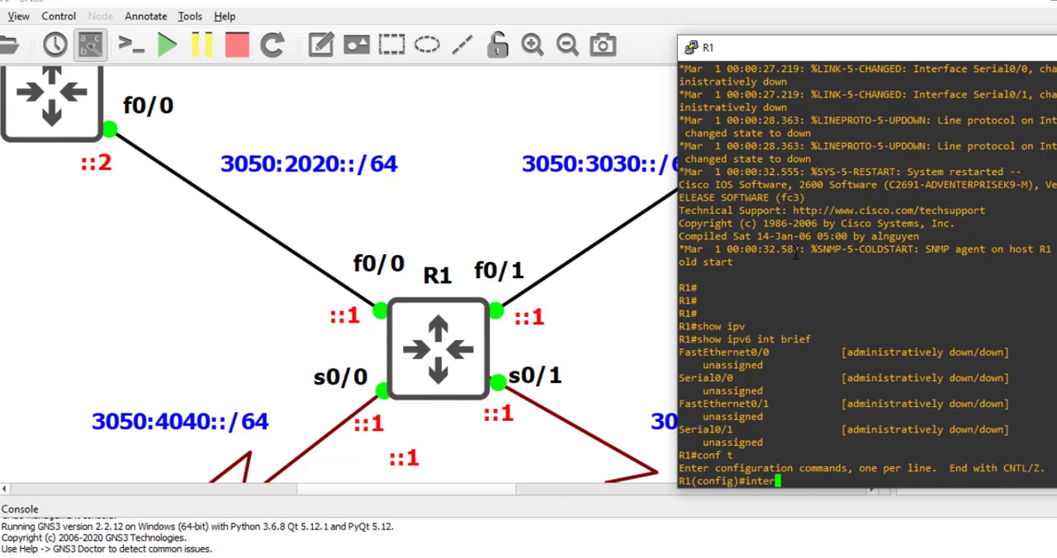
pyautogui.write('interface fastEthernet 0/0')
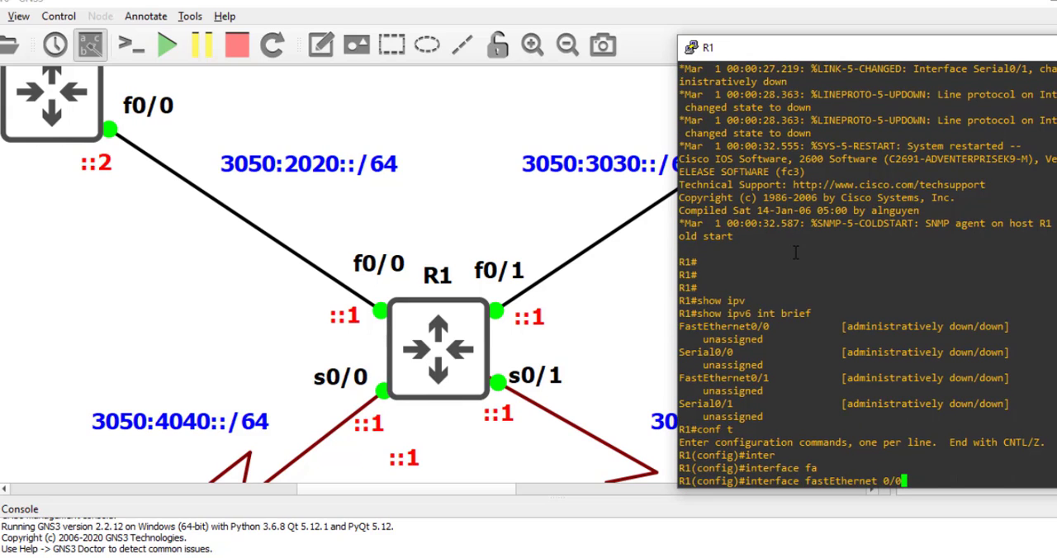
pyautogui.write('ipv6 address 3050:')
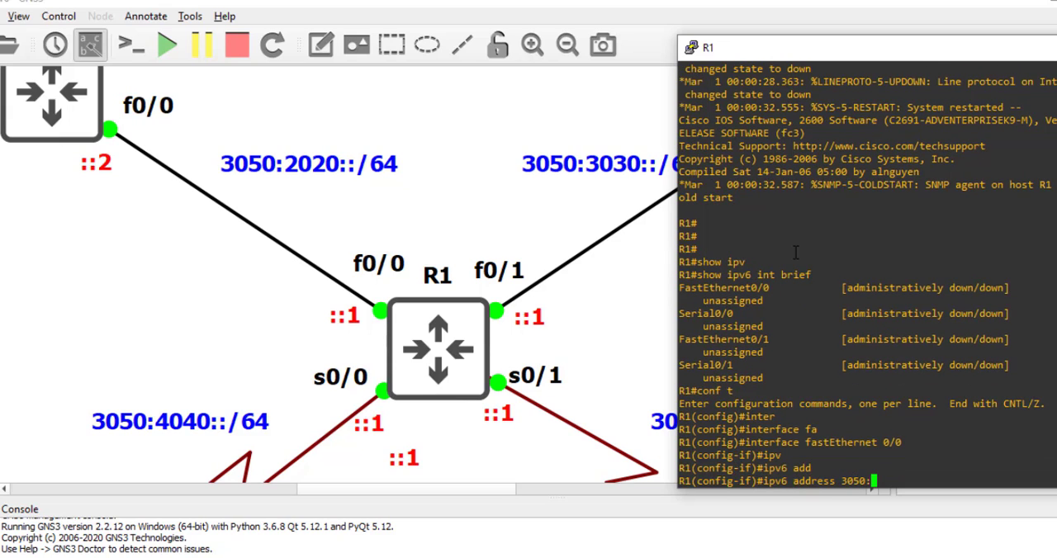
pyautogui.write('2020::1/64')
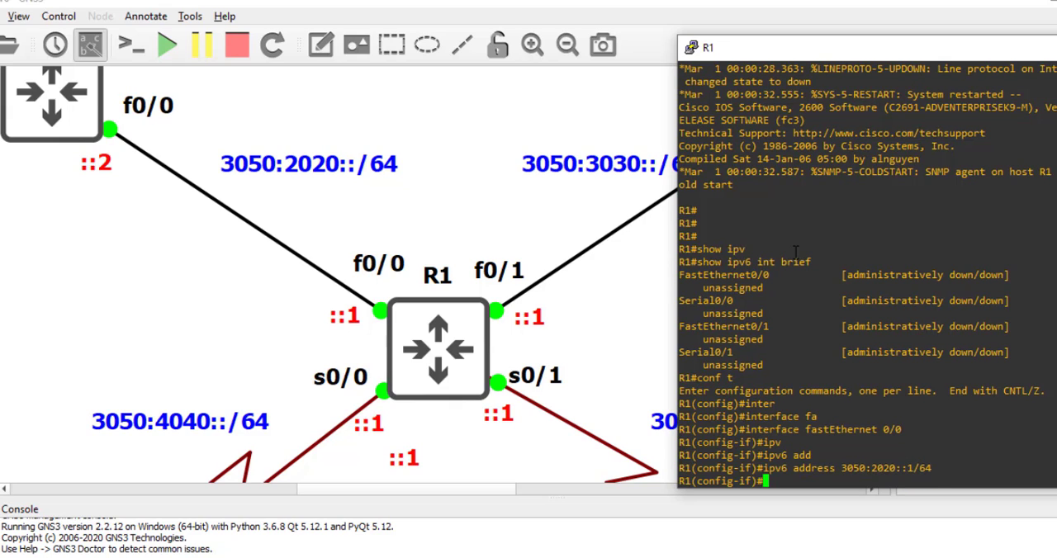
pyautogui.write('no shut')
pyautogui.write('ipv6 address 3050:3030::1/6')
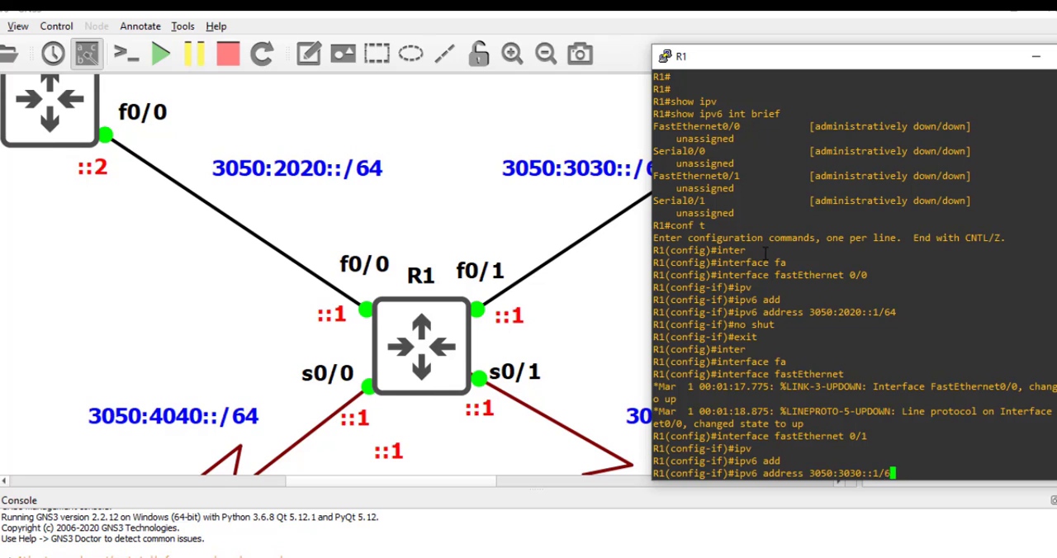
# Bring up FastEthernet0/1 with 3050:3030::1 and verify with do show ipv6 int brief
pyautogui.write('no shut')
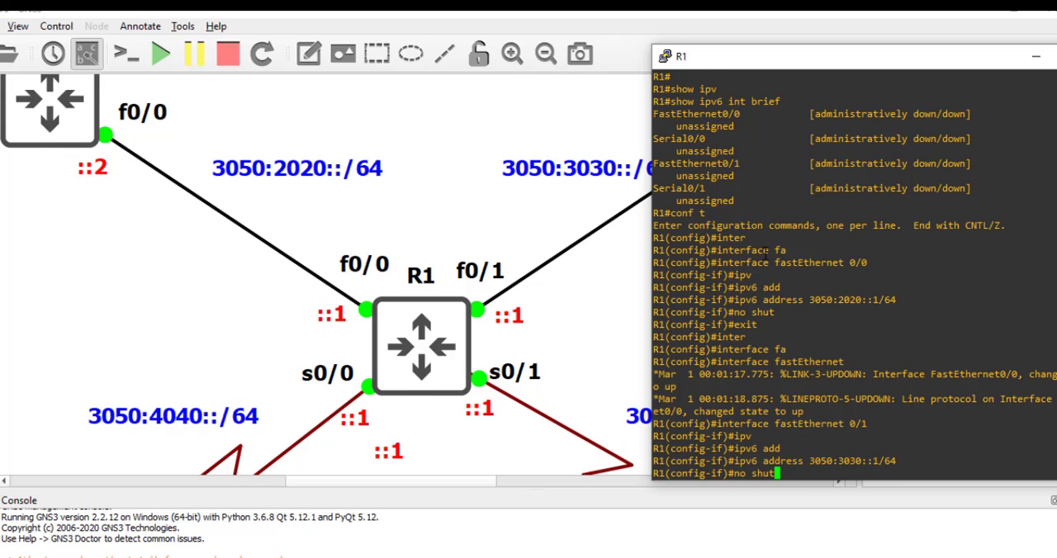
pyautogui.write('exit')
pyautogui.write('do show ipv')
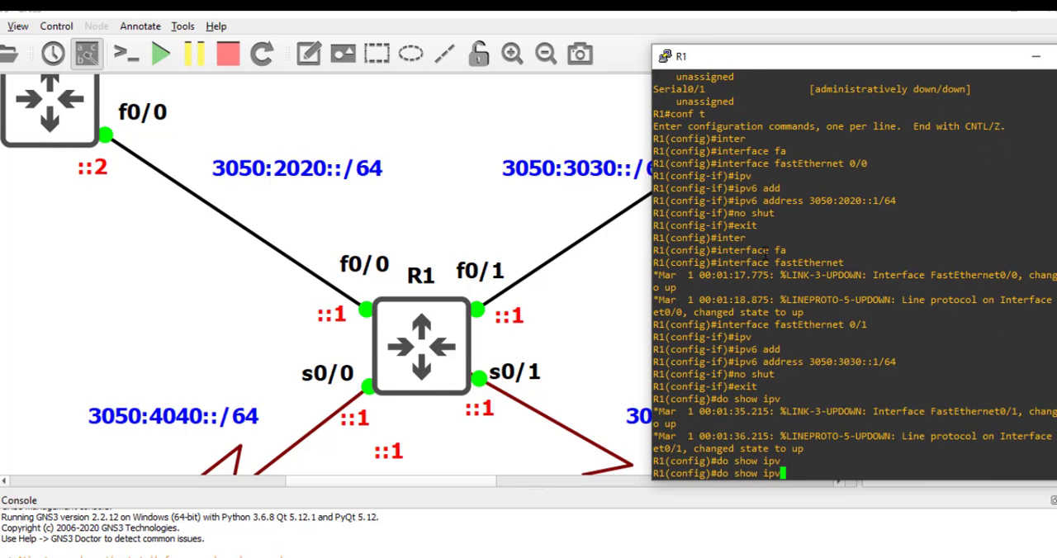
pyautogui.write('int brief')
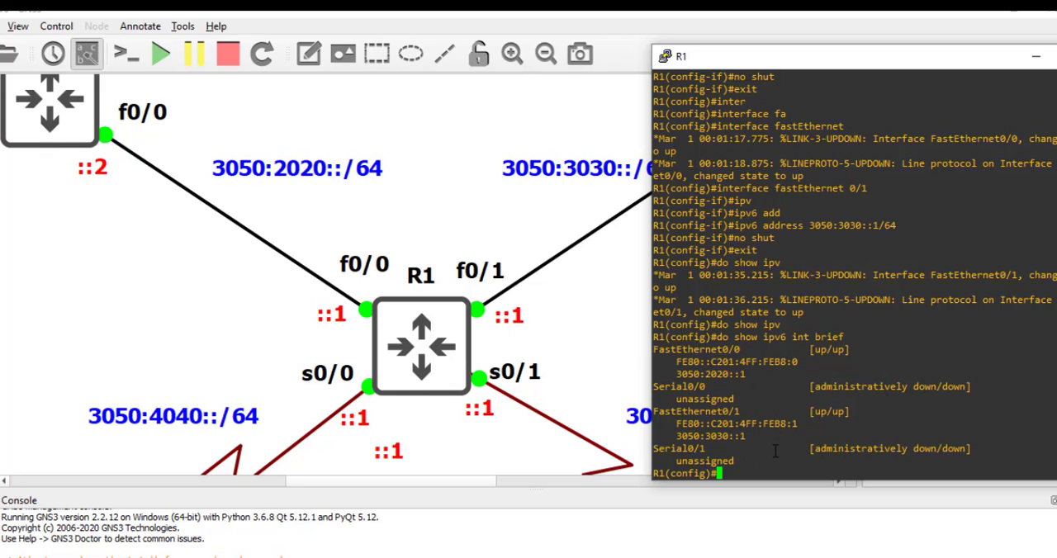
# Give R1's serial 0/0 the IPv6 address 3050:4040::1/64
pyautogui.write('inter')
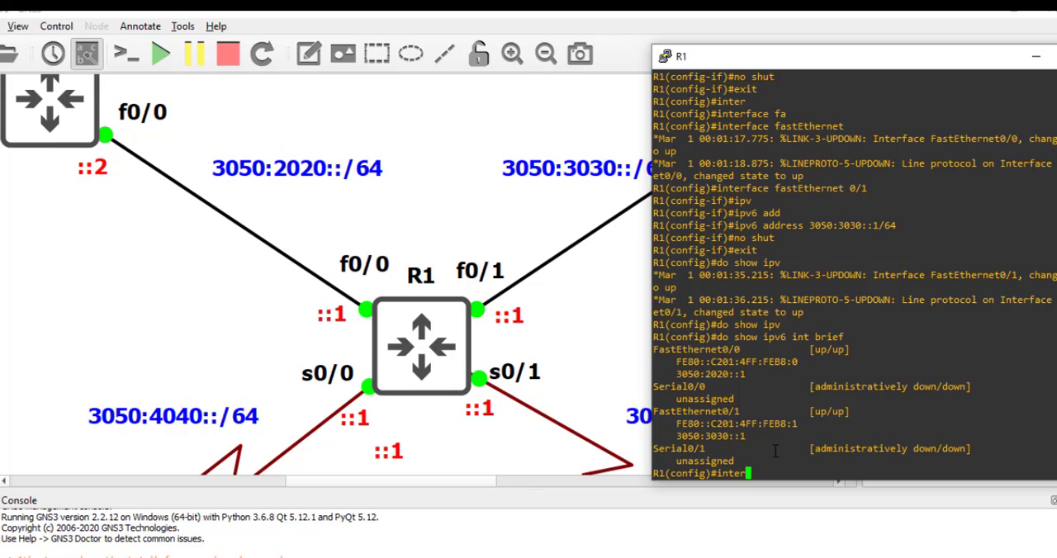
pyautogui.write('interface serial 0/0')
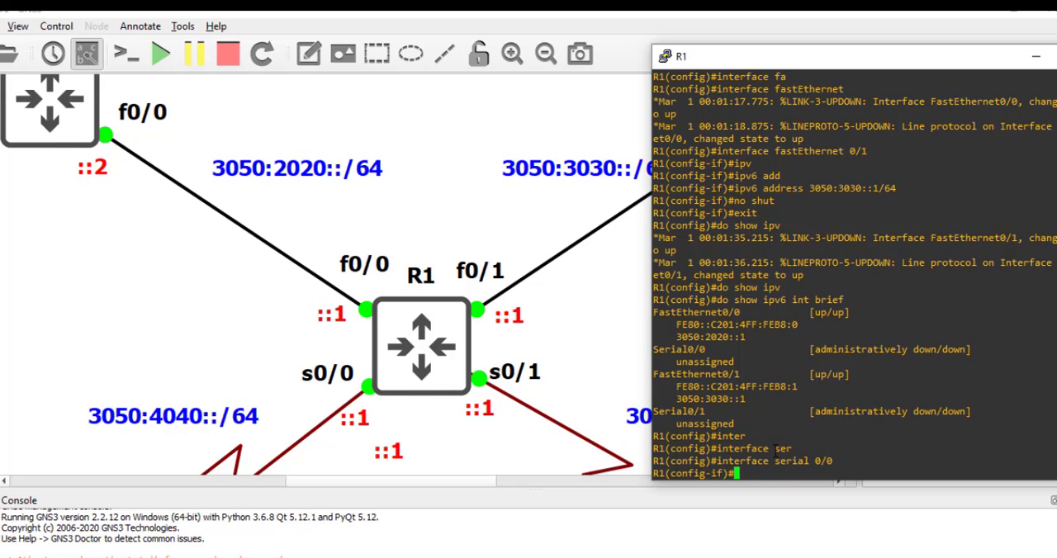
pyautogui.write('ipv6 address')
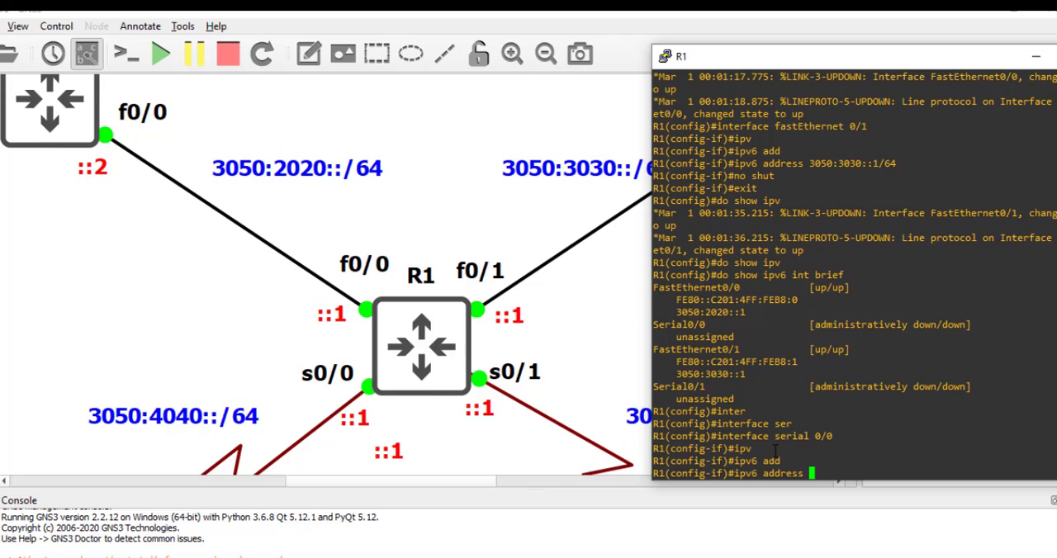
pyautogui.write('3050:4040')
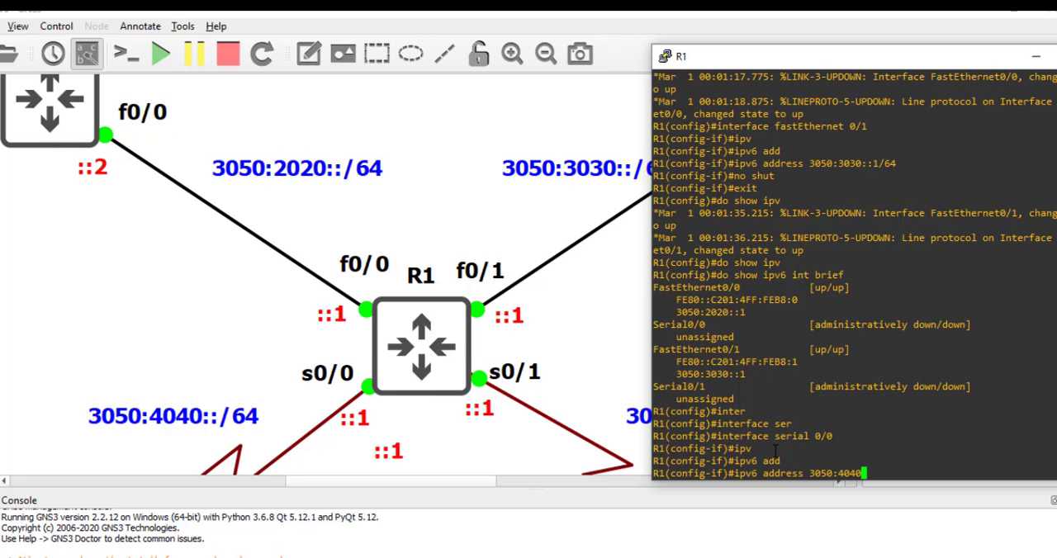
pyautogui.write('::1/64')
pyautogui.write('no shut')
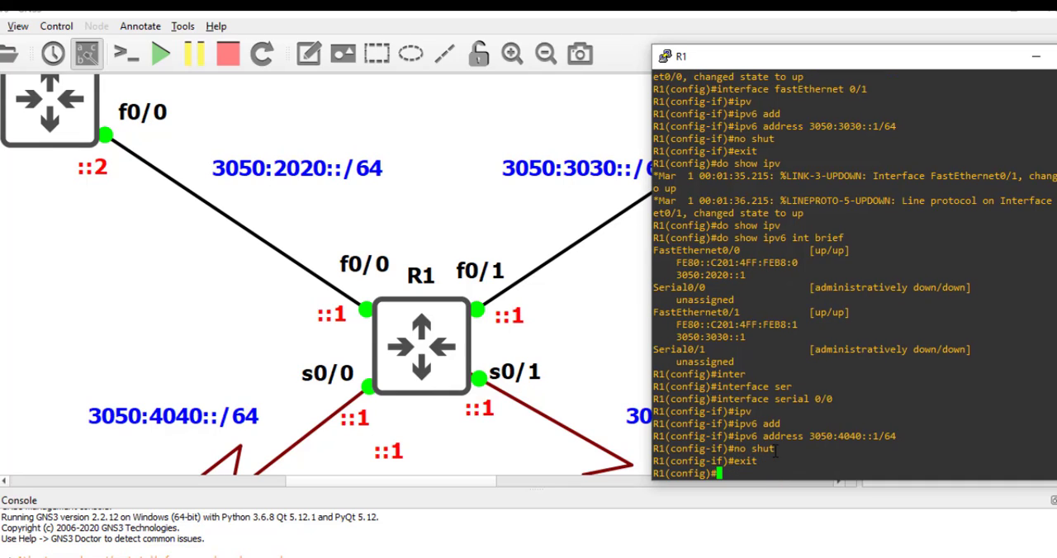
# Give R1's serial 0/1 the address 3050:5050::1/64 and enable it with no shut
pyautogui.write('interface serial')
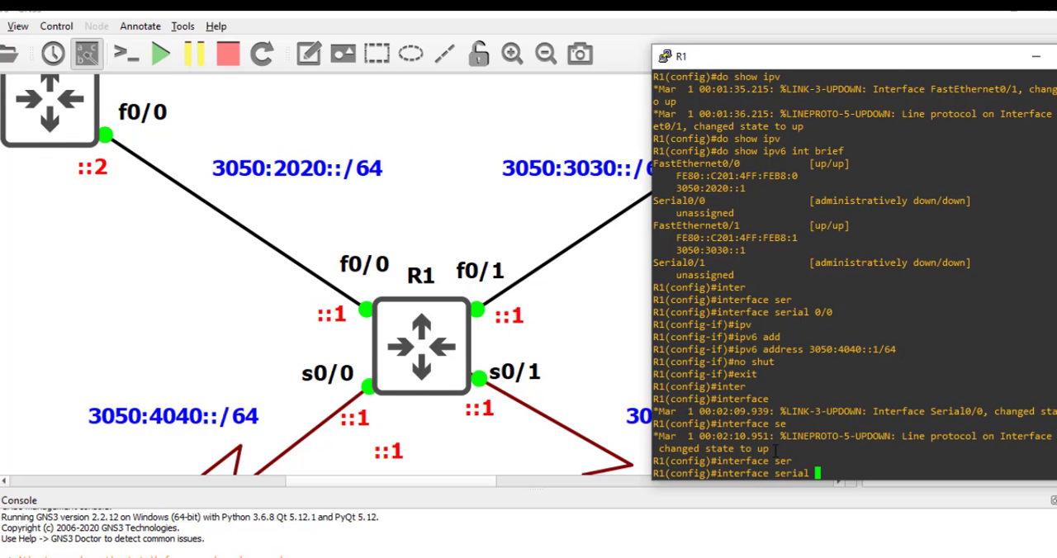
pyautogui.write('interface serial 0/1')
pyautogui.write('ipv6 address')
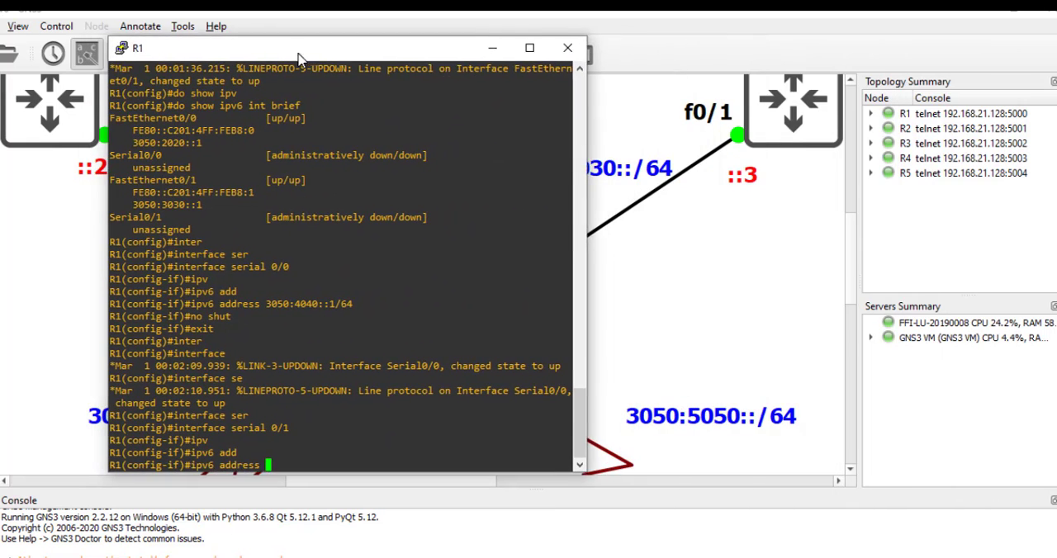
pyautogui.write('3050:5050::1/64')
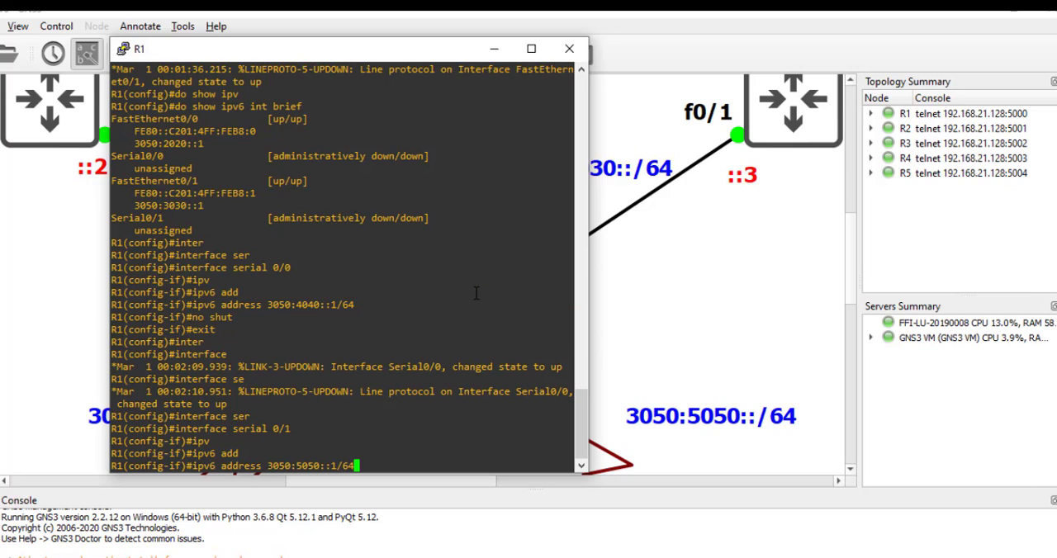
pyautogui.write('no shut')
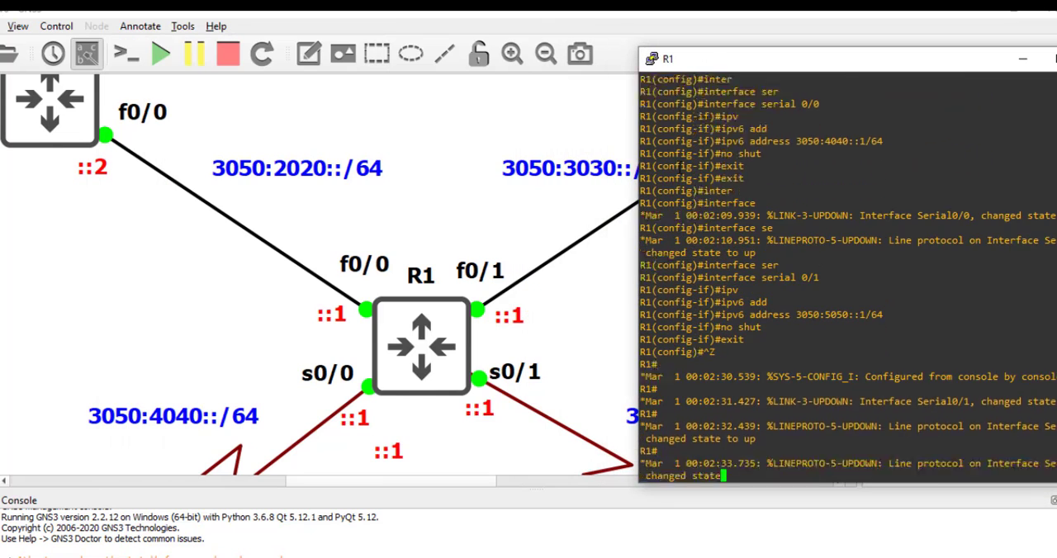
# Check R1's addressing with show ipv6 int brief, then scroll the topology to R2
pyautogui.write('show ipv6')
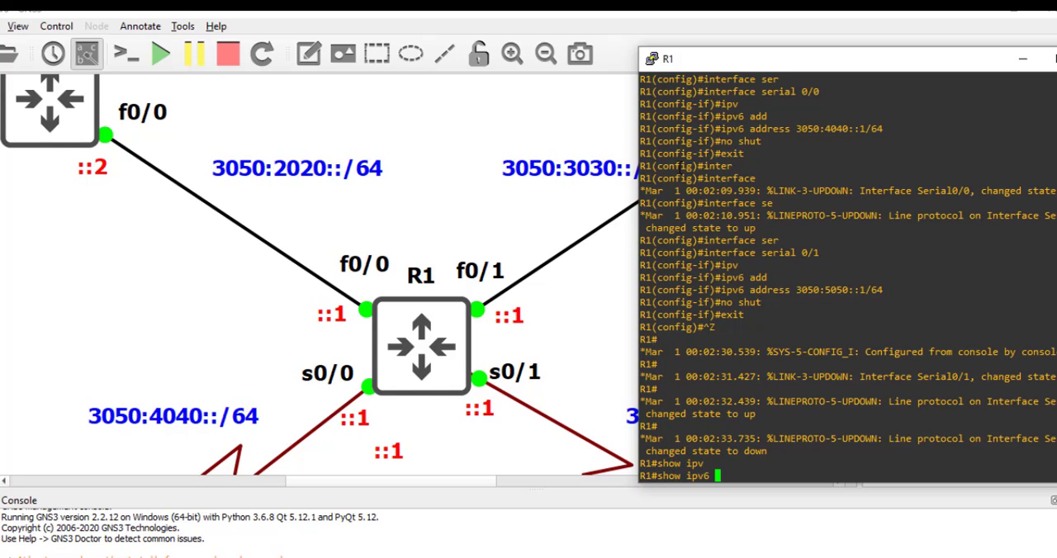
pyautogui.write('int bri')
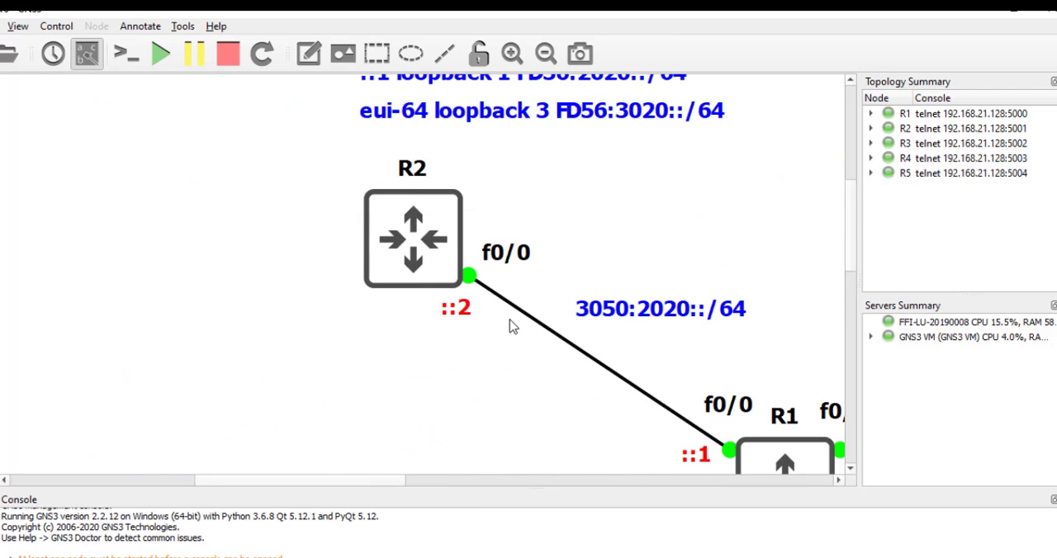
pyautogui.scroll(-3)
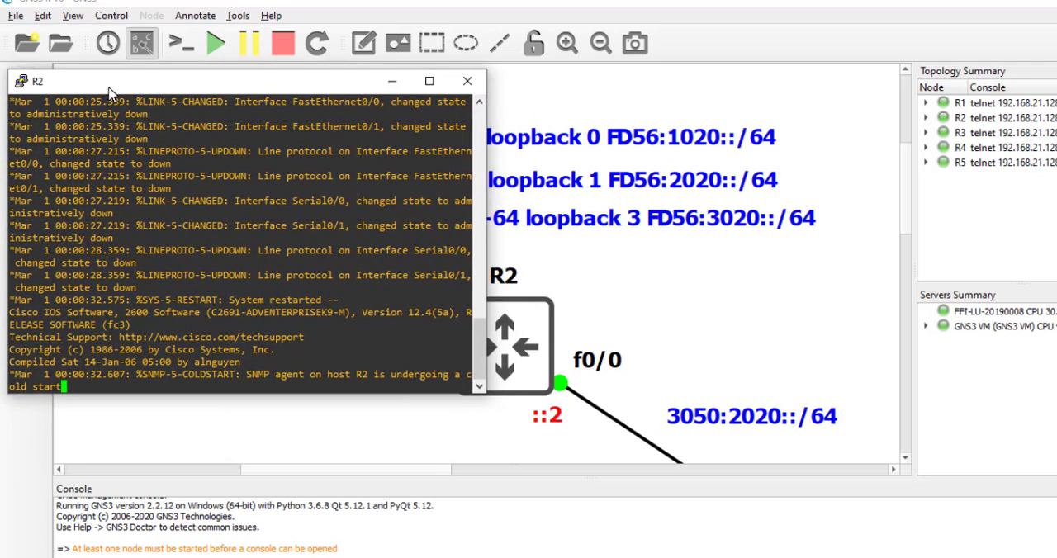
# Confirm with show ipv6 int brief that all of R2's interfaces are still unassigned
pyautogui.moveTo(479, 207); pyautogui.dragTo(436, 206)
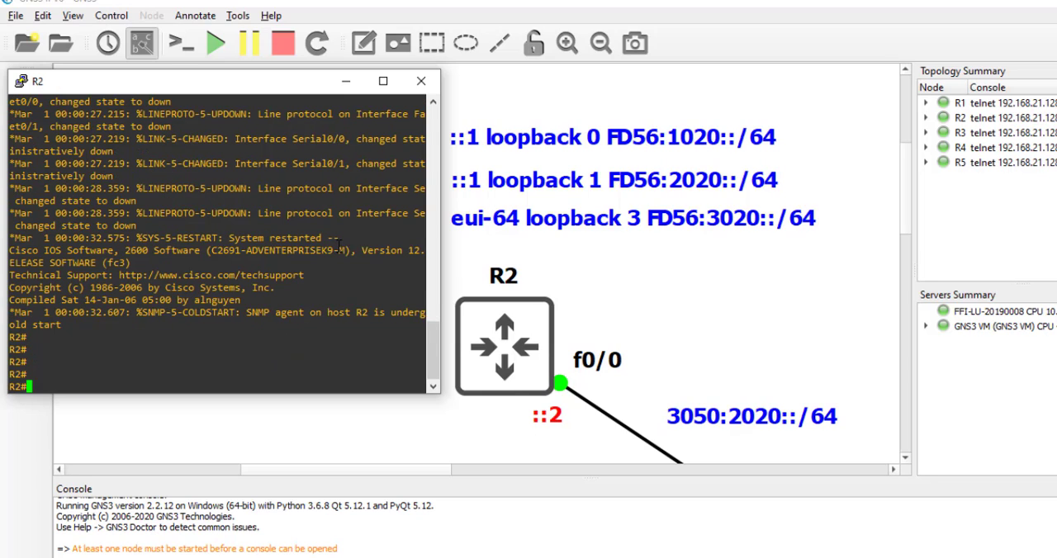
pyautogui.write('show ipv6')
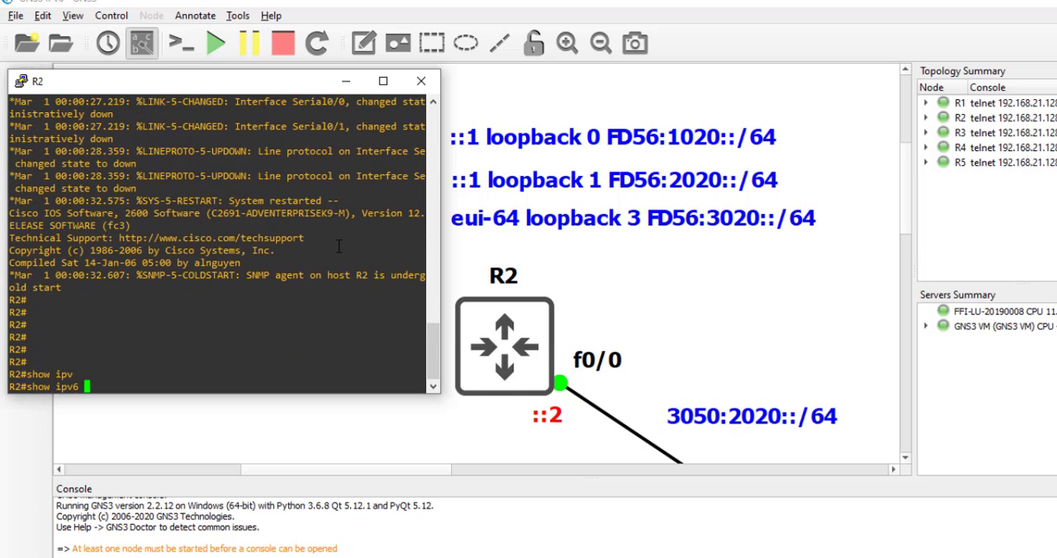
pyautogui.write('int brief')
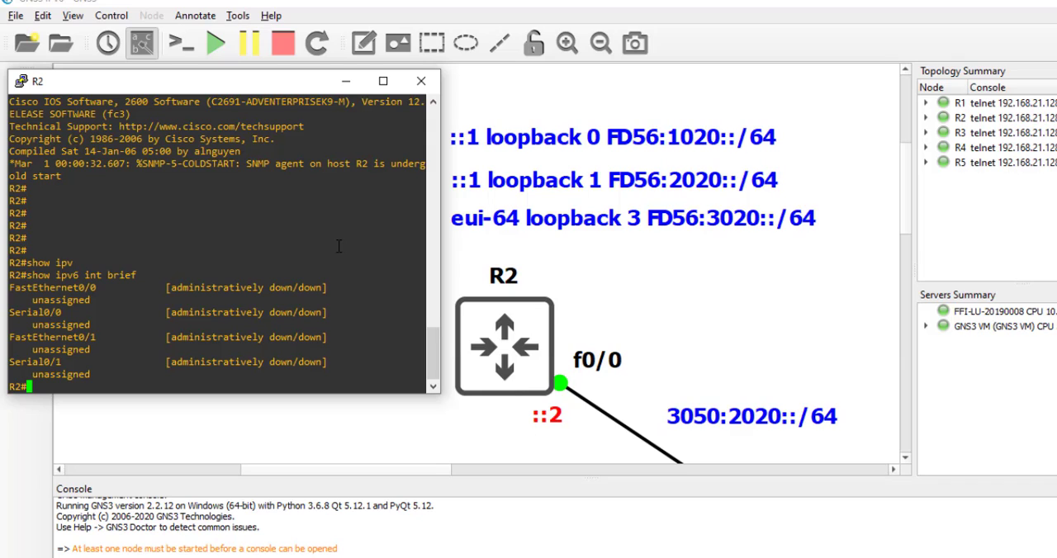
# Assign R2's FastEthernet0/0 the address 3050:2020::2/64 and leave the interface
pyautogui.write('interface')
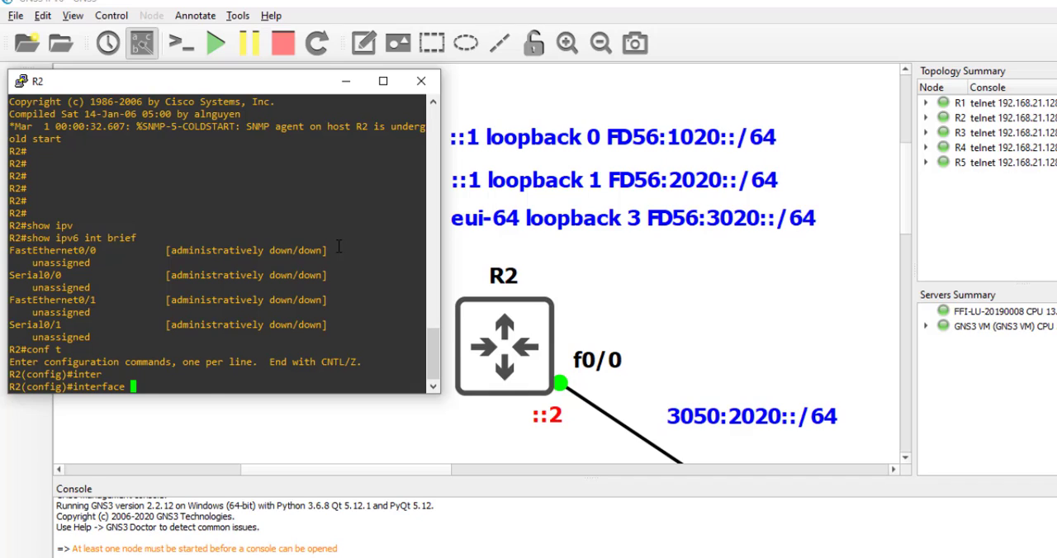
pyautogui.write('fastEthernet')
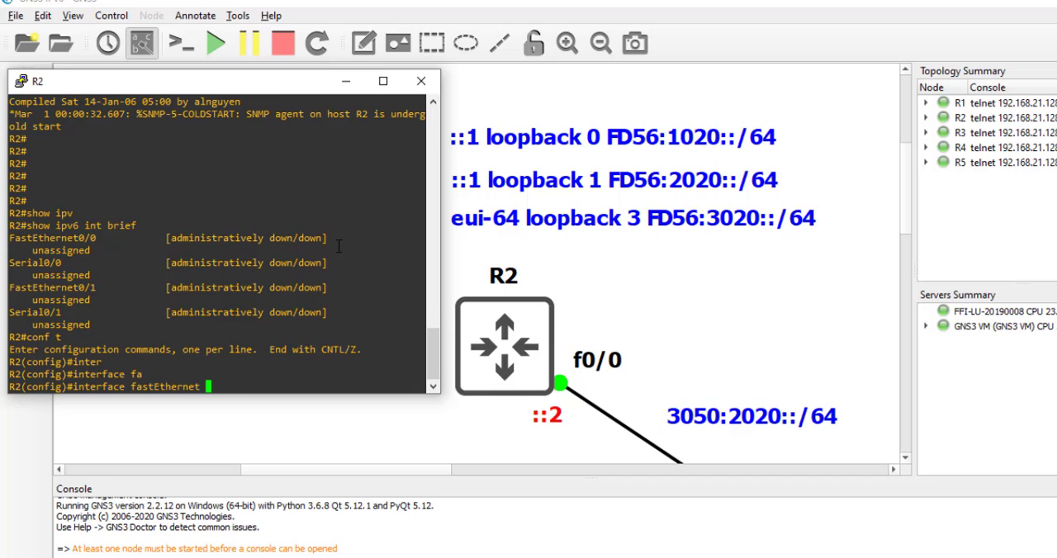
pyautogui.write('0/0')
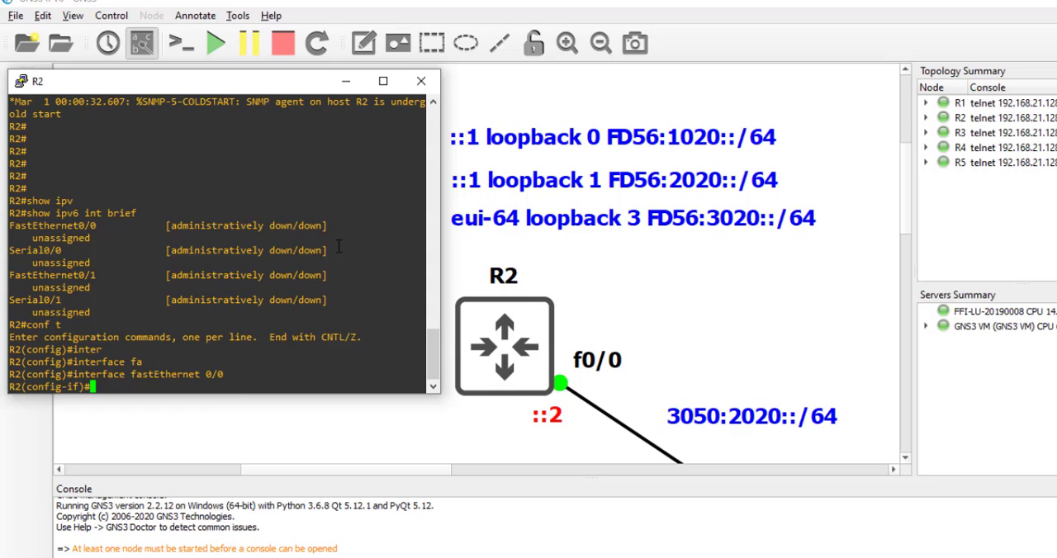
pyautogui.write('ipv6 address 3')
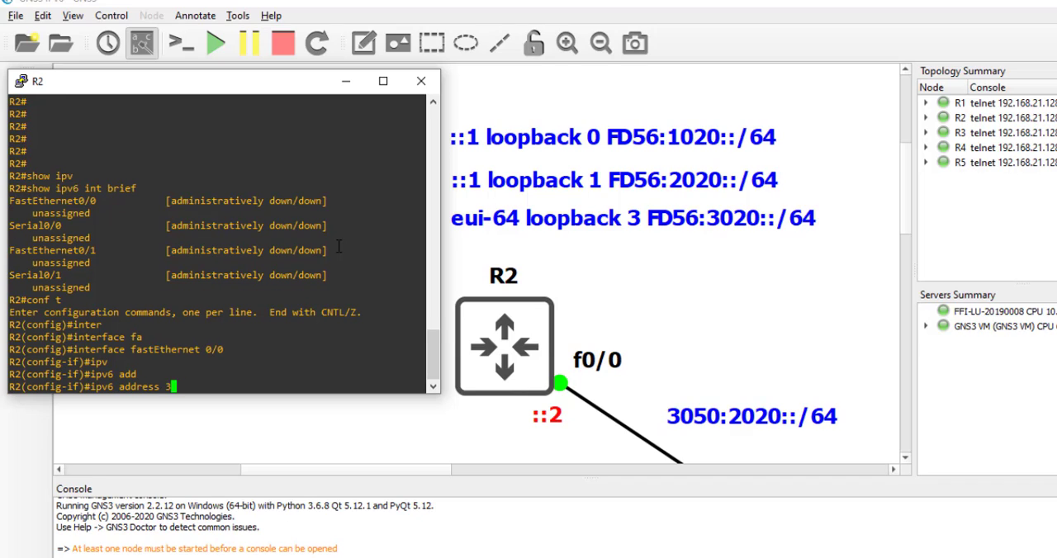
pyautogui.write('050:2020::')
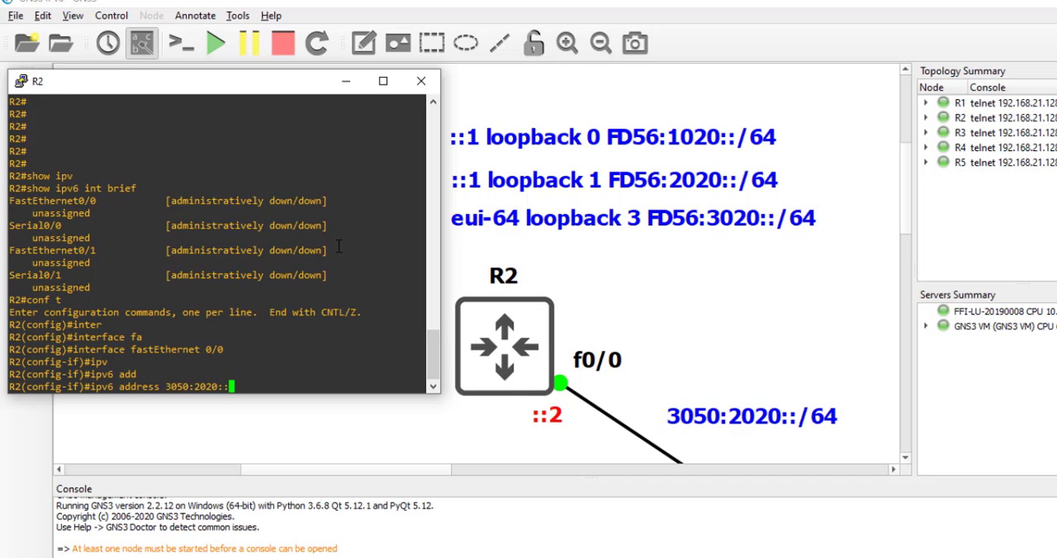
pyautogui.write('2/64')
pyautogui.write('no shut')
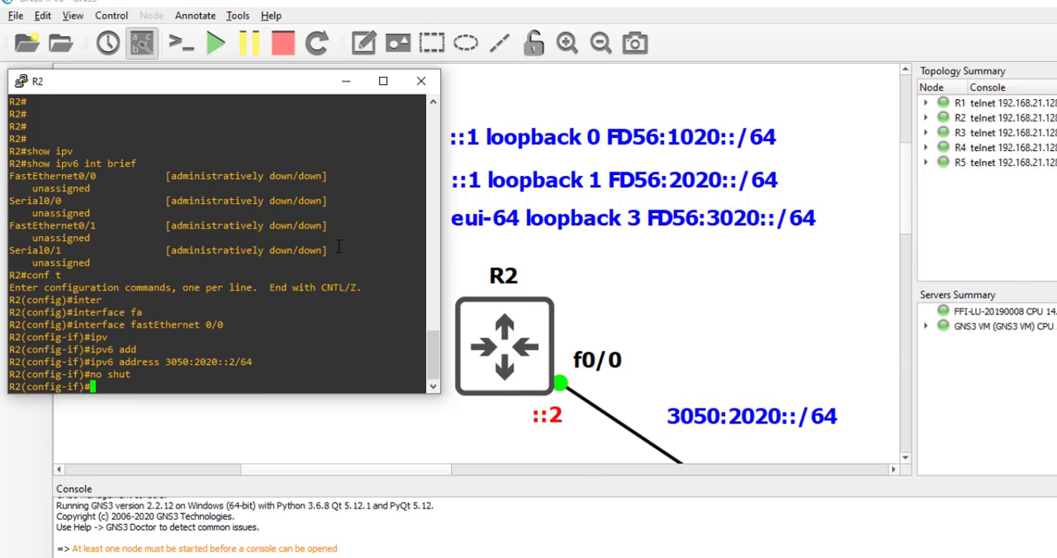
pyautogui.write('exit')
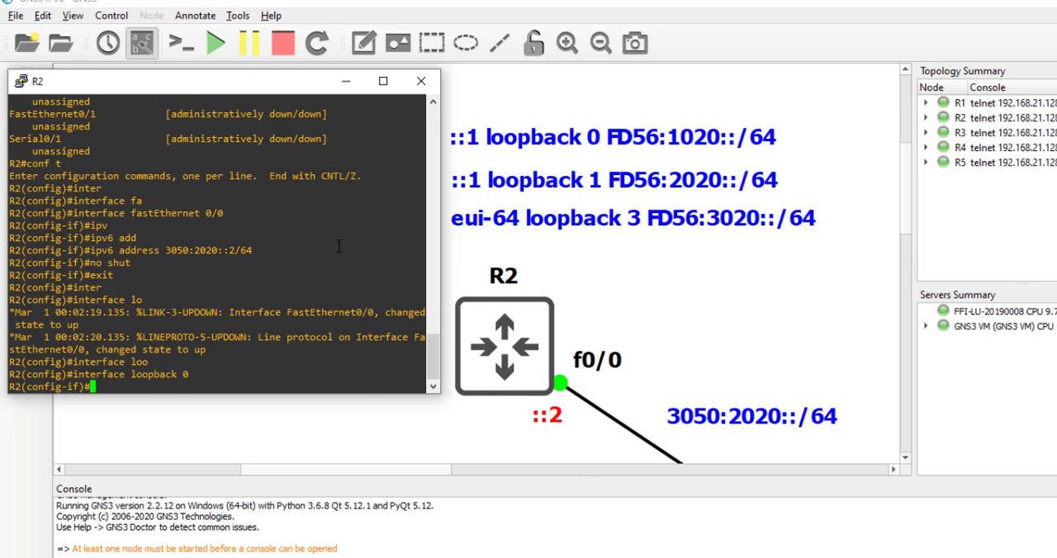
# Give R2's loopback 0 the address FD56:1020::1/64
pyautogui.write('ipv6 address')
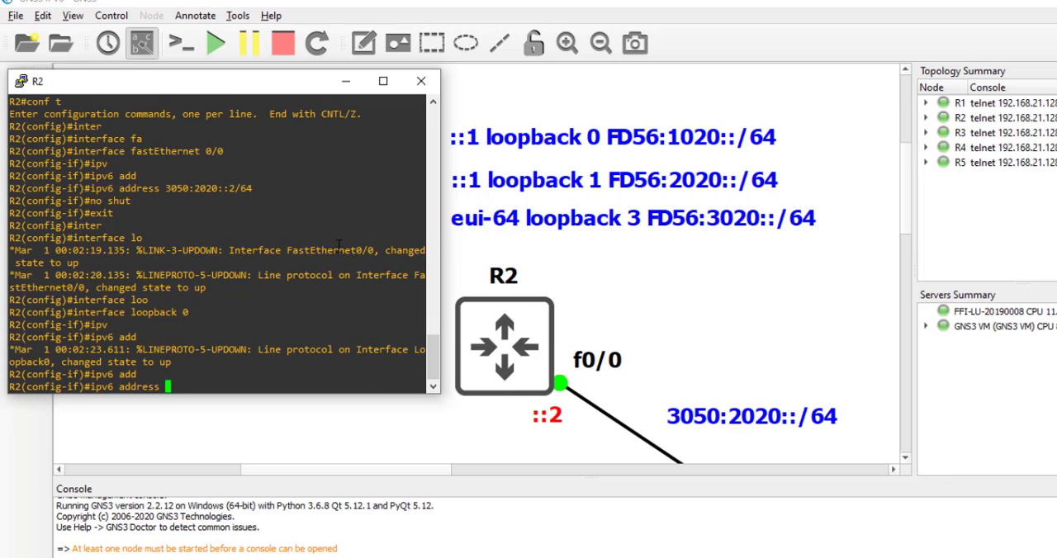
pyautogui.write('FD:')
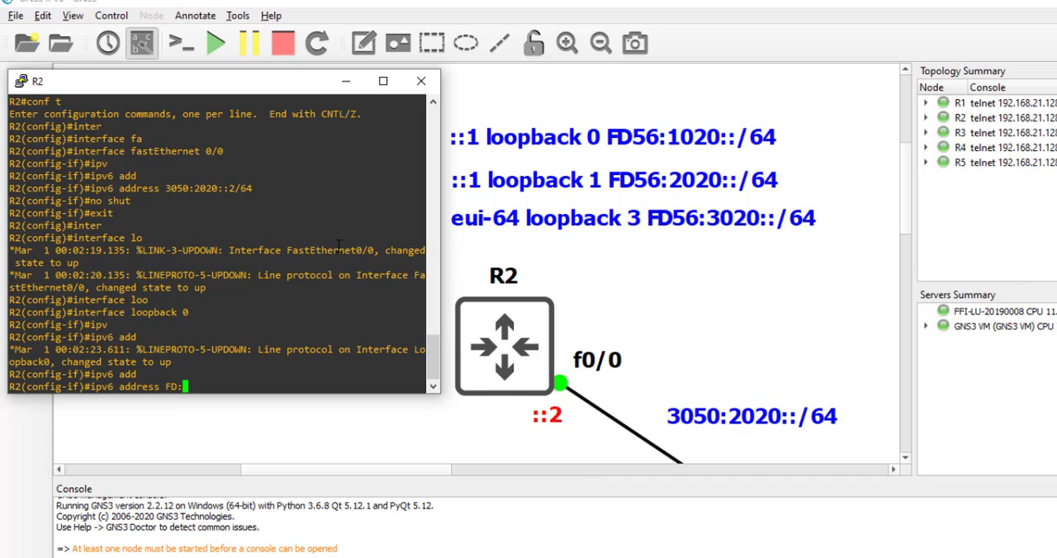
pyautogui.write('56:')
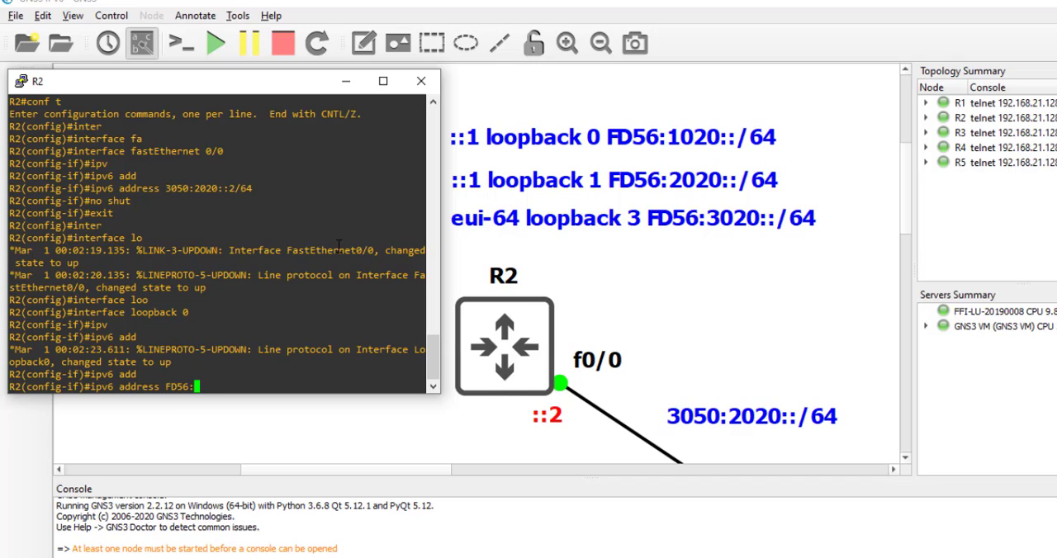
pyautogui.write('1020::')
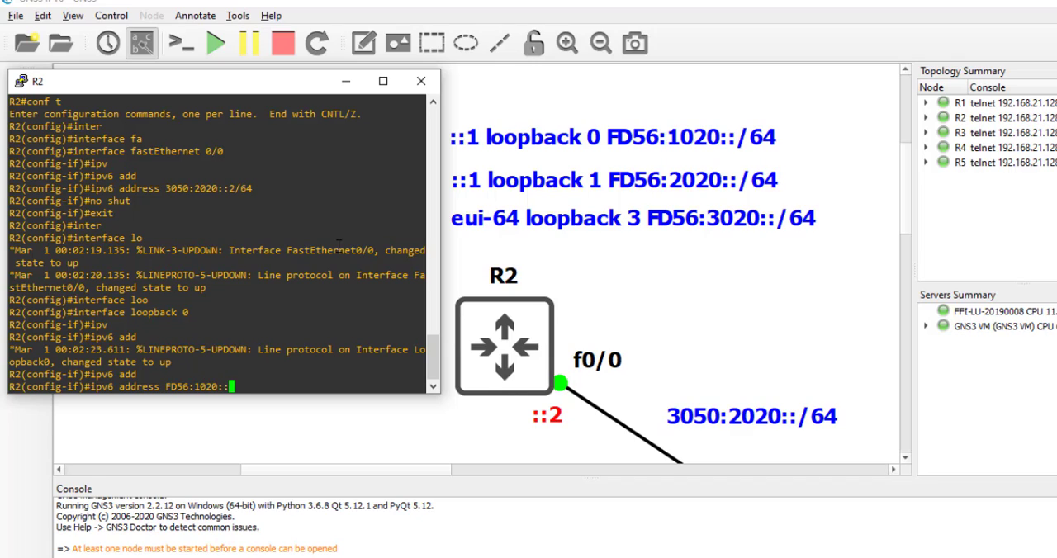
pyautogui.write('1/64')
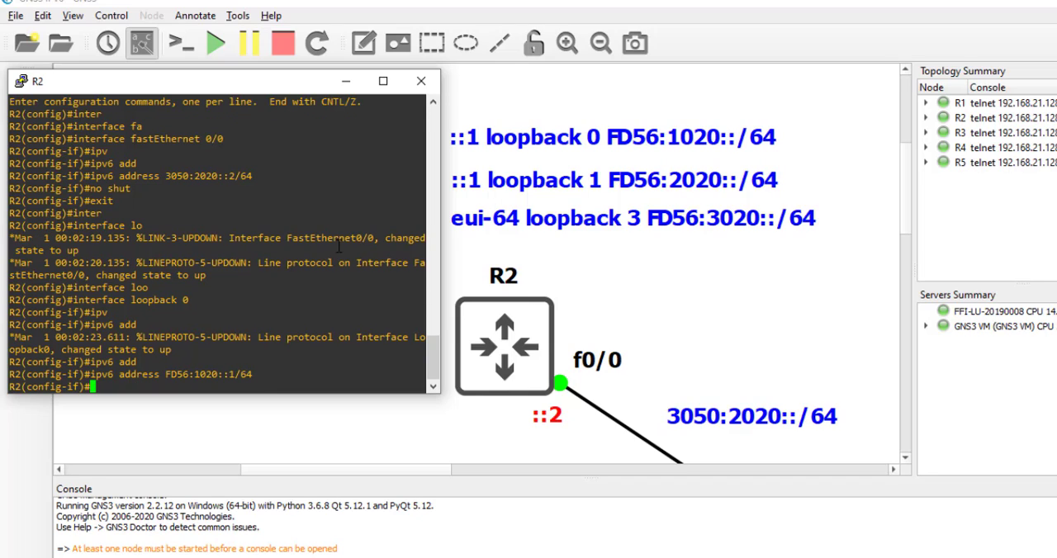
pyautogui.write('exit')
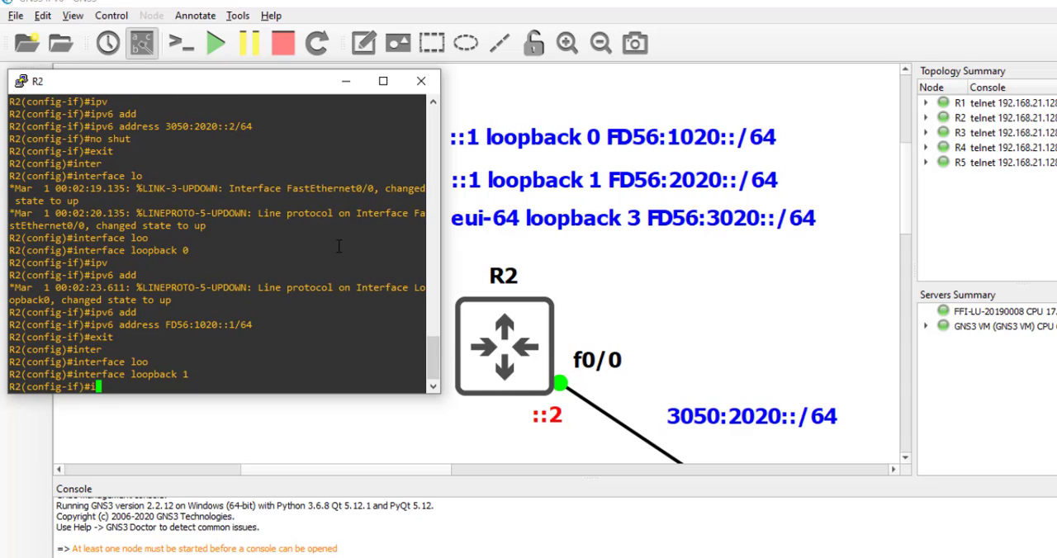
# Give R2's loopback 1 FD56:2020::1/64 and loopback 2 an EUI-64 address on FD56:3020::/64
pyautogui.write('ipv6 address')
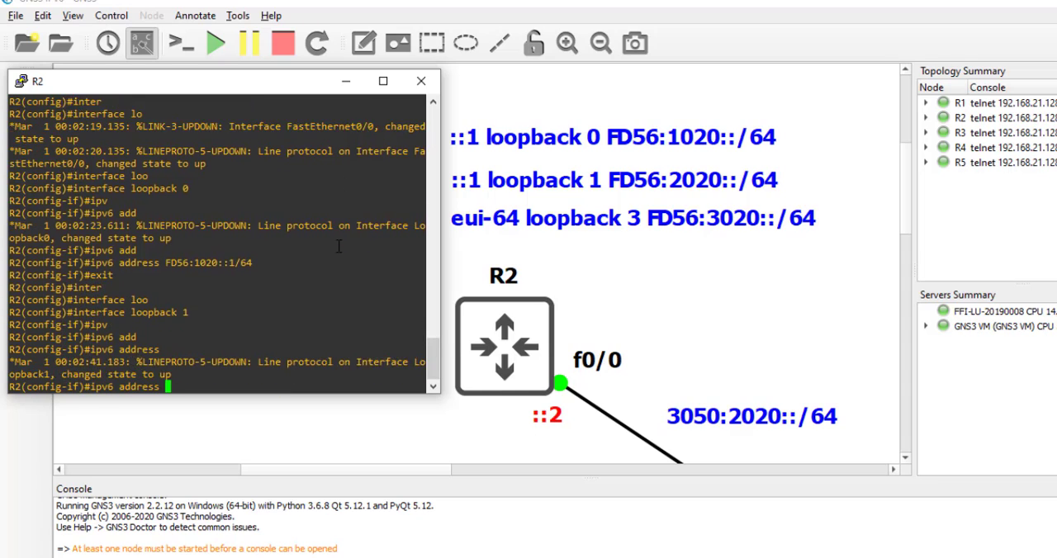
pyautogui.write('FD56:')
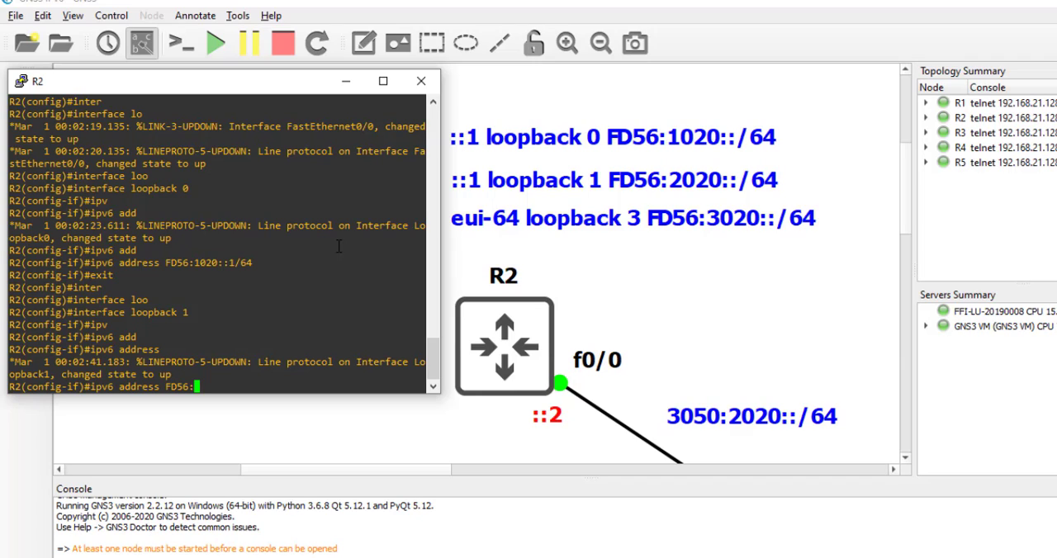
pyautogui.write('2020::1/64')
pyautogui.write('interface loopback 2')
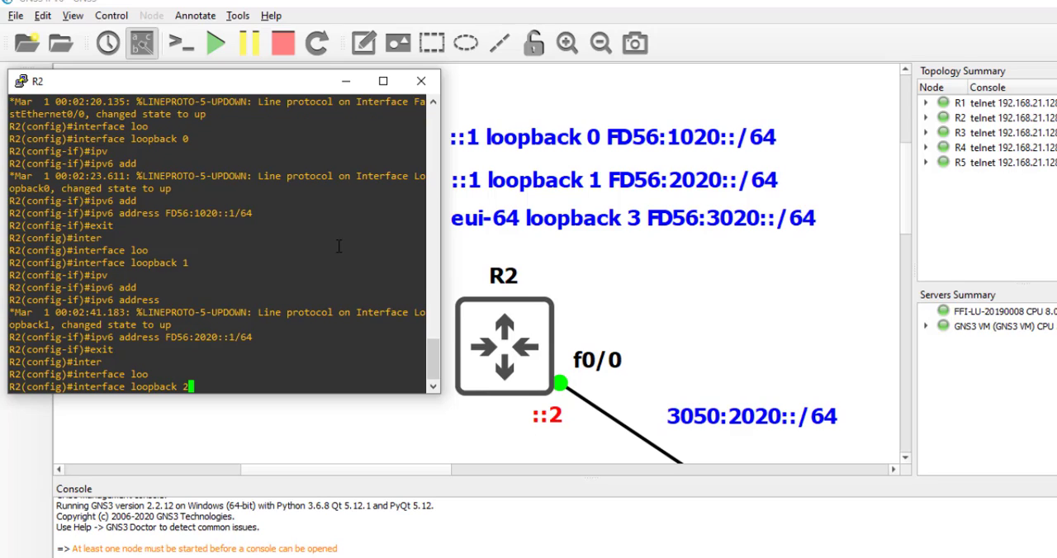
pyautogui.write('ipv6 address FD56:3020::/')
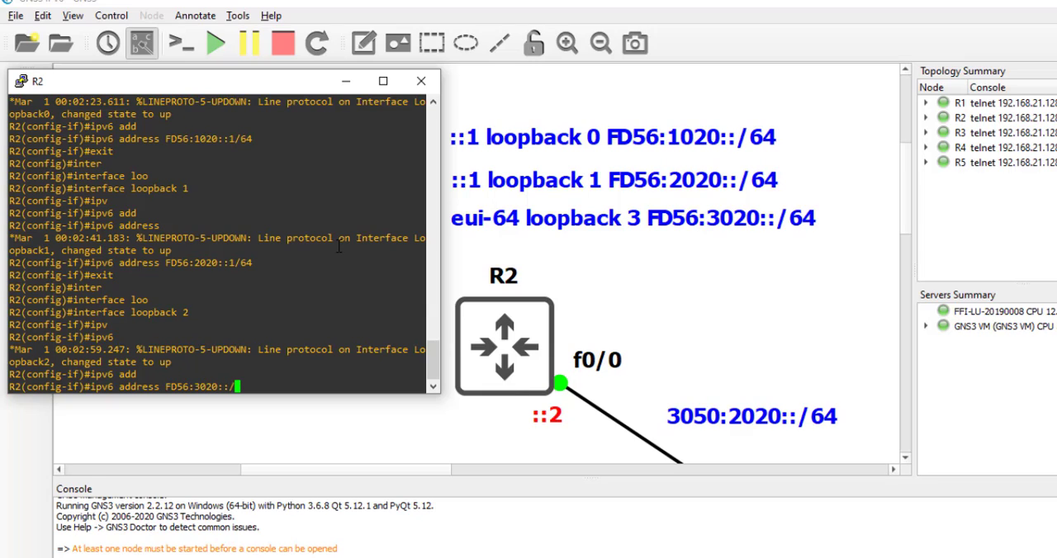
pyautogui.write('eui-64')
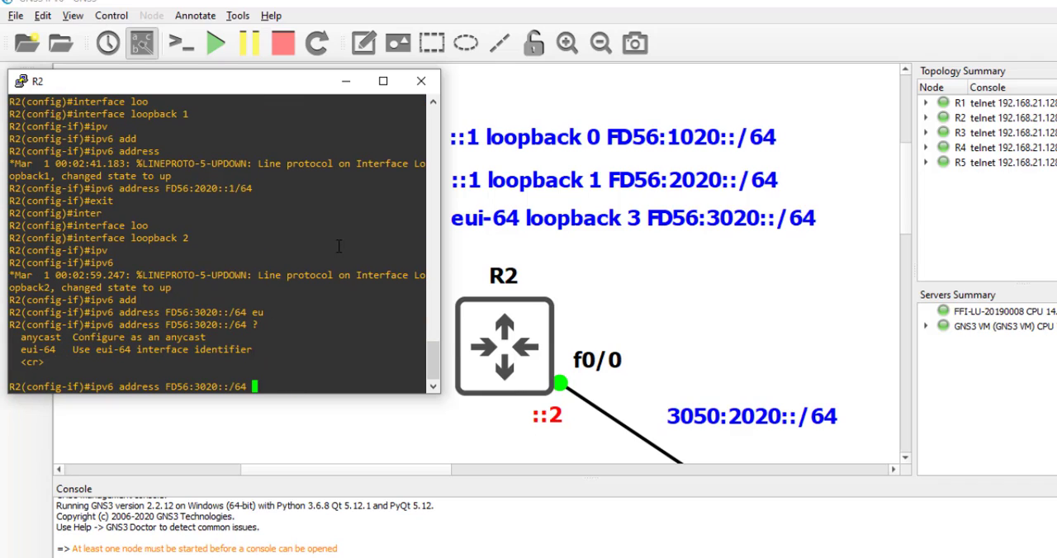
pyautogui.write('eui-64')
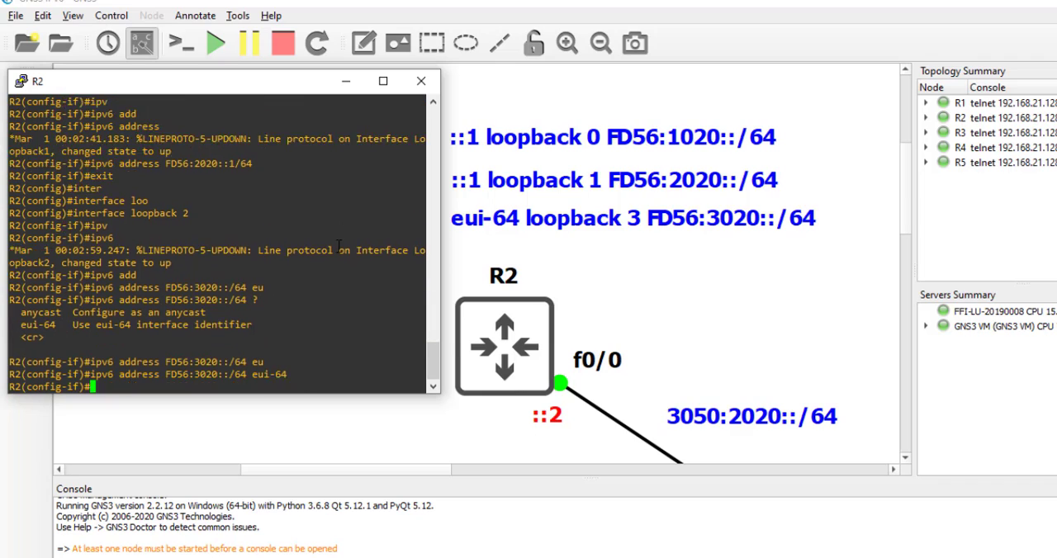
pyautogui.write('exit')
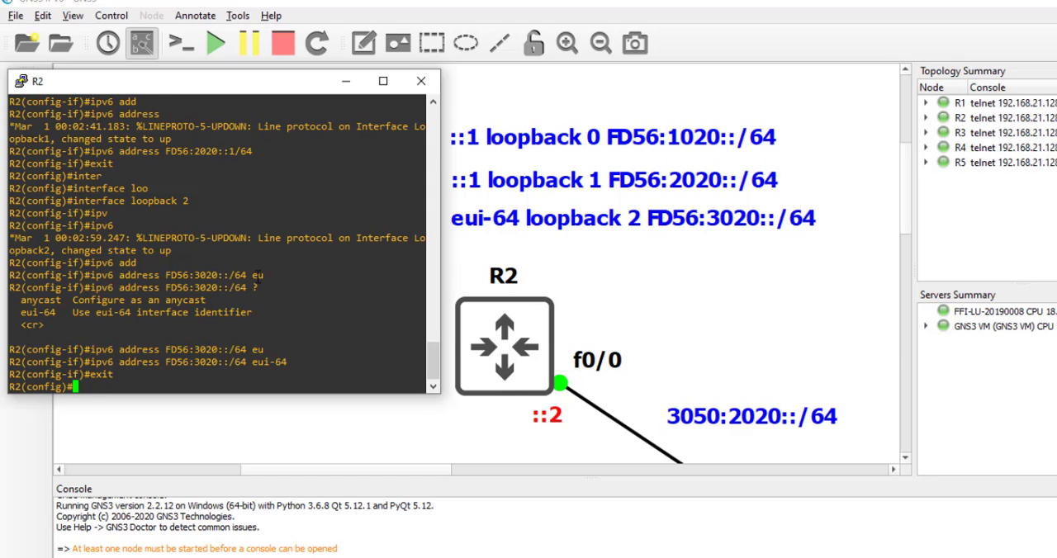
# Verify R2's IPv6 interface summary and review its show version output
pyautogui.write('show ipv6')
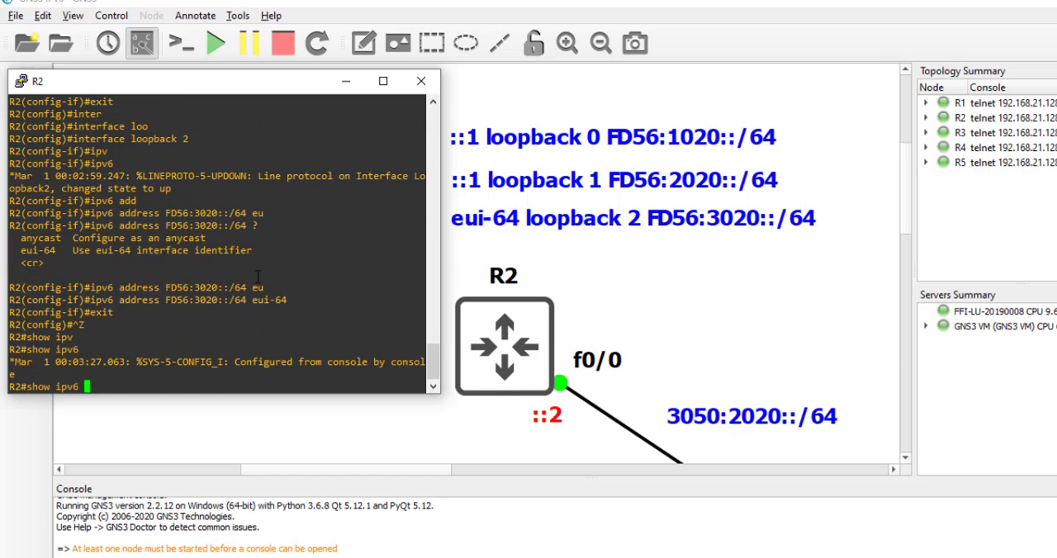
pyautogui.write('int brief')
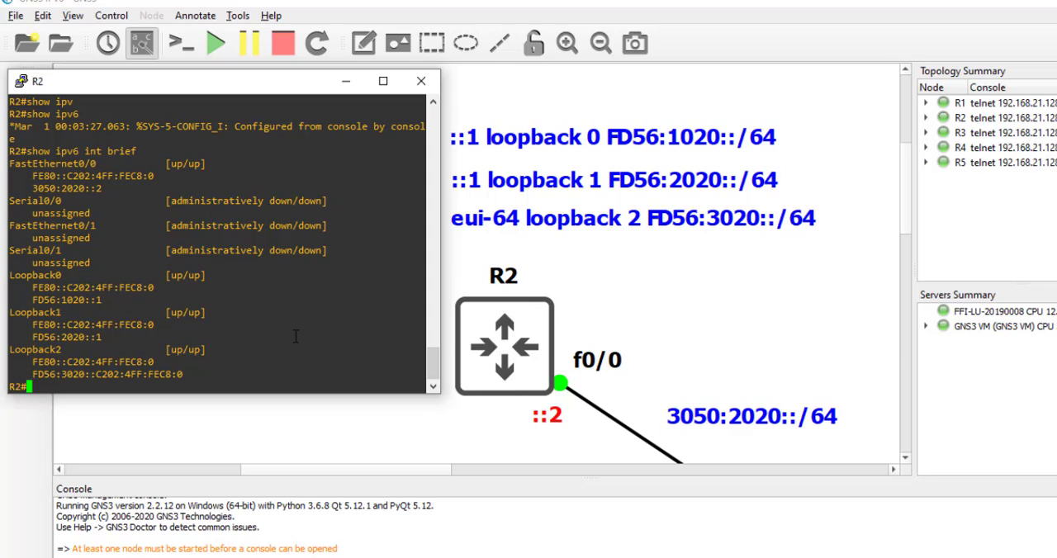
pyautogui.write('show')
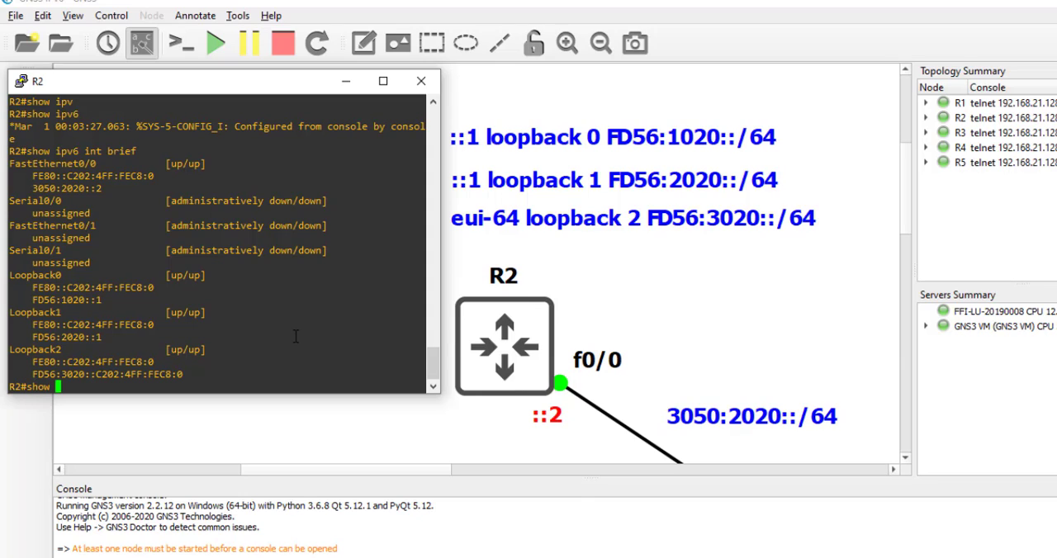
pyautogui.write('show version')
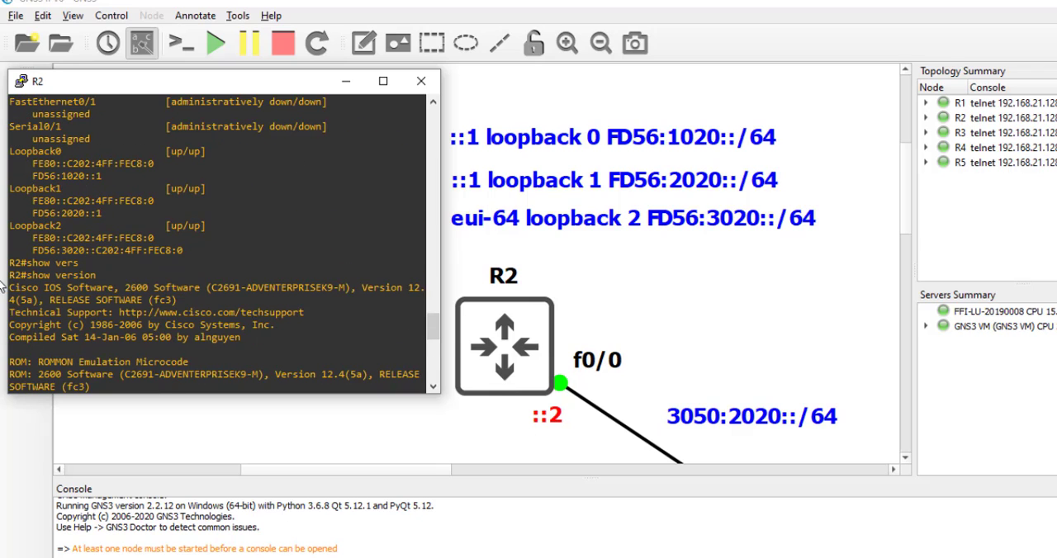
pyautogui.moveTo(241, 304)
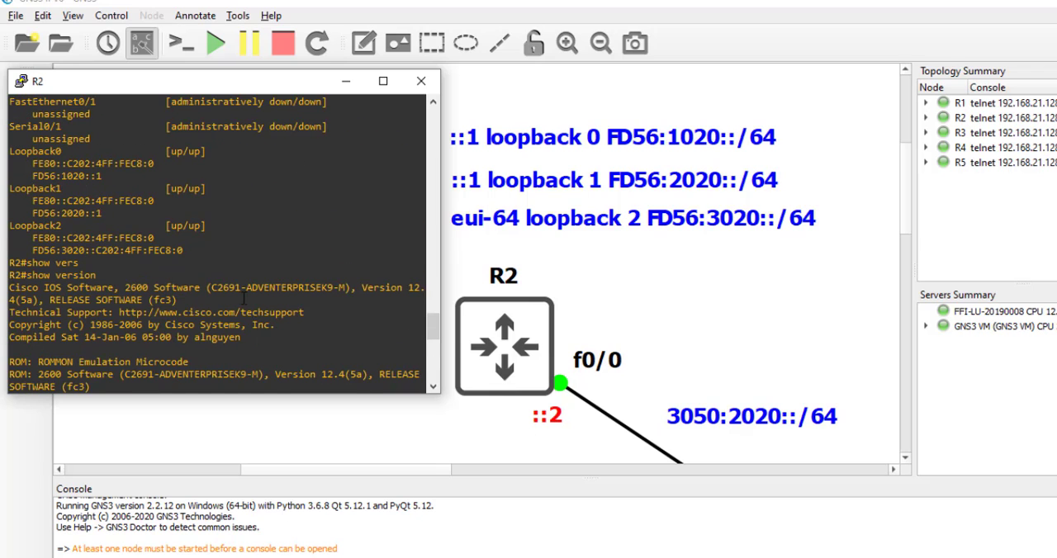
pyautogui.scroll(-3)
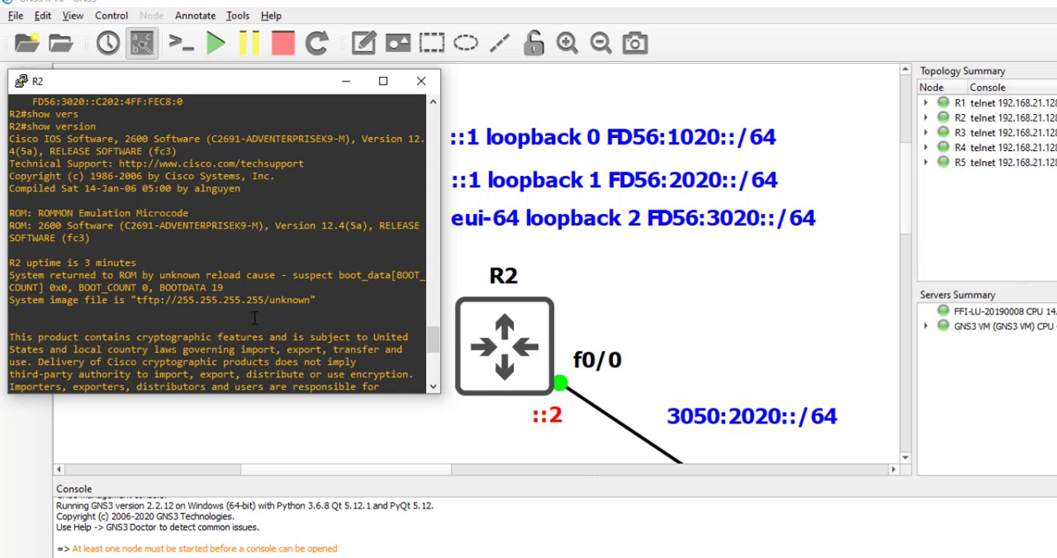
pyautogui.scroll(-3)
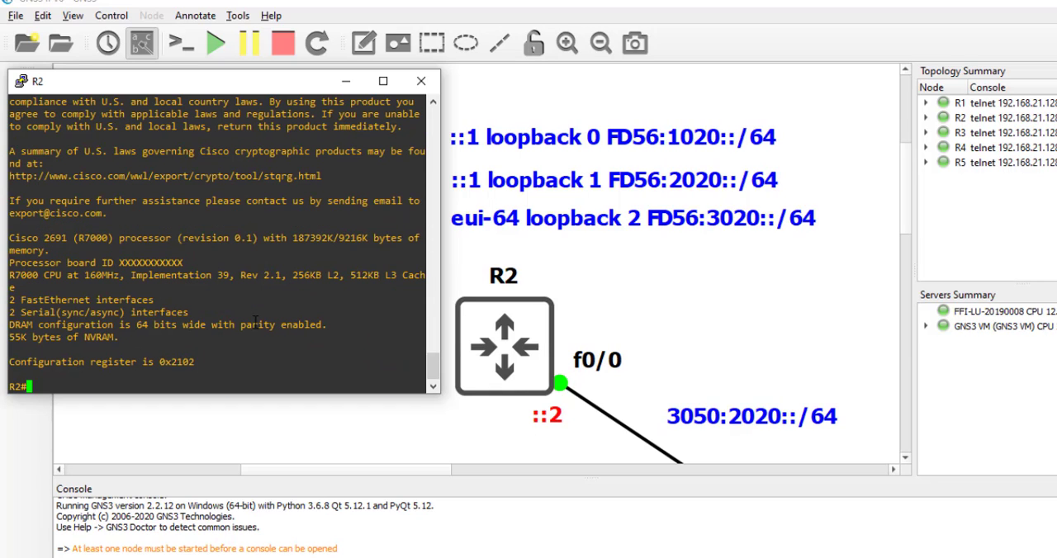
# Inspect R2's serial 0/0 and FastEthernet interface details alongside repeated show ipv6 int brief checks
pyautogui.write('show')
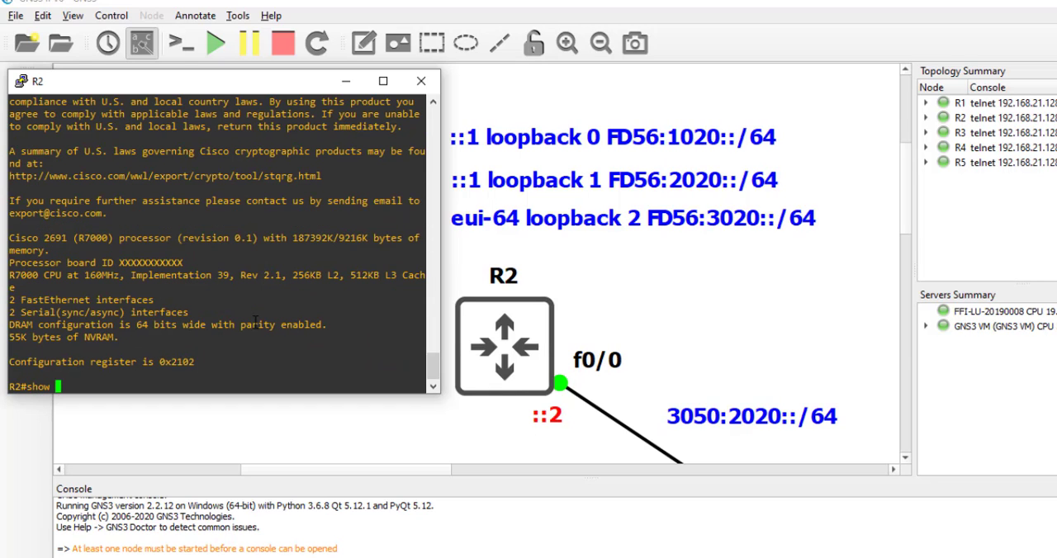
pyautogui.write('show interfaces serial')
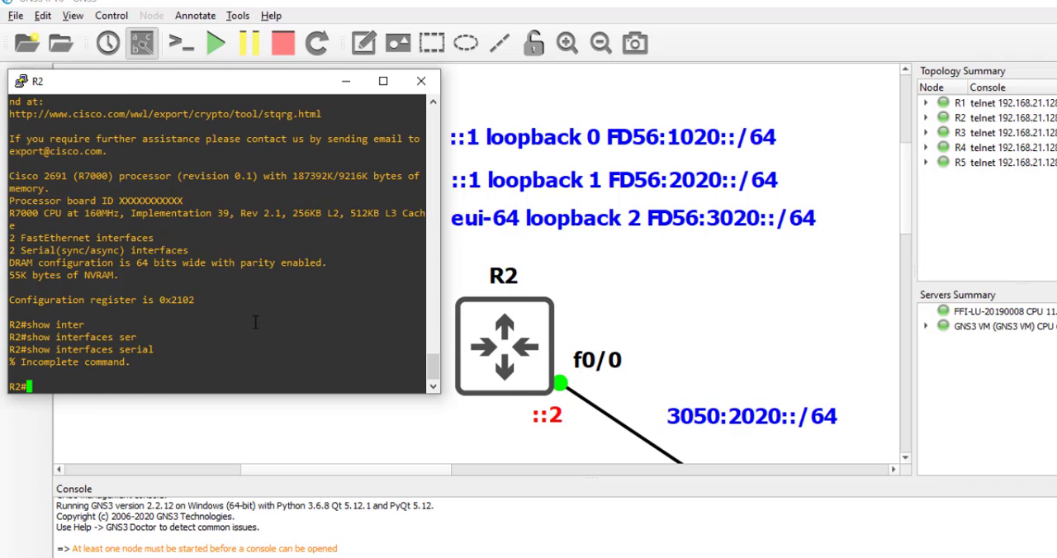
pyautogui.write('show interfaces serial 0/0')
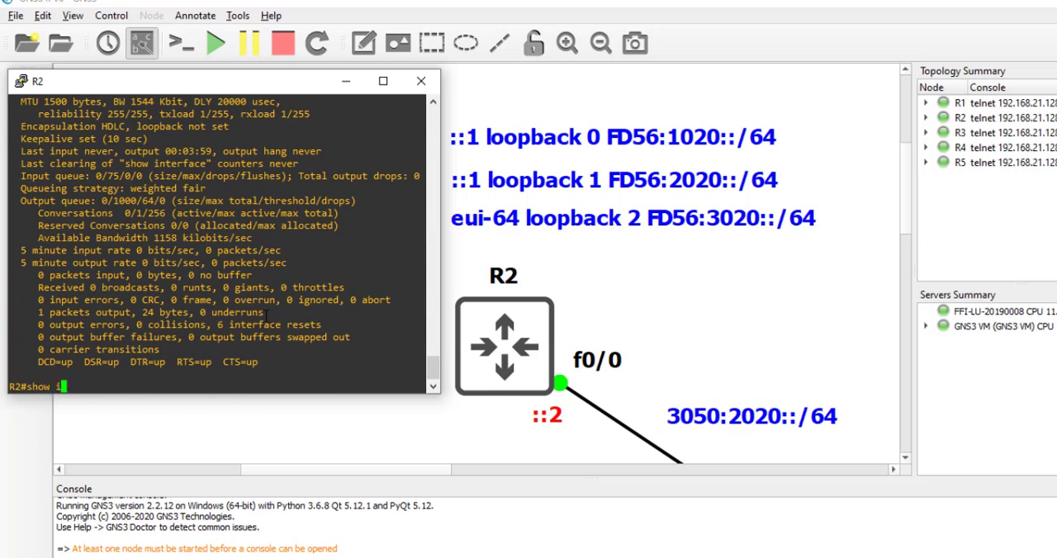
pyautogui.write('show ipv6 int brief')
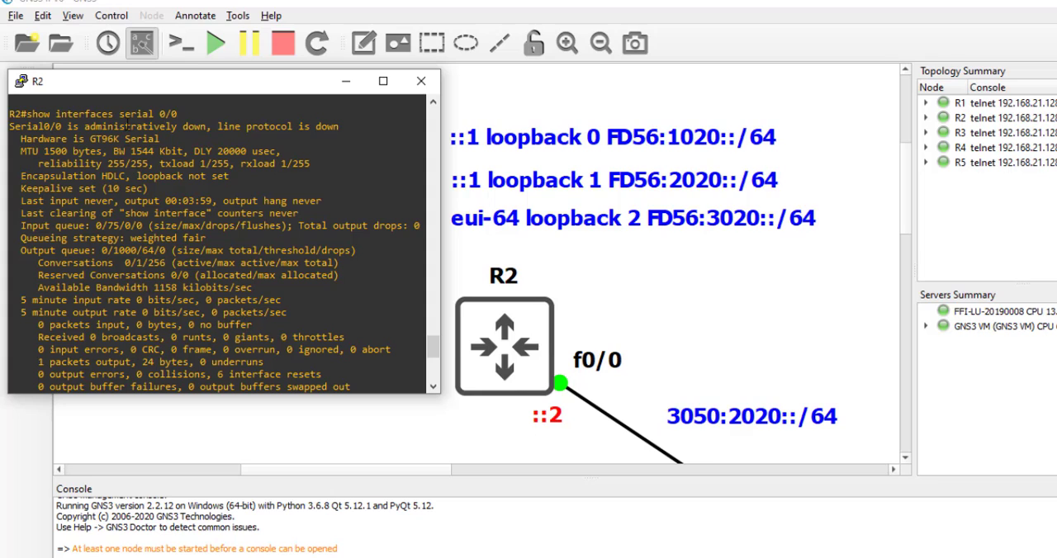
pyautogui.write('show ipv6 int brief')
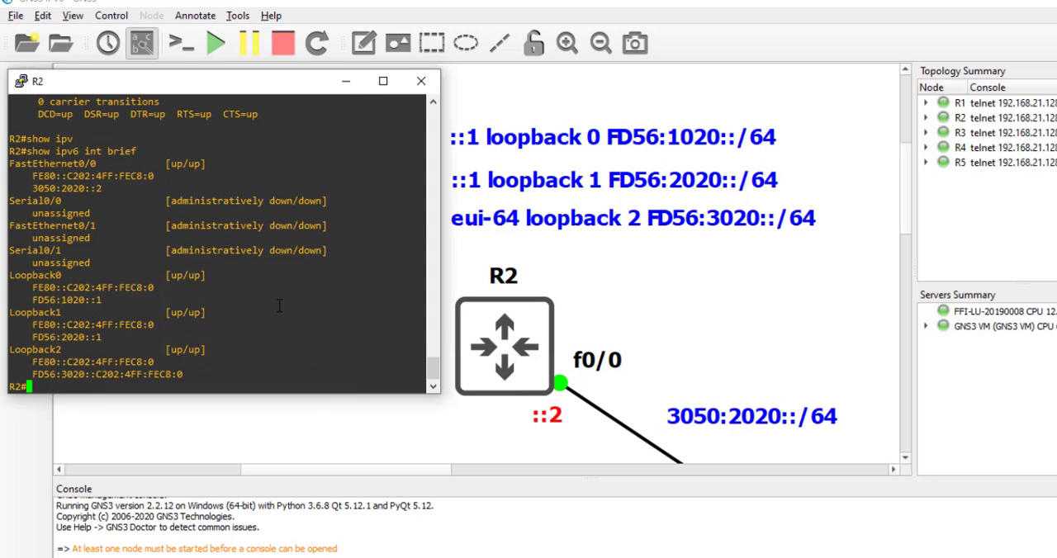
pyautogui.write('show int fastEthernet')
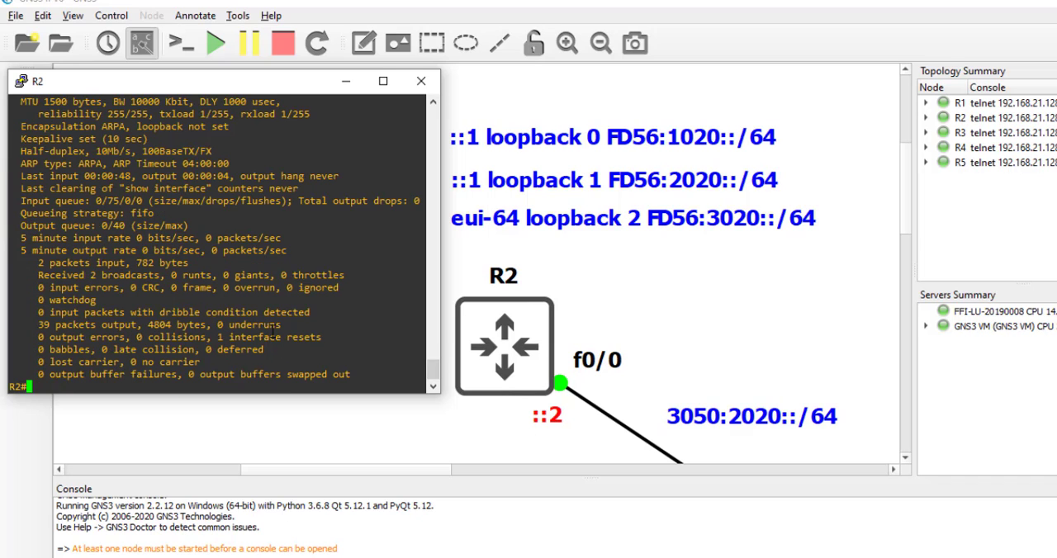
pyautogui.write('show ipv6 int brief')
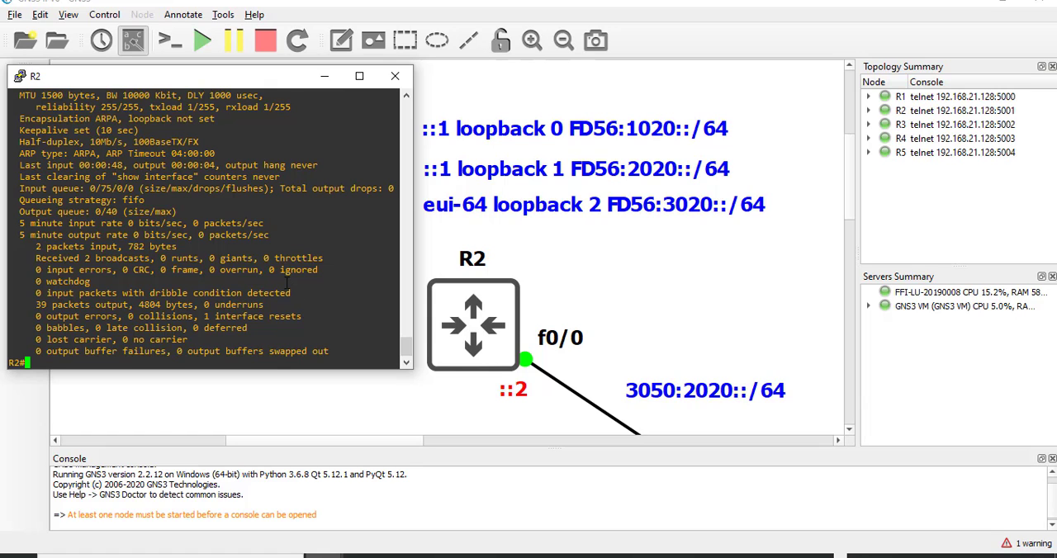
# On R3, assign FastEthernet 0/1 the address 3050:3030::3/64
pyautogui.click(394, 74)
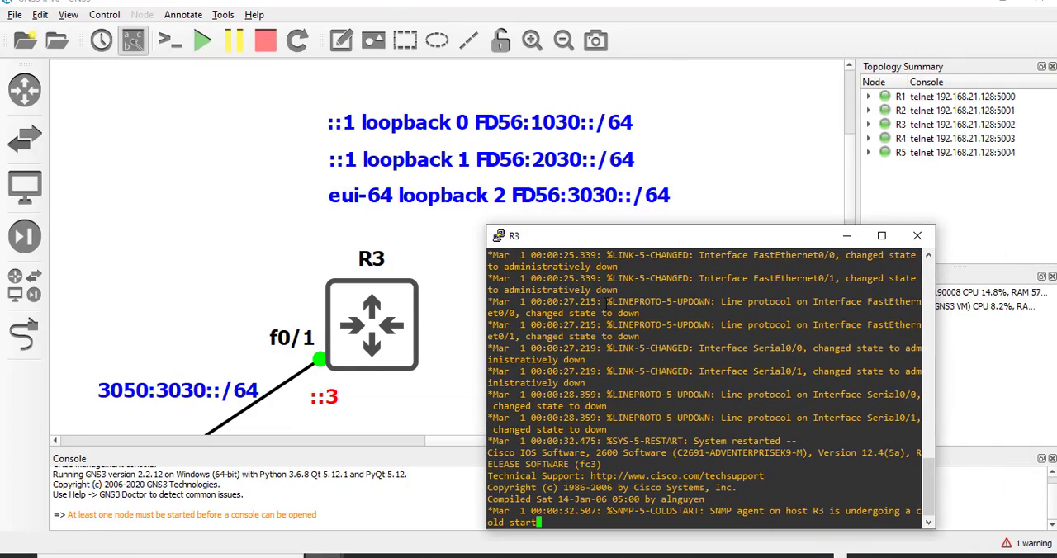
pyautogui.write('show ipv6 int brief')
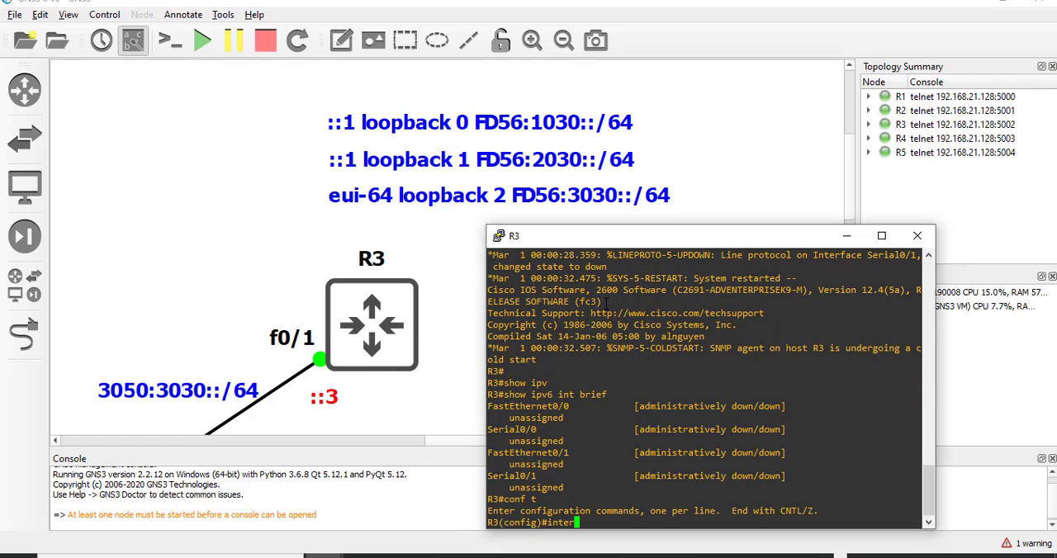
pyautogui.write('interface fastEthernet 0/1')
pyautogui.write('ipv6 address 3050')
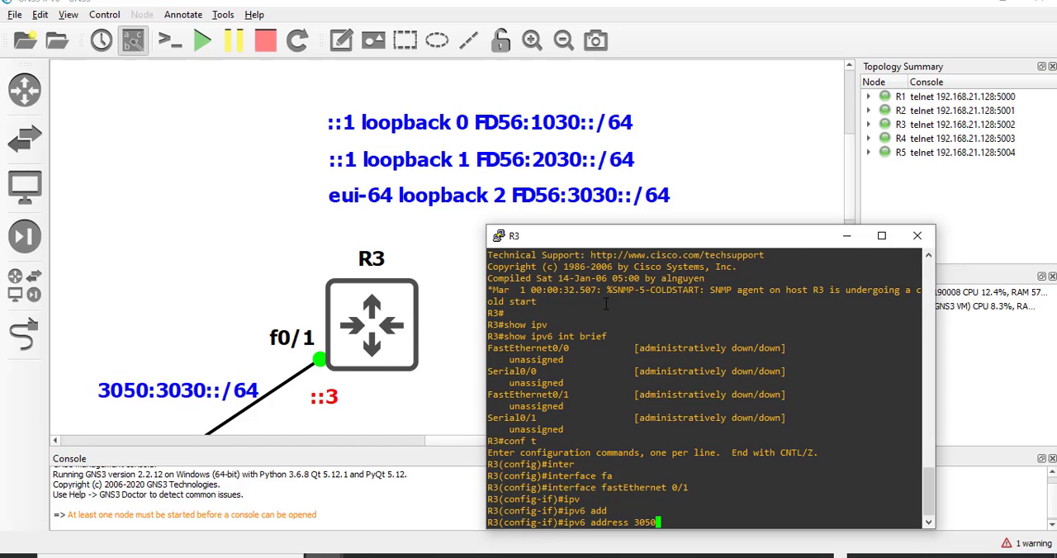
pyautogui.write(':3030::')
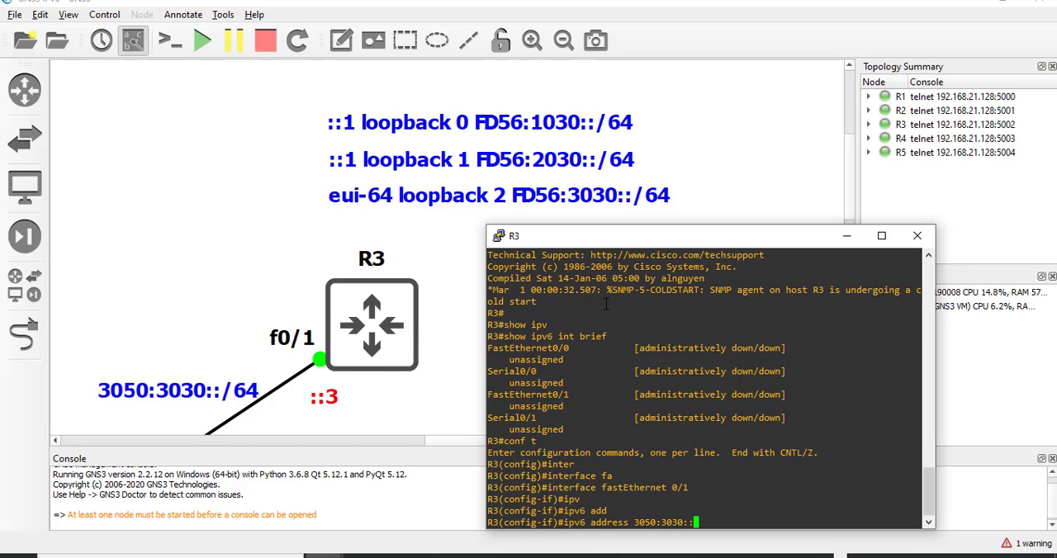
pyautogui.write('/')
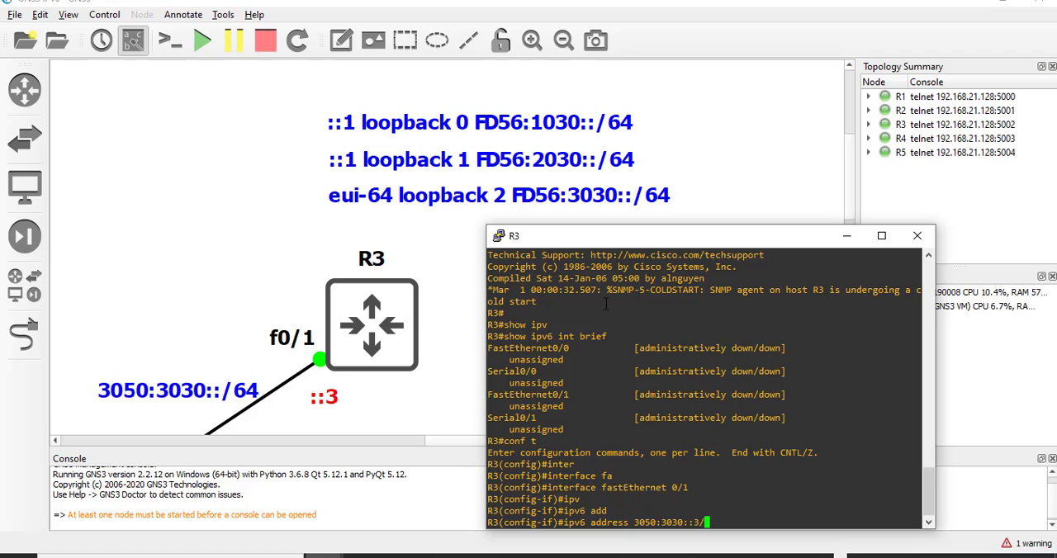
pyautogui.write('64')
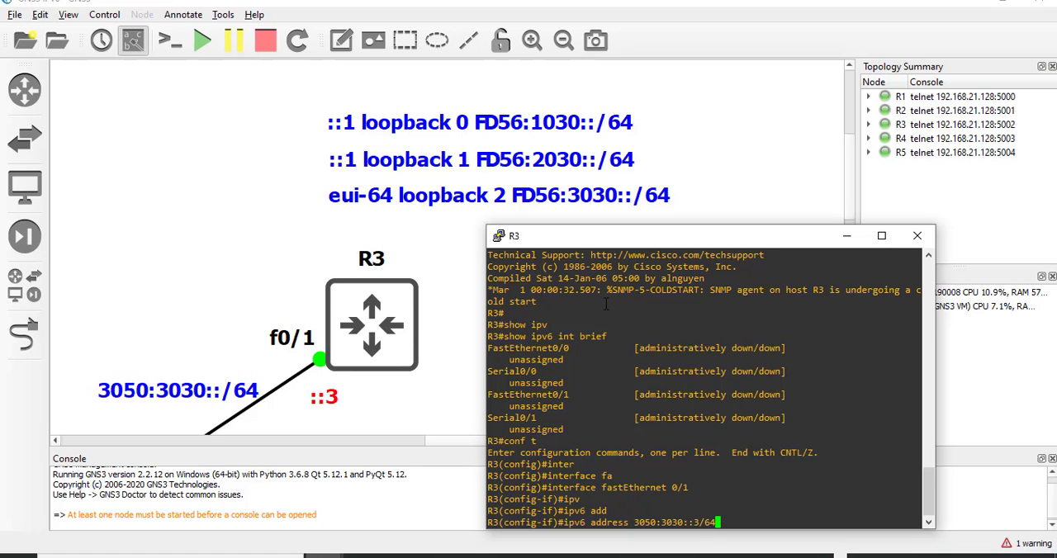
pyautogui.press('Return')
pyautogui.write('no shut')
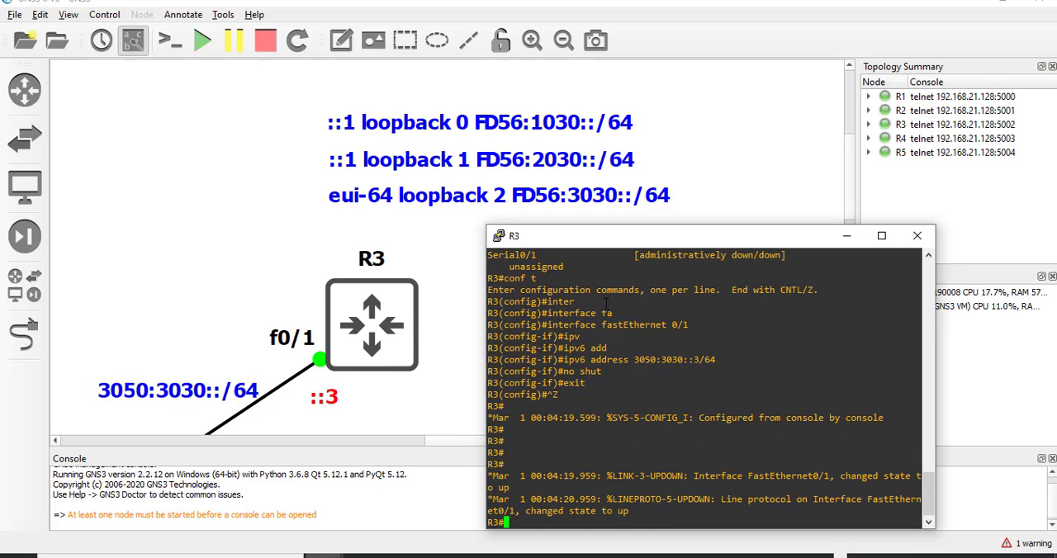
# Give R3's loopback 0 the address FD56:1030::1/64
pyautogui.write('conf t')
pyautogui.write('i')
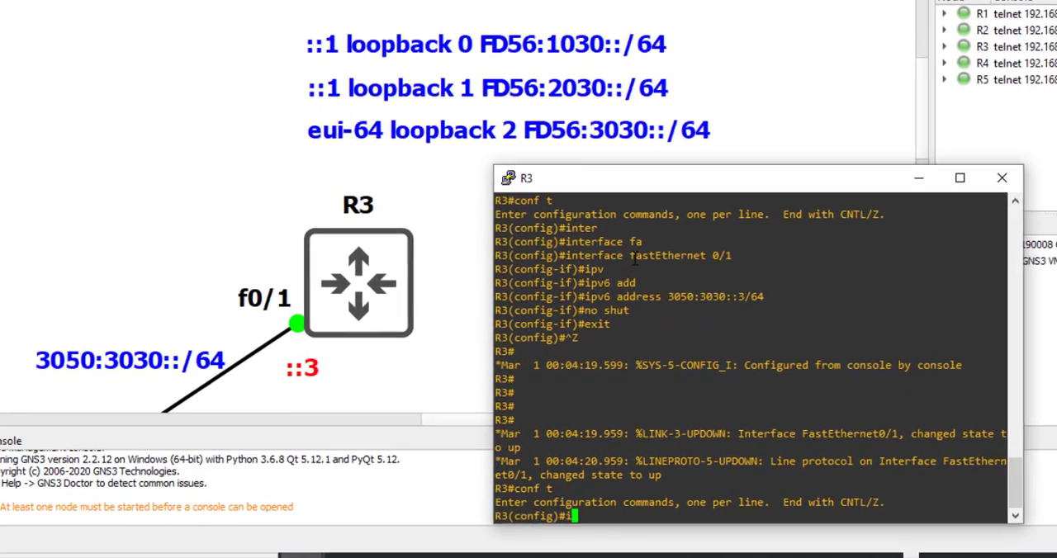
pyautogui.write('nterface loopback 0')
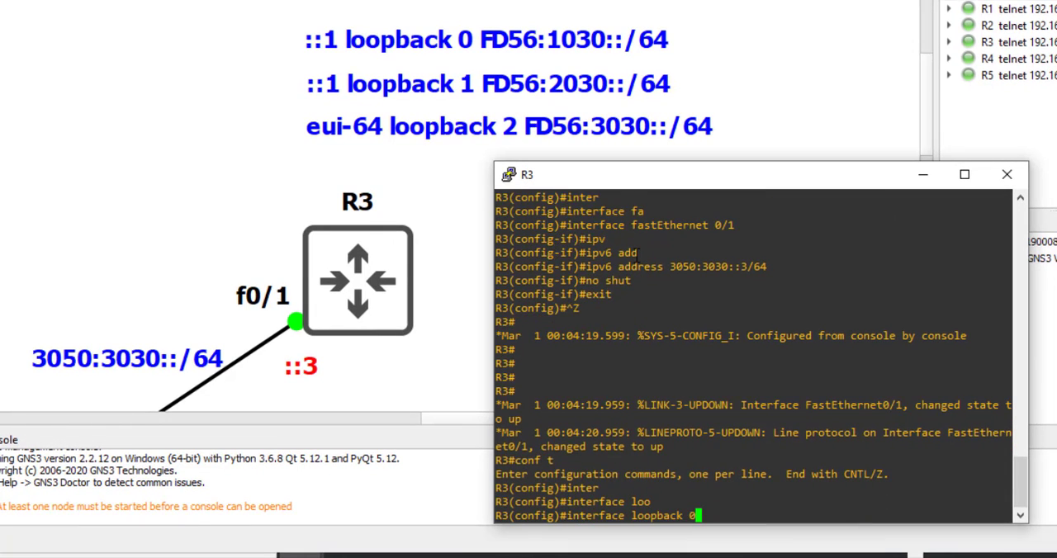
pyautogui.write('ipv6 address')
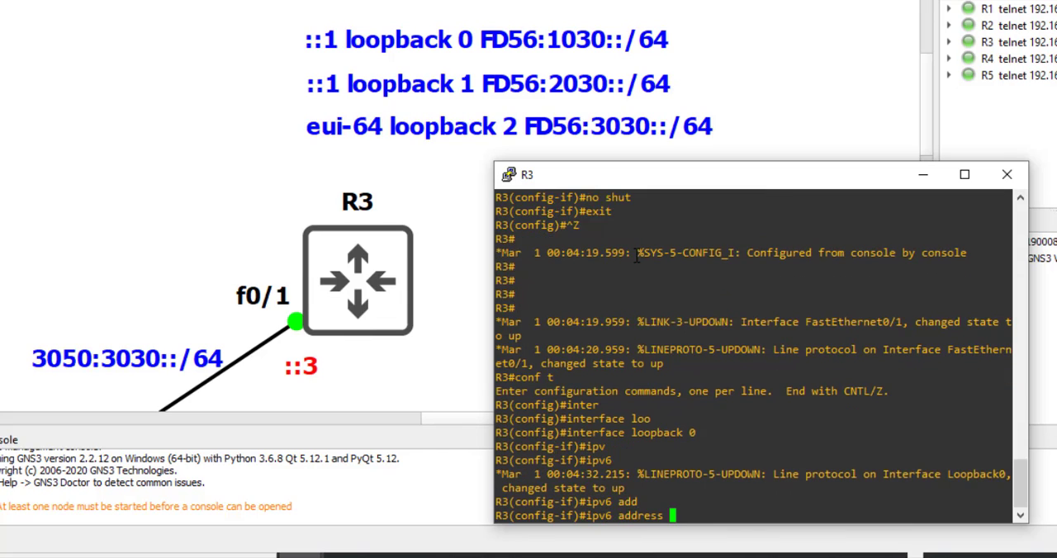
pyautogui.moveTo(523, 175); pyautogui.dragTo(489, 172)
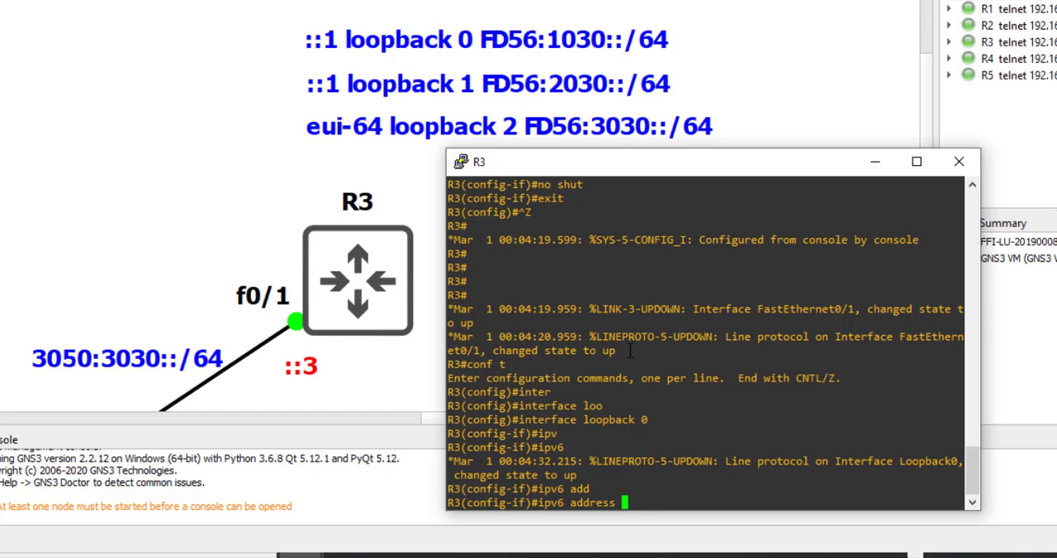
pyautogui.write('FD56:')
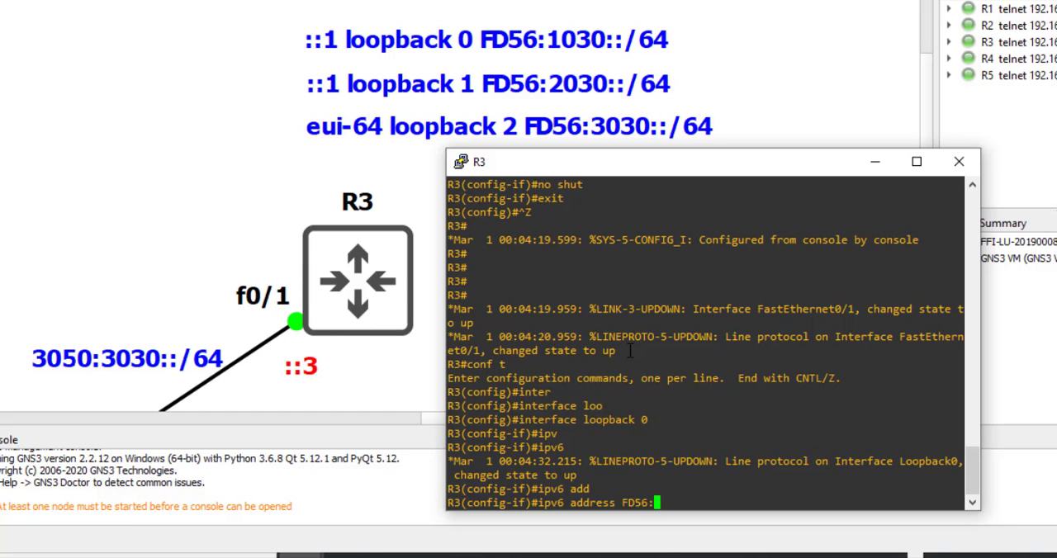
pyautogui.write('1030')
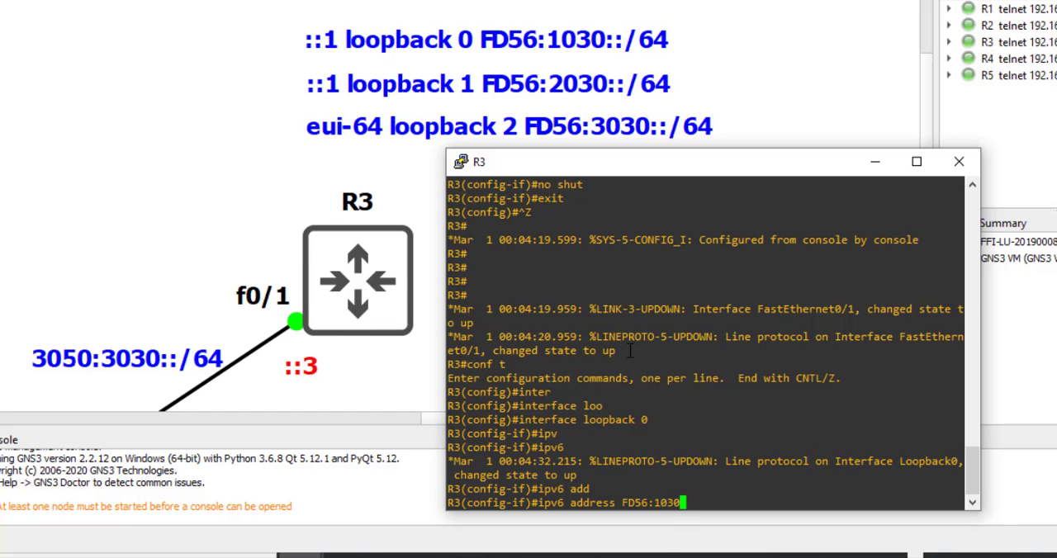
pyautogui.write('::1/64')
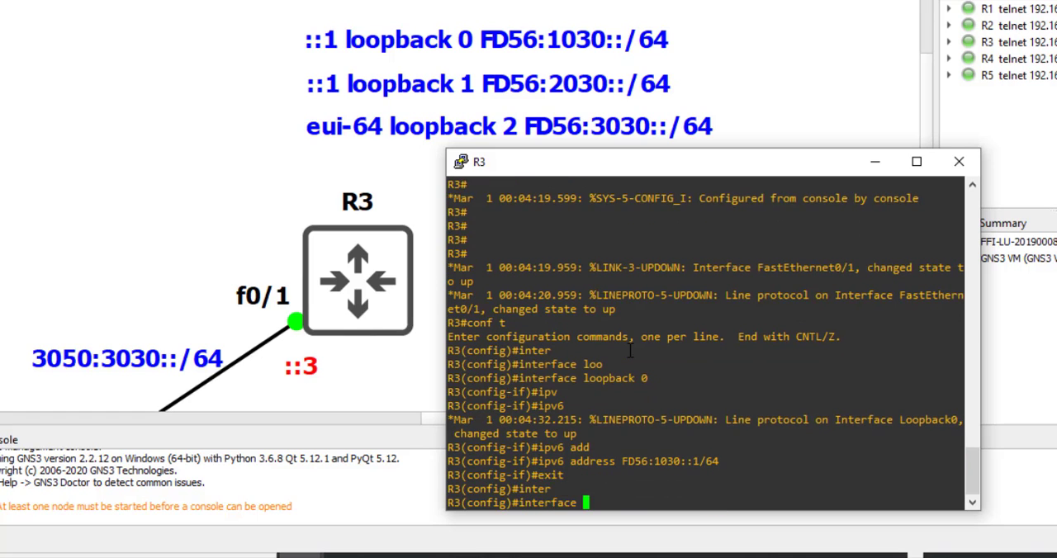
# Give R3's loopback 1 FD56:2030::1/64 and loopback 2 an EUI-64 address on FD56:3030::/64
pyautogui.write('interface loopback 1')
pyautogui.write('ipv6 address')
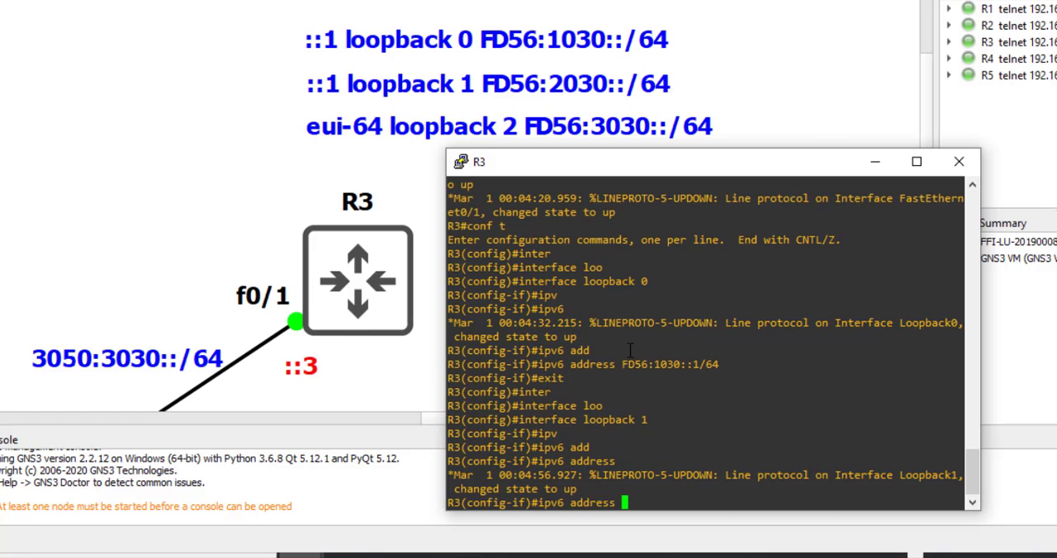
pyautogui.write('FD:56:2030::1/64')
pyautogui.write('interface loopback 2')
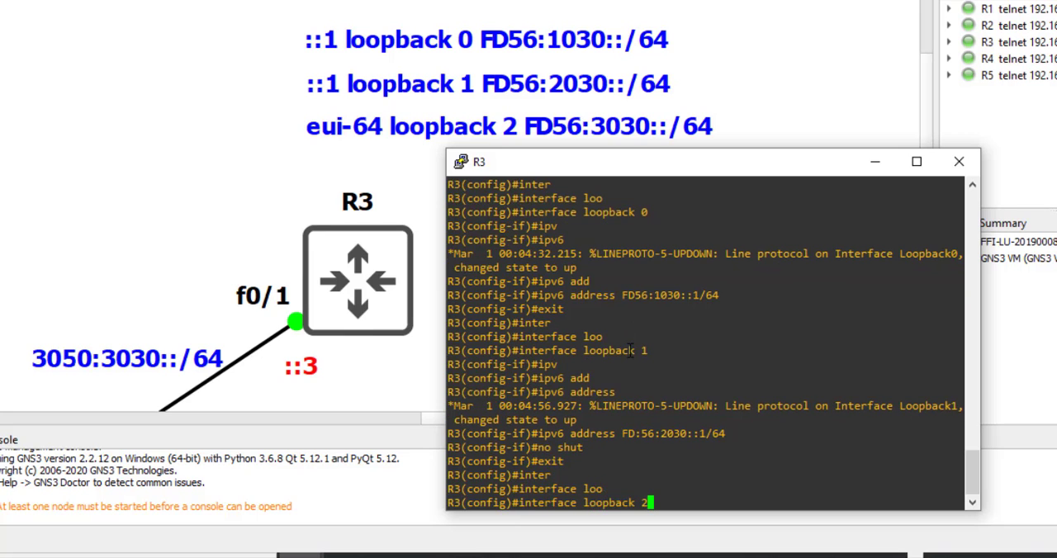
pyautogui.write('ipv6 address FD')
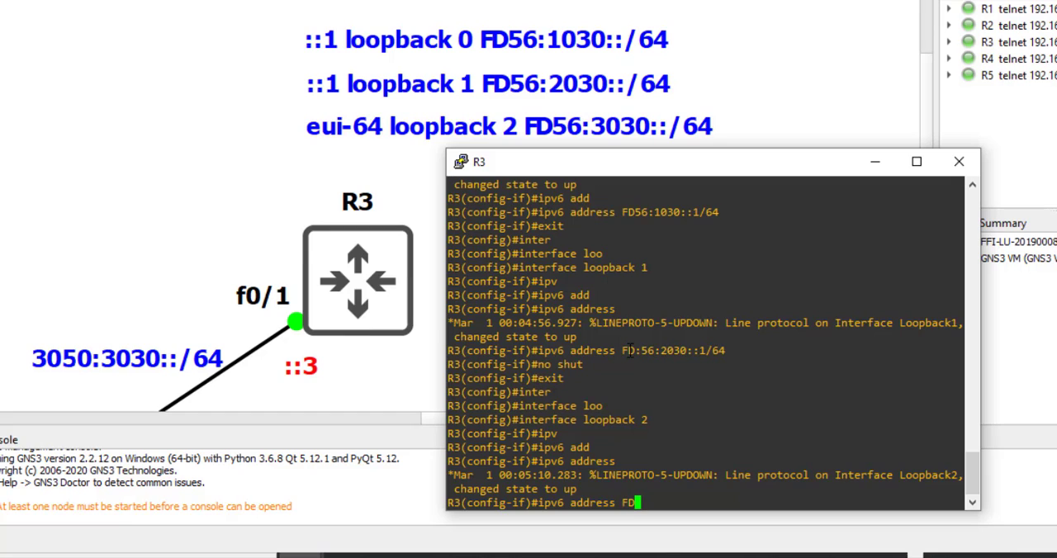
pyautogui.write('56:3030')
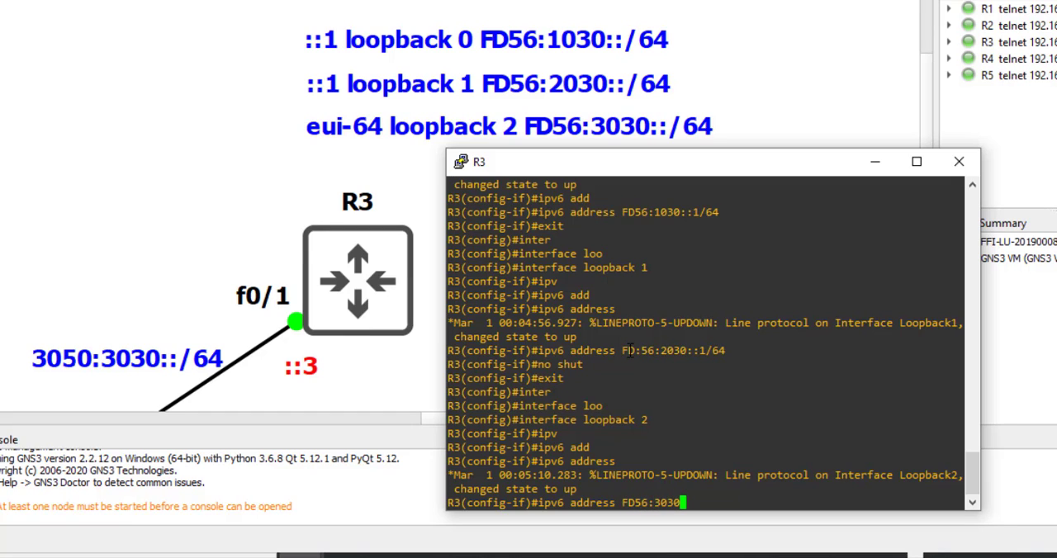
pyautogui.write('::/')
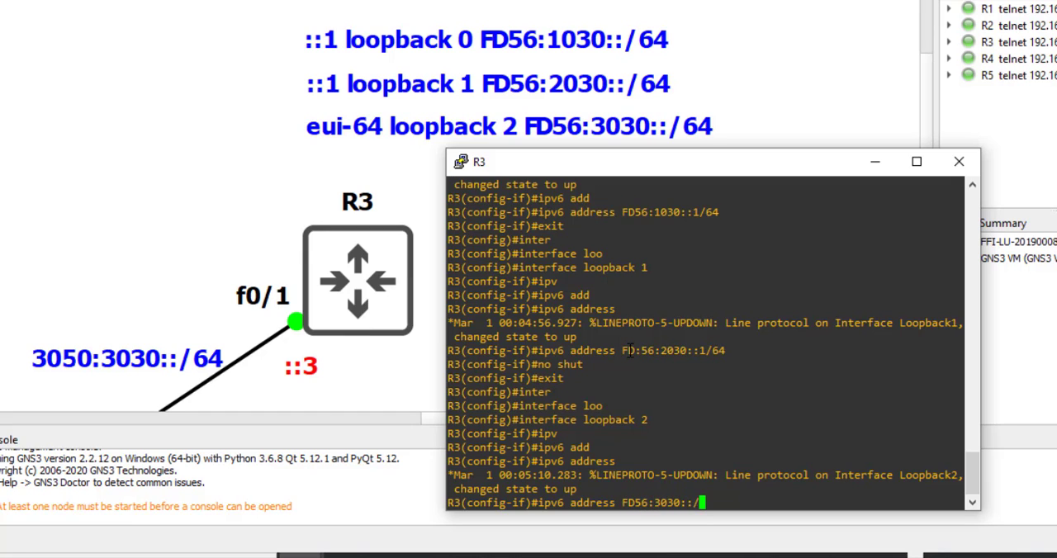
pyautogui.write('eui-64')
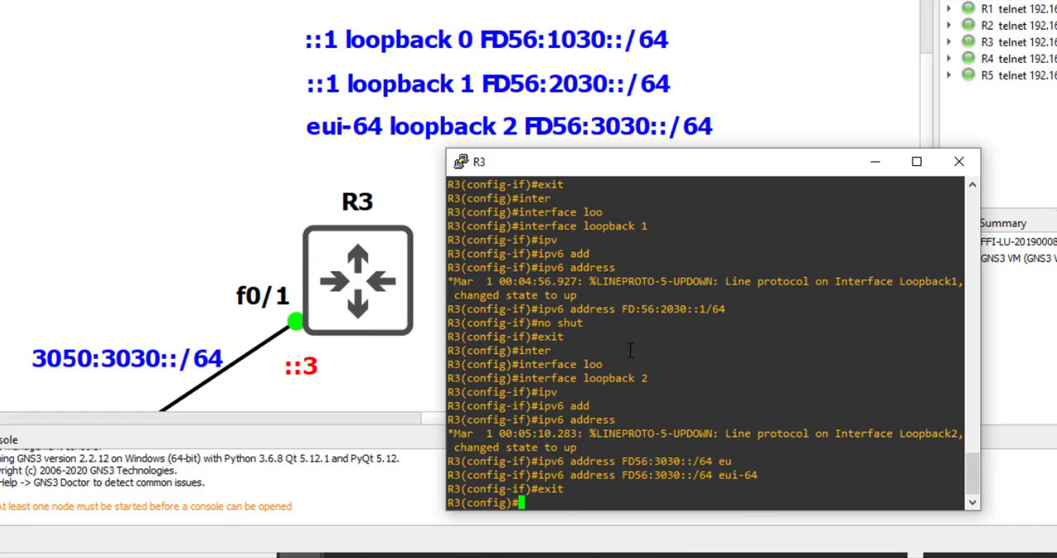
# List R3's addresses with show ipv6 interface brief, then bring up R4's console
pyautogui.write('show ipv6 in')
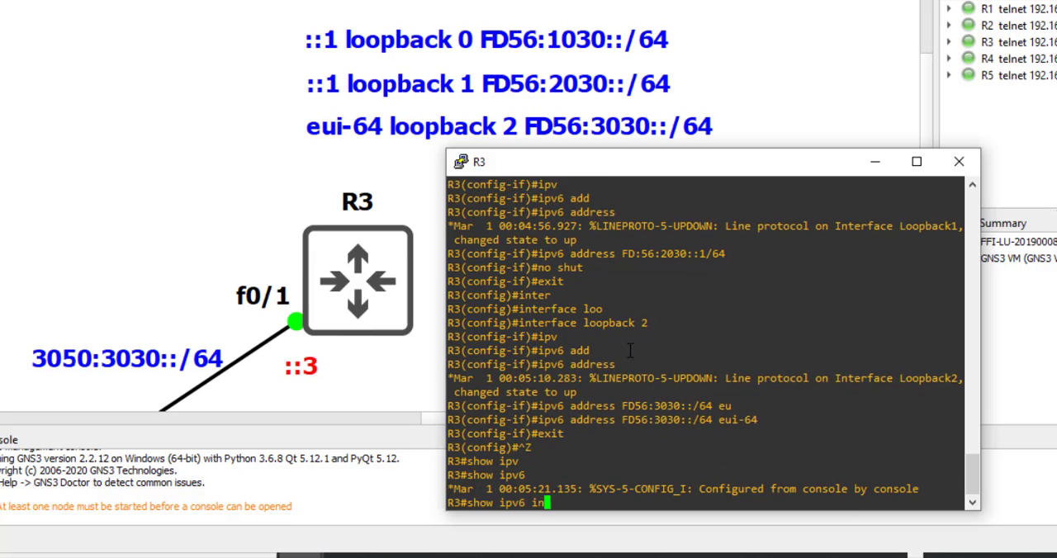
pyautogui.press('Enter')
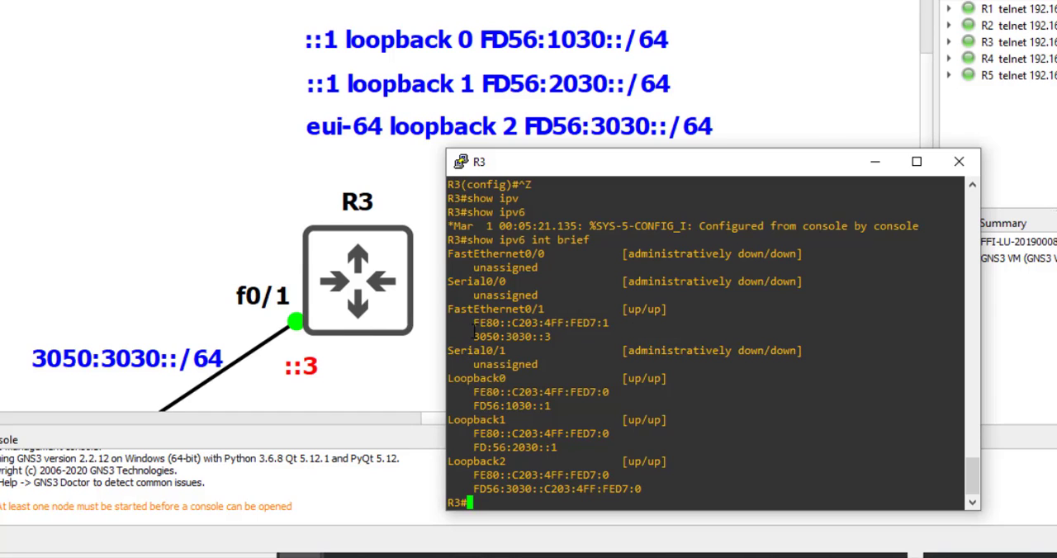
pyautogui.doubleClick(518, 337)
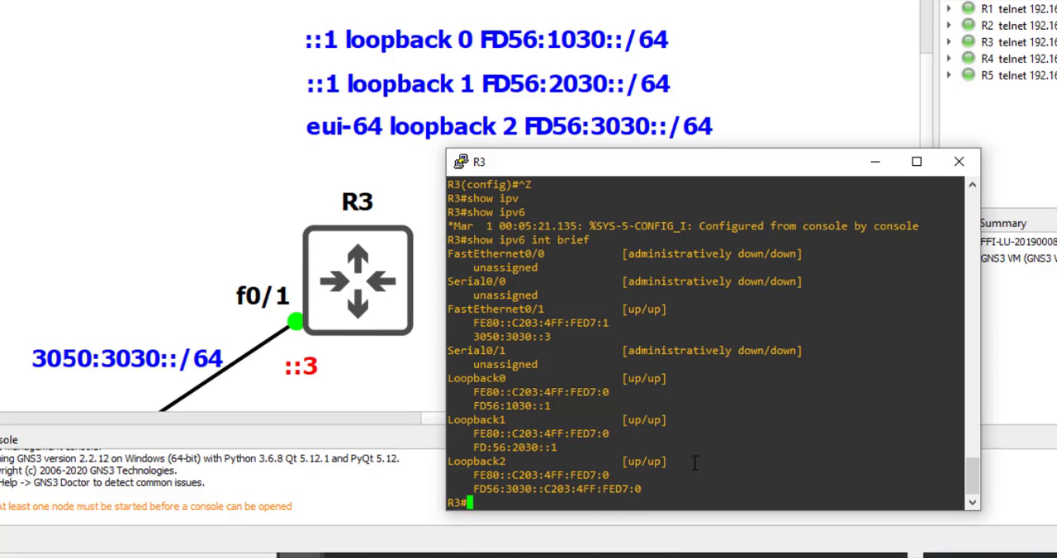
pyautogui.moveTo(875, 162)
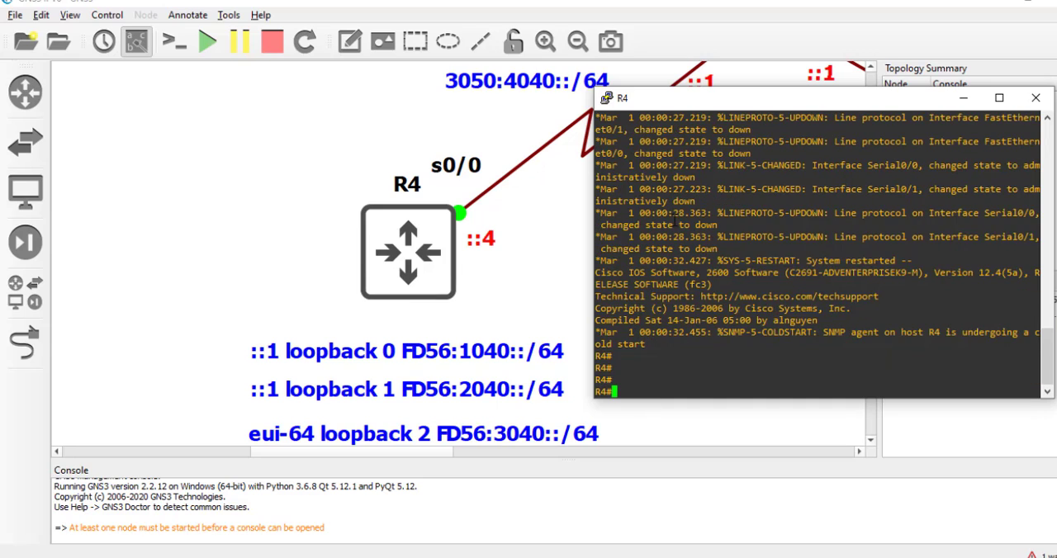
# Check R4's interfaces, then give serial 0/0 the address 3050:4040::4/64 and enable it
pyautogui.write('show ipv6 int brief')
pyautogui.write('co')
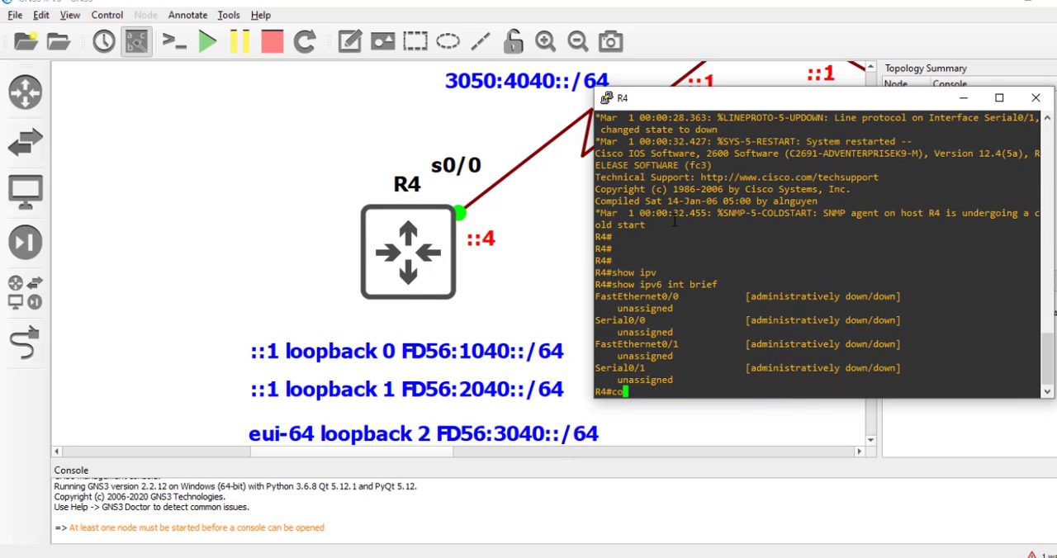
pyautogui.write('interface serial 0/0')
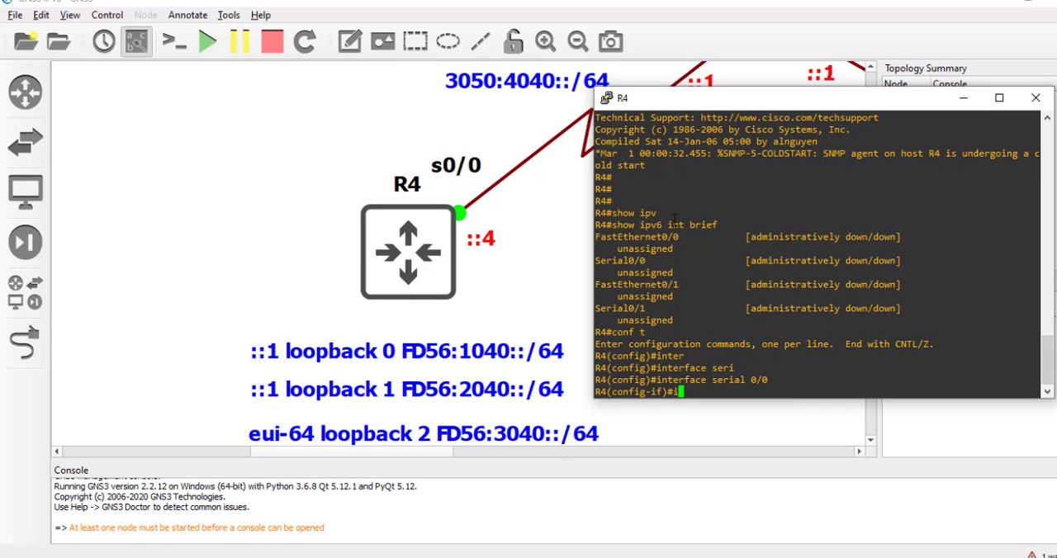
pyautogui.write('ipv6 address 3054')
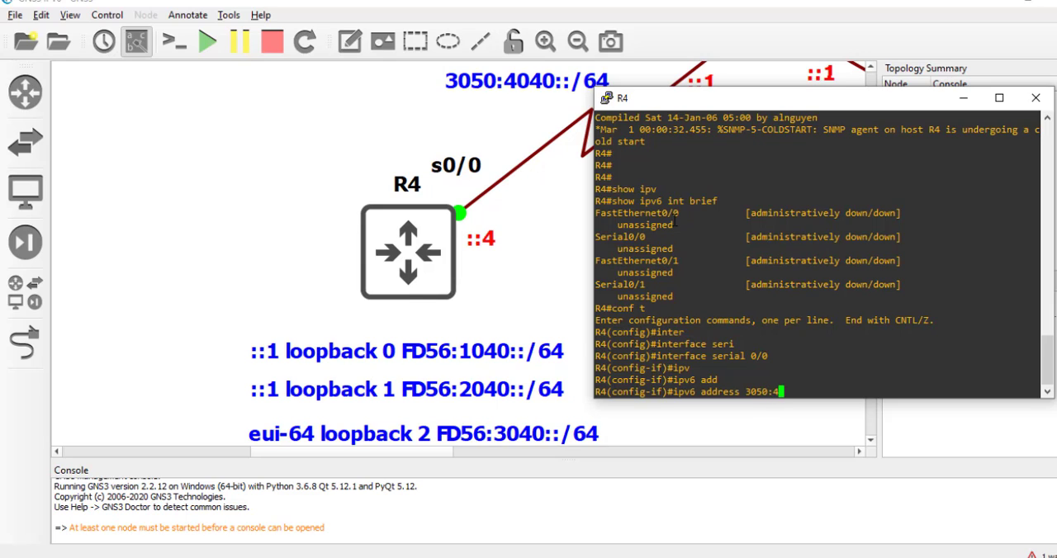
pyautogui.write('040::4')
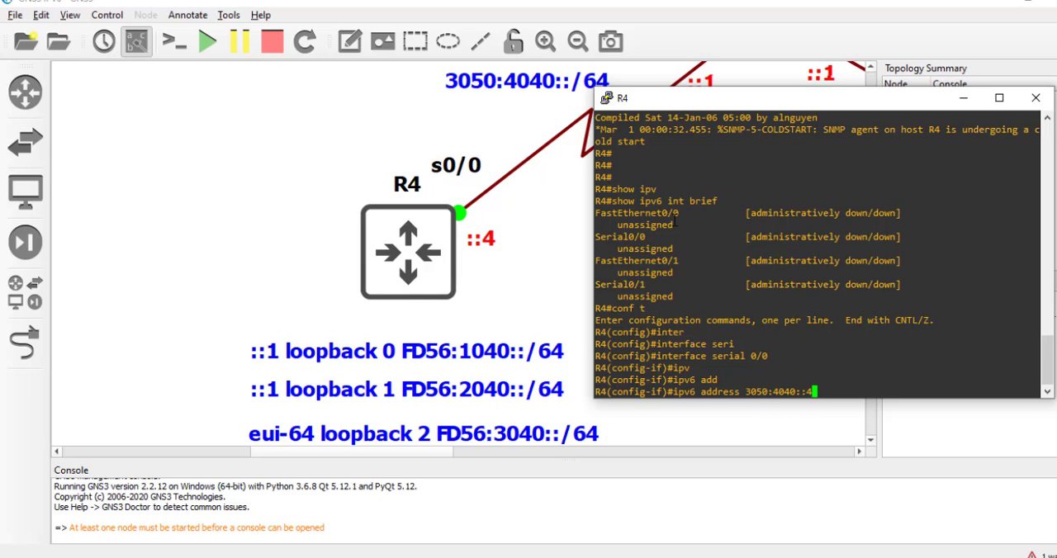
pyautogui.press('Return')
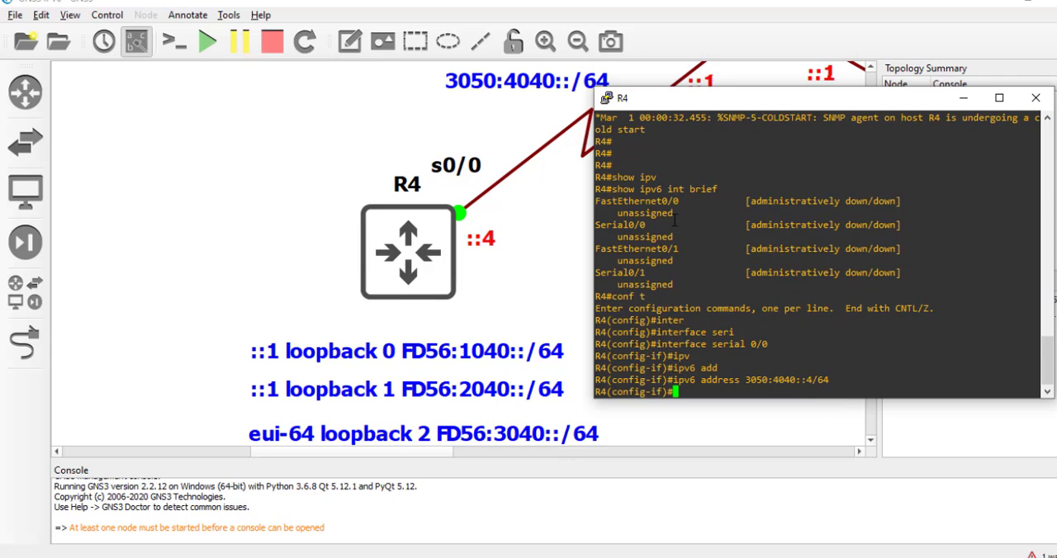
pyautogui.write('no shut')
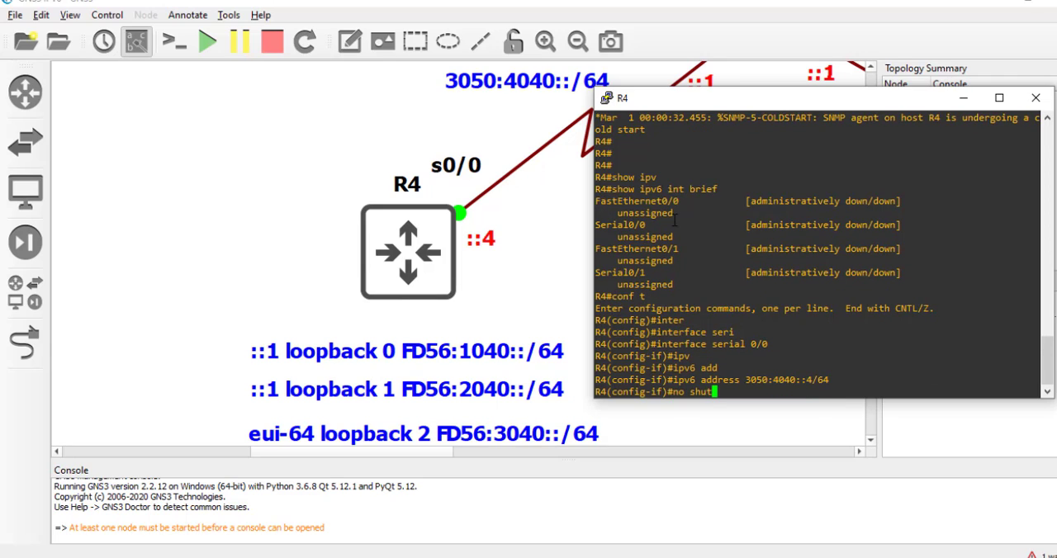
pyautogui.write('exit')
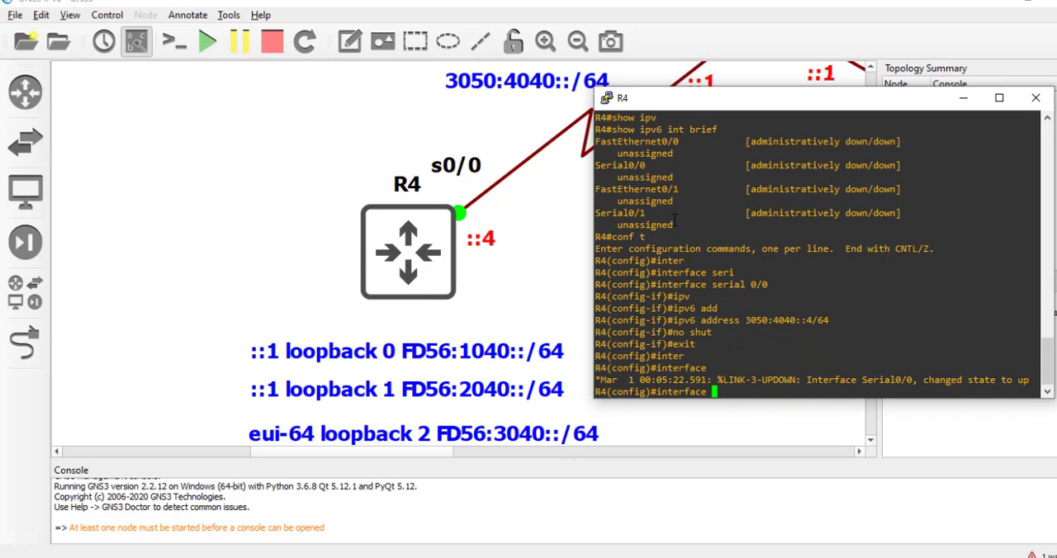
# Give R4's loopbacks FD56:1040::1, FD56:2040::1 and an EUI-64 address on FD56:3040::/64, all enabled
pyautogui.write('interface loopback 0')
pyautogui.write('ipv6 address F')
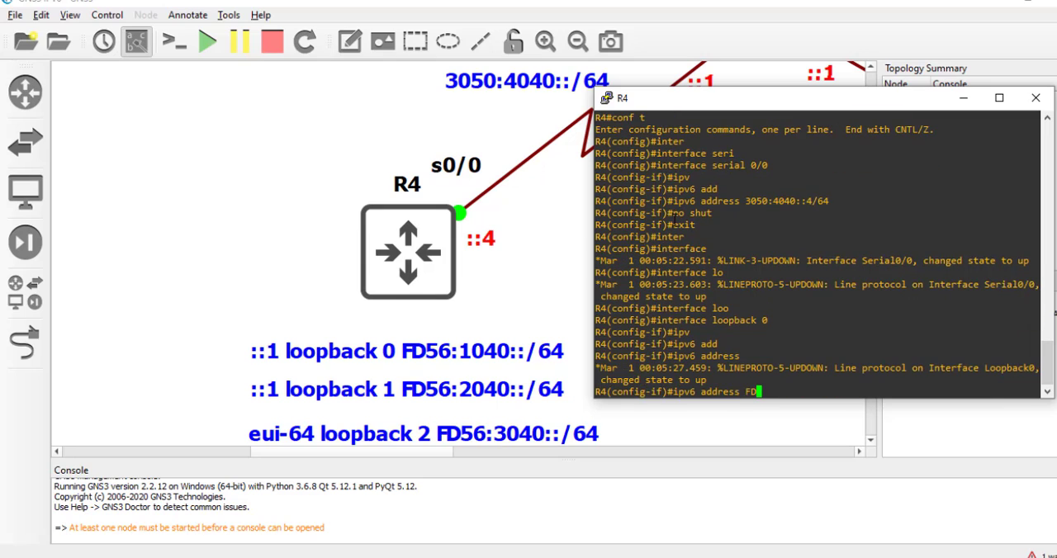
pyautogui.write('D56:1040::1/')
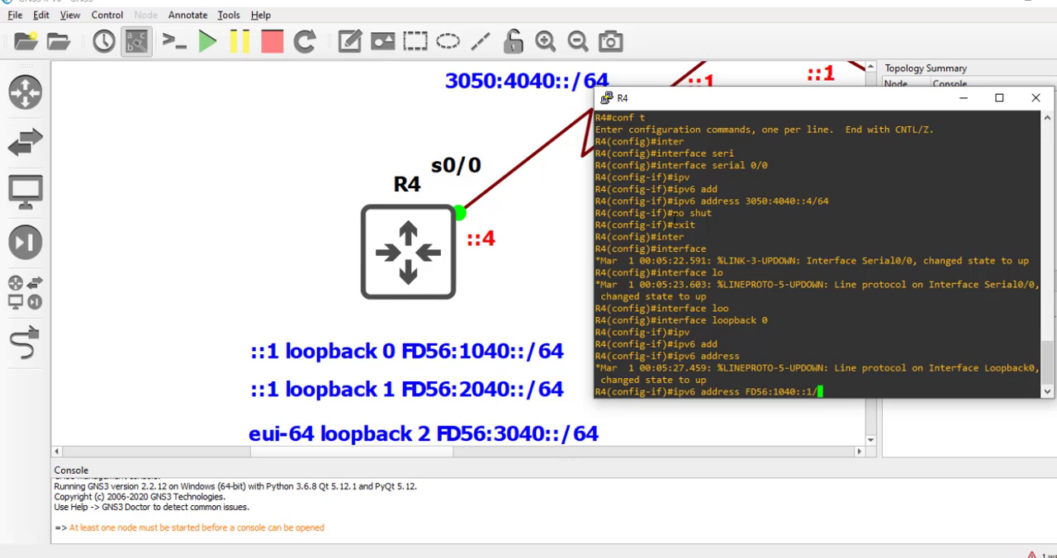
pyautogui.write('no shut')
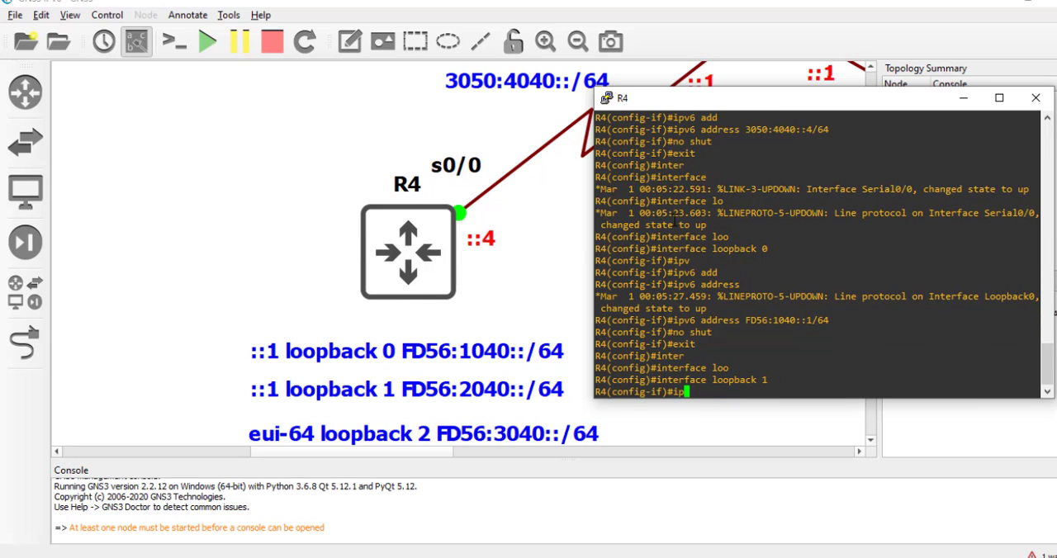
pyautogui.write('ipv6 address')
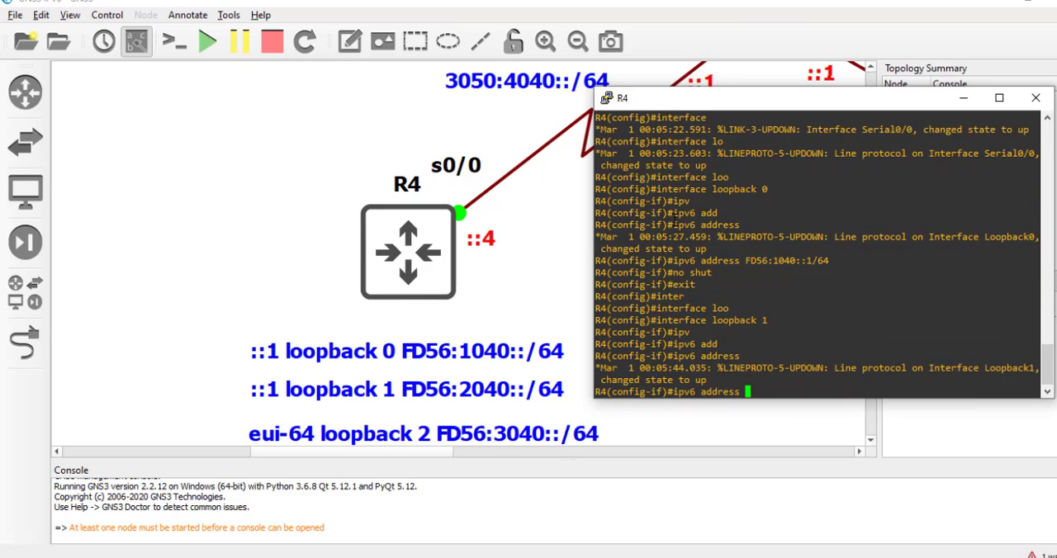
pyautogui.write('FD56:2')
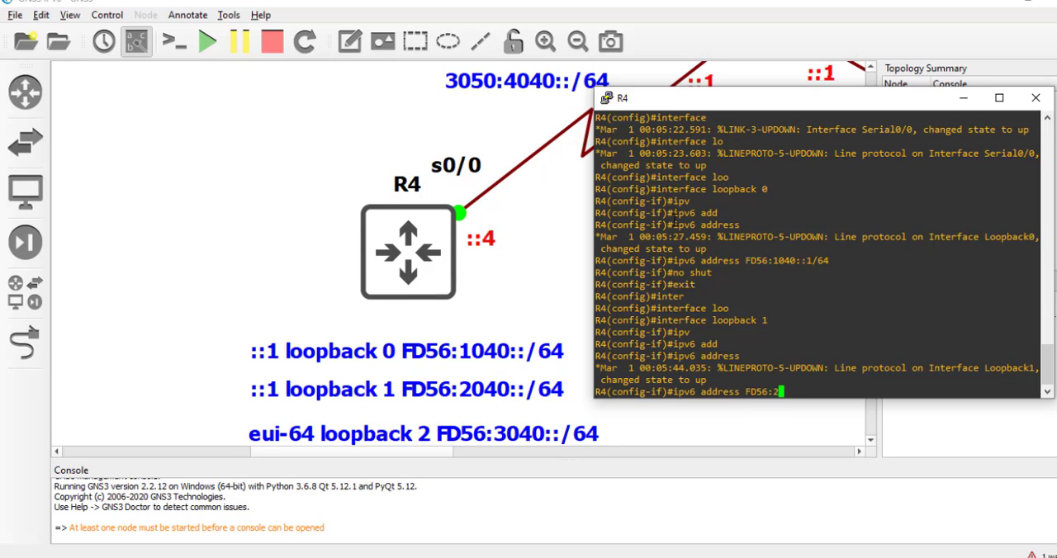
pyautogui.write('040::1/64')
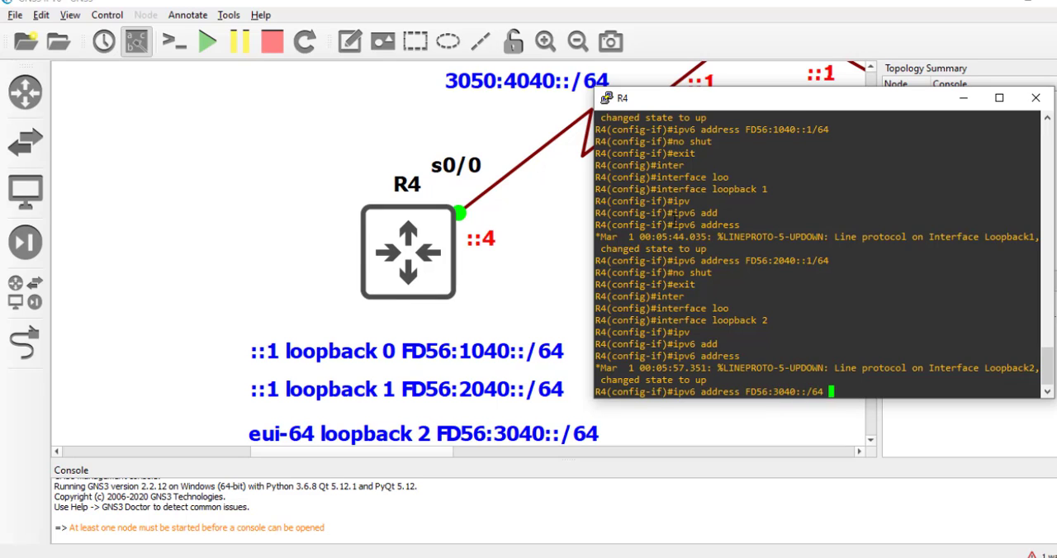
pyautogui.write('eui-64')
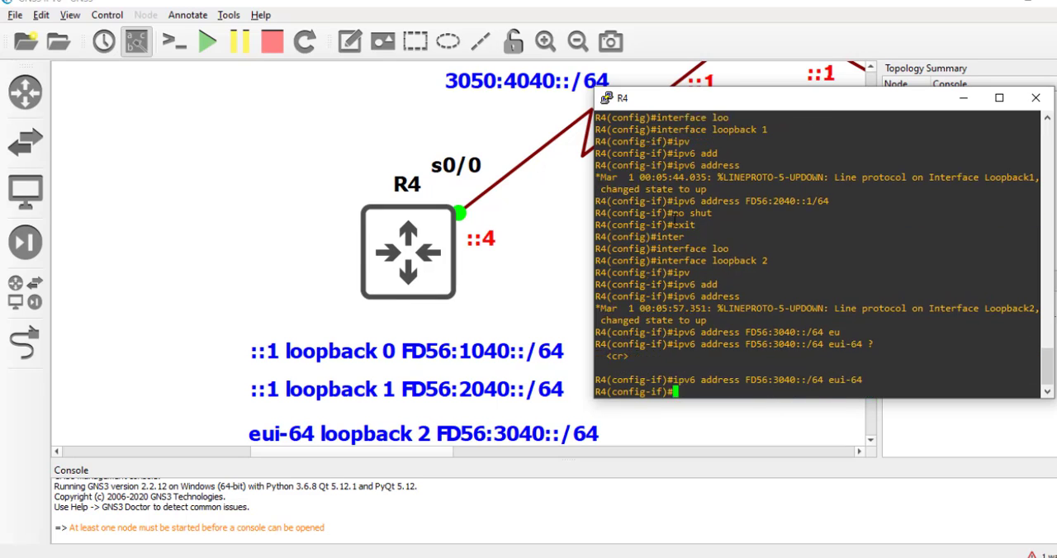
pyautogui.write('no shut')
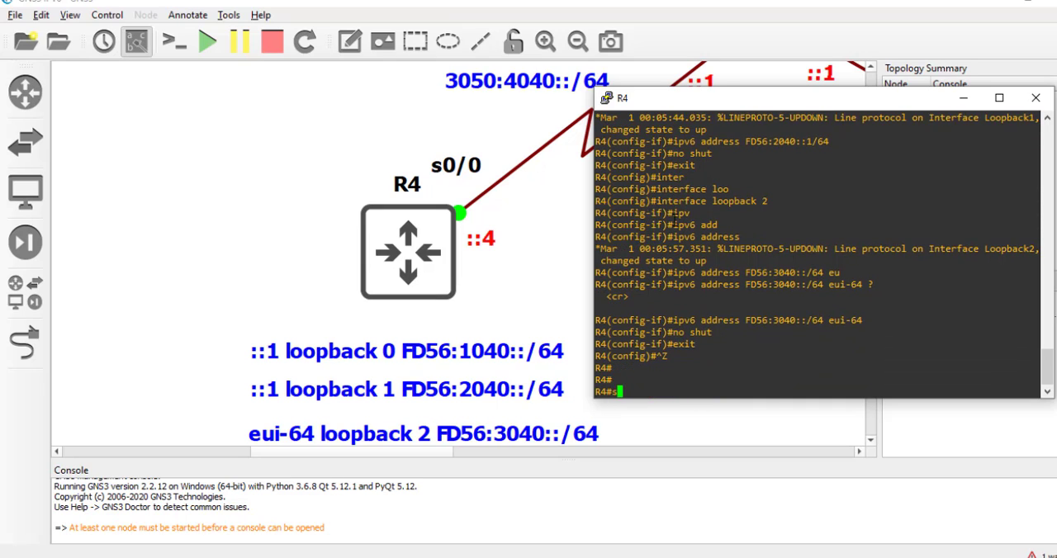
# Review R5's current IPv6 interface summary with show ipv6 int brief
pyautogui.write('show ipv6 interface')
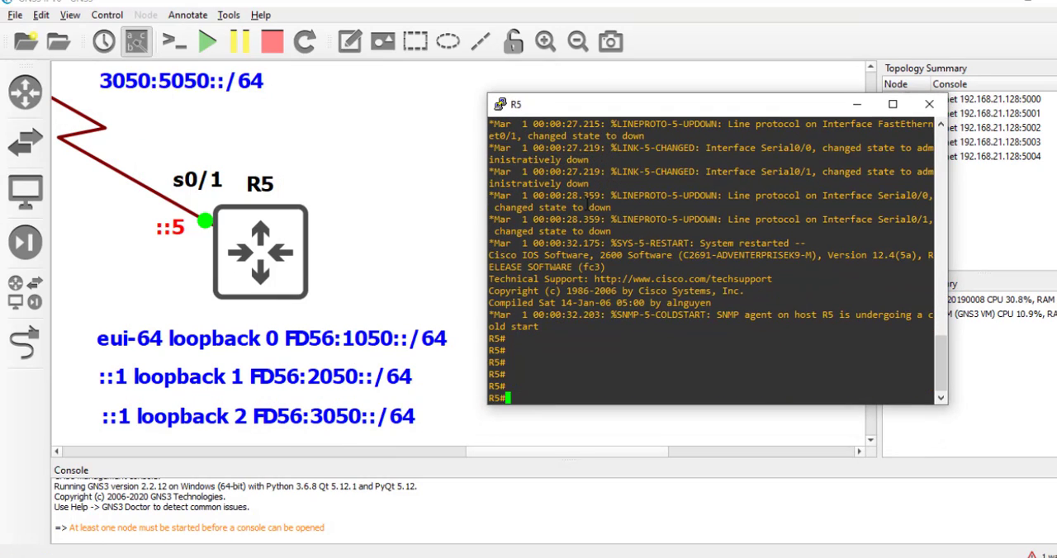
pyautogui.write('show ip')
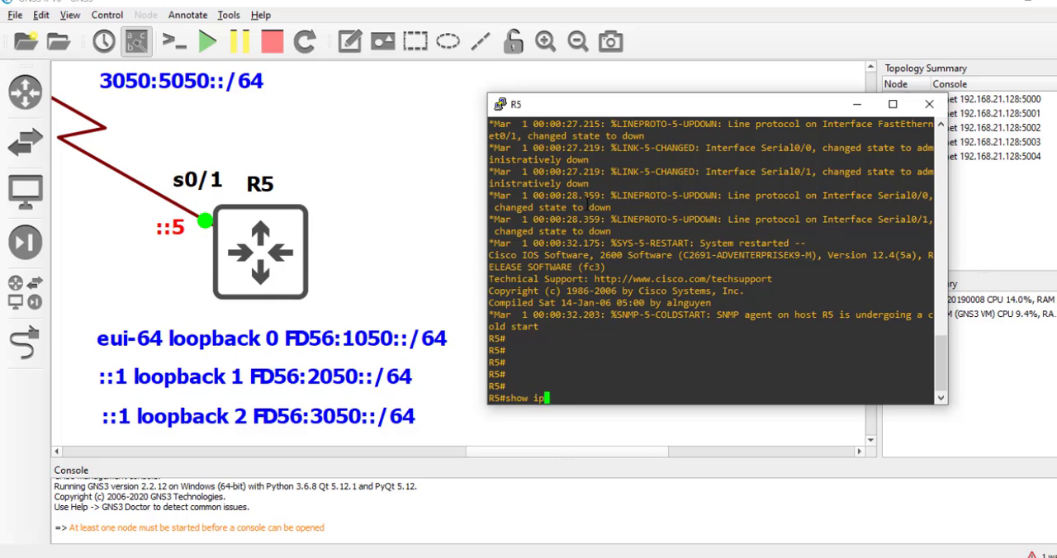
pyautogui.write('v6 int brief')
pyautogui.write('sh')
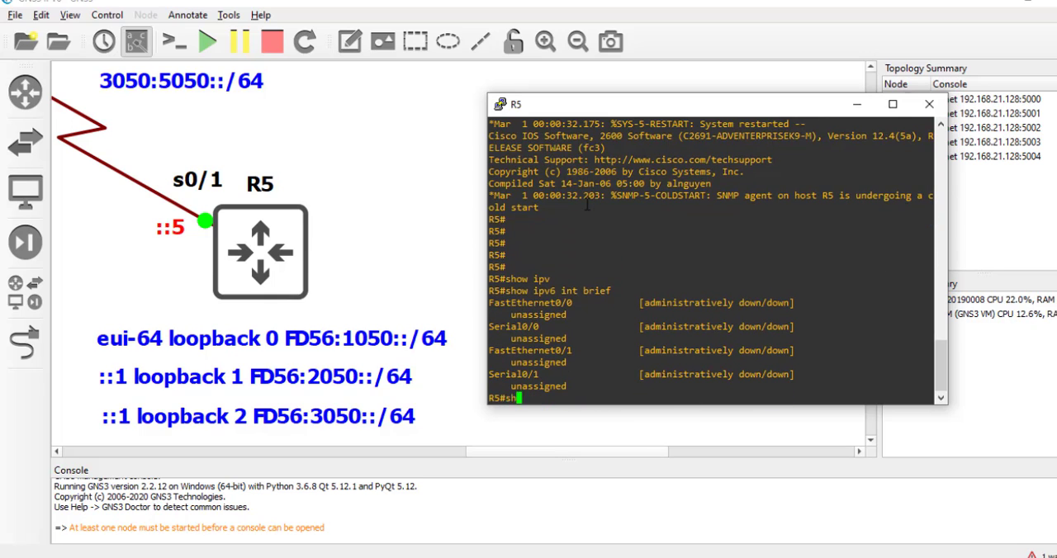
# Enter config mode and give R5's serial 0/1 the address 3050:5050::5/64
pyautogui.write('conf t')
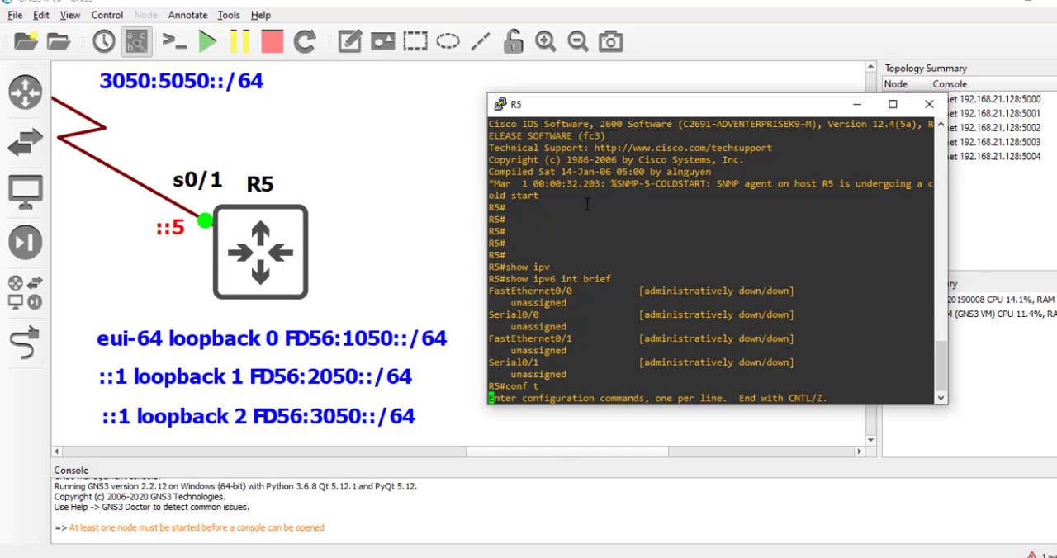
pyautogui.write('interface')
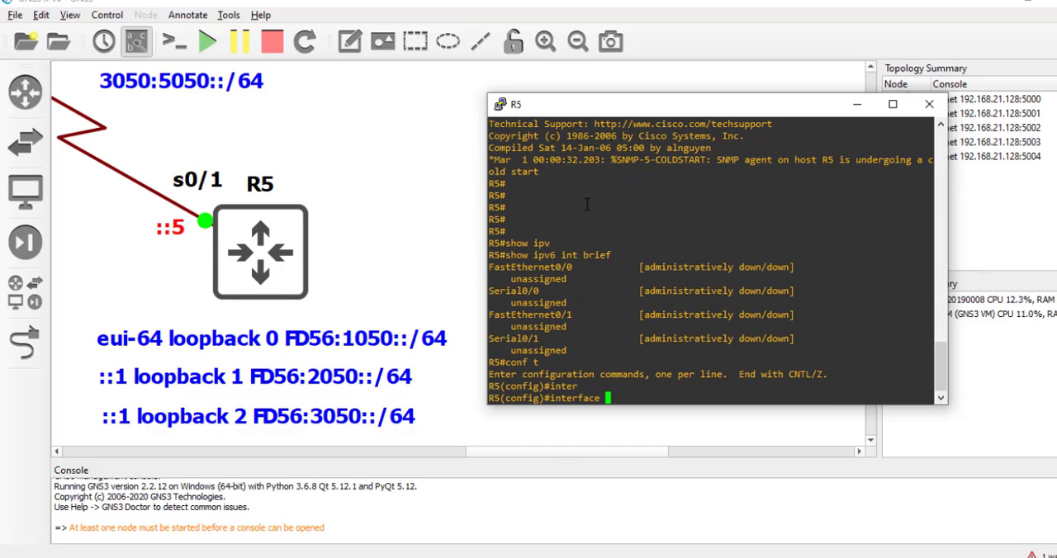
pyautogui.write('interface serial 0/1')
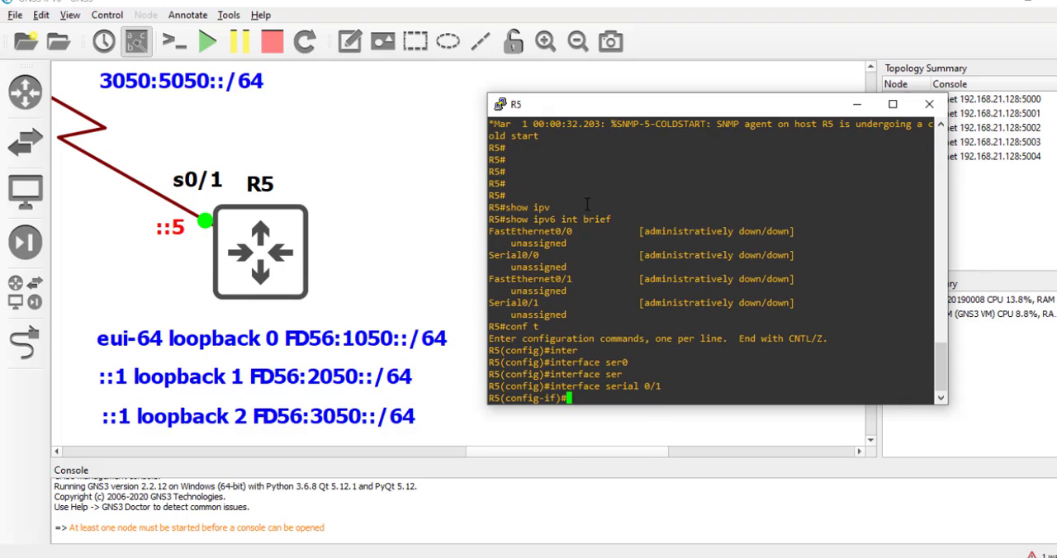
pyautogui.write('ipv6 address')
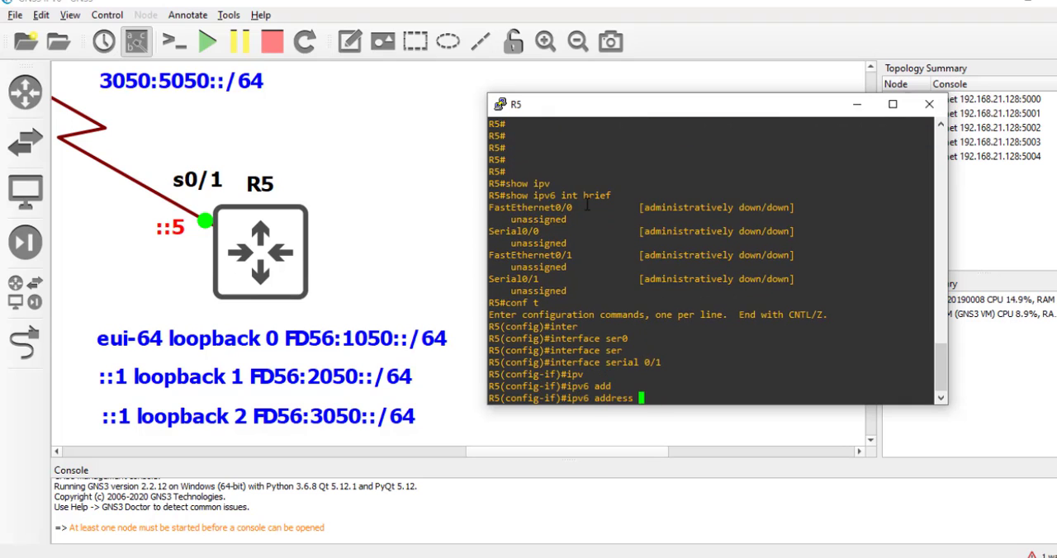
pyautogui.write('3050:5050::5/64')
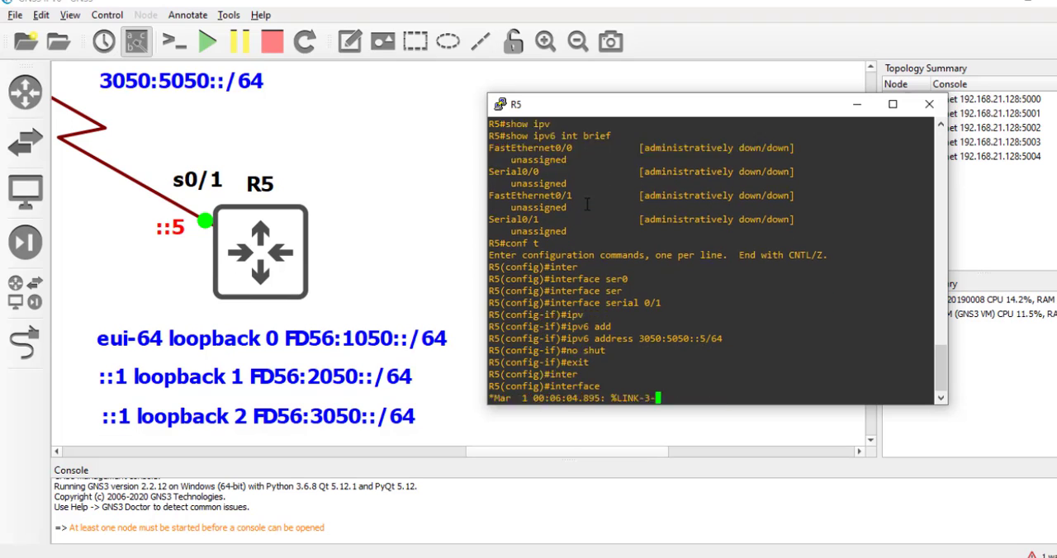
# Give R5's loopback 0 the address FD56:1050::/64 with eui-64
pyautogui.write('interface loopback 0')
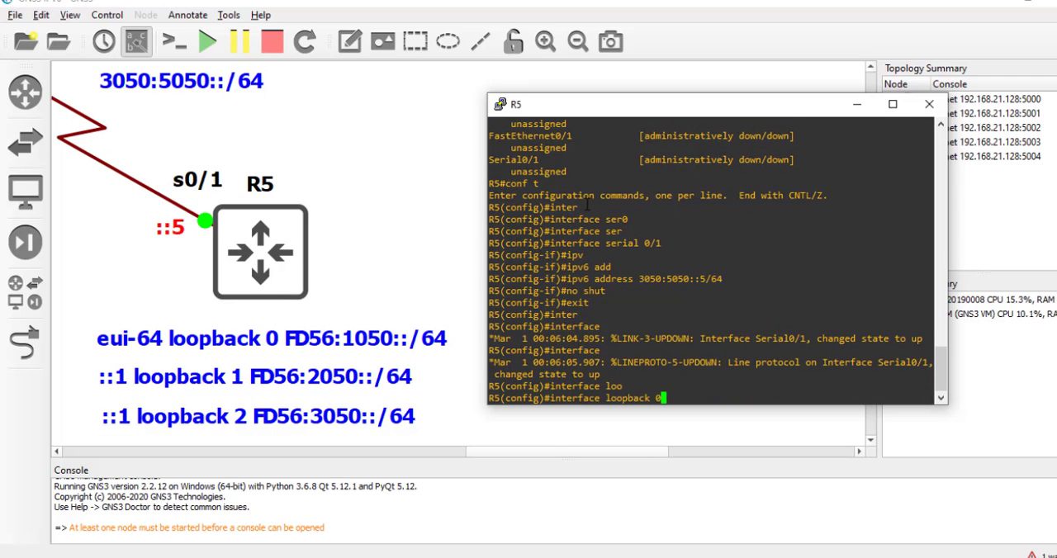
pyautogui.write('ipv6 address FD56:1050')
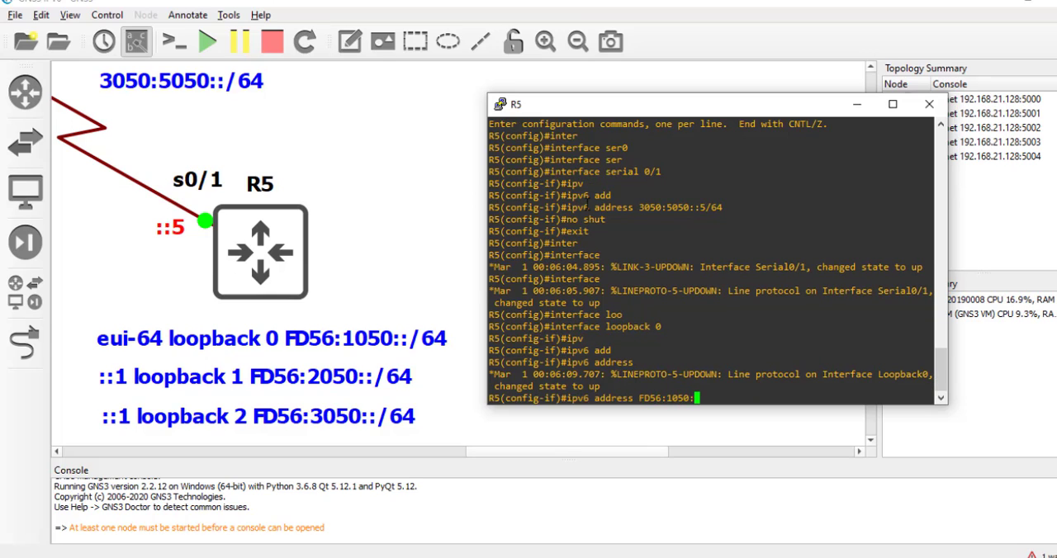
pyautogui.write(':/64 eu')
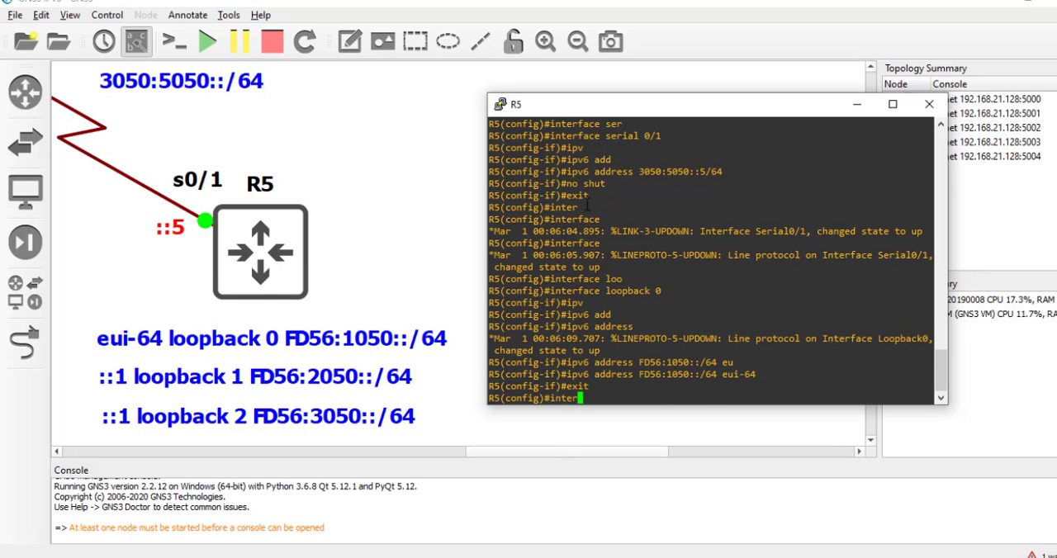
# Address R5's loopback 1 as FD56:2050::1/64 and loopback 2 as FD56:3050::1/64, both no shut
pyautogui.write('interface loopback 1')
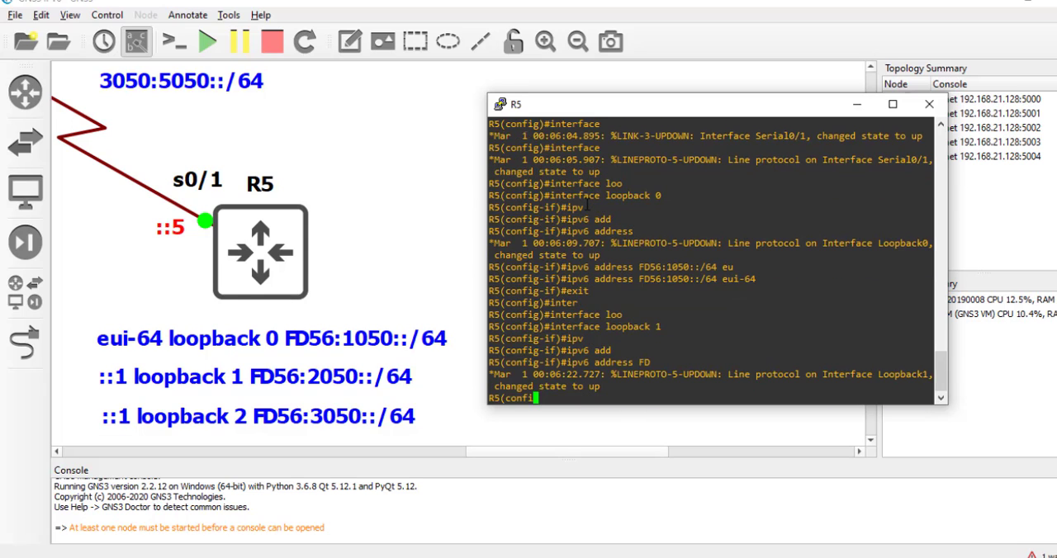
pyautogui.write('ipv6 address FD56:2050:')
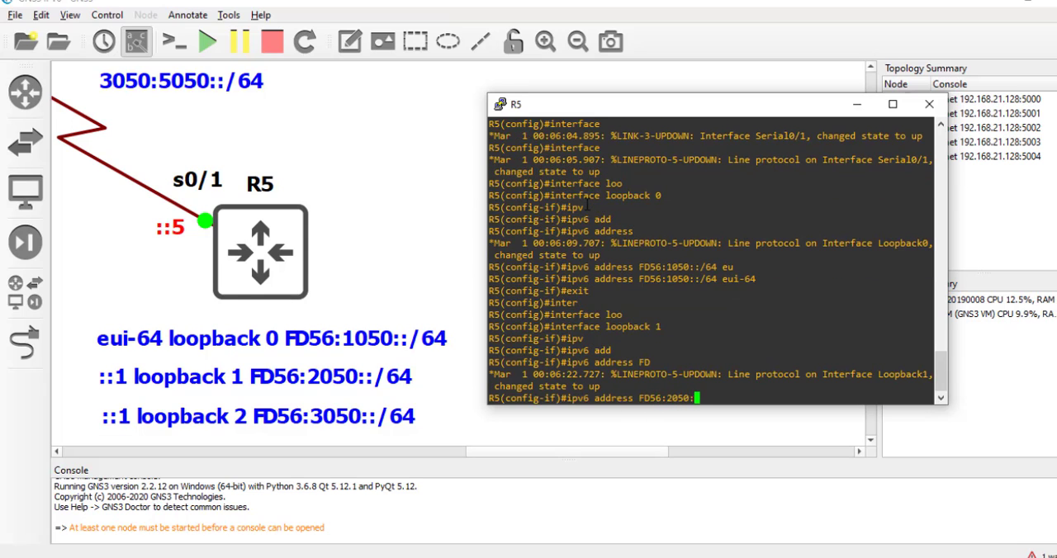
pyautogui.write(':1/')
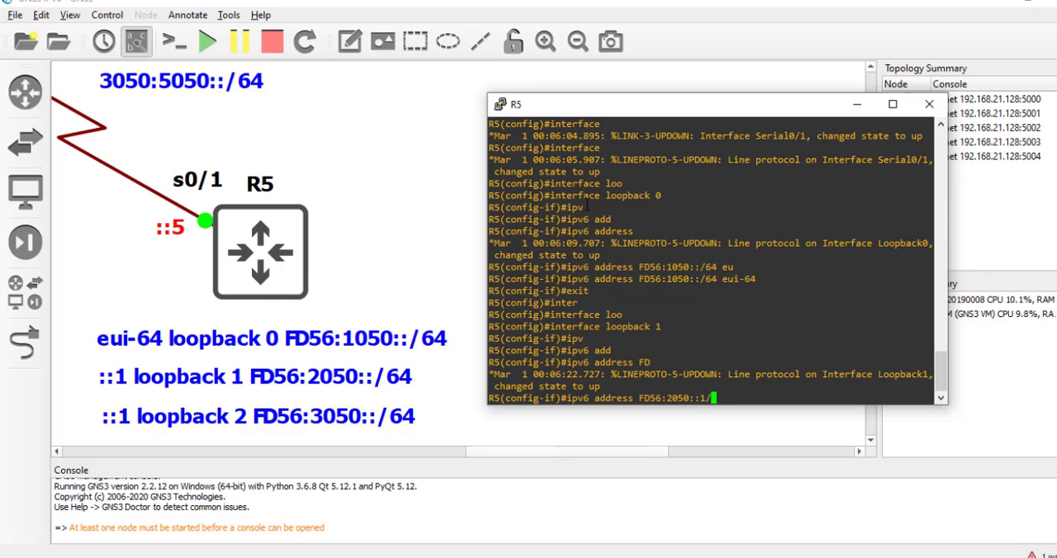
pyautogui.write('no shut')
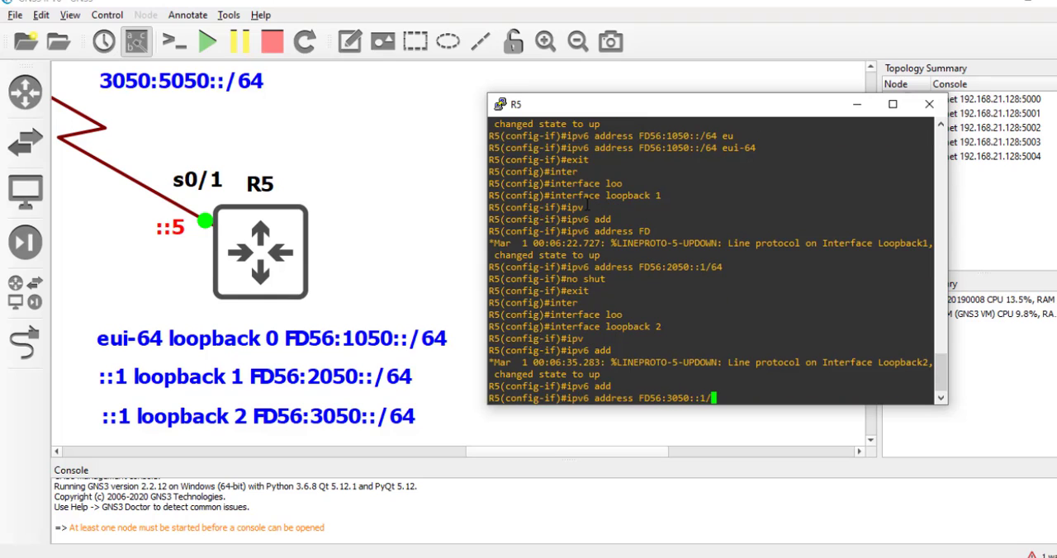
pyautogui.write('no shut')
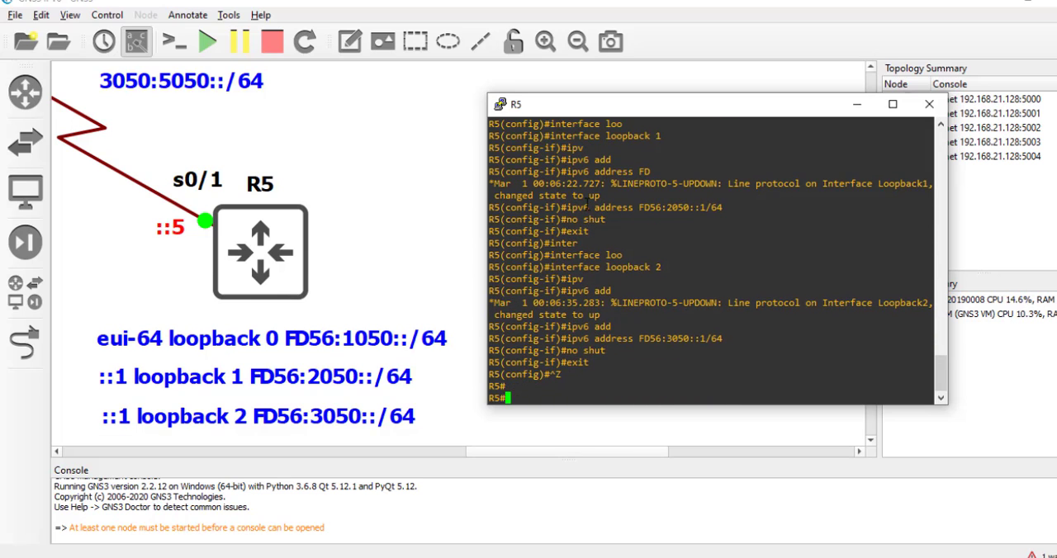
# Show R5's IPv6 interface brief, confirming serial 0/1 at 3050:5050::5 and loopbacks 0-2 up
pyautogui.write('show ipv6')
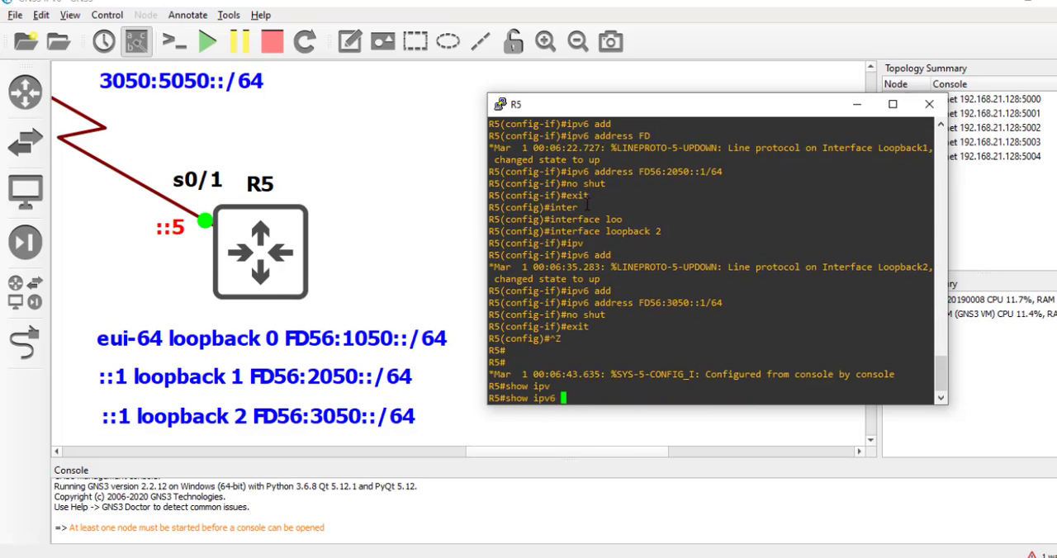
pyautogui.write('show ipv6 add')
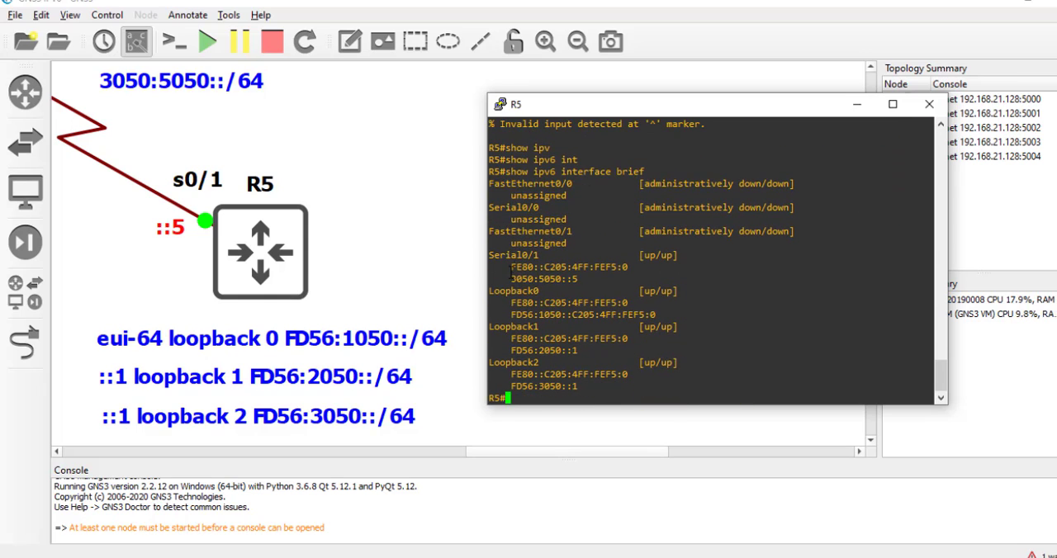
pyautogui.doubleClick(545, 277)
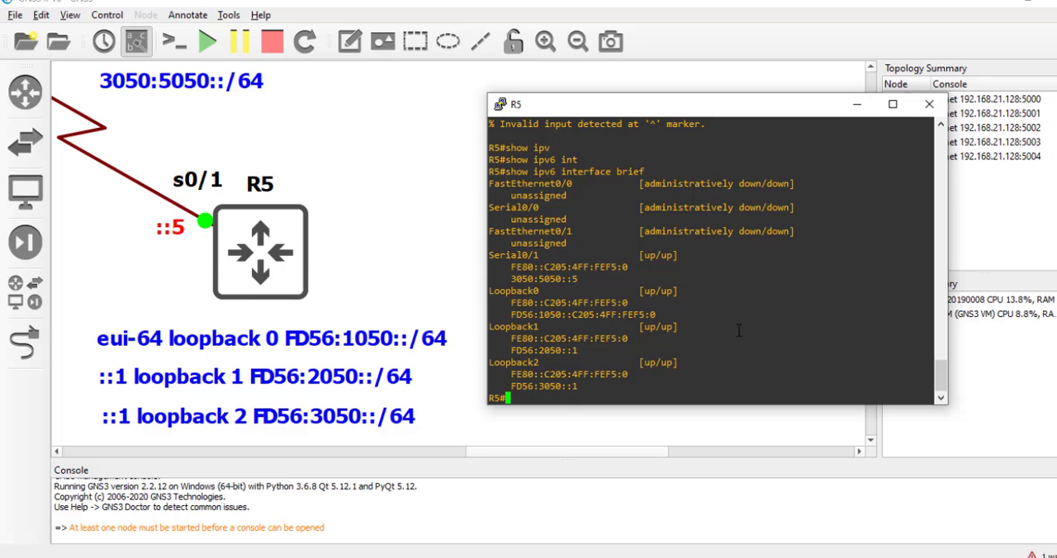
pyautogui.moveTo(360, 257)
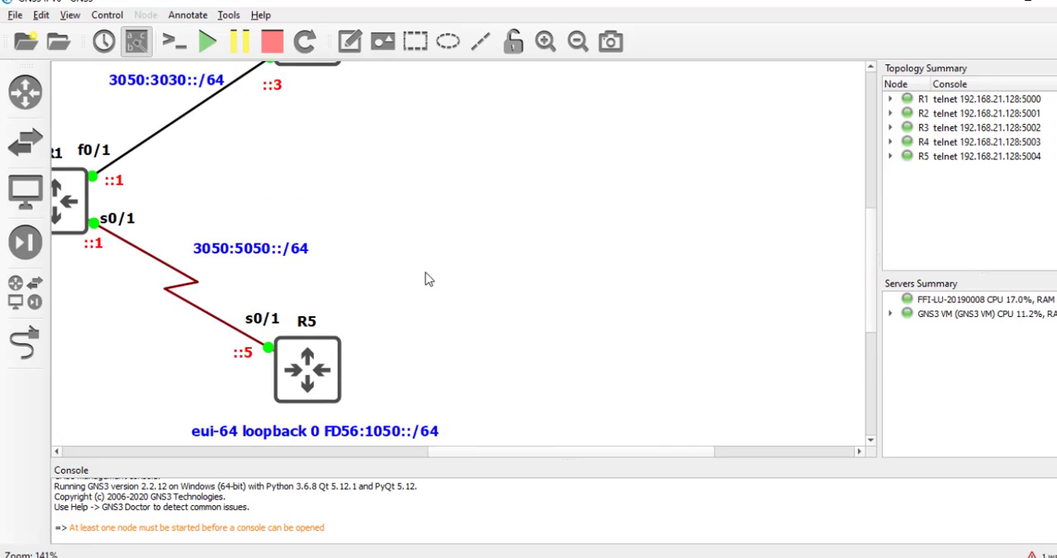
pyautogui.moveTo(519, 349)
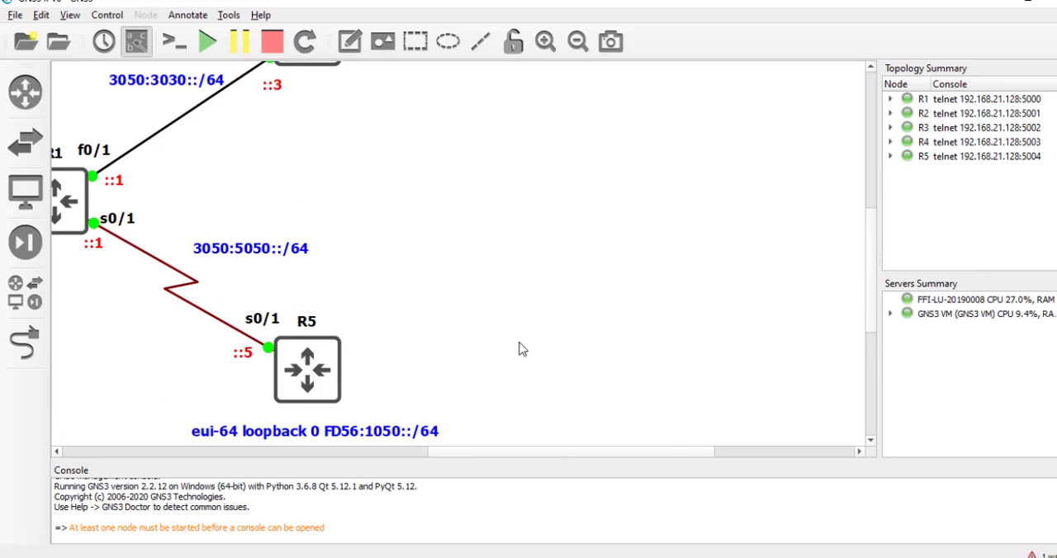
# Ping R1 at 3050:5050::1 from R5 with 100 percent success
pyautogui.scroll(-3)
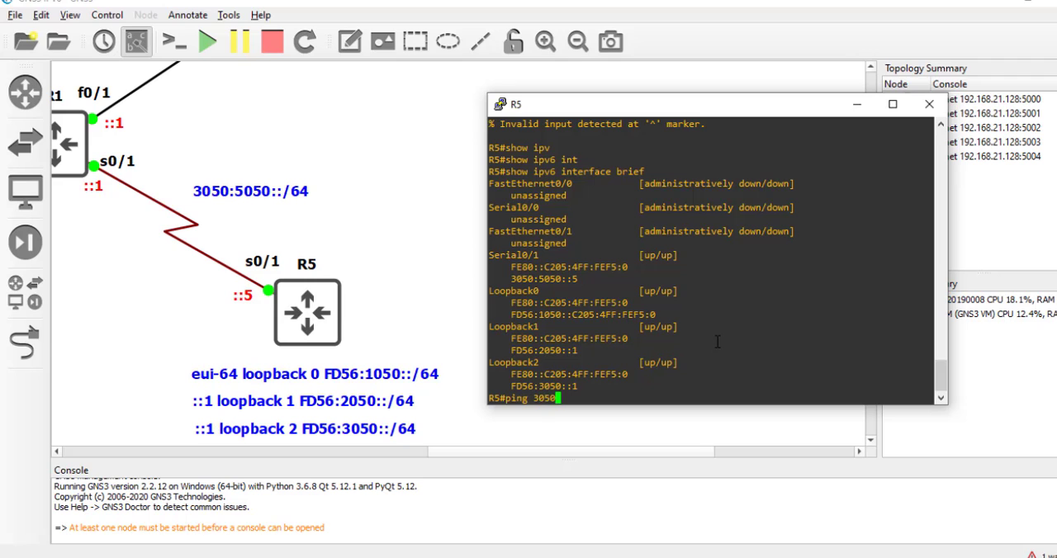
pyautogui.write('5050::1')
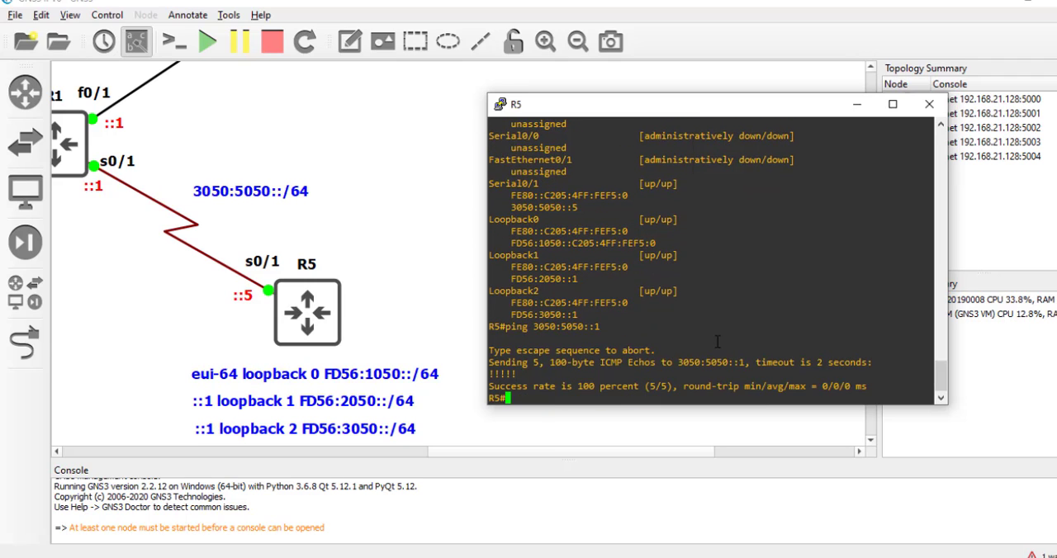
pyautogui.click(928, 104)
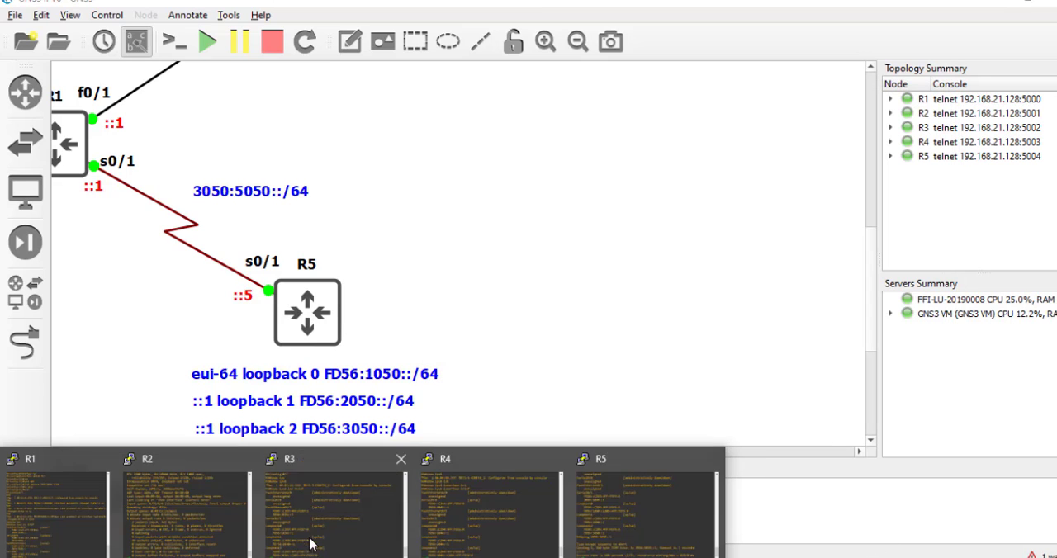
# From R4's console, ping R1 at 3050:4040::1
pyautogui.click(397, 459)
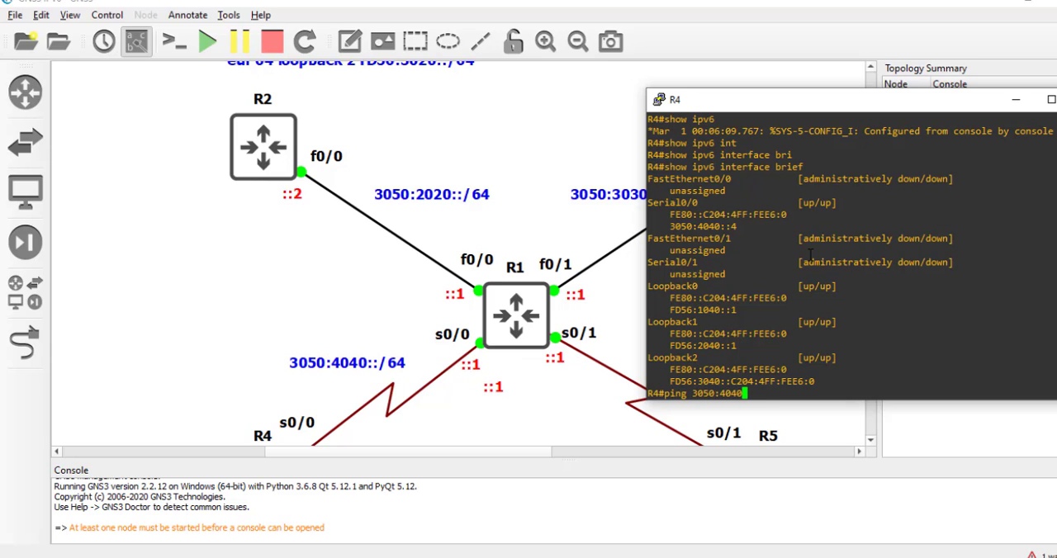
pyautogui.write('::1')
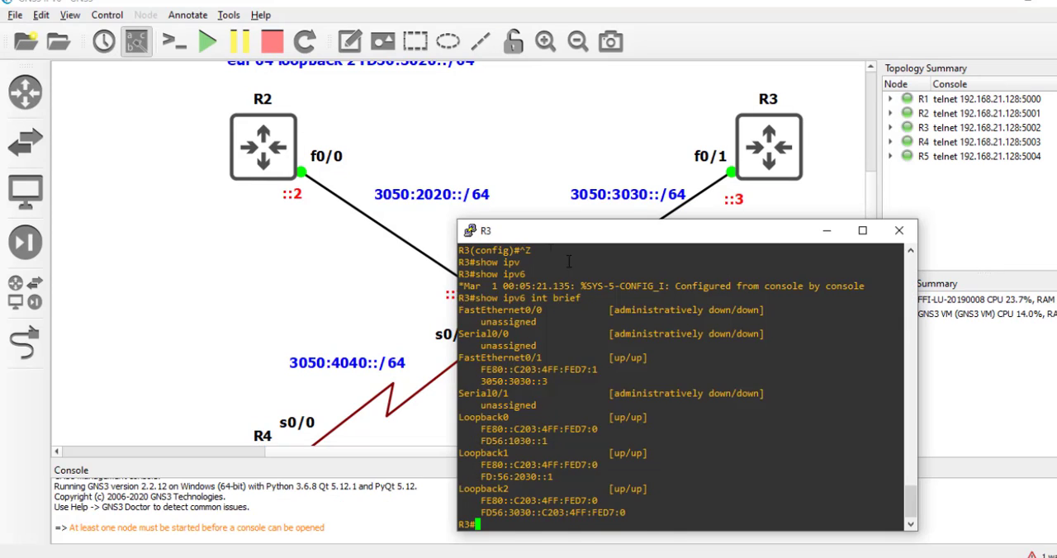
# From R3's console, ping R1 at 3050:3030::1 with 100 percent success
pyautogui.moveTo(680, 231); pyautogui.dragTo(815, 208)
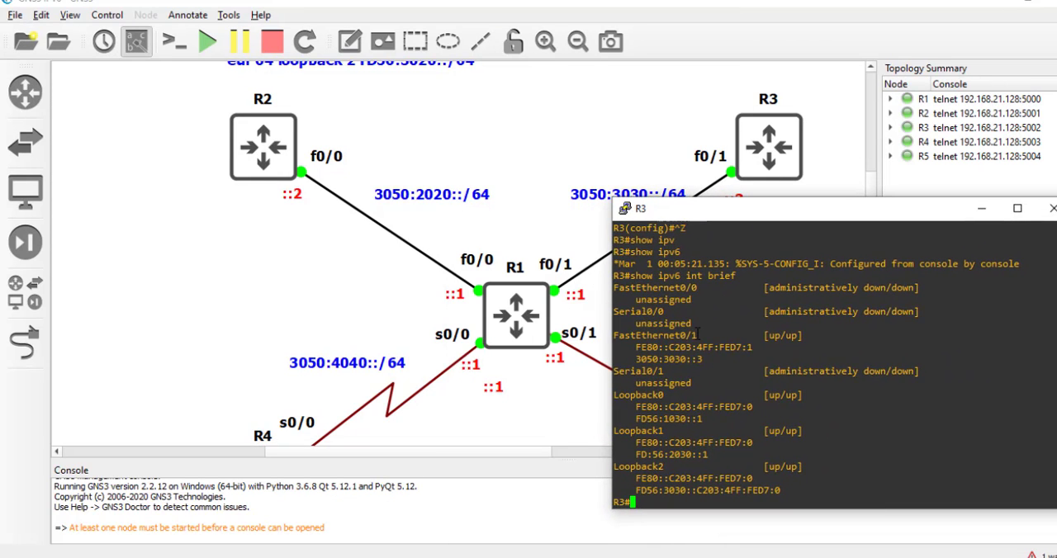
pyautogui.write('ping 3050:3030::1')
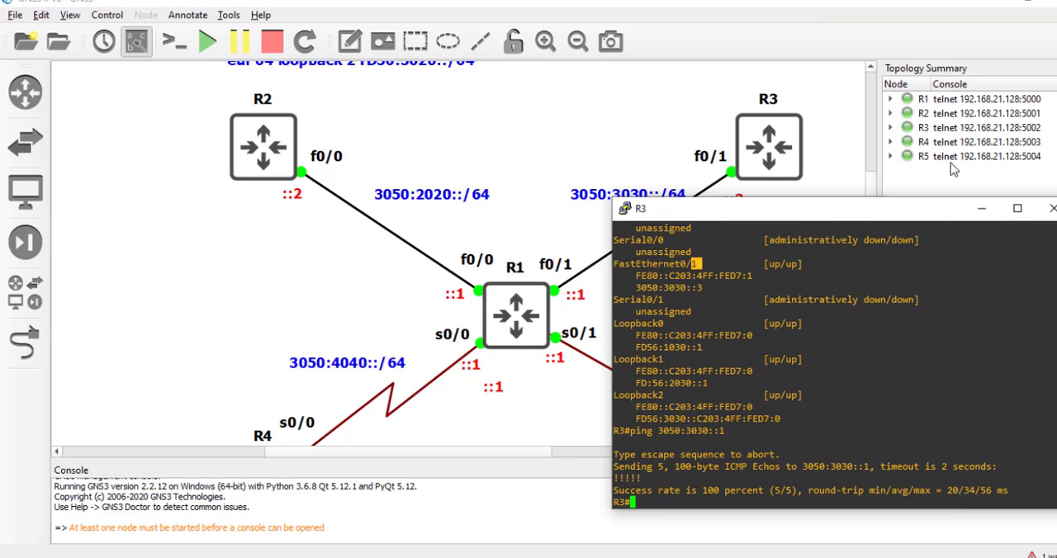
pyautogui.click(1047, 210)
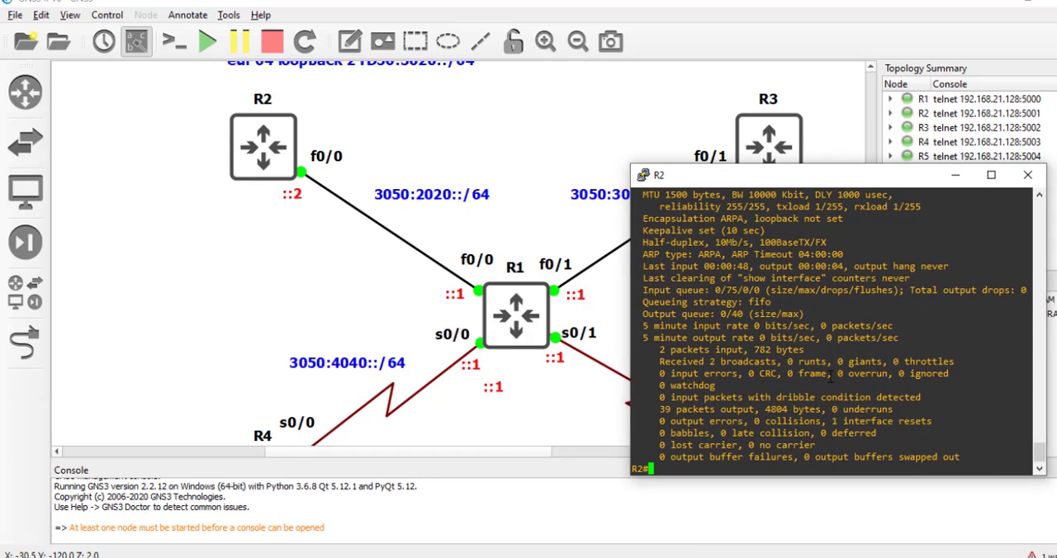
# Ping R1 at 3050:2020::1 from R2 with 100 percent success and zoom to fit the full topology
pyautogui.write('ping')
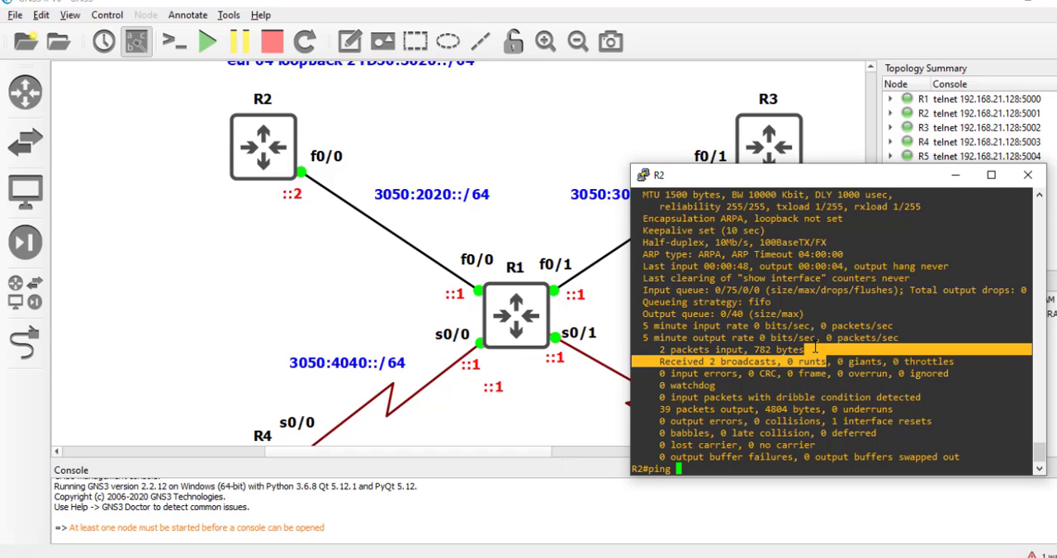
pyautogui.write('3050:')
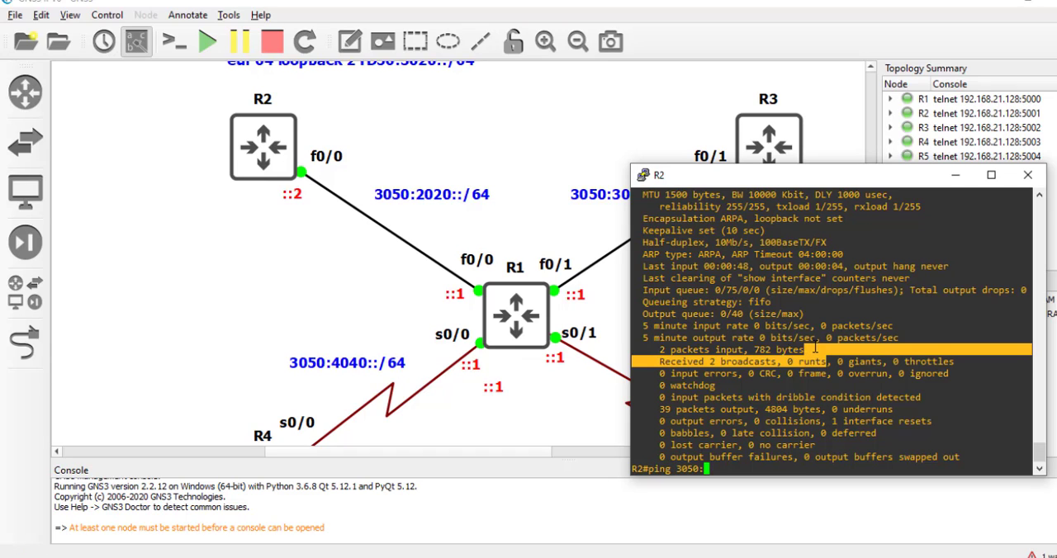
pyautogui.write('2020::1')
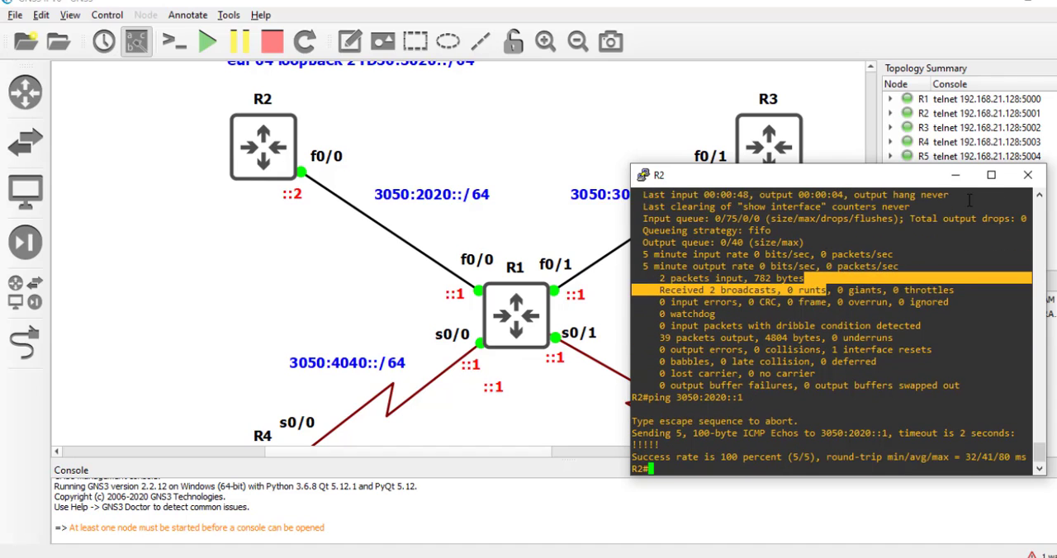
pyautogui.click(1004, 175)
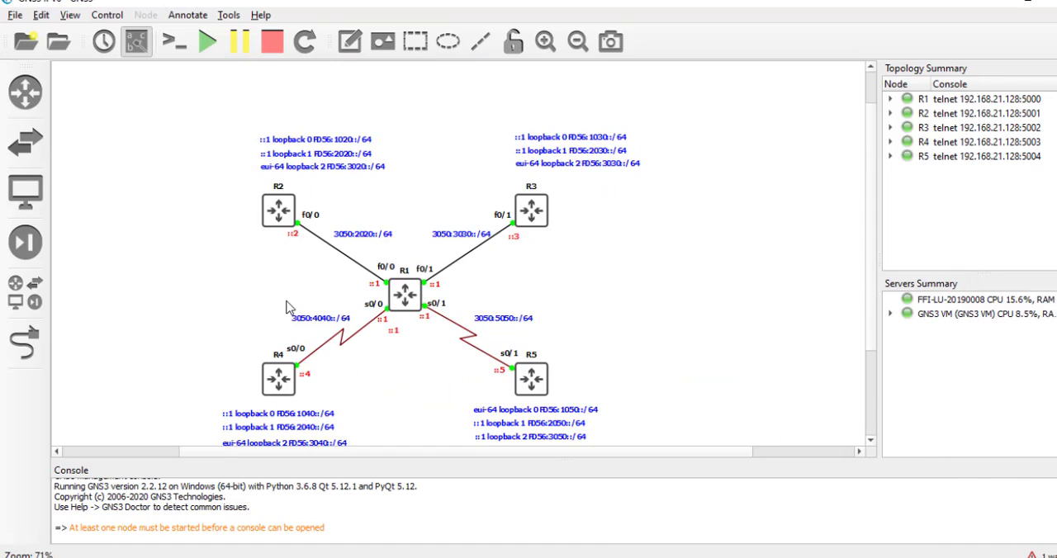